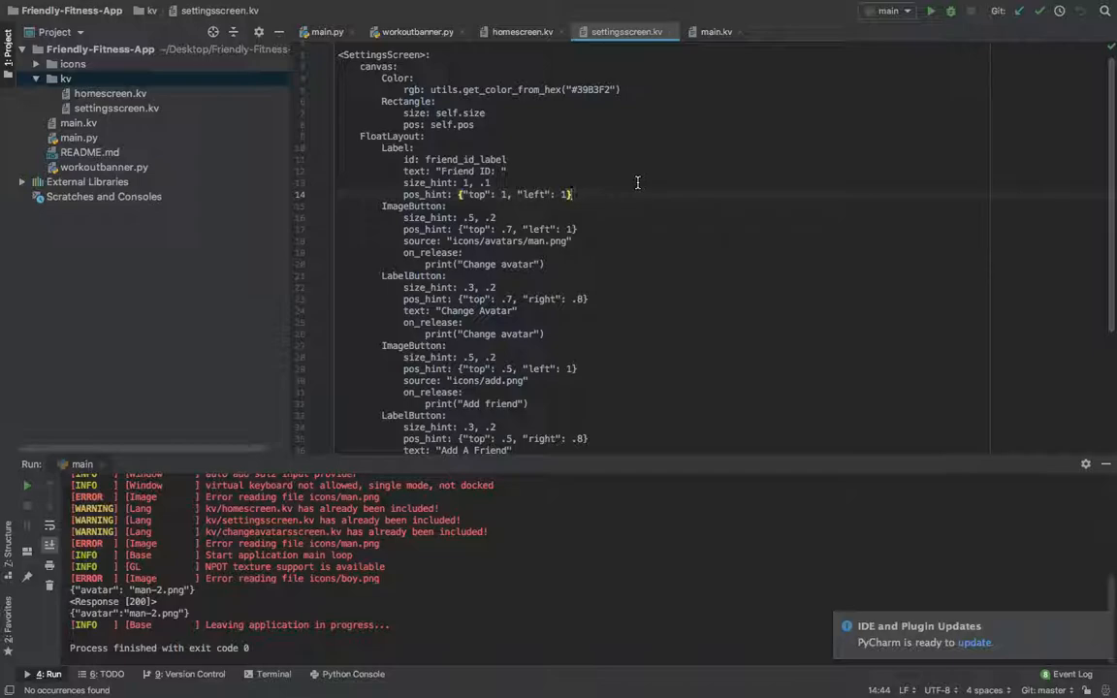
Step: Add a new file named changeavatarscreen.kv under the kv folder
click(66, 78)
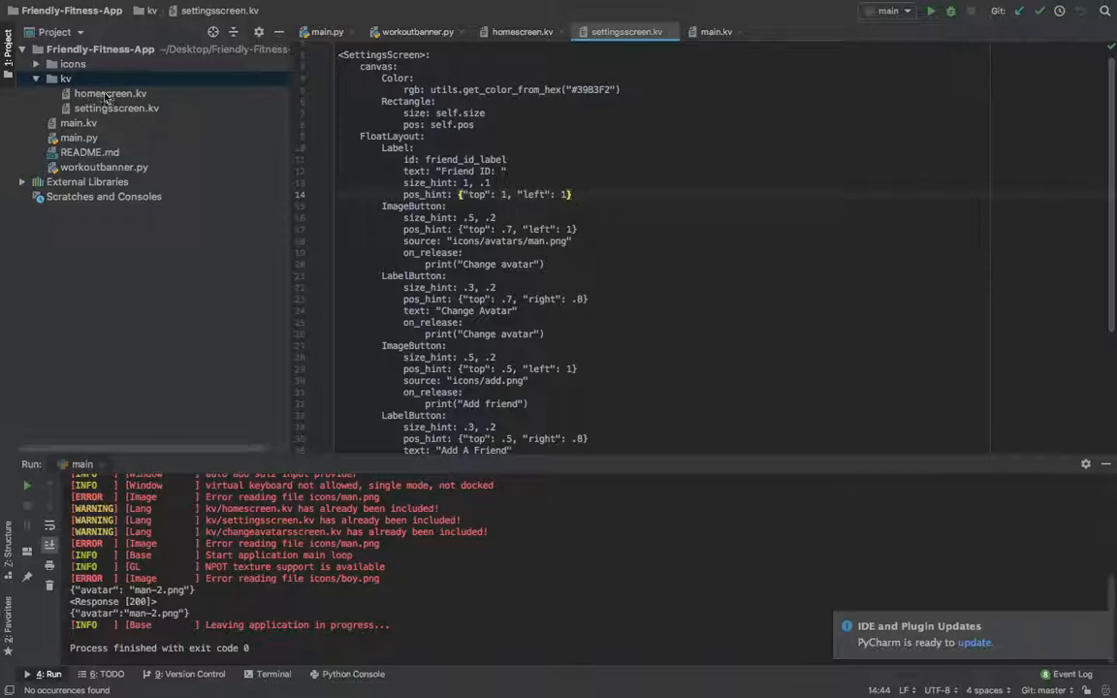
mouse_move(116, 107)
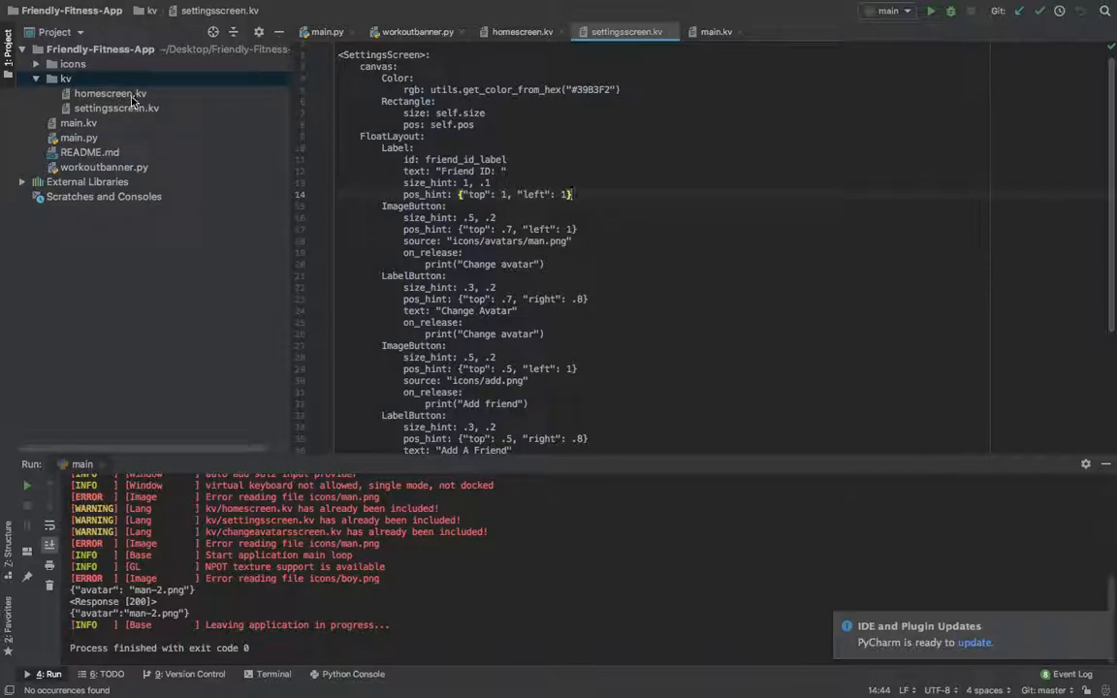
click(109, 93)
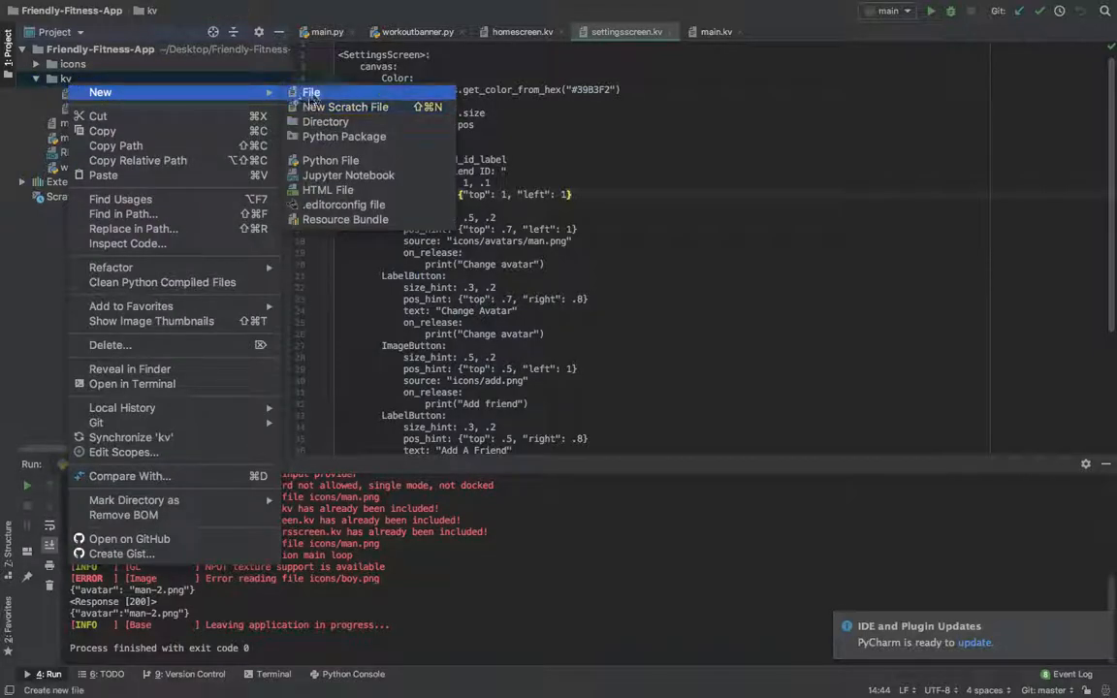
click(310, 92)
text(changeavatar)
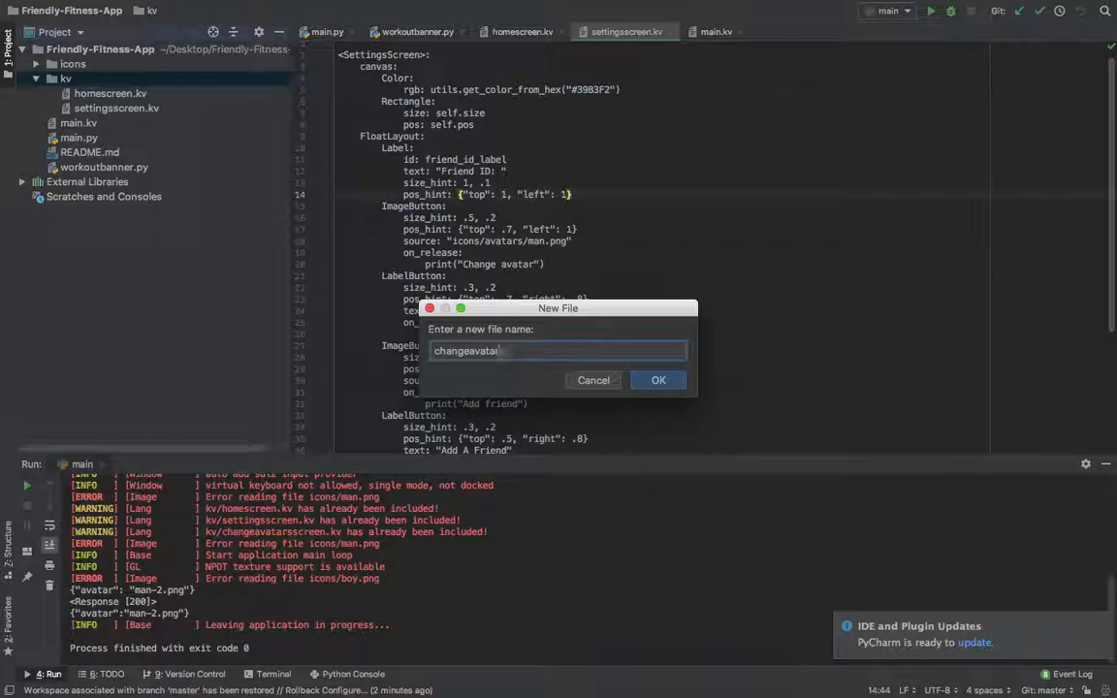
text(screen.kv)
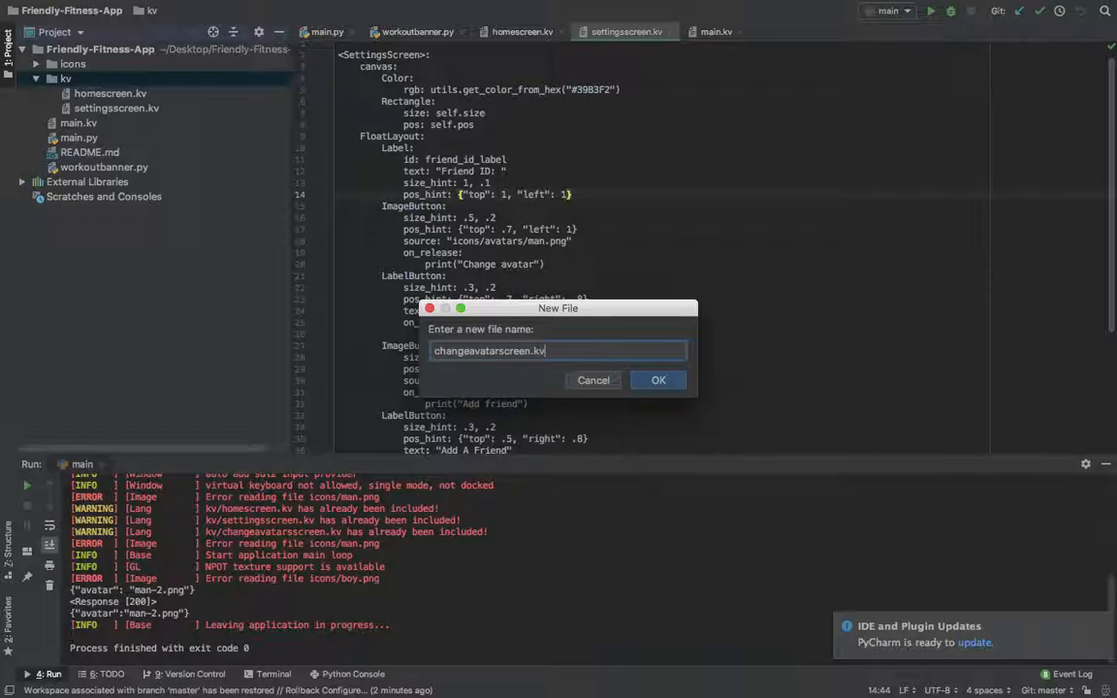
click(658, 379)
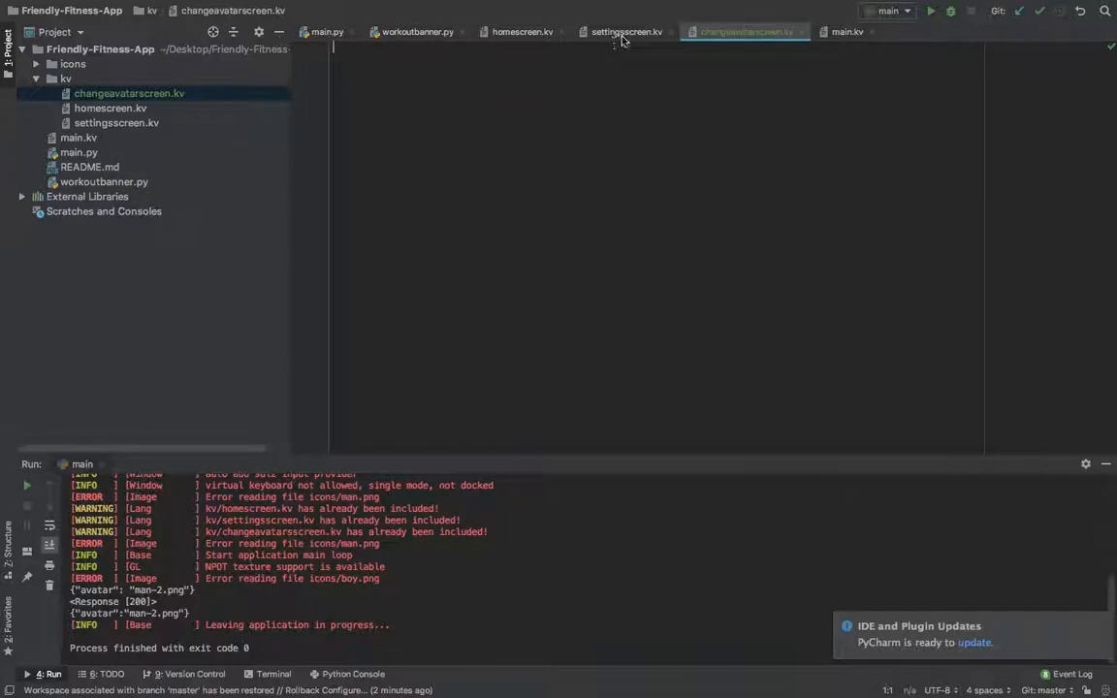
Step: Paste the settingsscreen.kv blue canvas block and rename the rule ChangeAvatarScreen
click(626, 31)
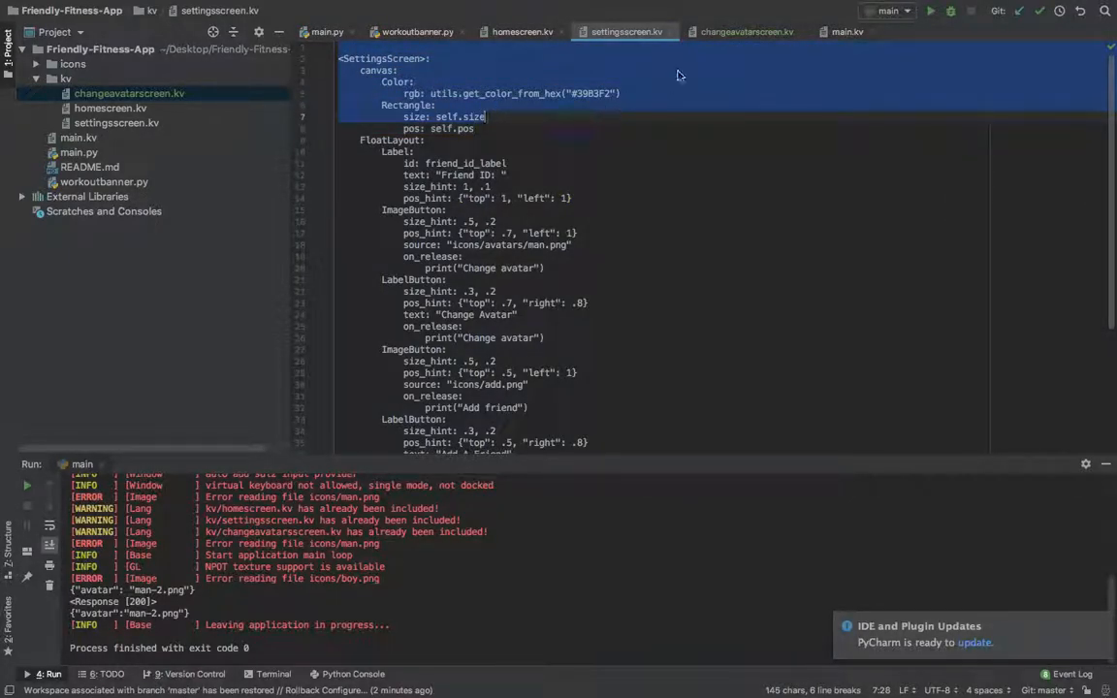
click(746, 31)
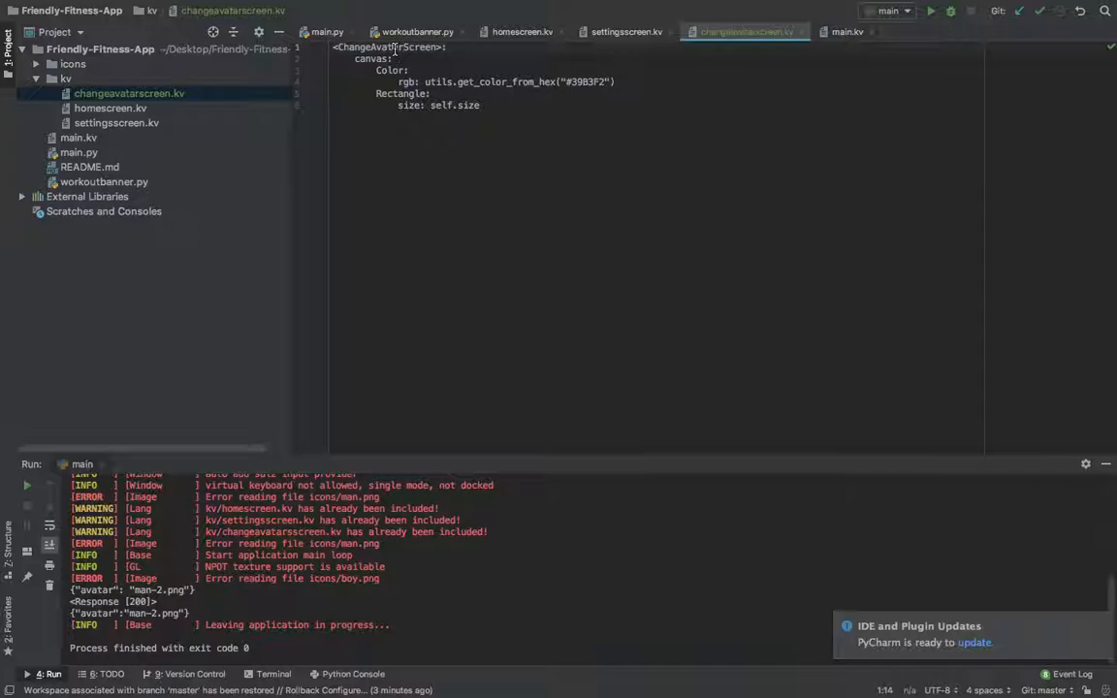
double_click(388, 47)
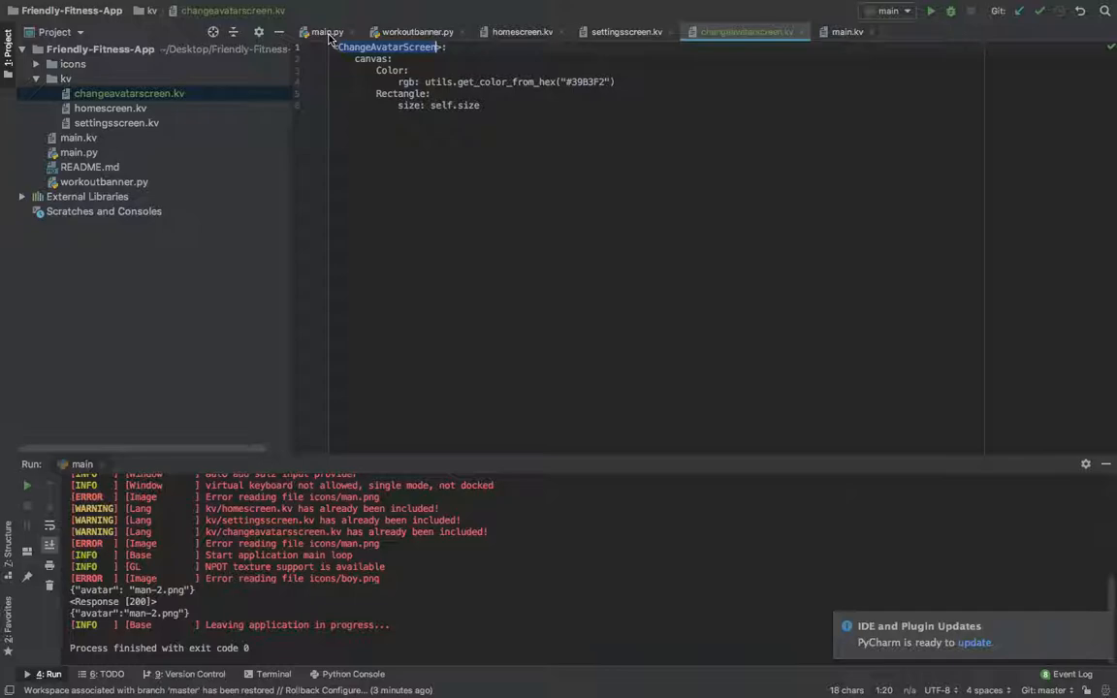
Step: Write class ChangeAvatarScreen(Screen): pass below SettingsScreen in main.py
click(327, 31)
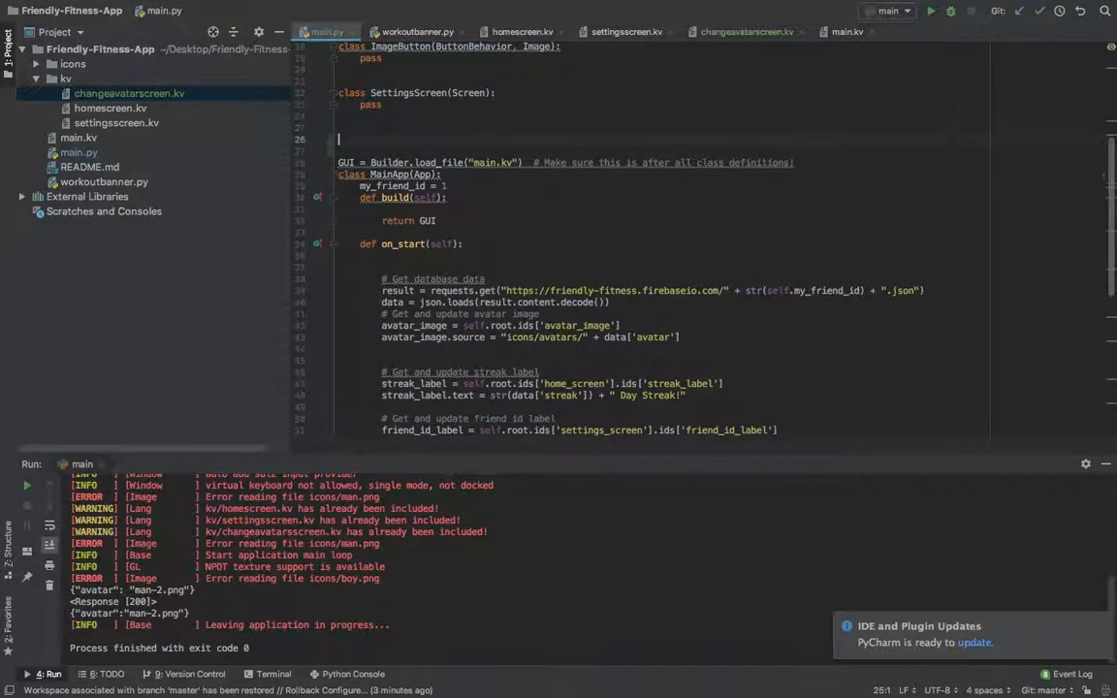
text(class ChangeAvatarScreen()
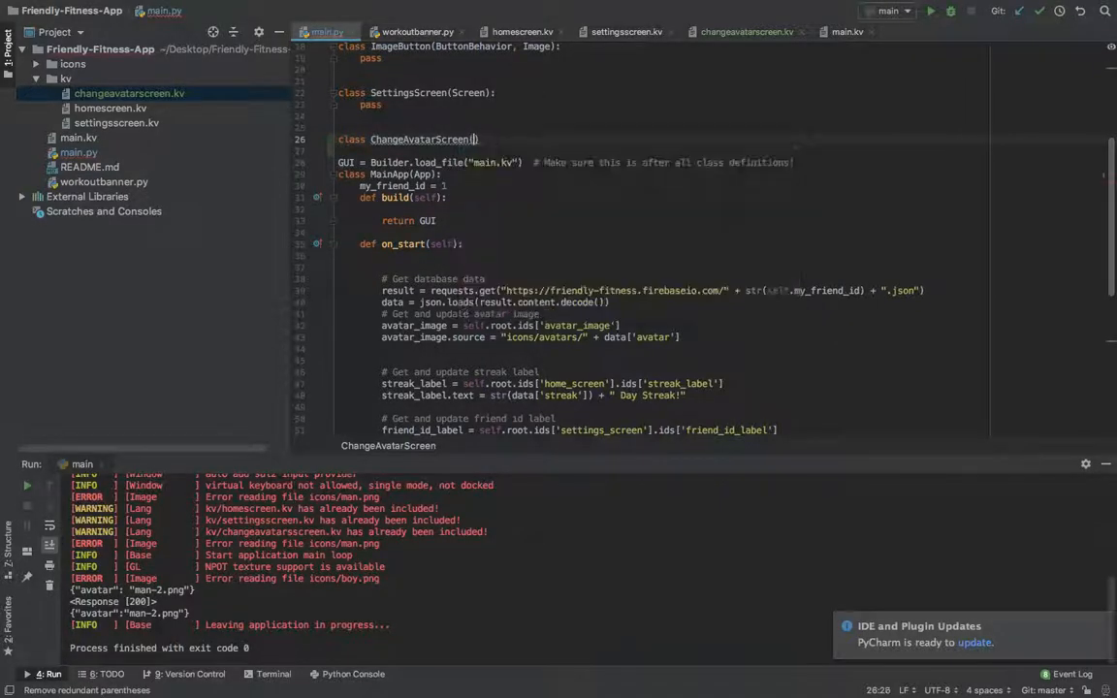
text(Screen):)
text(pass)
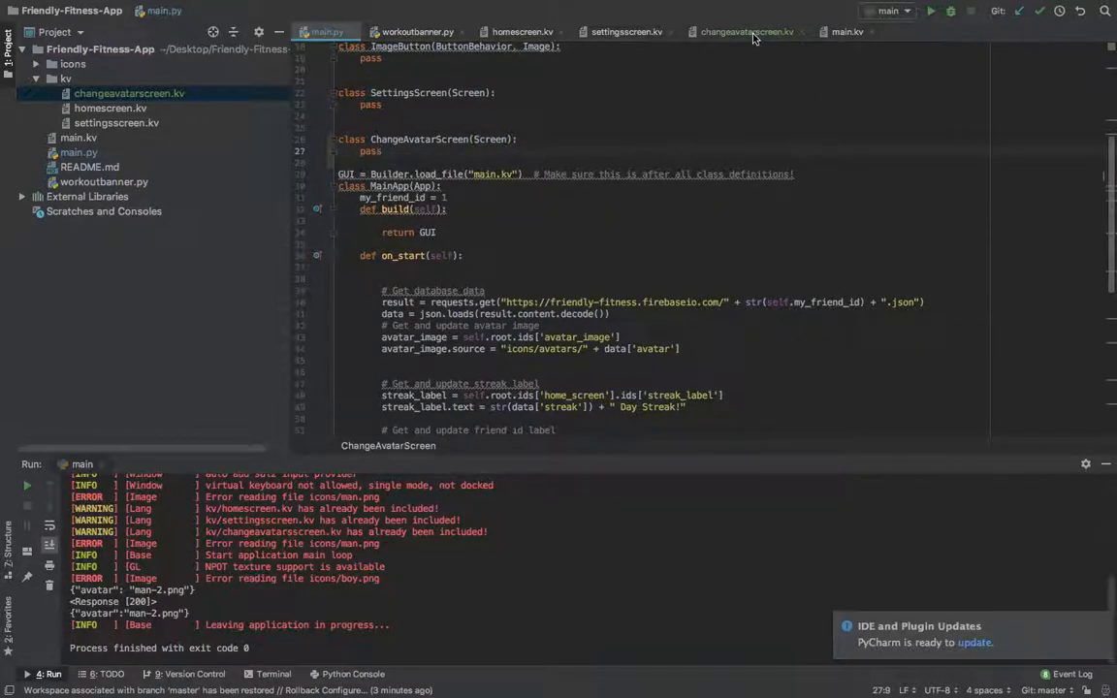
click(746, 31)
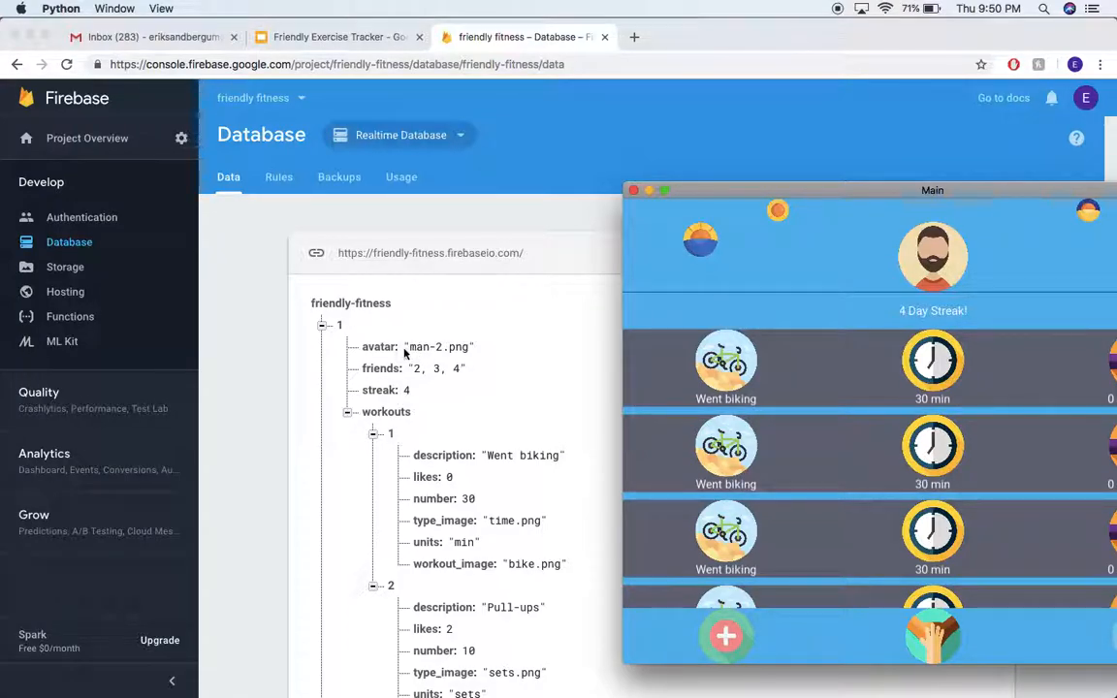
mouse_move(726, 196)
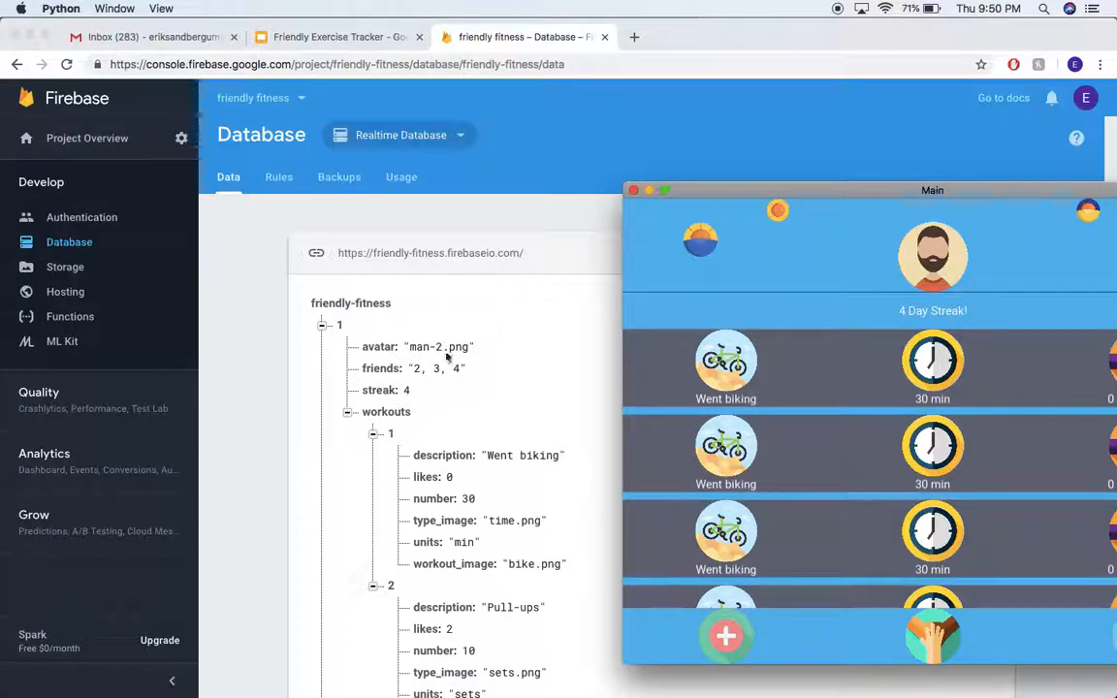
drag(932, 190, 563, 90)
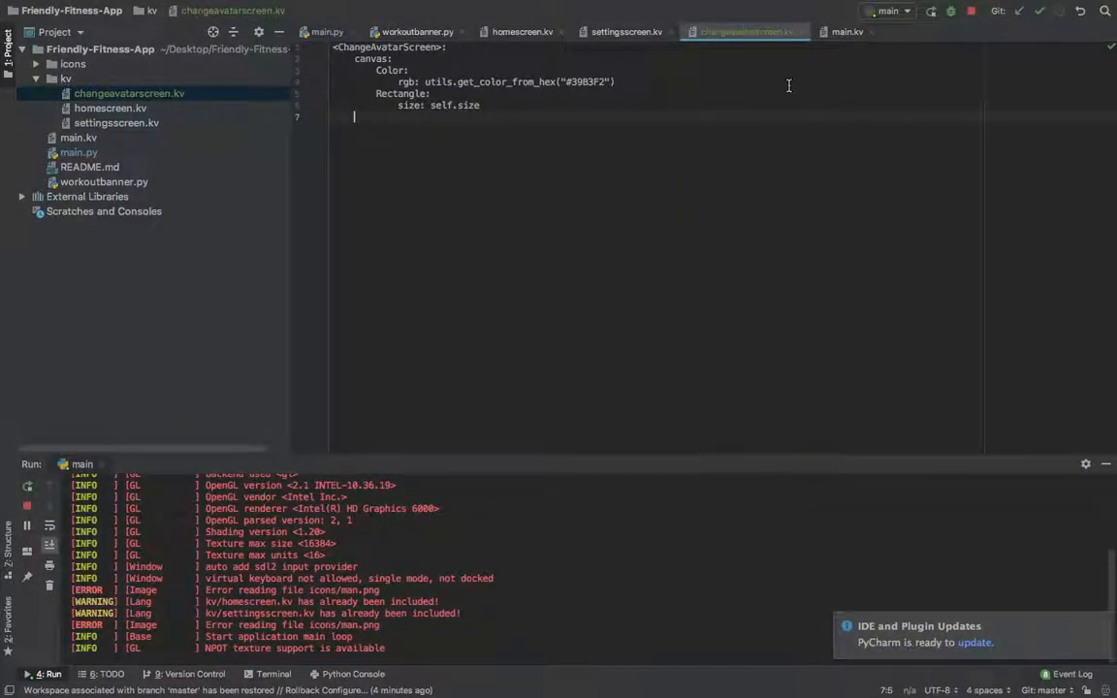
Step: Add a ScrollView with a three-column GridLayout with id avatar_grid
click(846, 31)
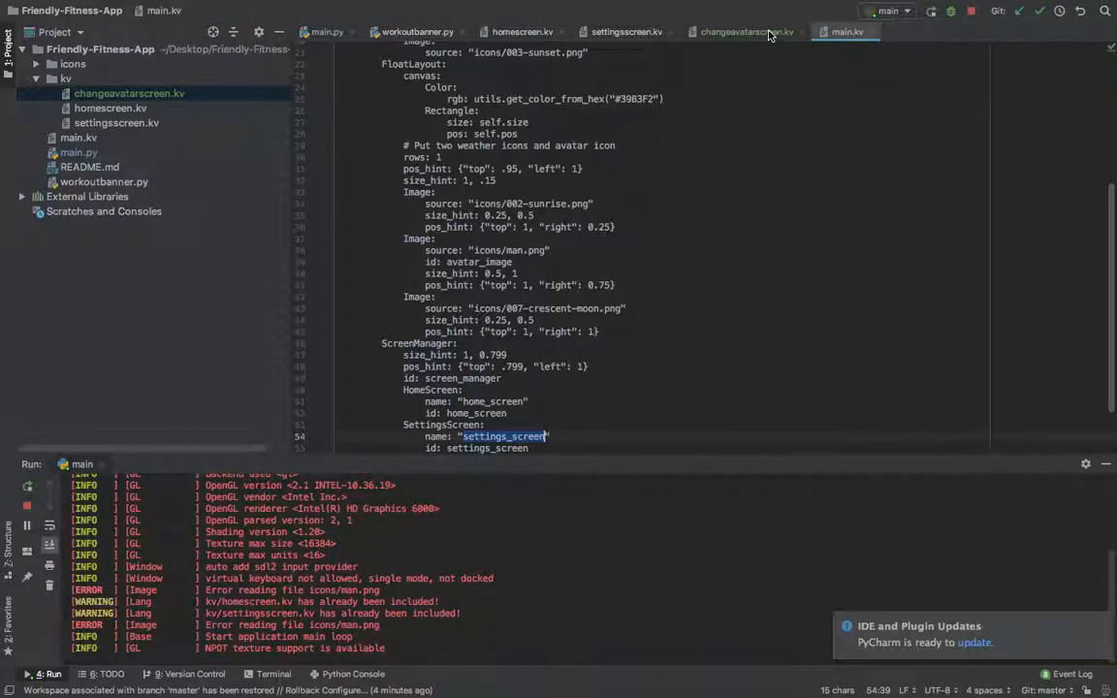
click(739, 32)
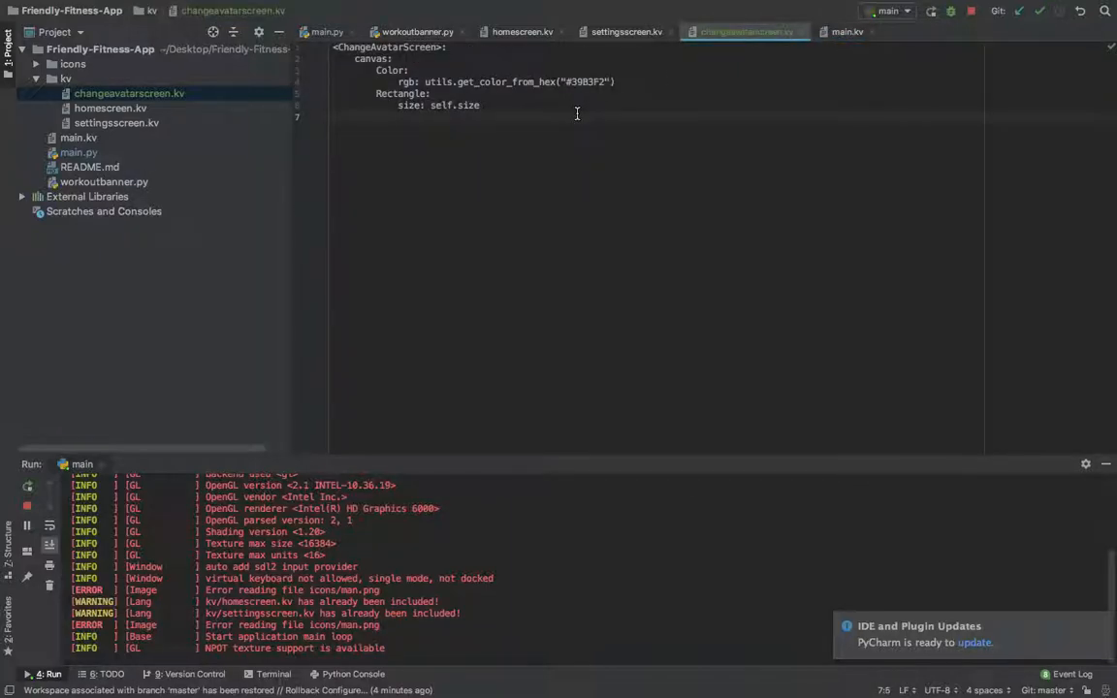
text(ScrollView:)
text(GridLa)
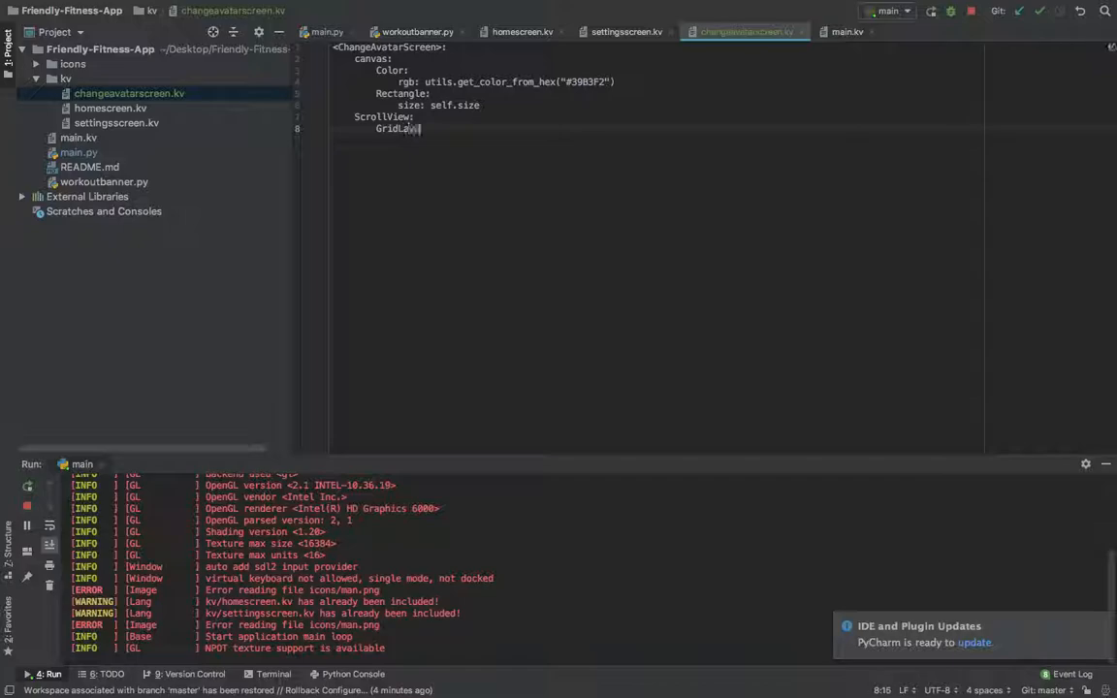
text(yout:)
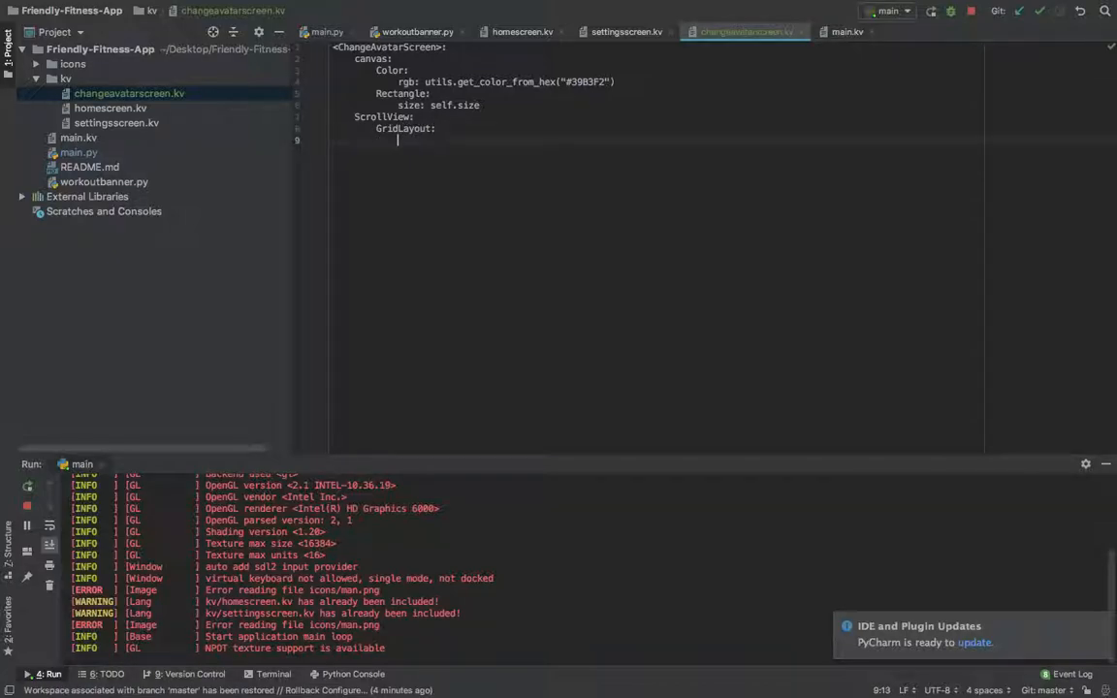
text(r)
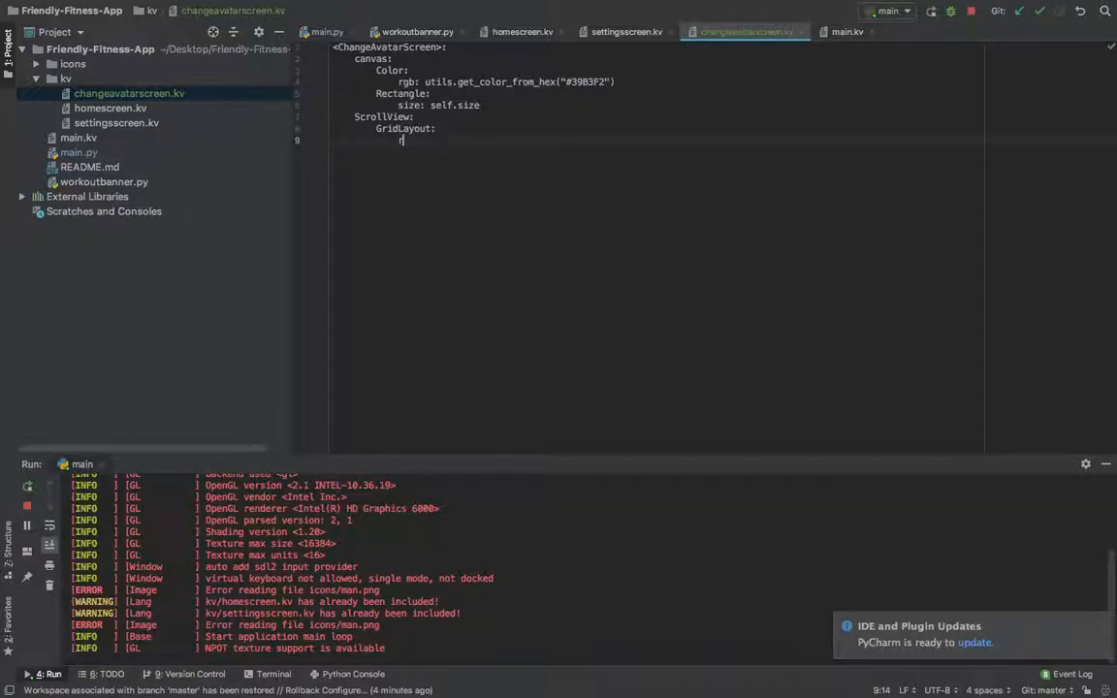
text(cols: 3)
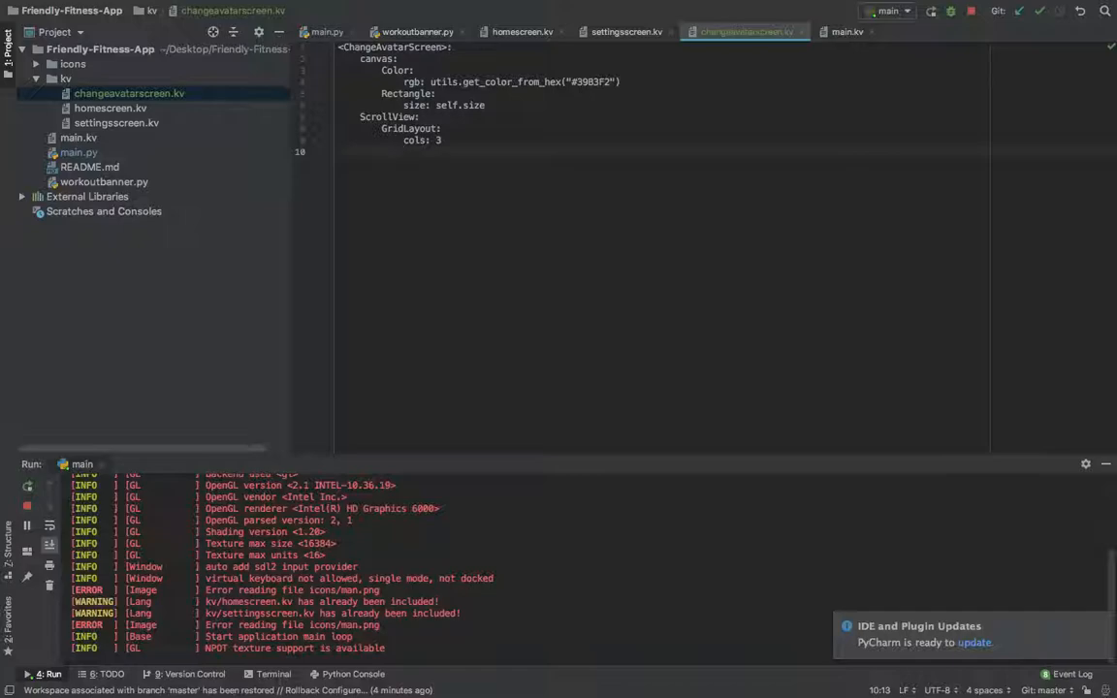
text(id:)
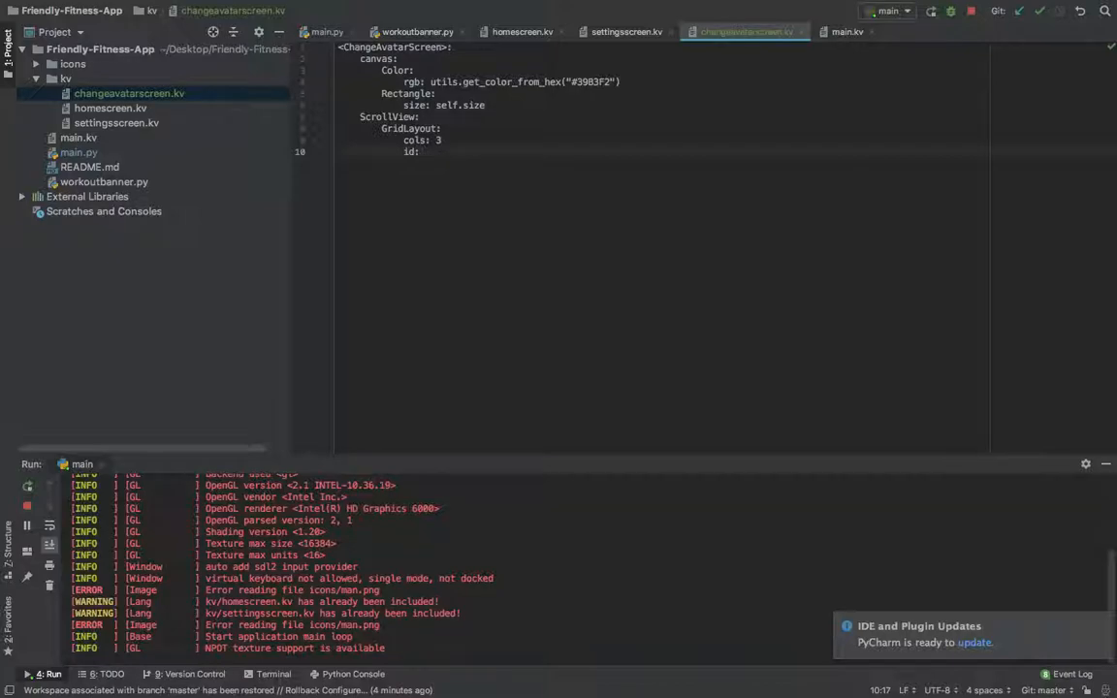
text(avatar_grid)
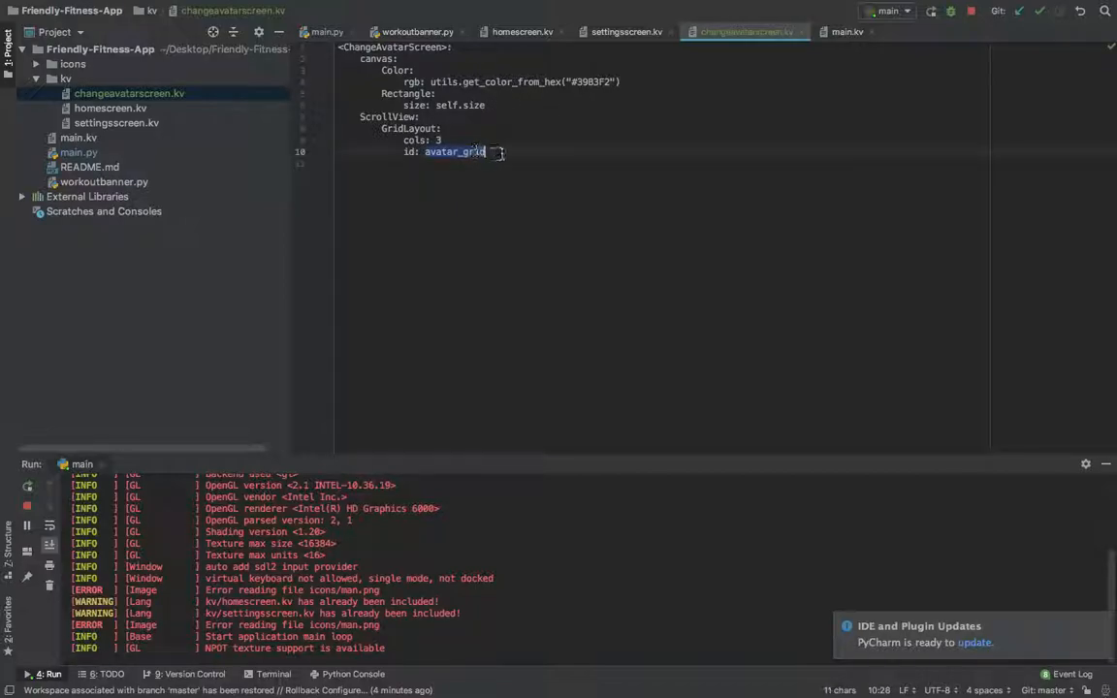
Step: Give the grid size_hint_y None, minimum height, 100dp default rows and row_force_default True
key(enter)
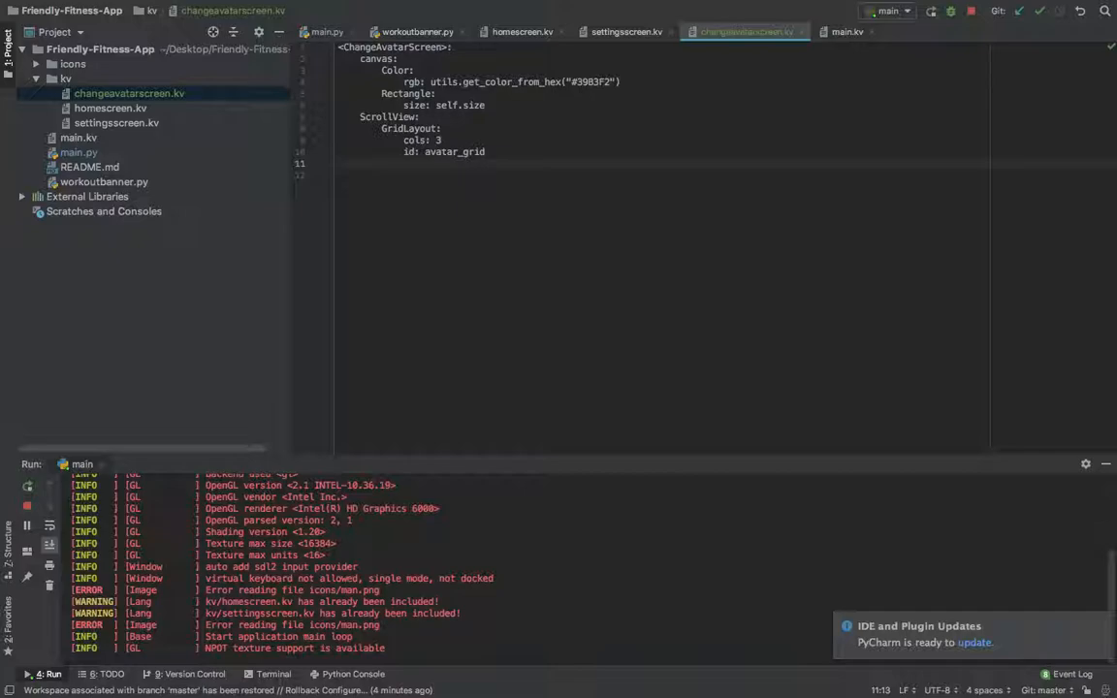
text(ro)
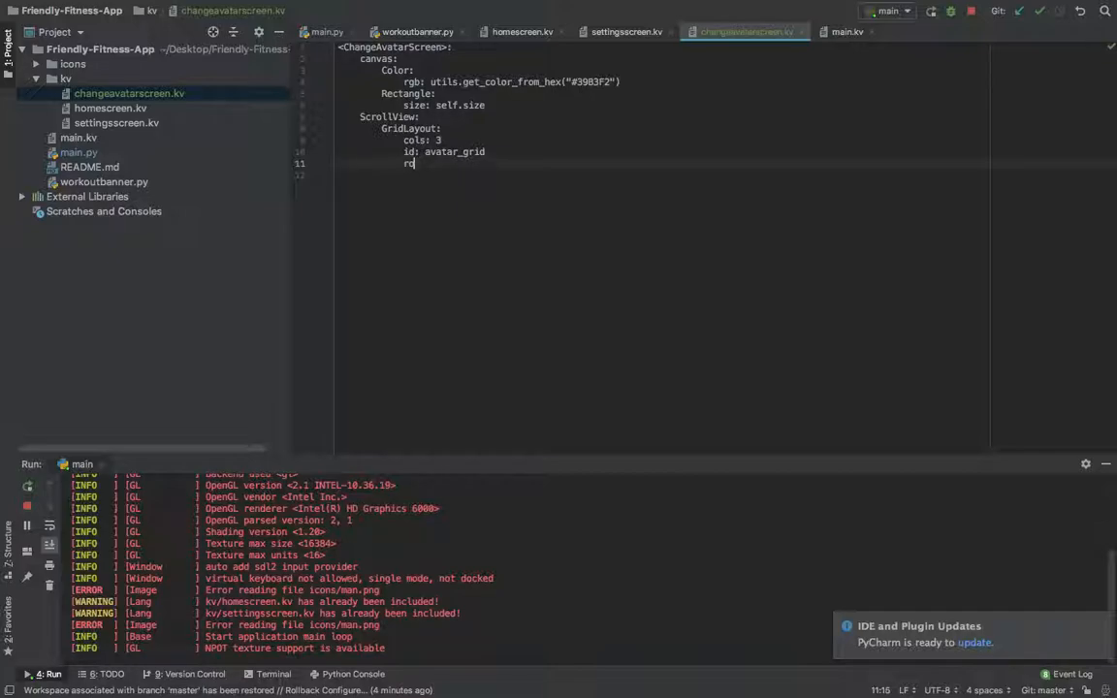
text(size_hint_)
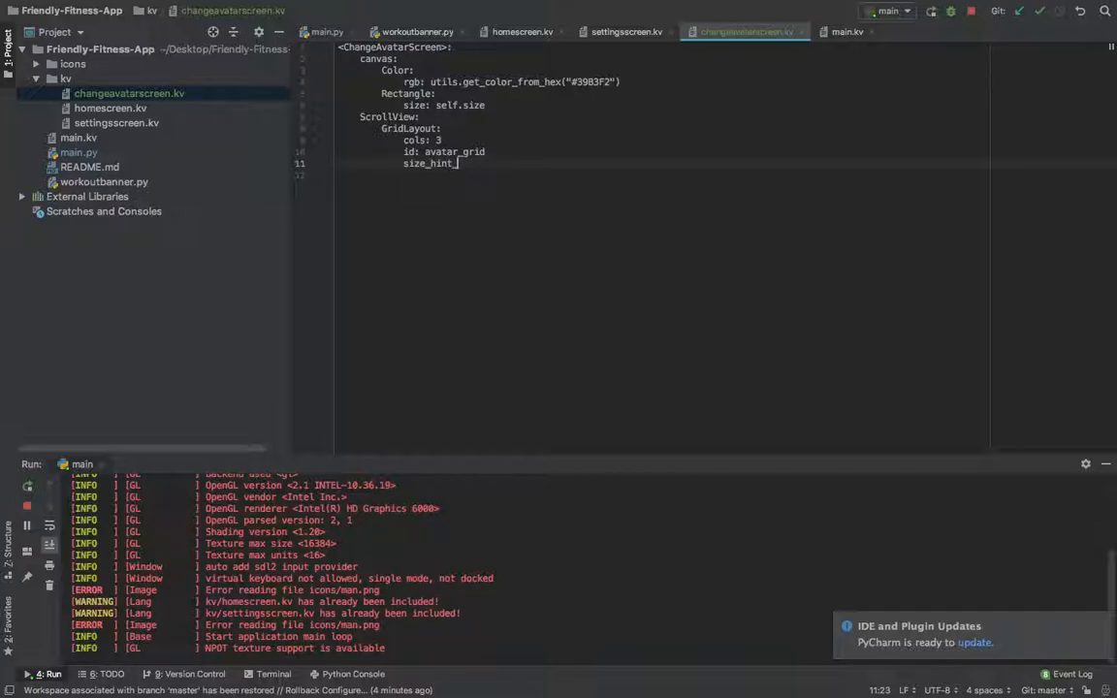
text(_y: None)
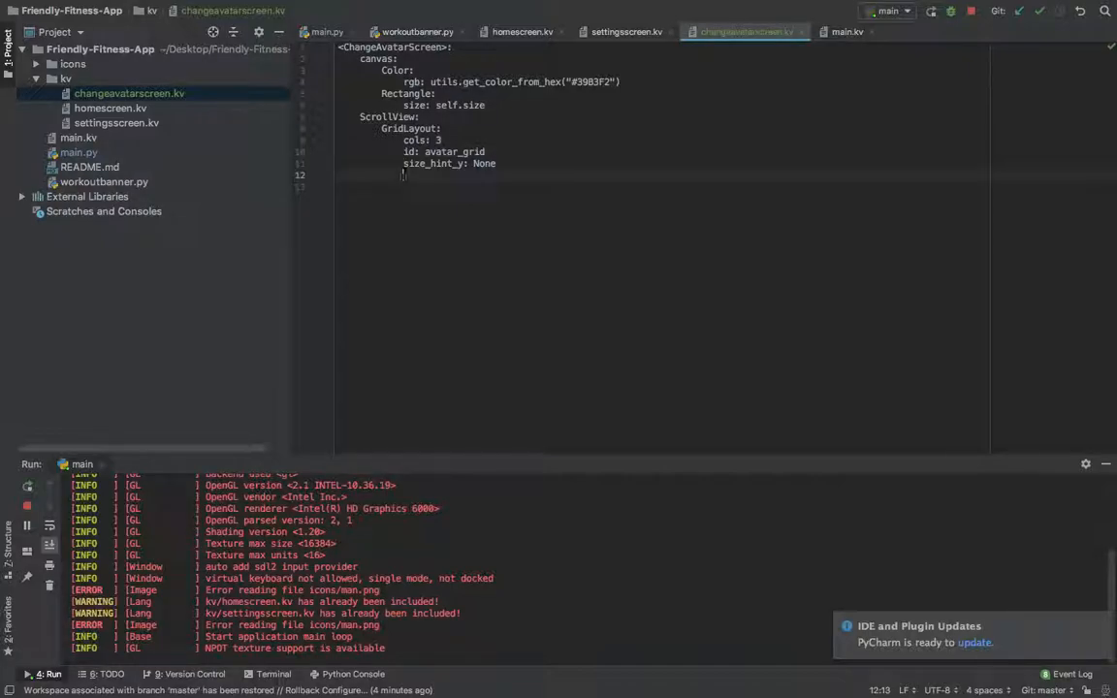
text(height:)
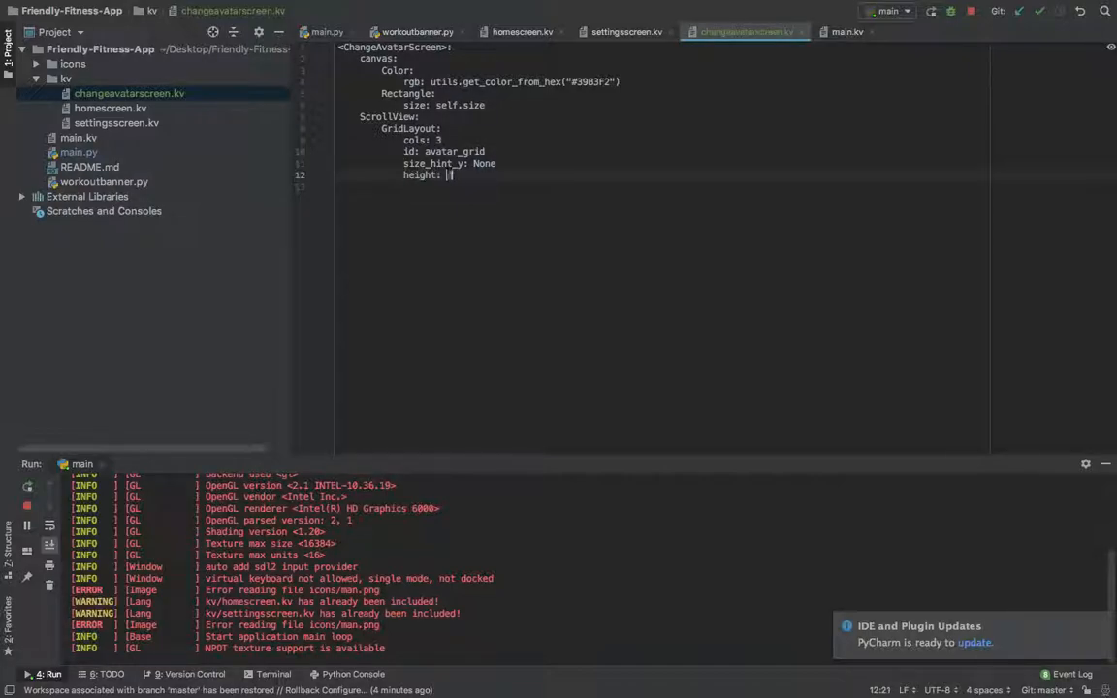
text(self.minimum)
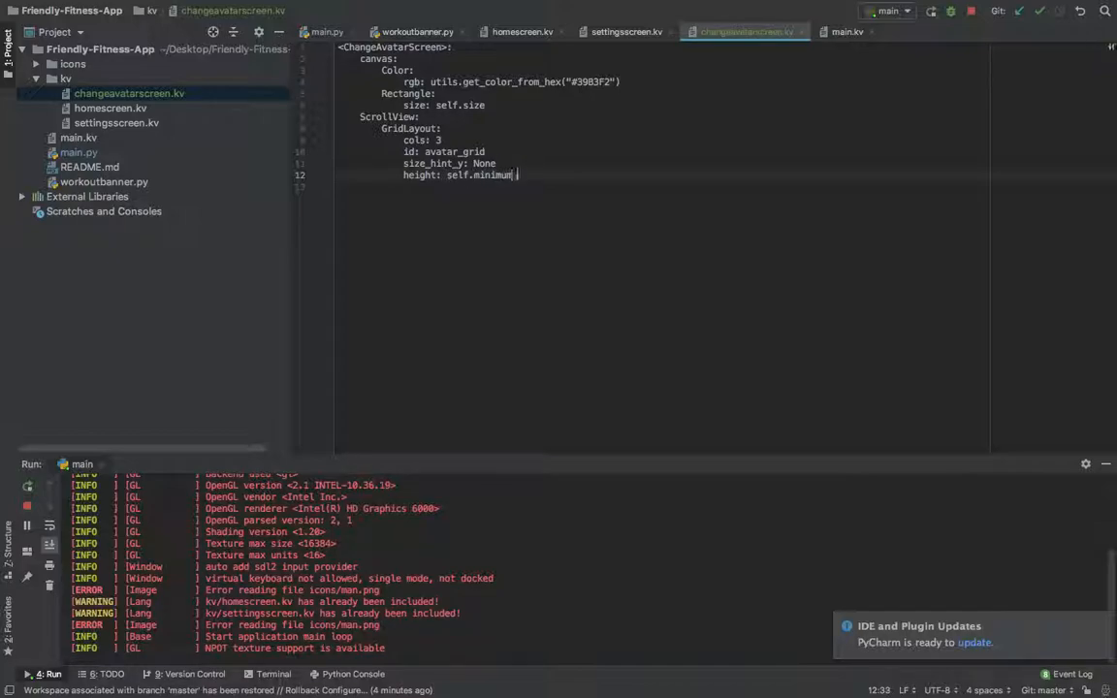
text(_height)
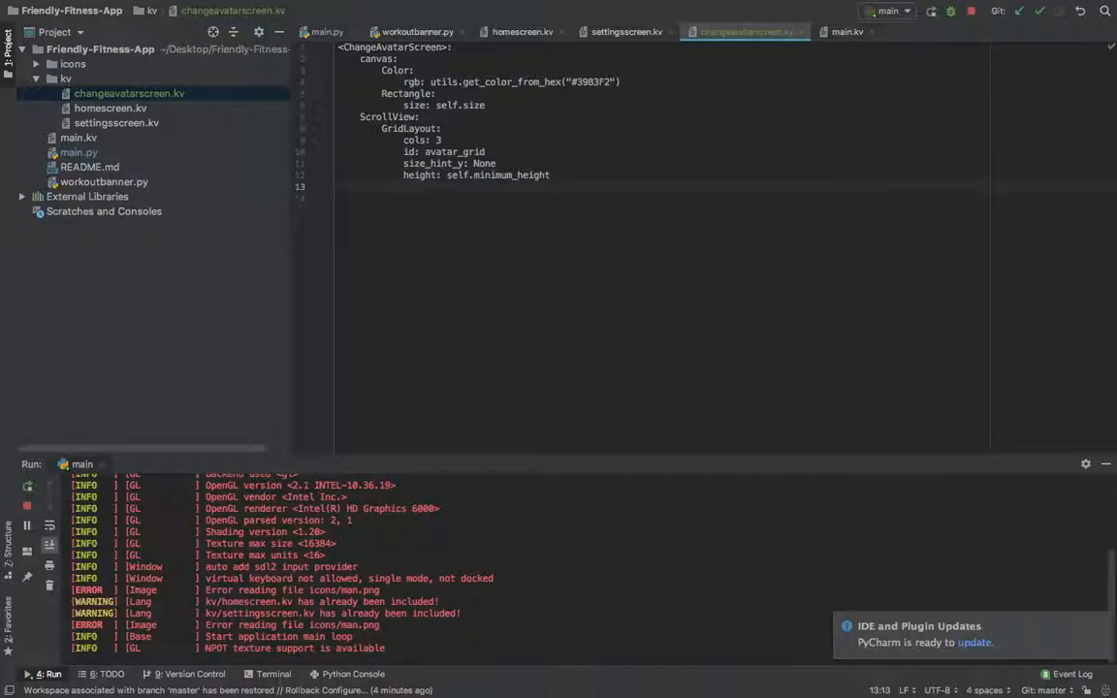
text(row_default_height:)
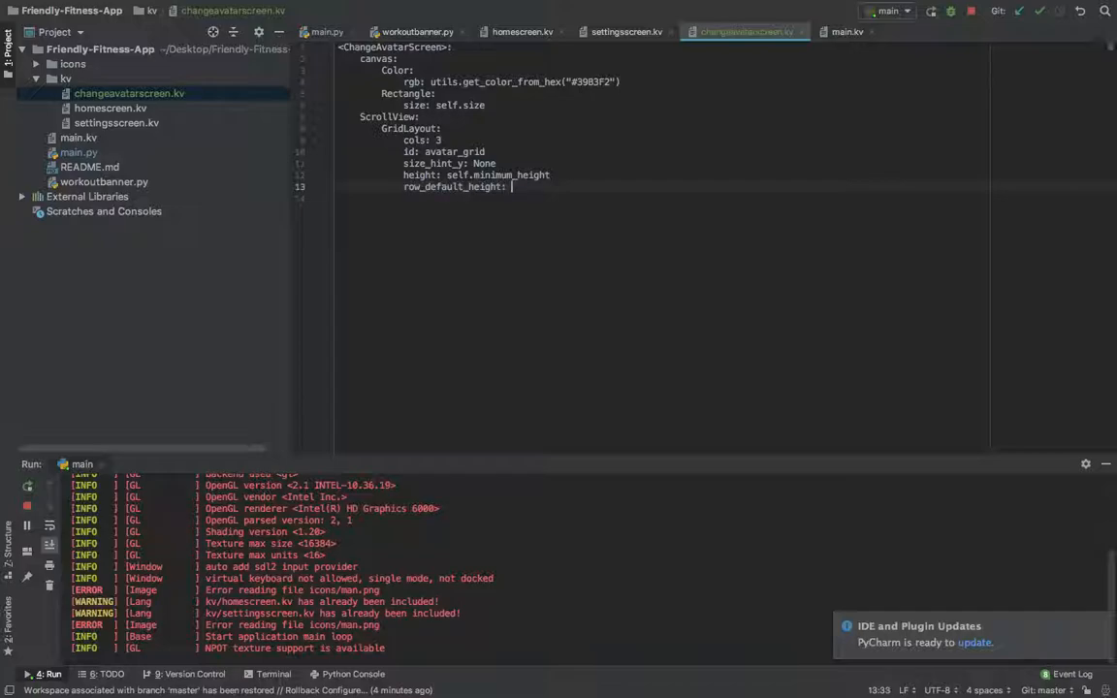
text('100dp')
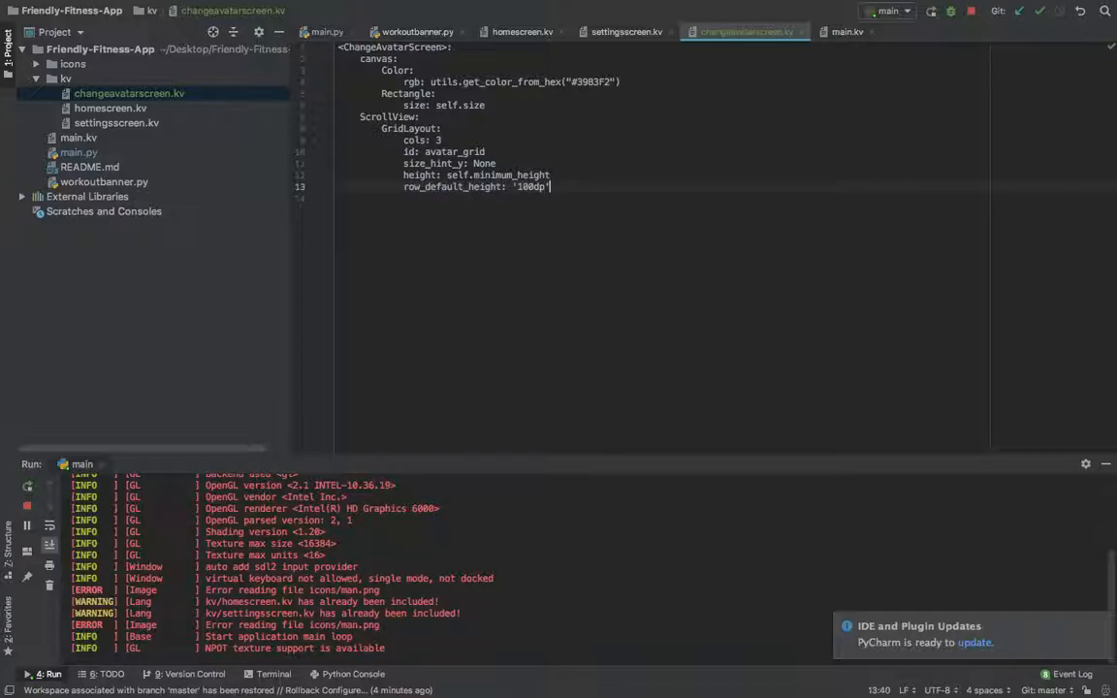
text(row_force_default: ')
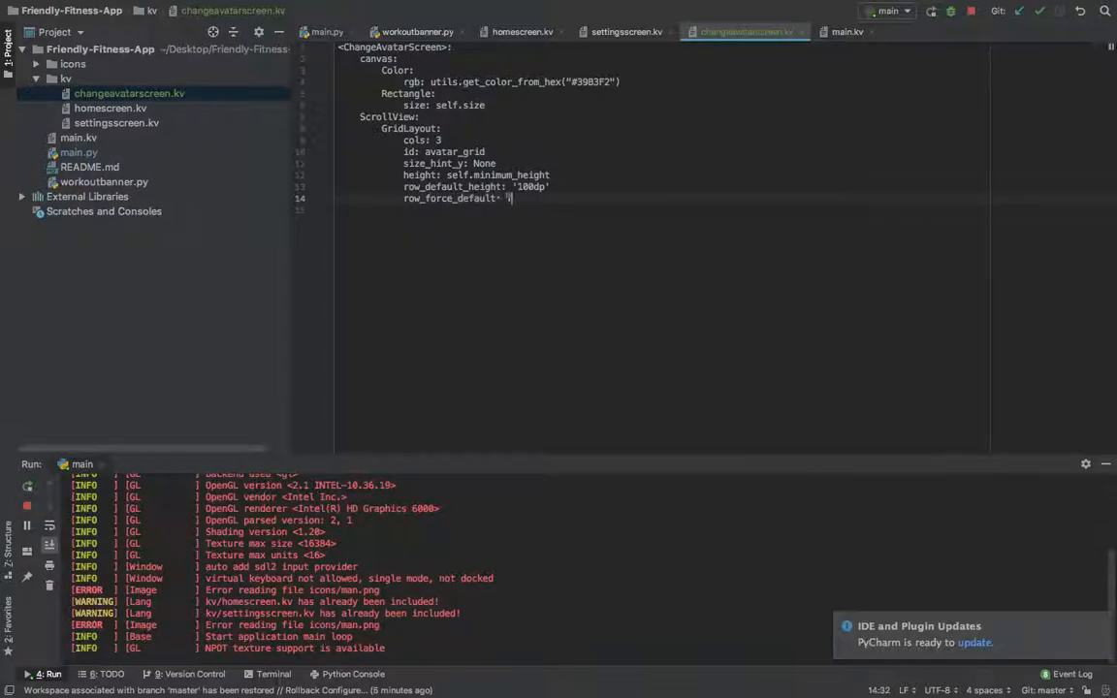
text(True)
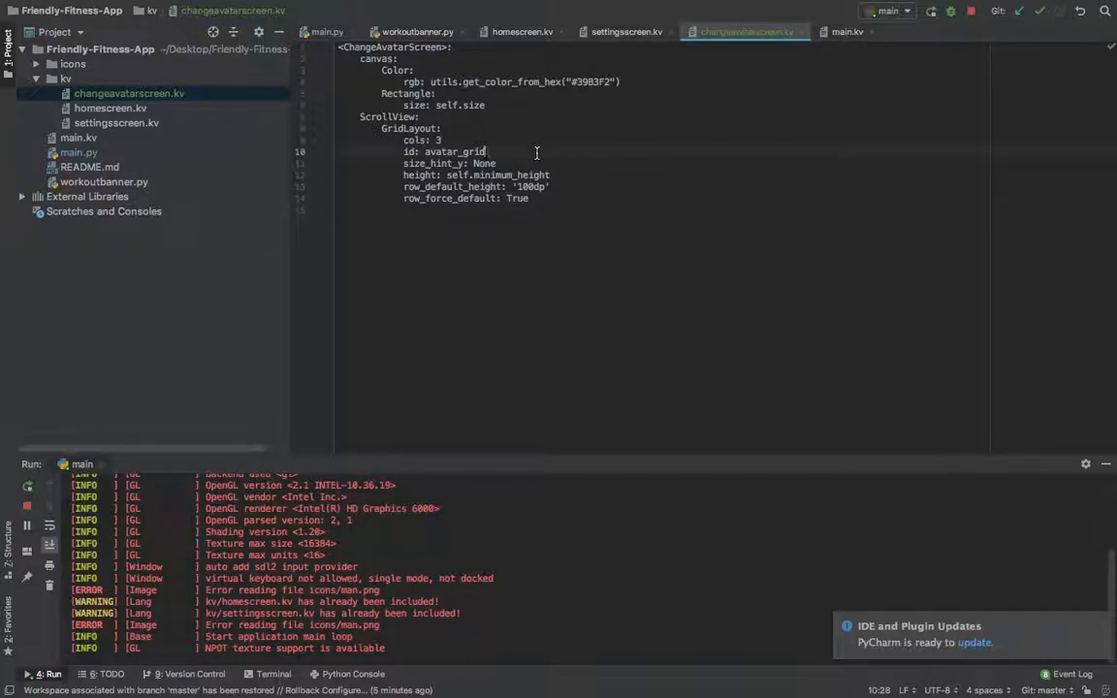
mouse_move(519, 162)
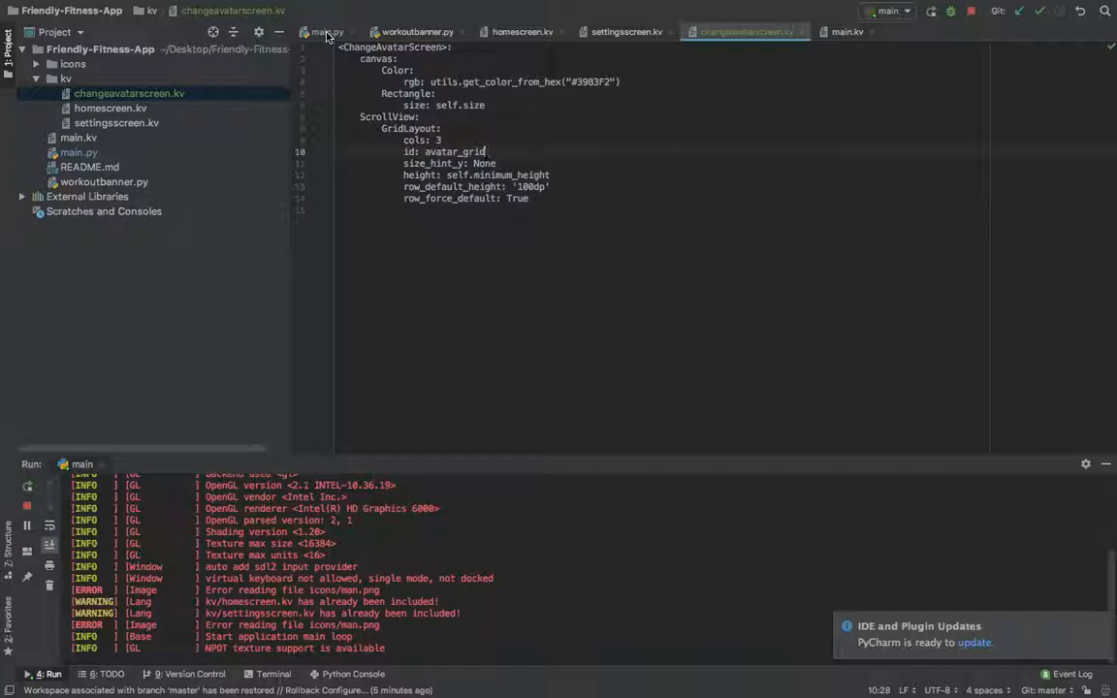
Step: In on_start, add '# Populate avatar grid' and fetch avatar_grid from change_avatars_screen ids
click(326, 31)
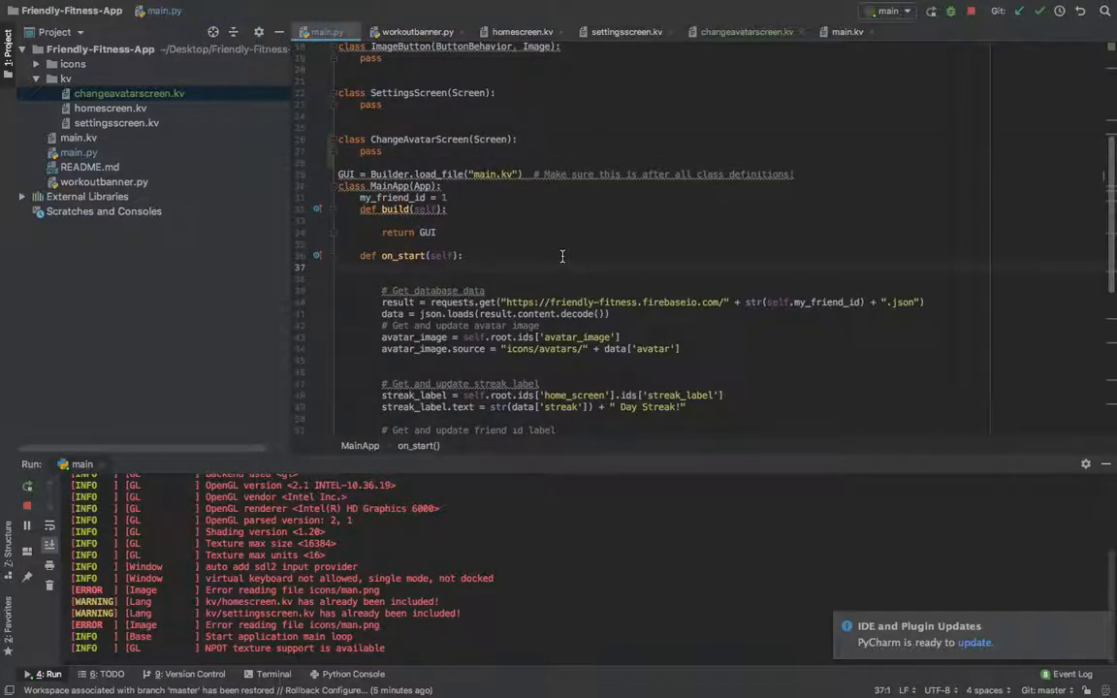
mouse_move(547, 278)
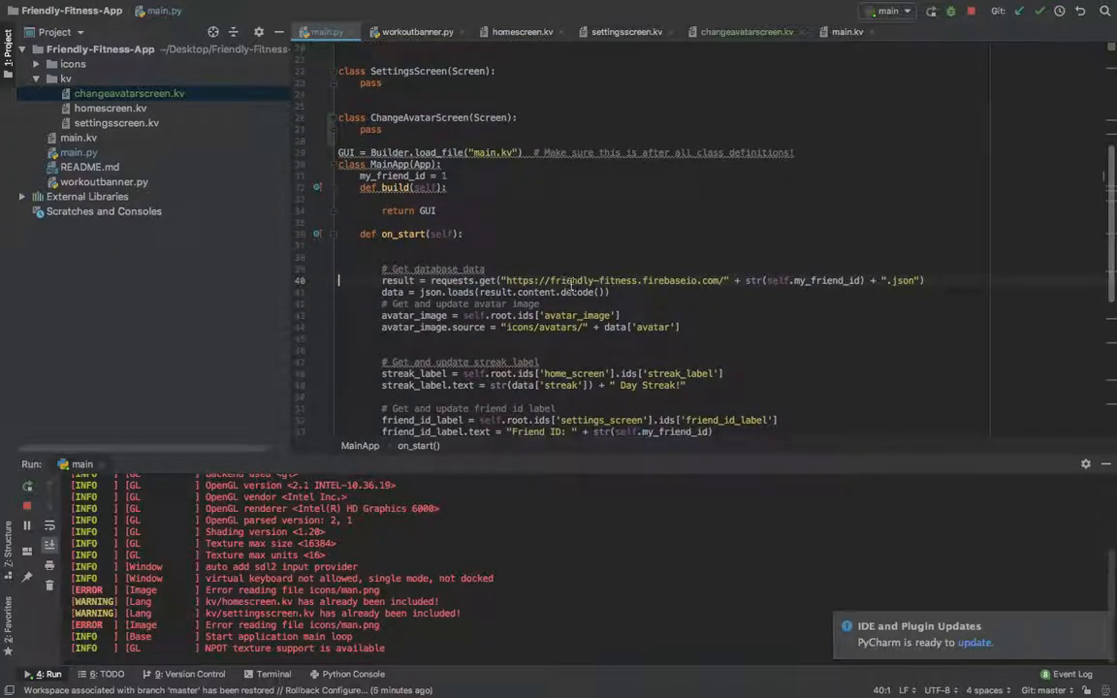
scroll(down, 3)
text(#)
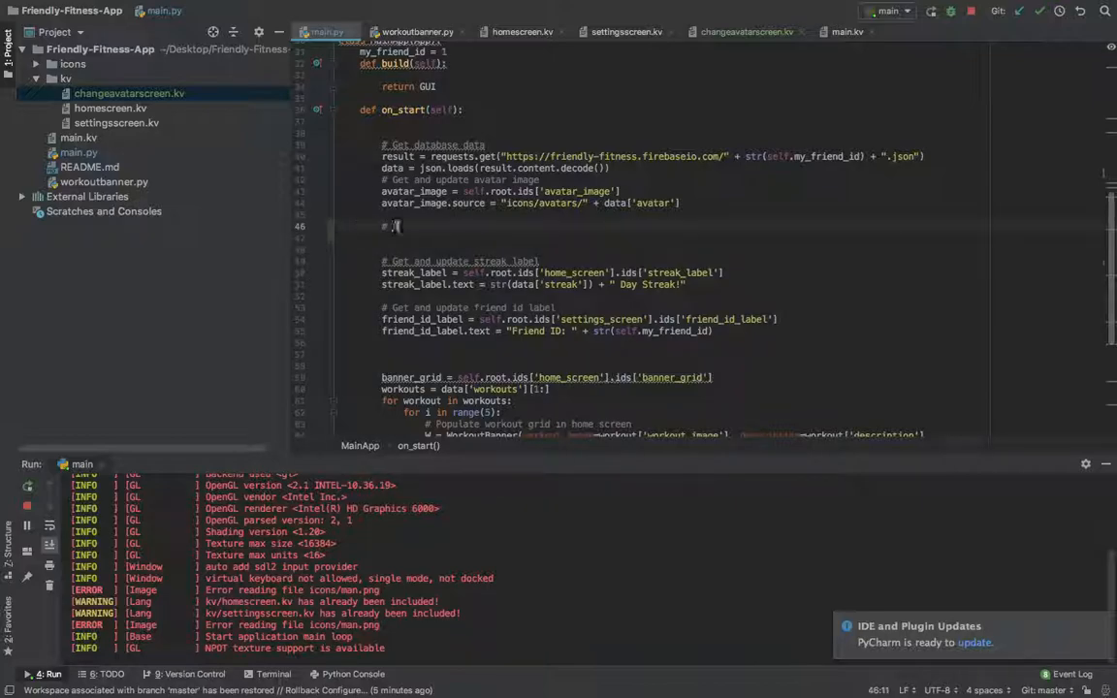
text(Populate ava)
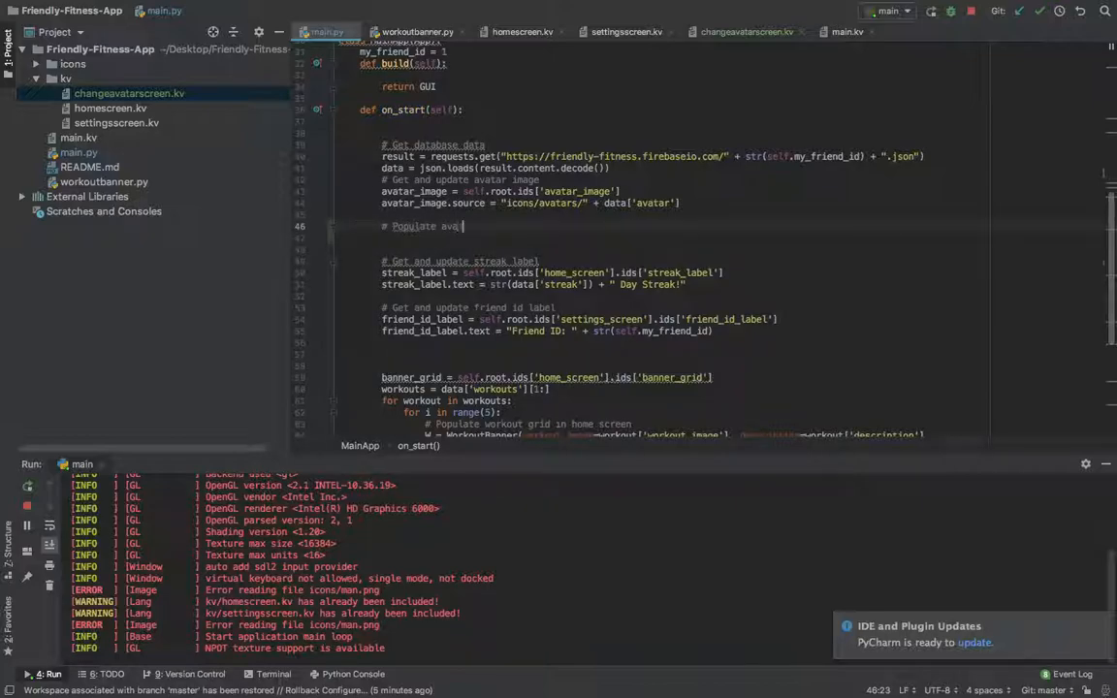
key(enter)
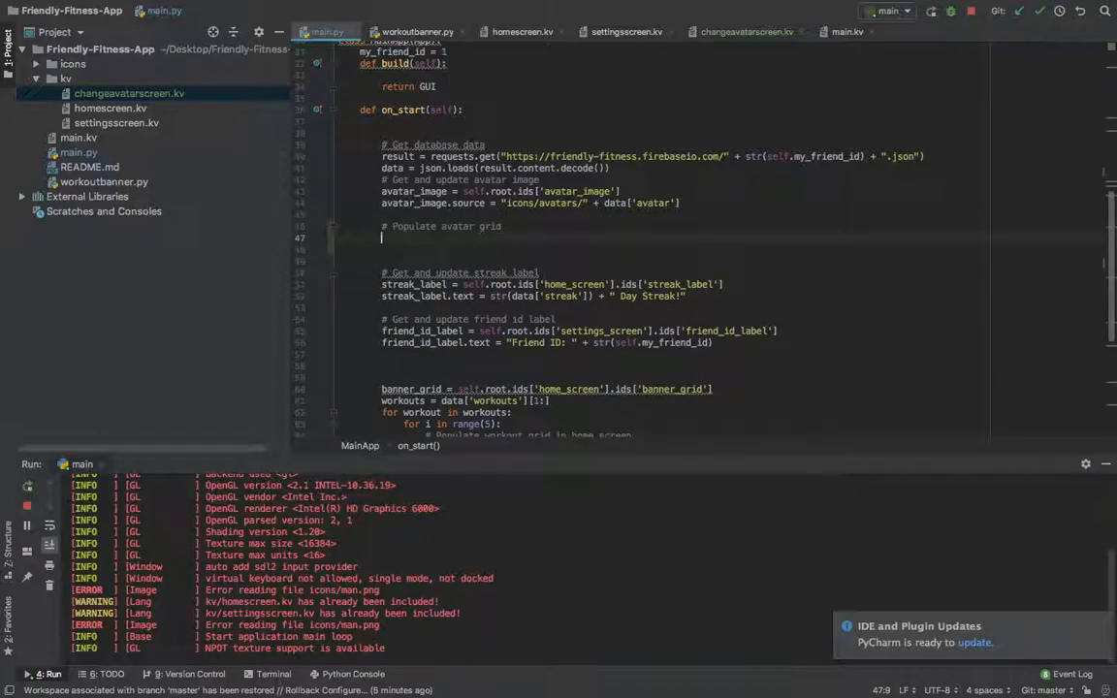
text(avatar_grid = self.root.ids[')
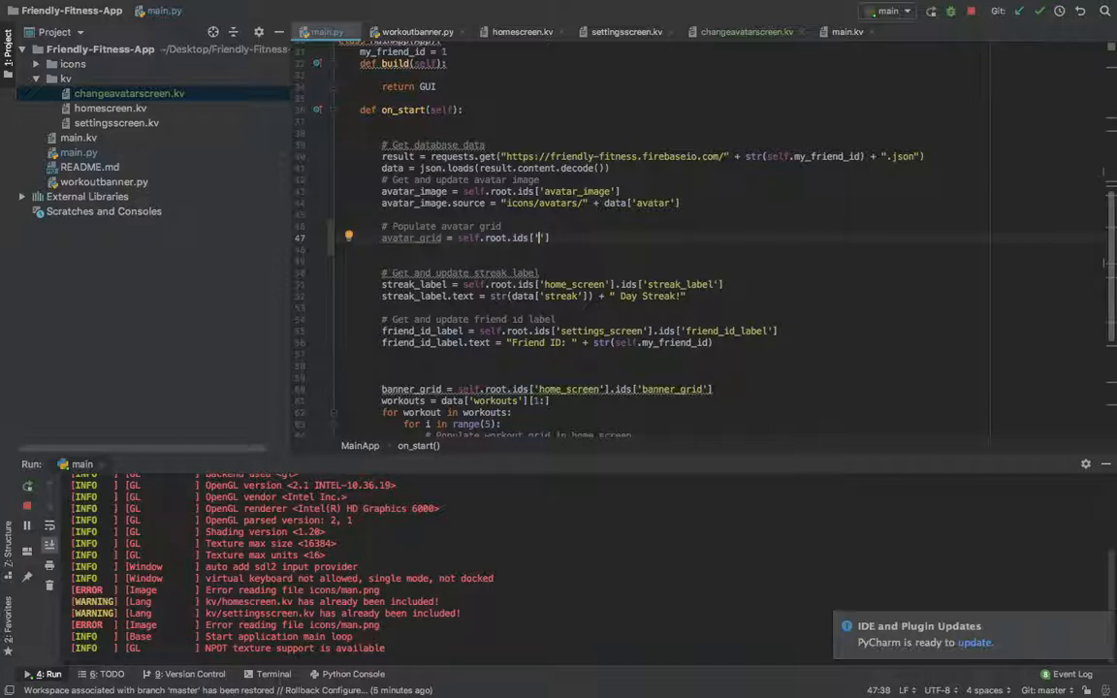
text(change_)
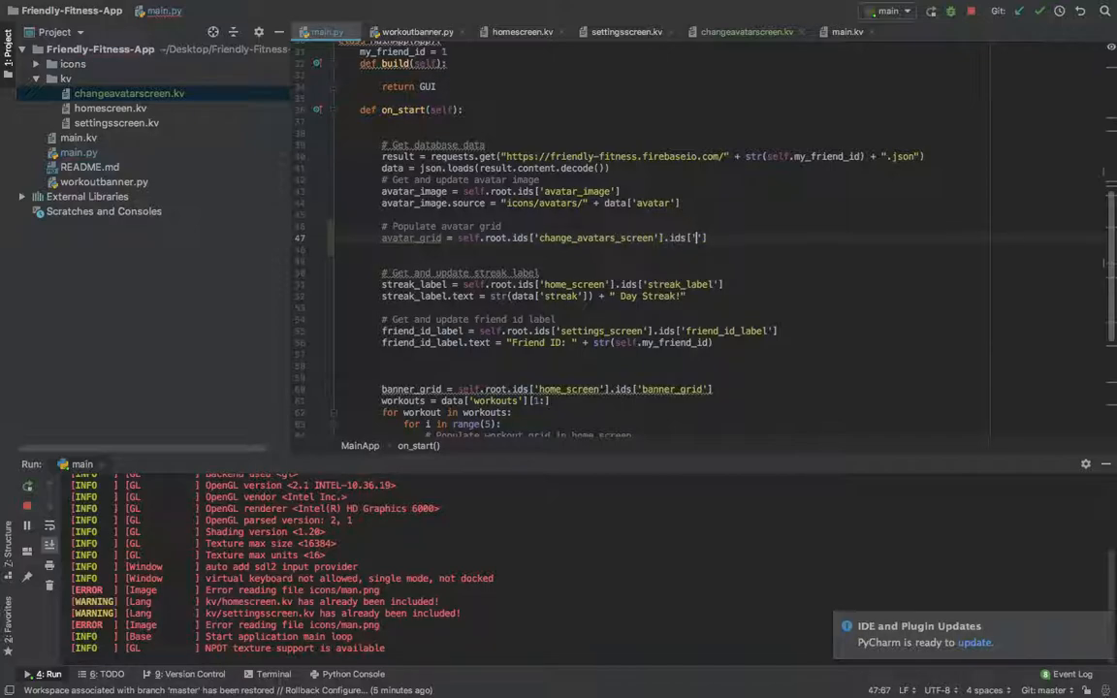
text(avatar_grid)
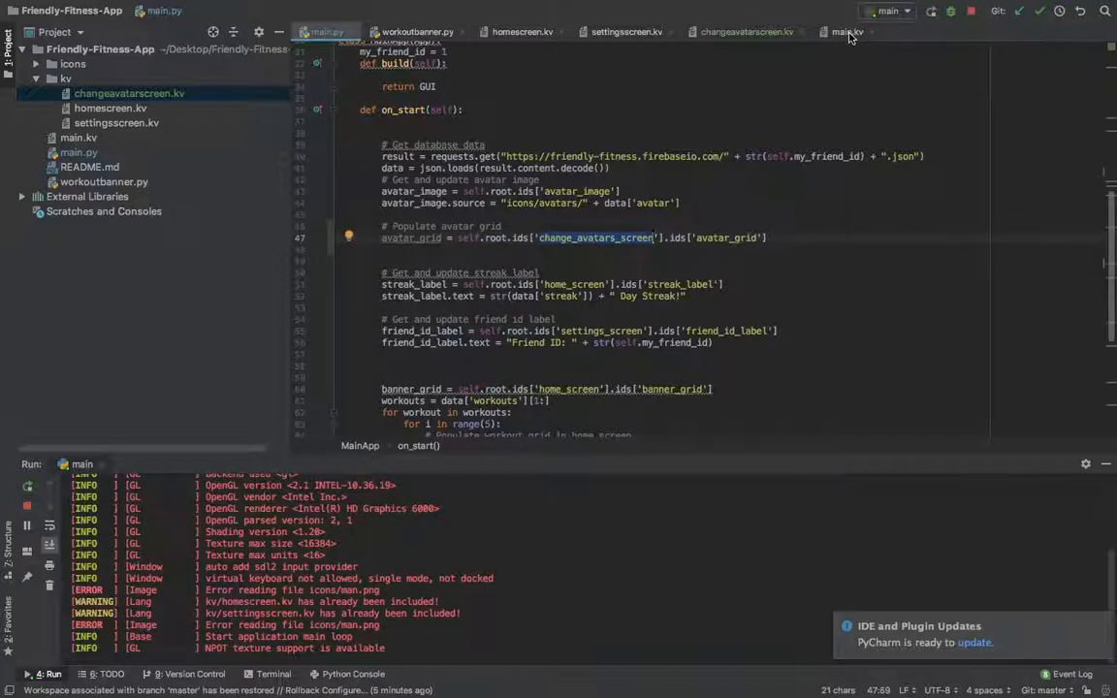
Step: Add ChangeAvatarScreen with name and id change_avatar_screen to main.kv's ScreenManager
click(847, 31)
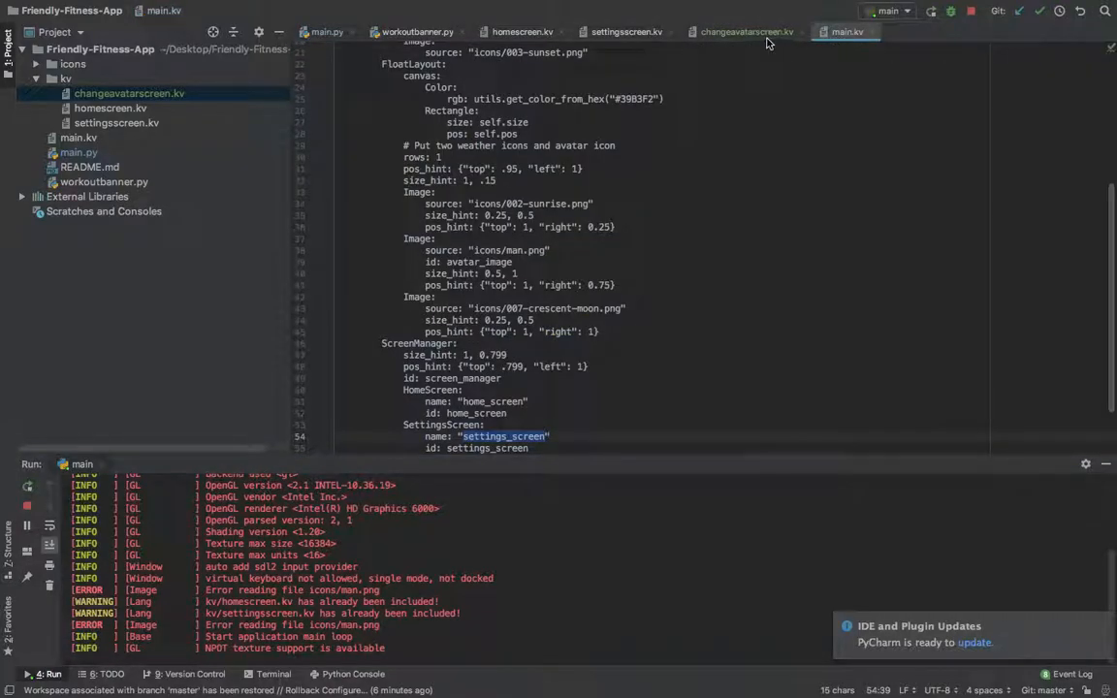
click(727, 322)
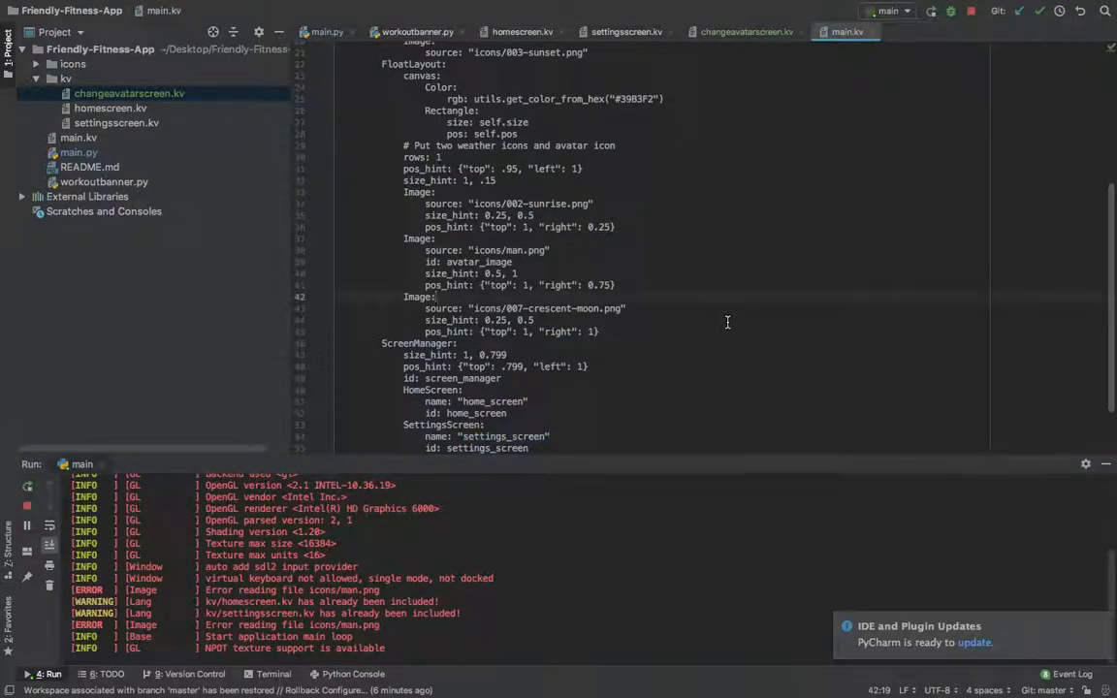
scroll(up, 3)
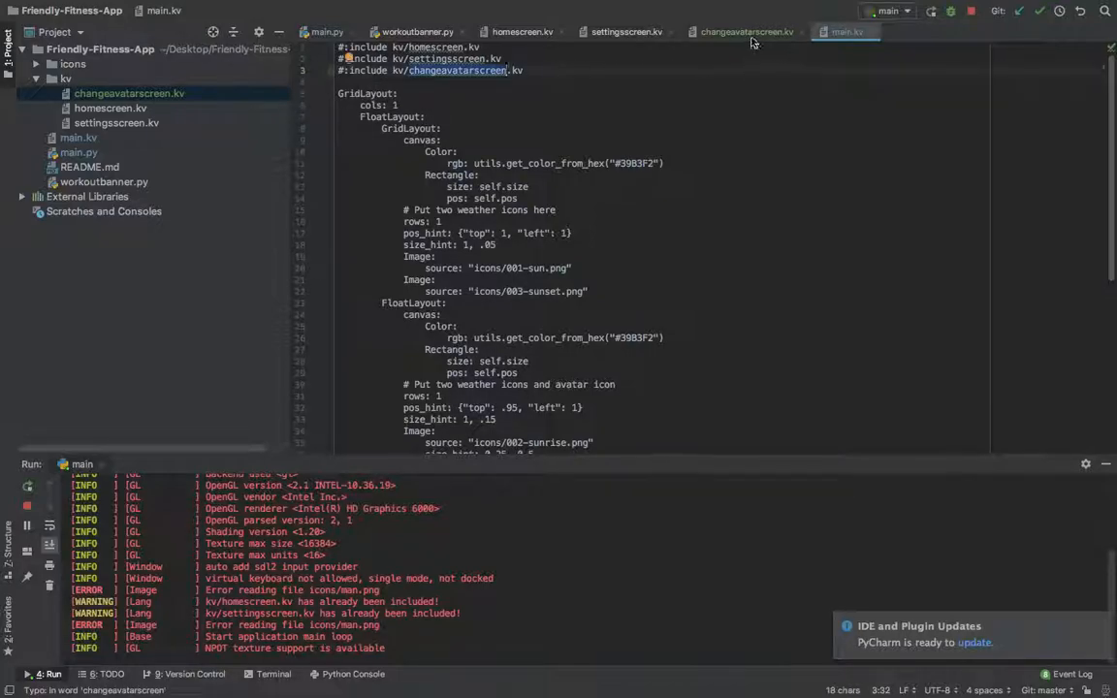
scroll(down, 3)
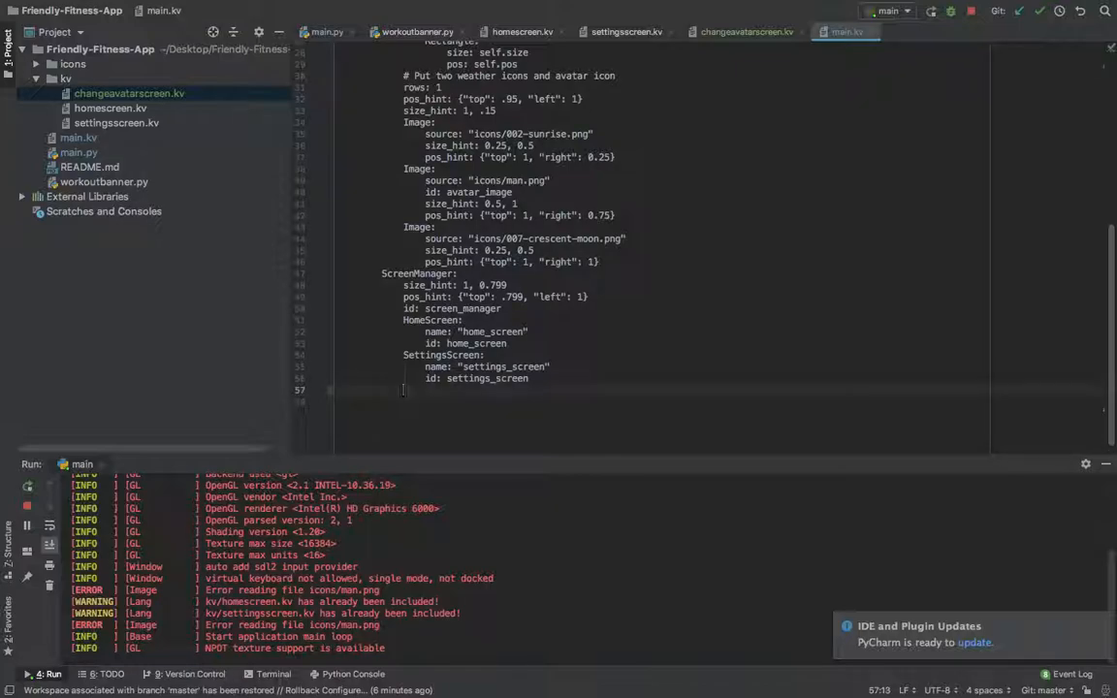
text(ChangeAvatarScreen:)
text(name: "change_avatar_screen)
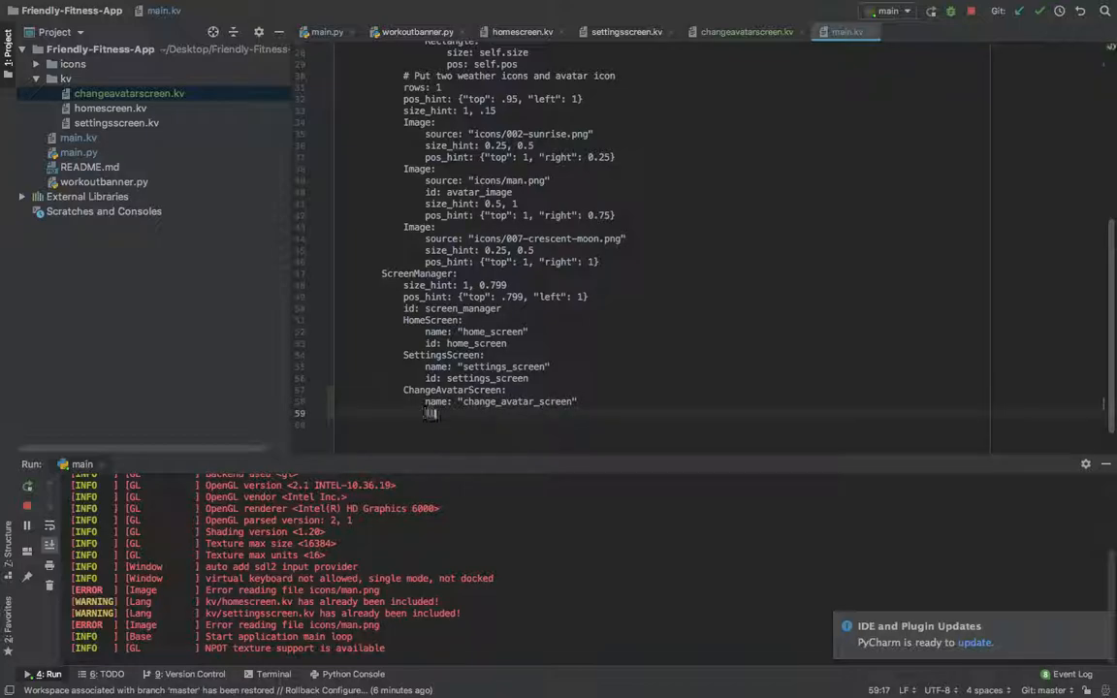
text(id: change_avatar_screen)
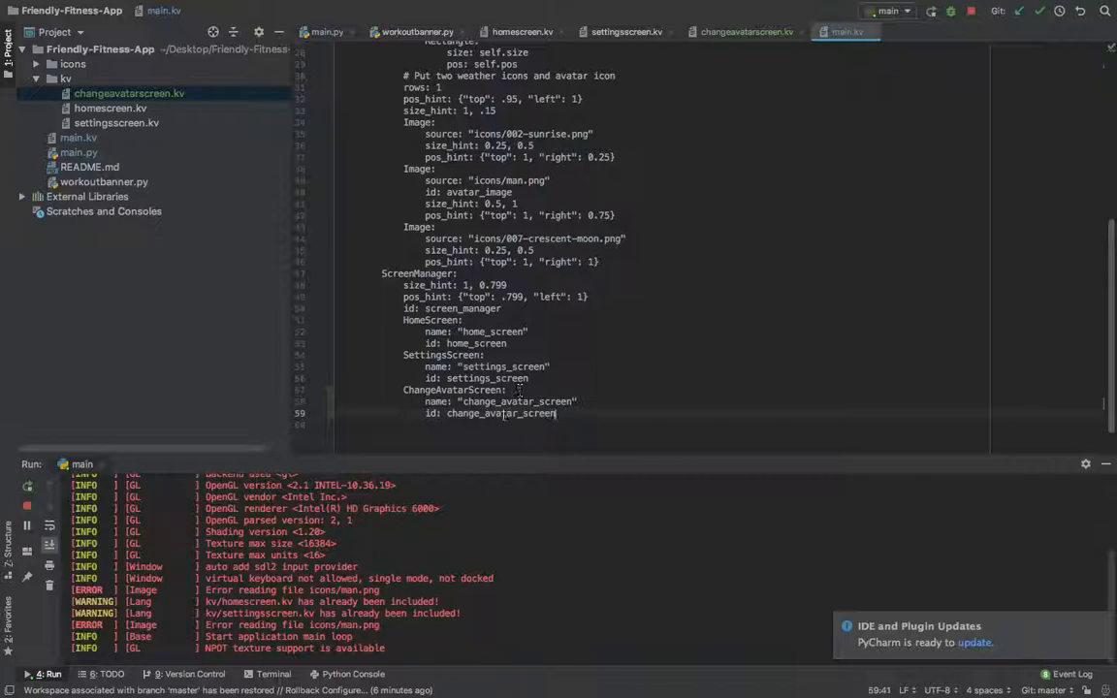
click(327, 31)
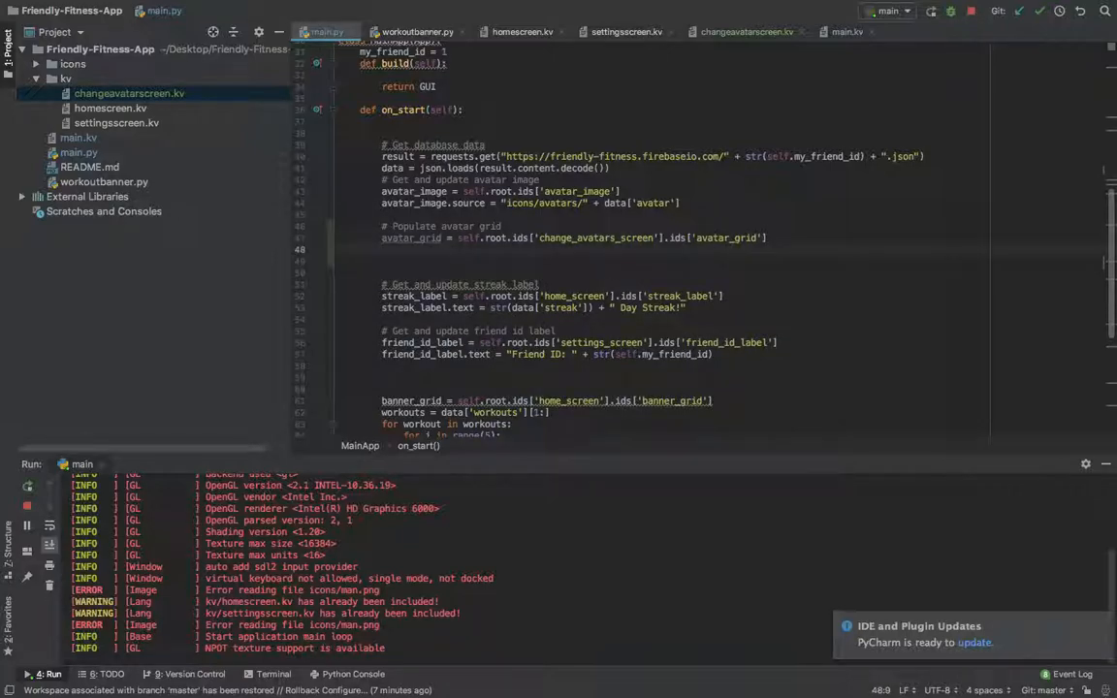
Step: Browse the icons/avatars images and add 'from os import walk' to main.py's imports
scroll(up, 3)
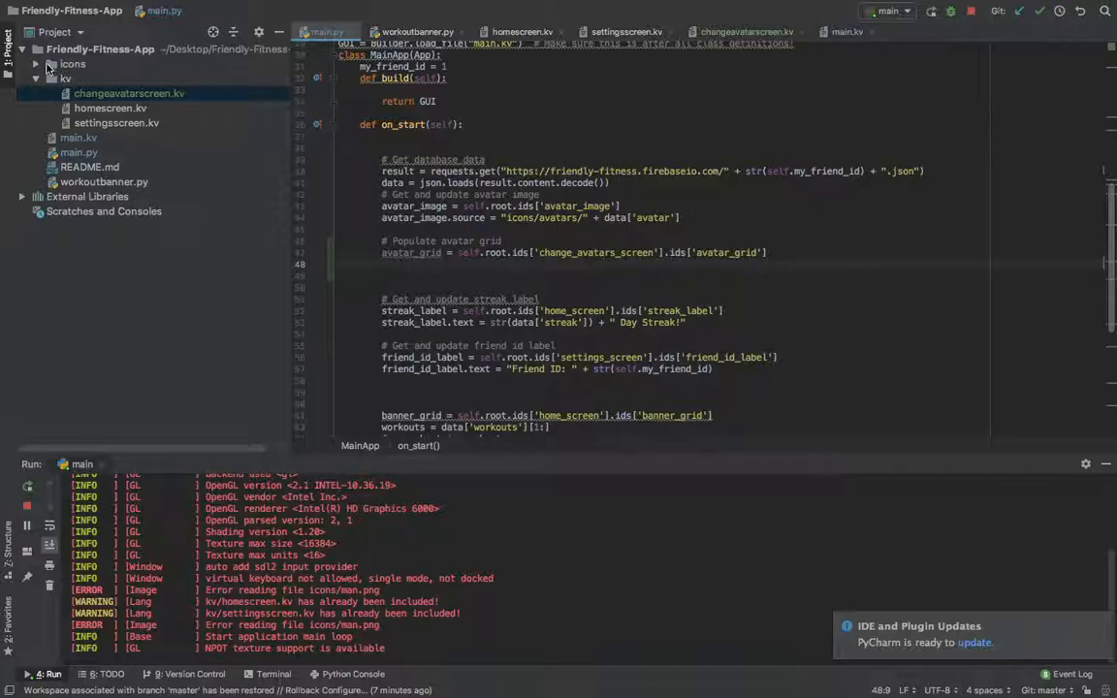
click(36, 64)
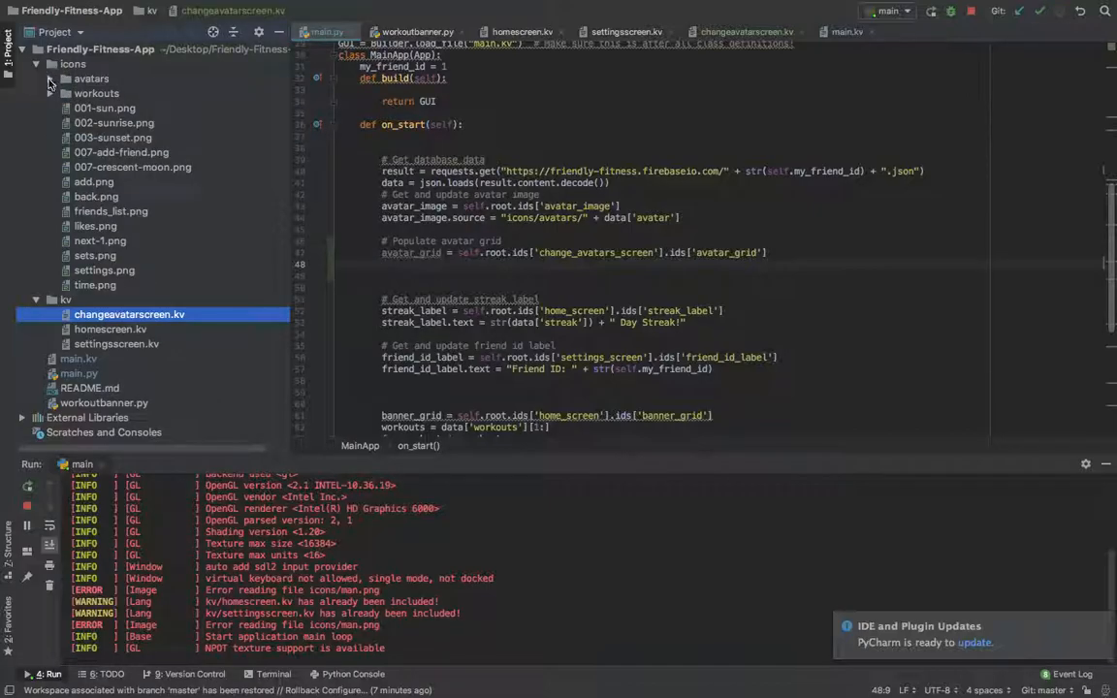
click(50, 79)
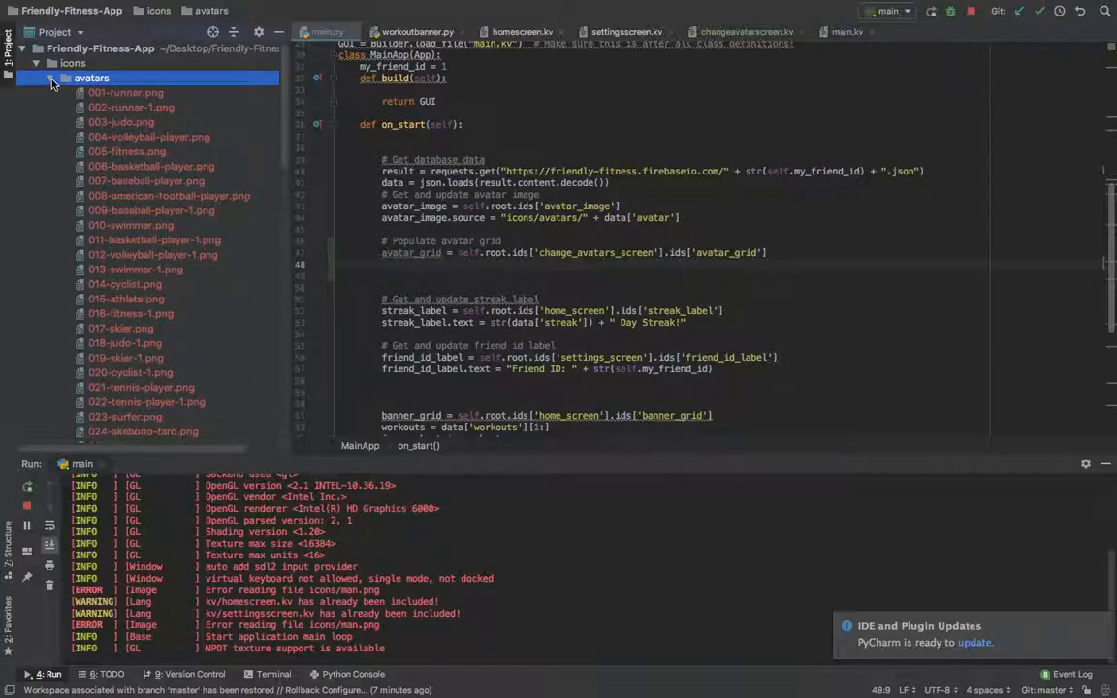
click(49, 77)
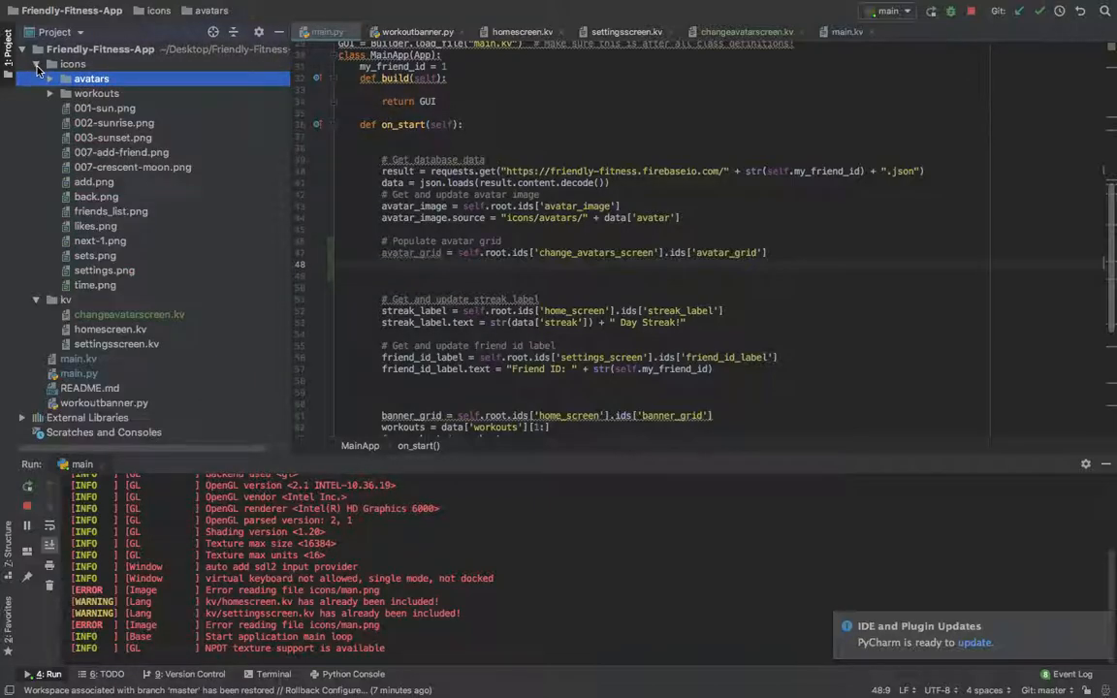
click(50, 78)
text(from os imp)
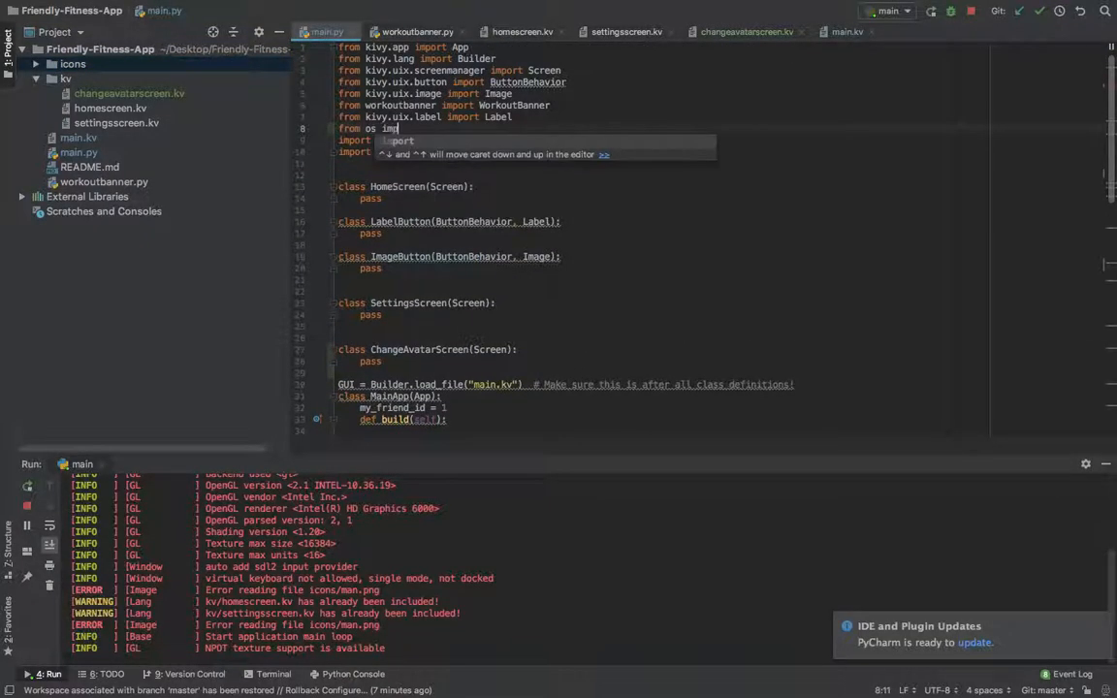
text(walk)
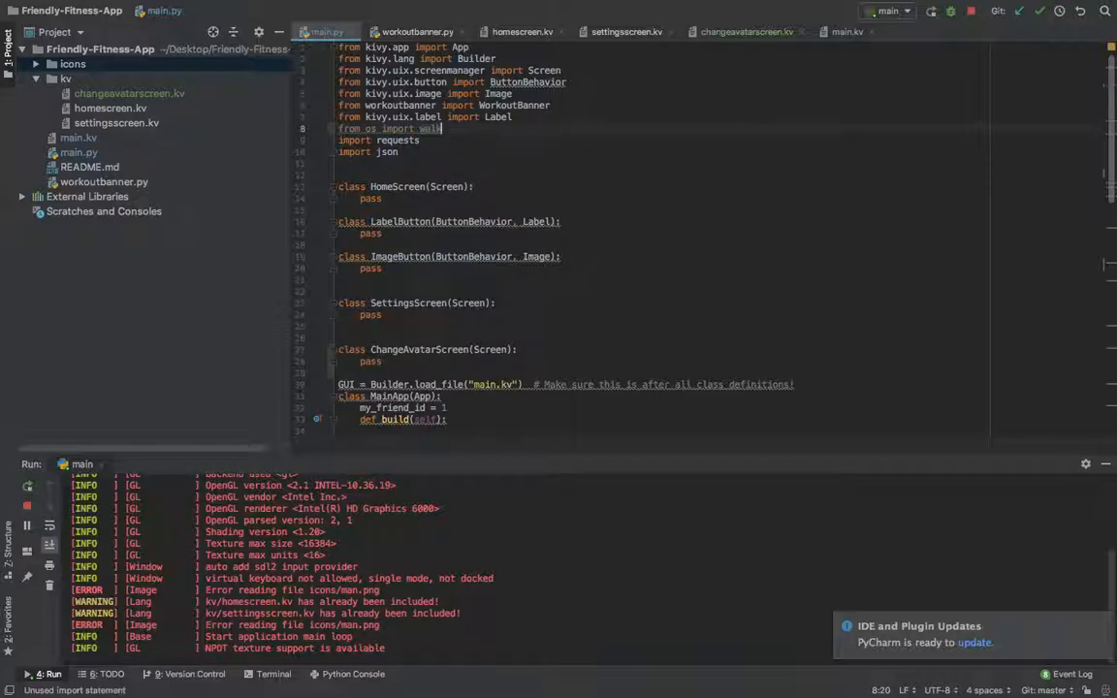
scroll(down, 3)
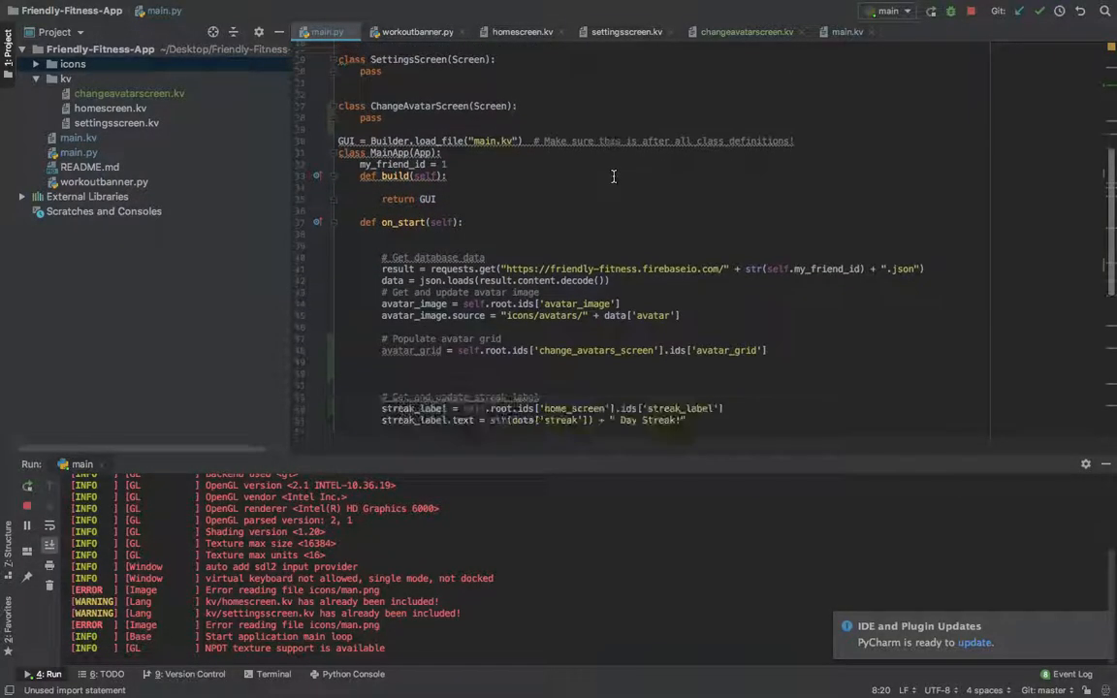
scroll(down, 3)
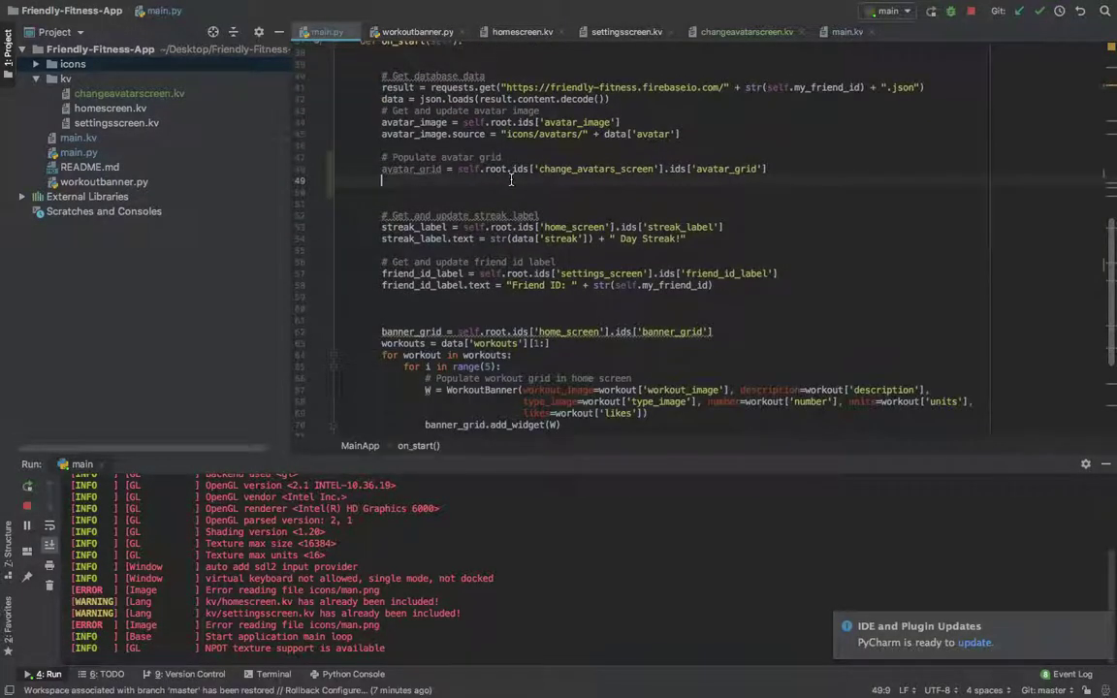
Step: Loop with walk("icons/avatars") over root_dir, folders, files, plus an inner for f in files loop
text(for)
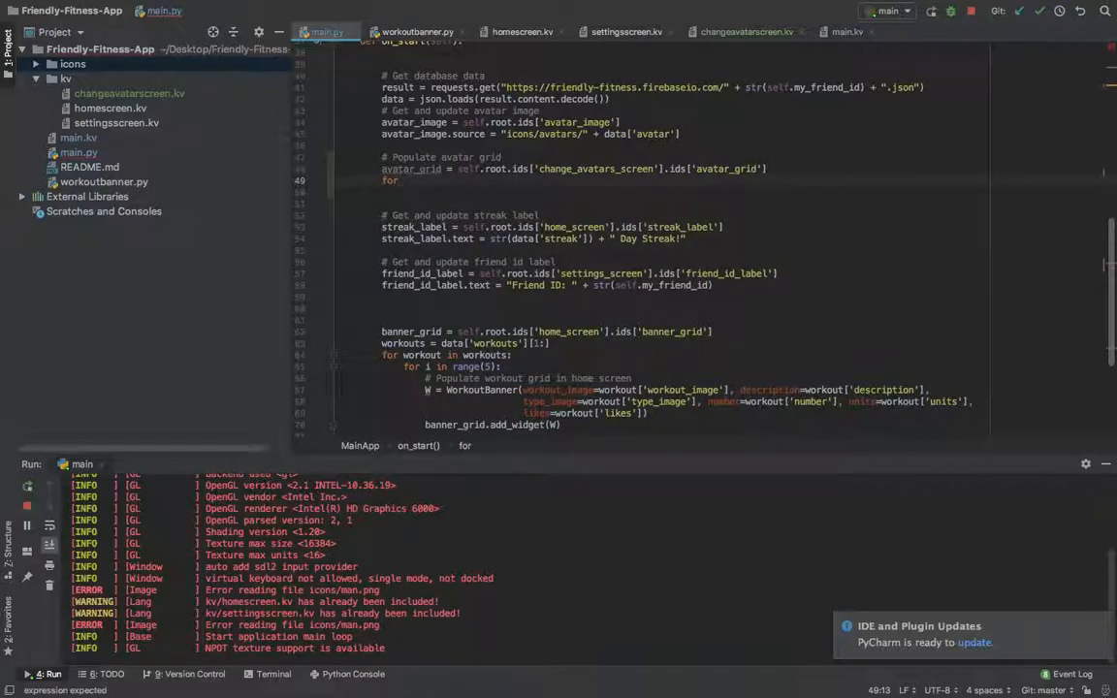
text(root_dir,)
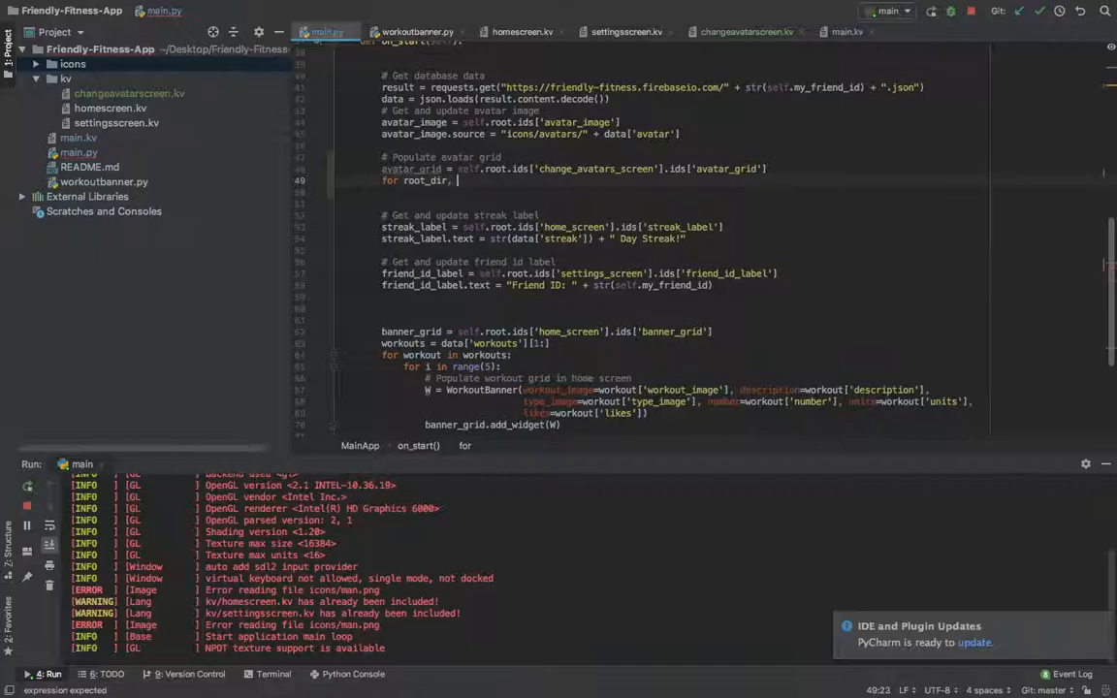
text(ders, files in walk()
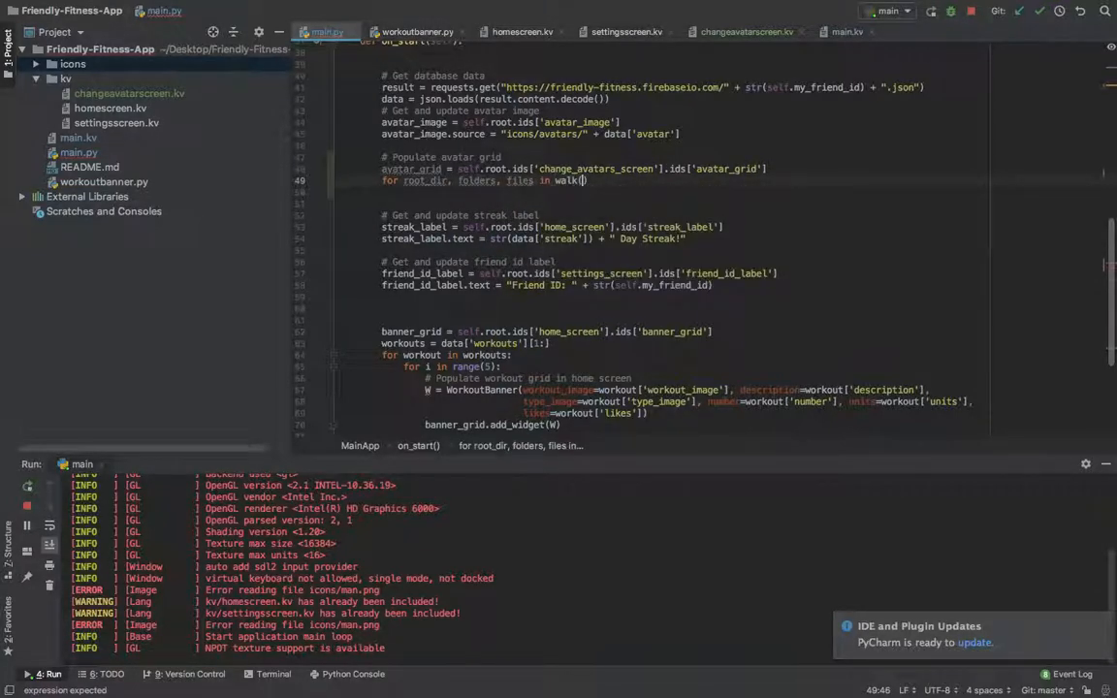
text("id")
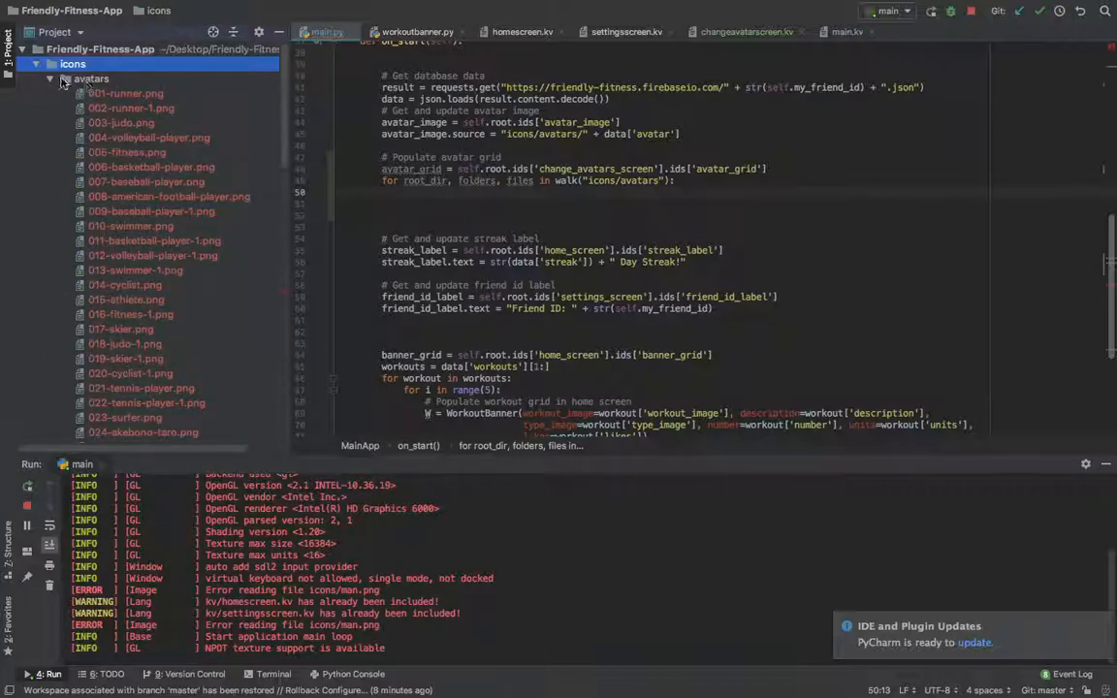
click(49, 79)
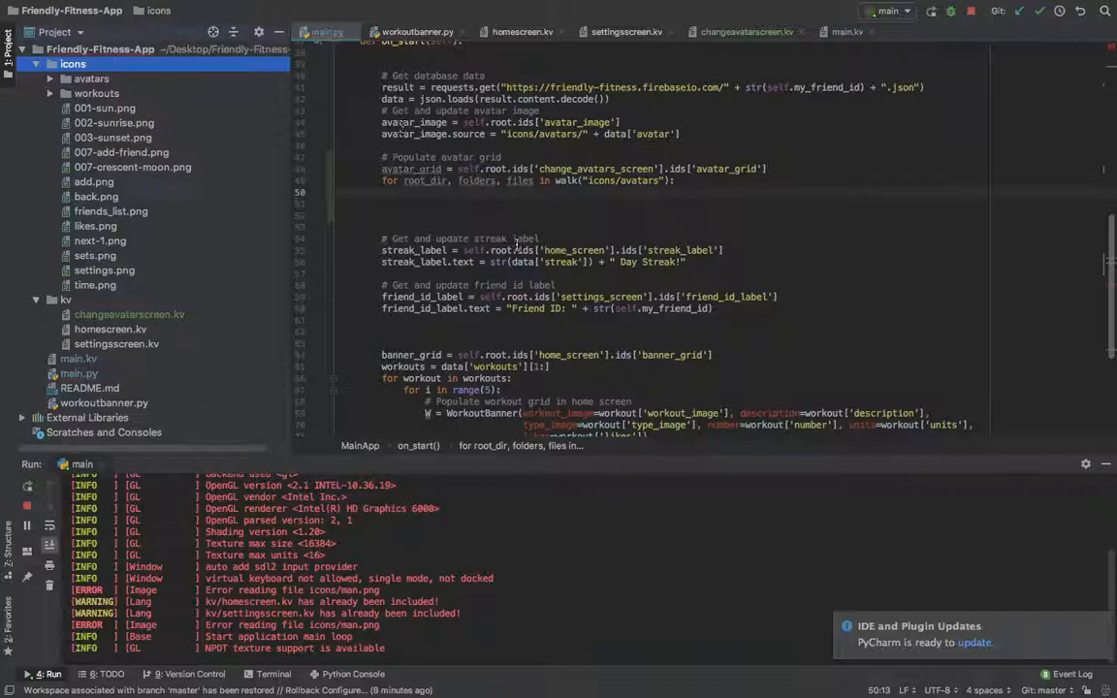
text(for f in files:)
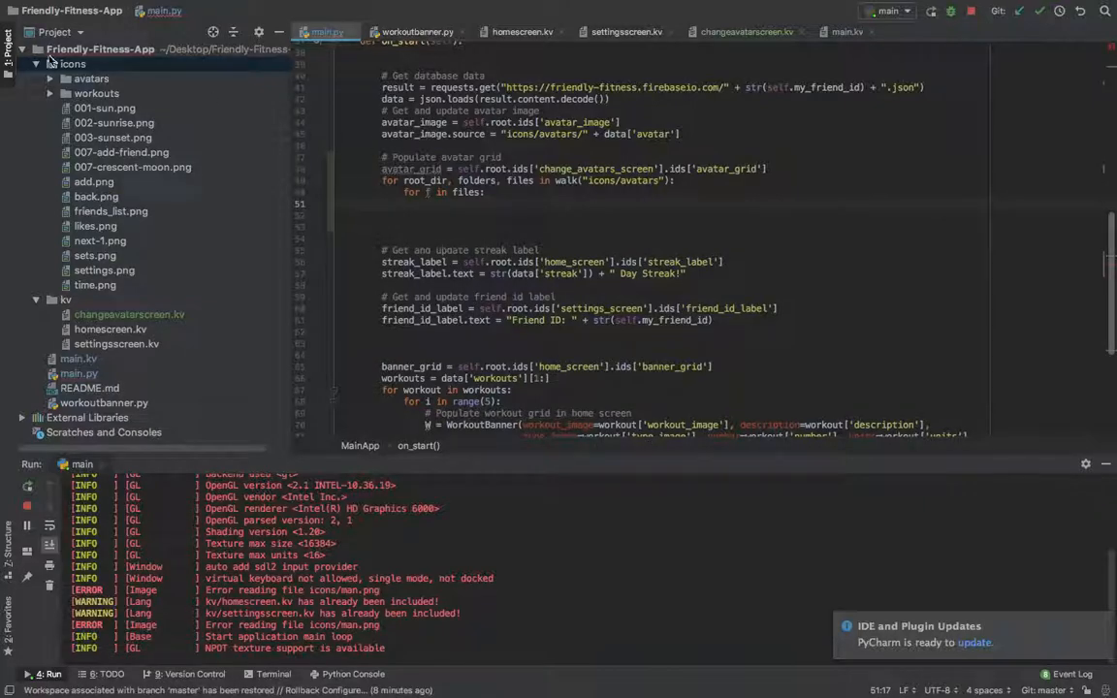
click(92, 79)
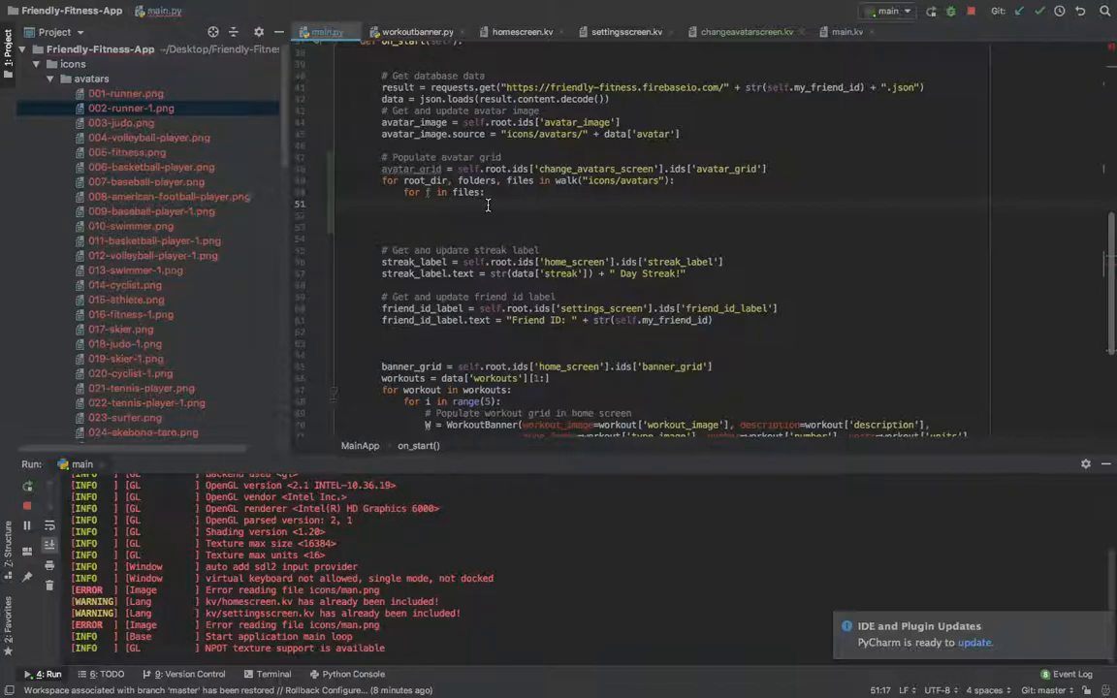
Step: Create img = ImageButton(source="icons/avatars/" + f, on_release=self.change_avatar) and add it to avatar_grid
text(avatar_grid)
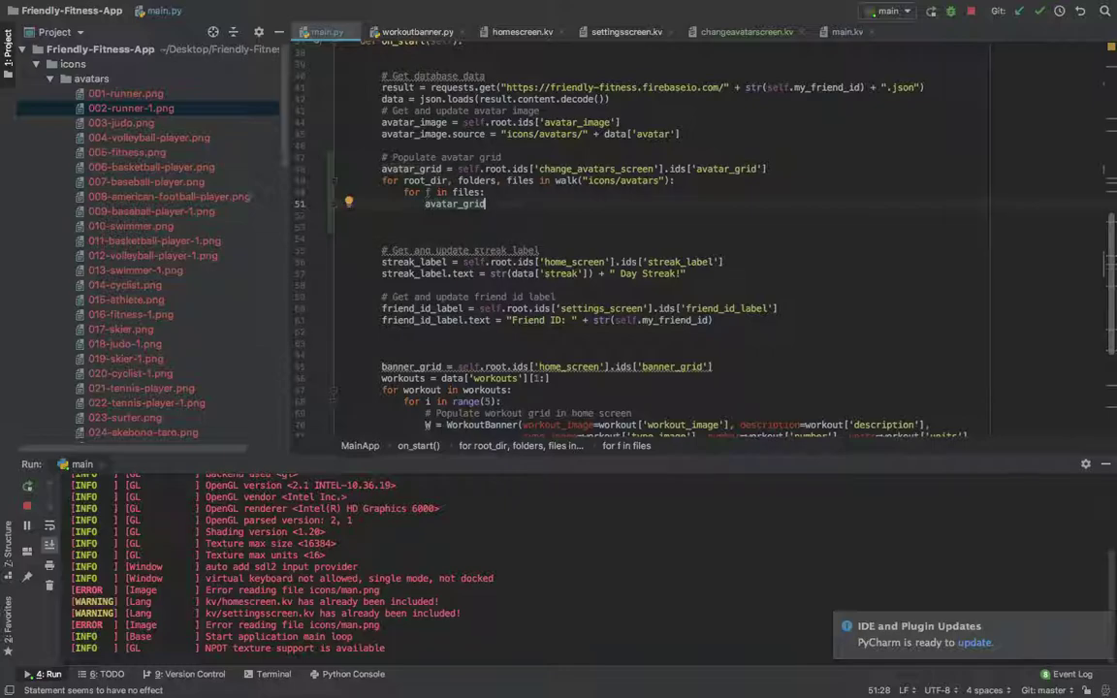
text(.add_widget)
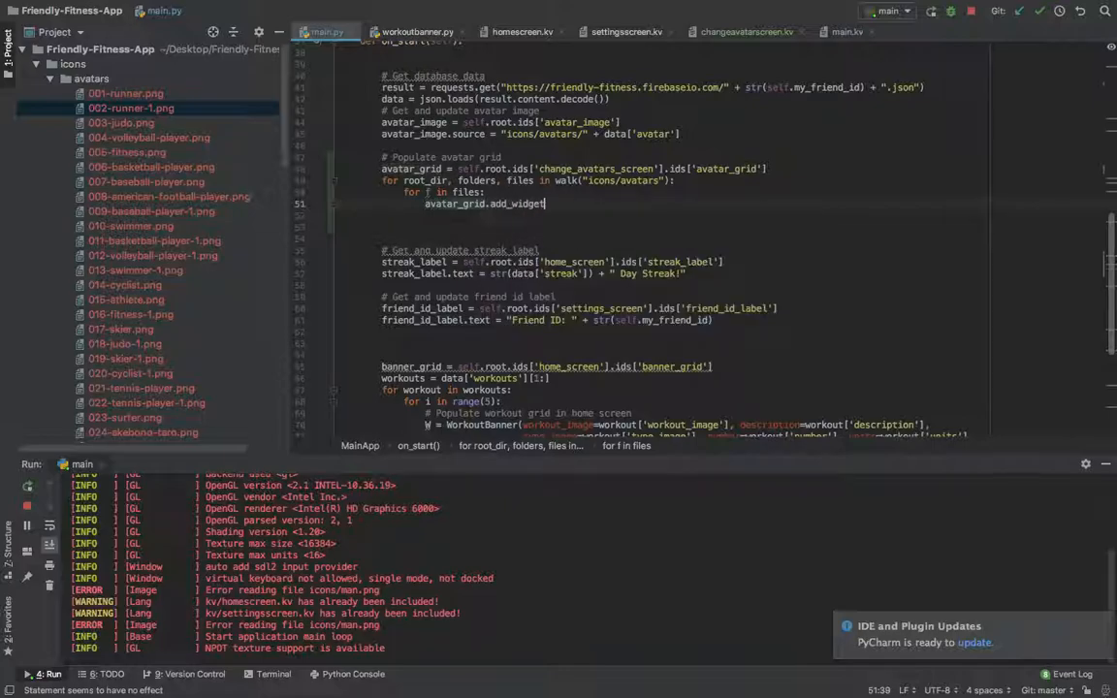
text(())
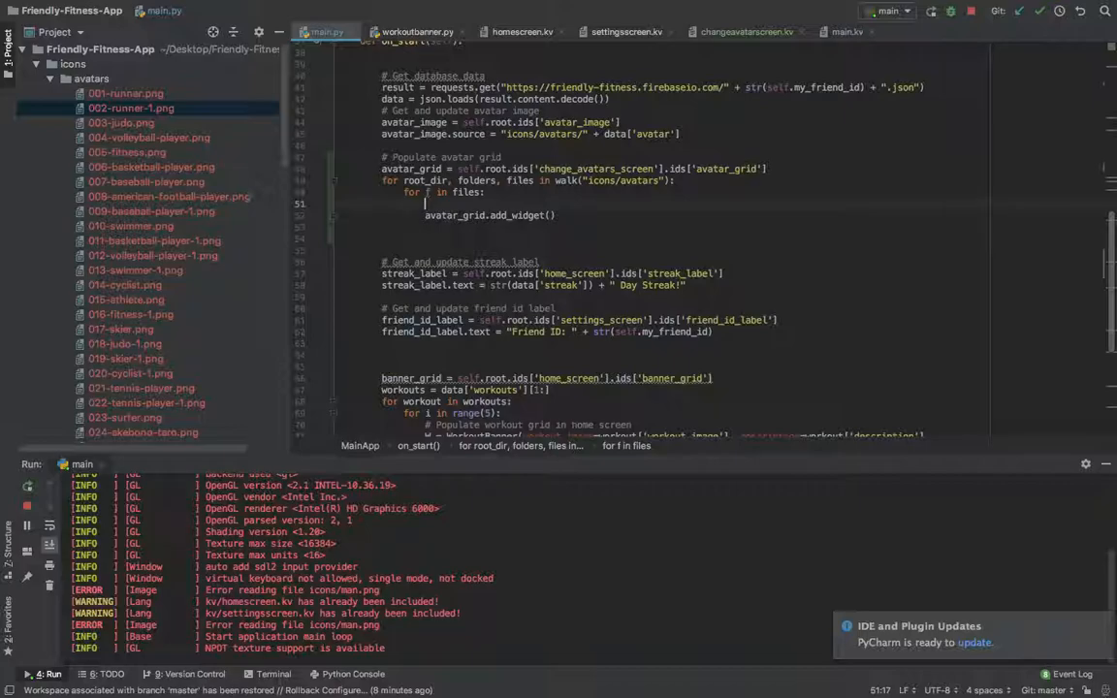
text(img =)
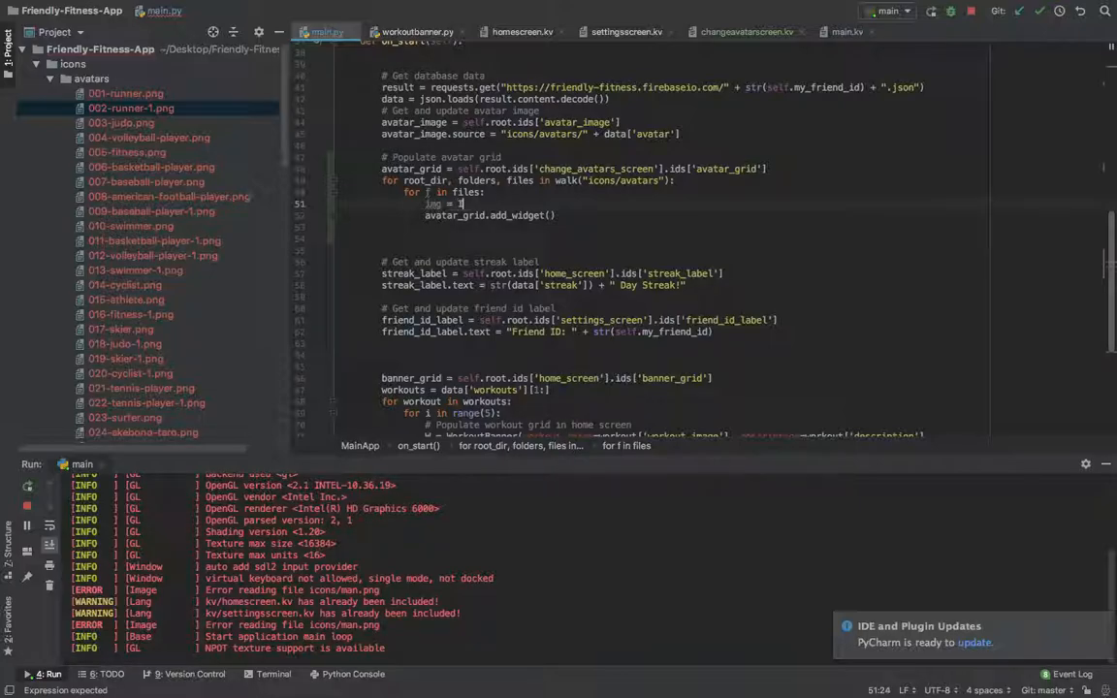
text(ImageButton())
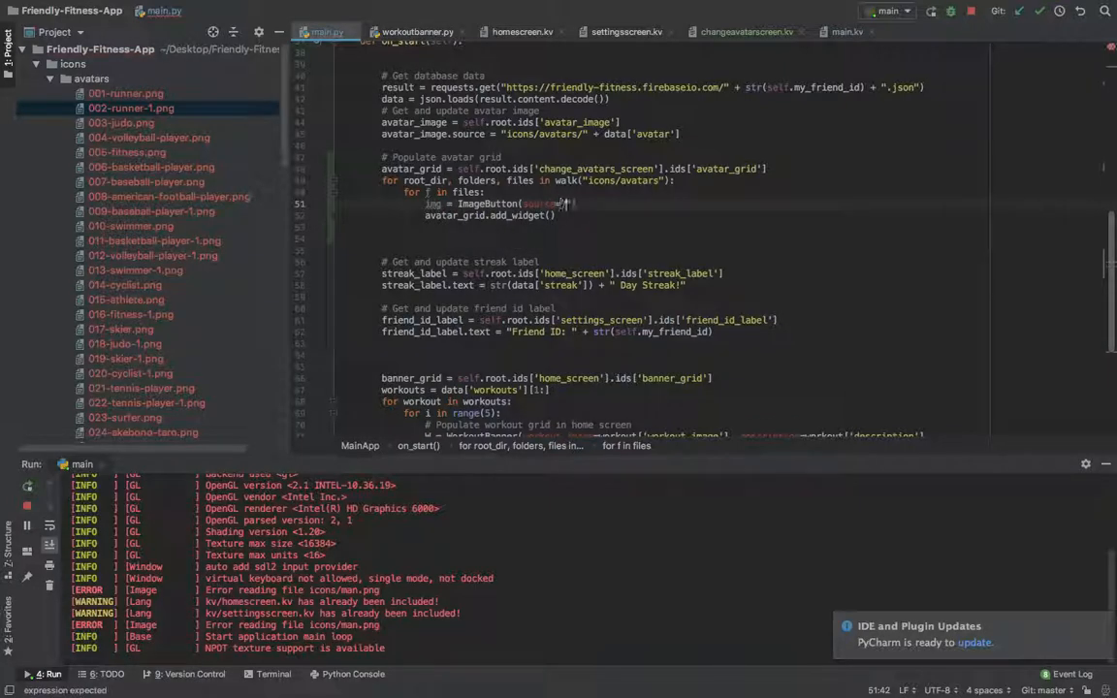
text(icons/avatars/)
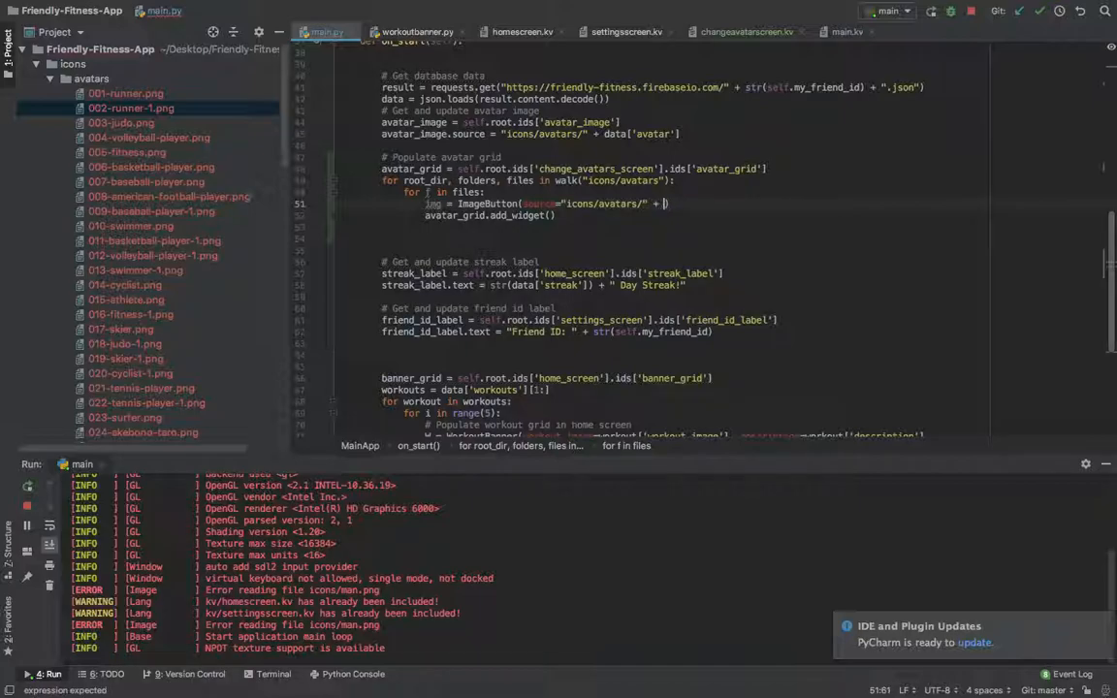
text(f)
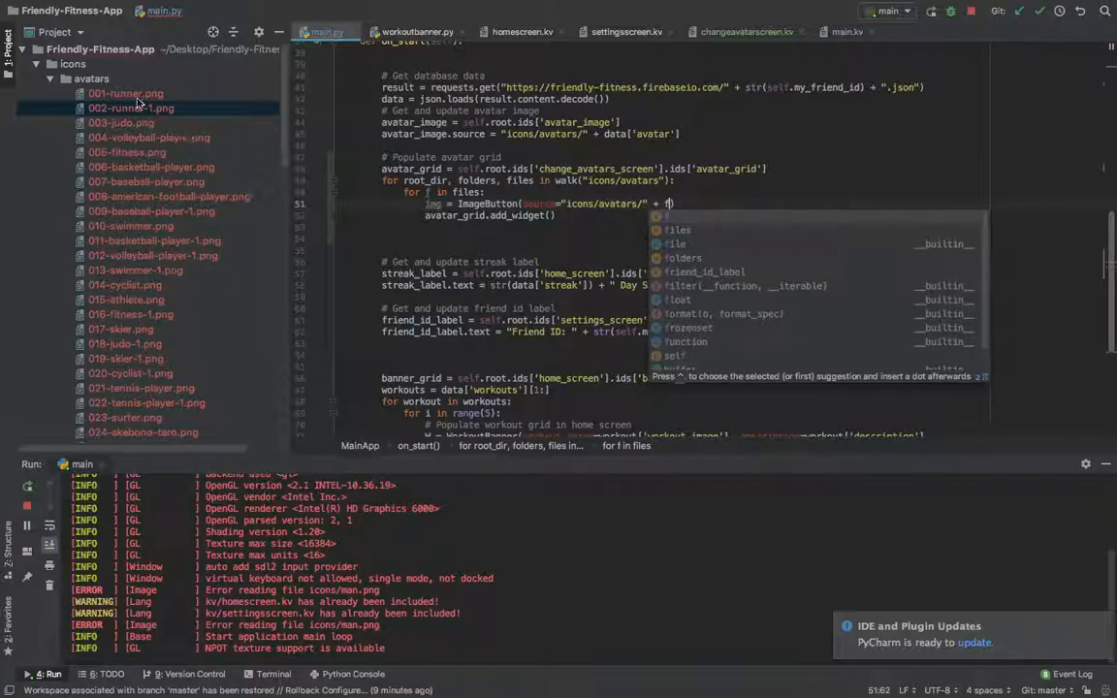
click(126, 93)
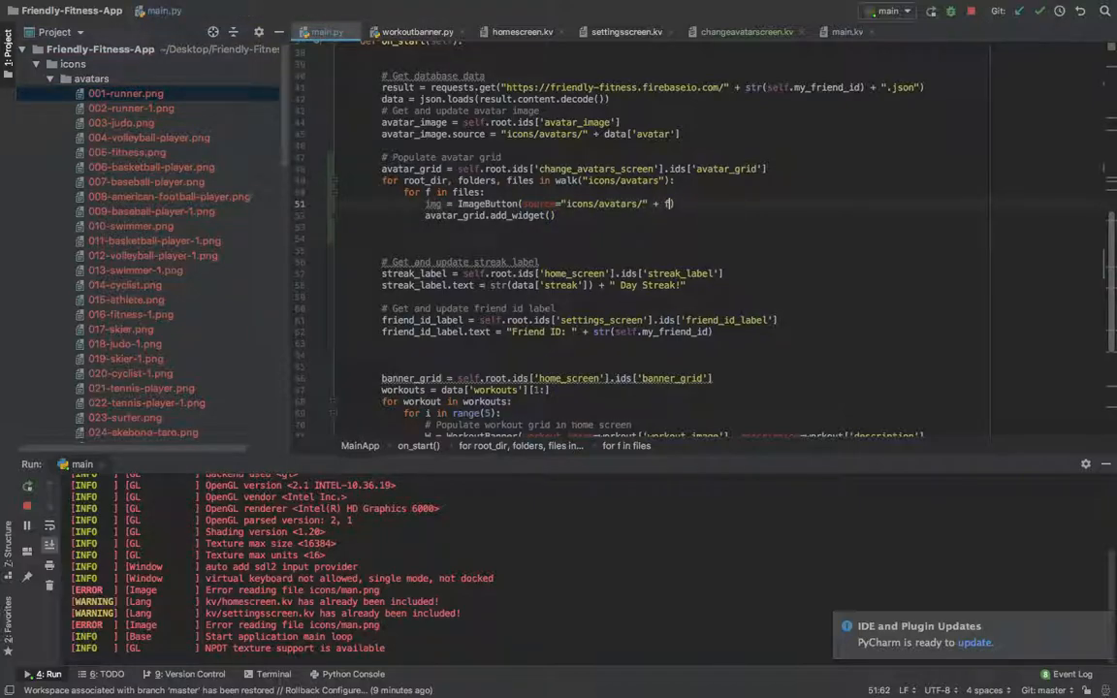
text(, on_release=self.change_avatar)
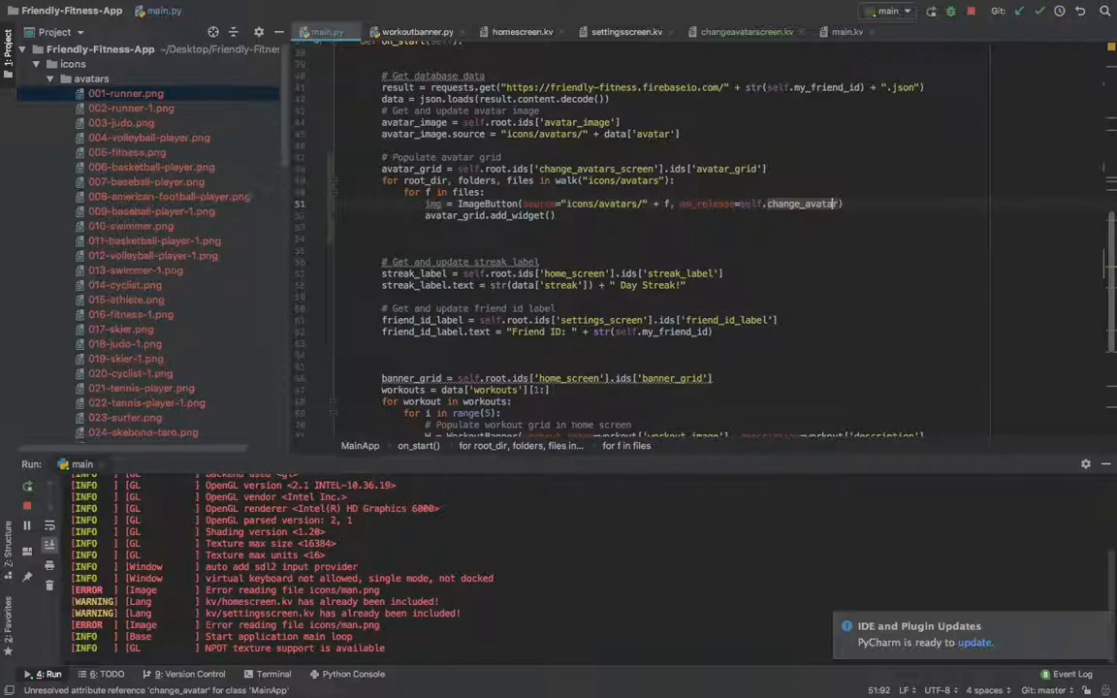
text(img)
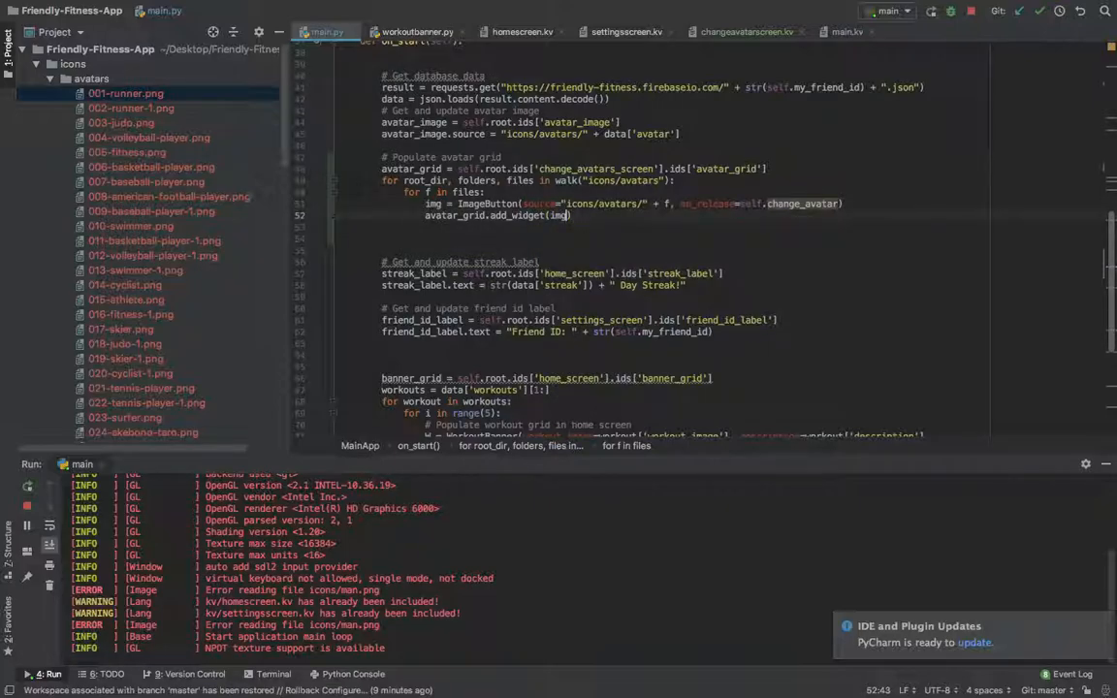
click(484, 191)
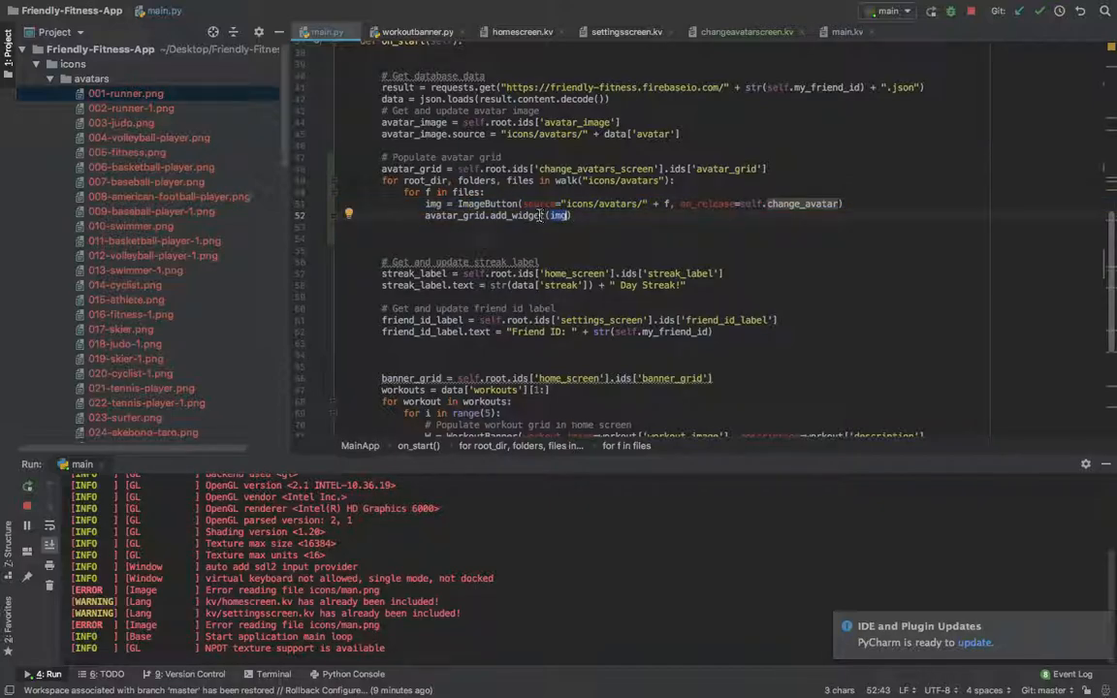
click(746, 31)
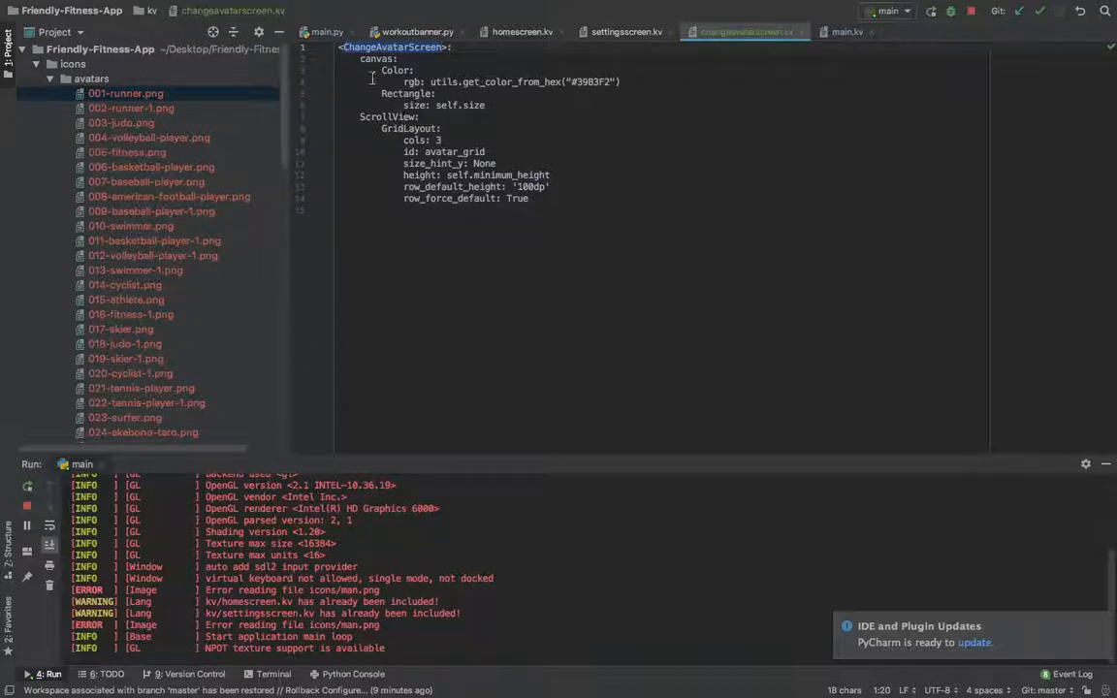
Step: Write def change_avatar(self, *args): pass above change_screen in main.py
click(327, 31)
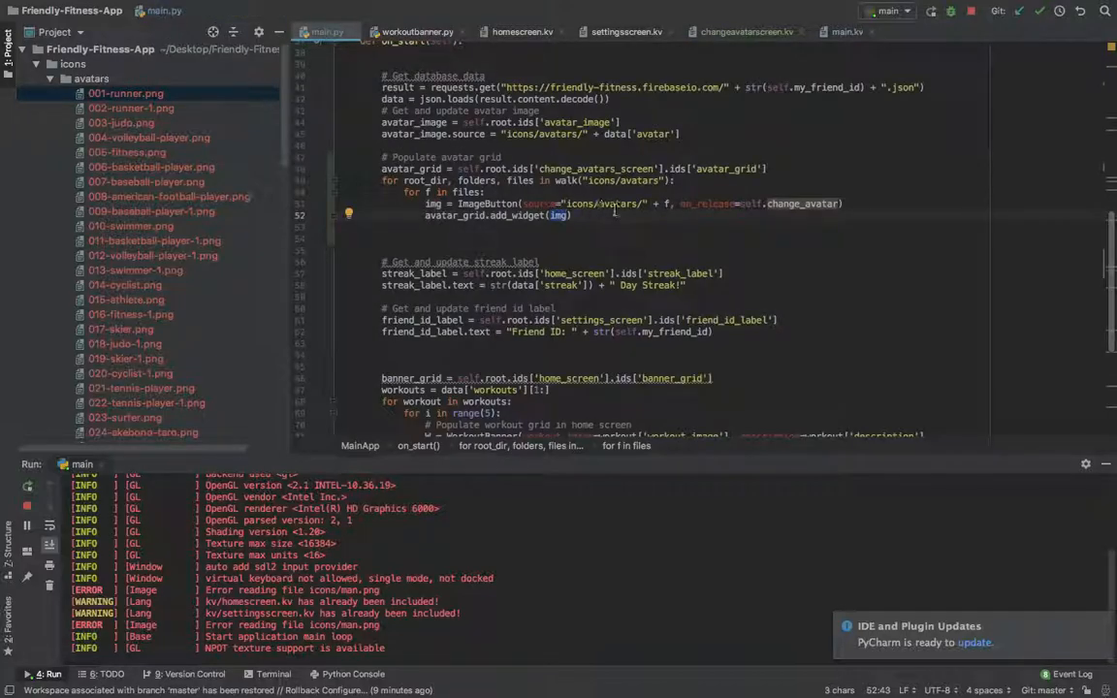
mouse_move(802, 203)
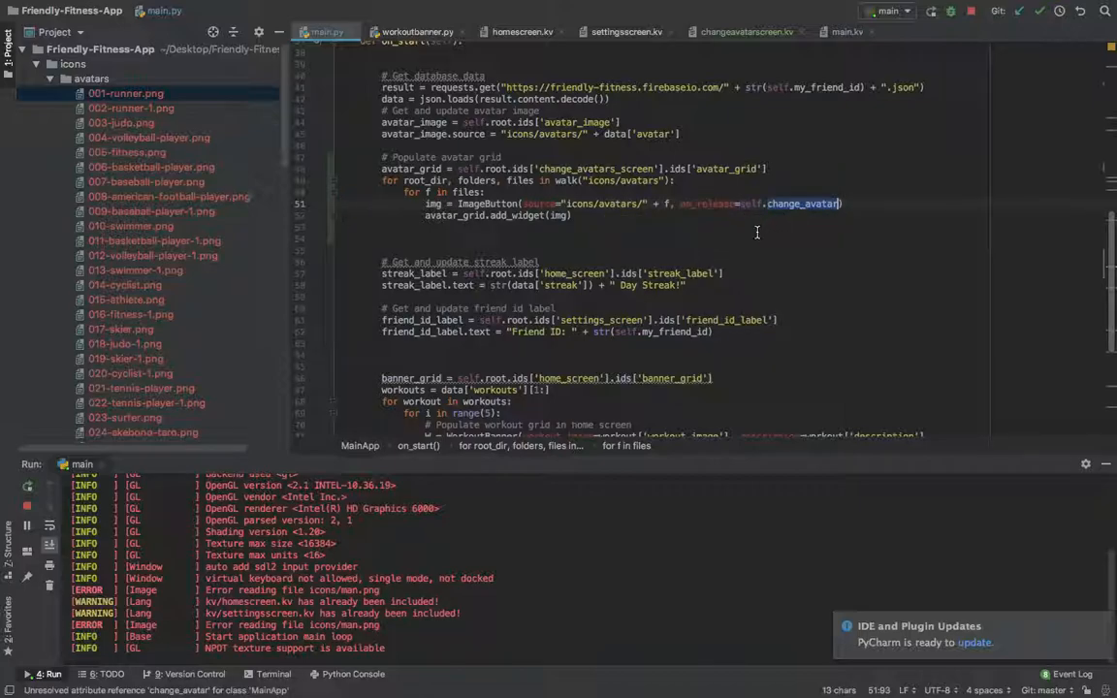
mouse_move(794, 238)
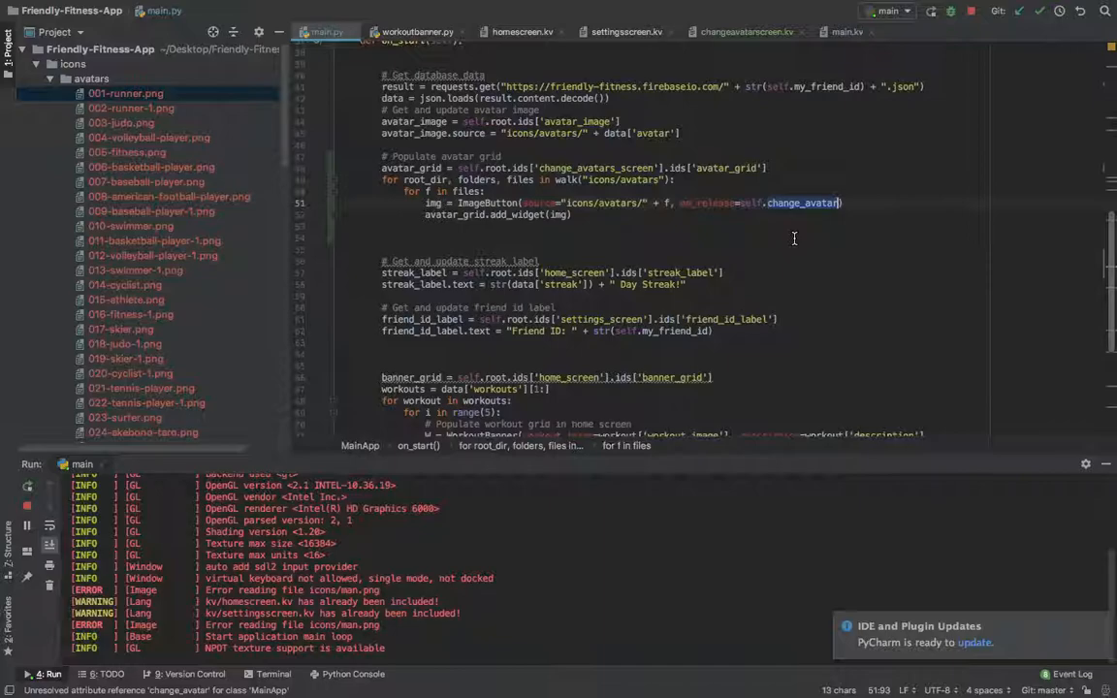
scroll(down, 3)
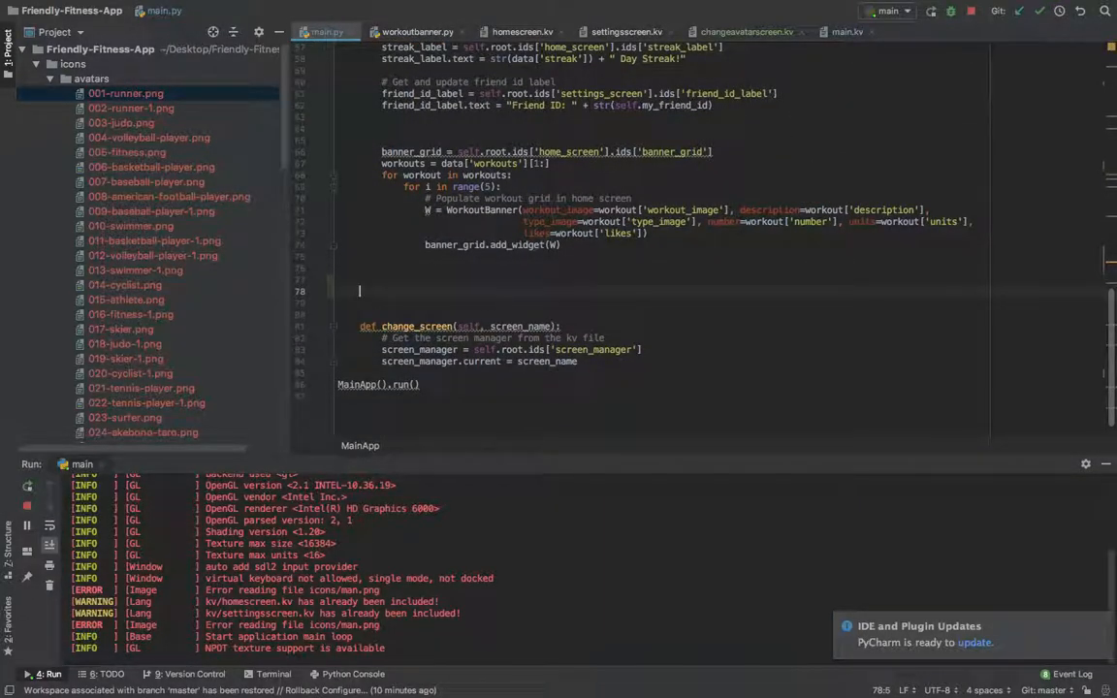
text(def change_avatar)
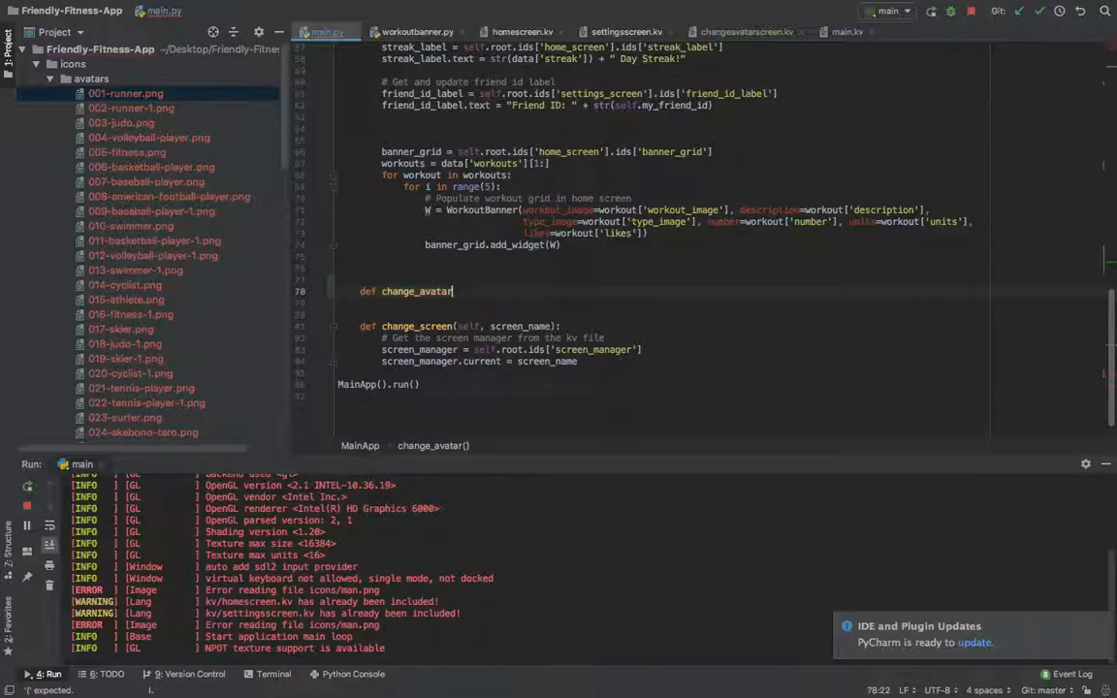
text(self, *args):)
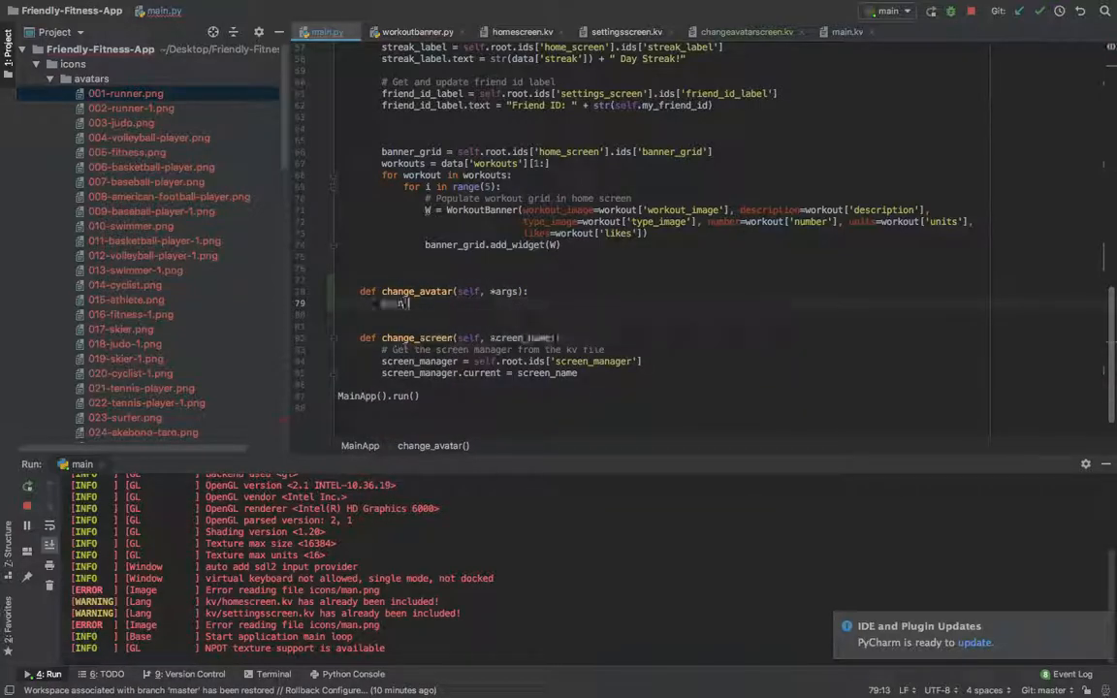
text(pass)
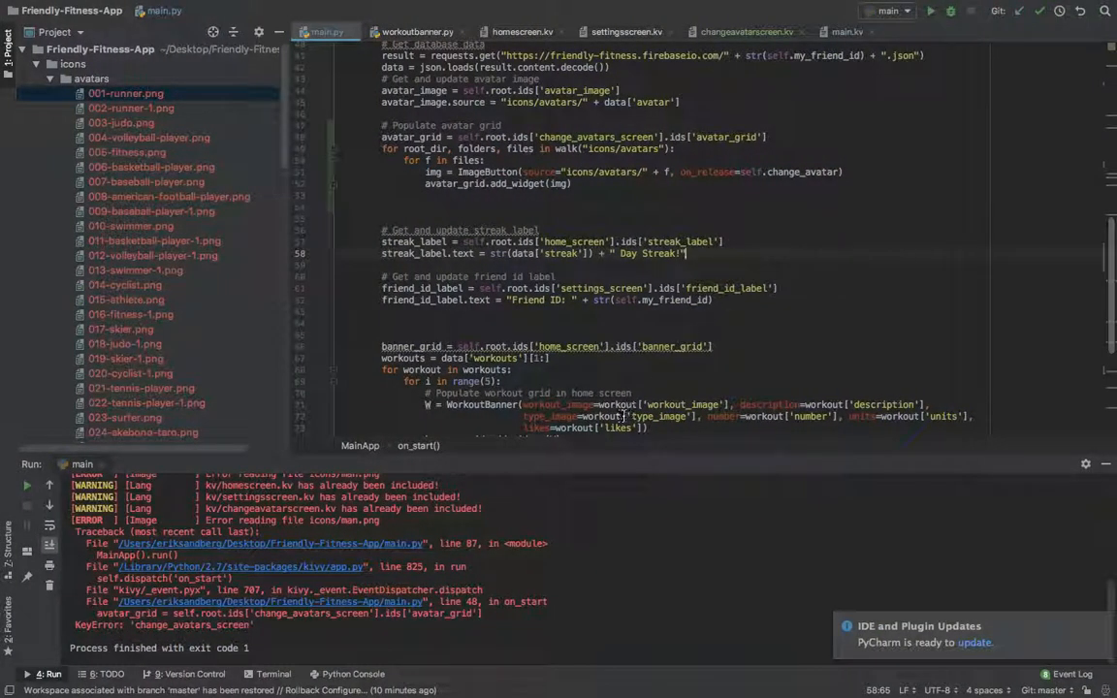
Step: Fix the on_start avatar grid lookup to change_avatar_screen, and confirm the id in main.kv
scroll(up, 3)
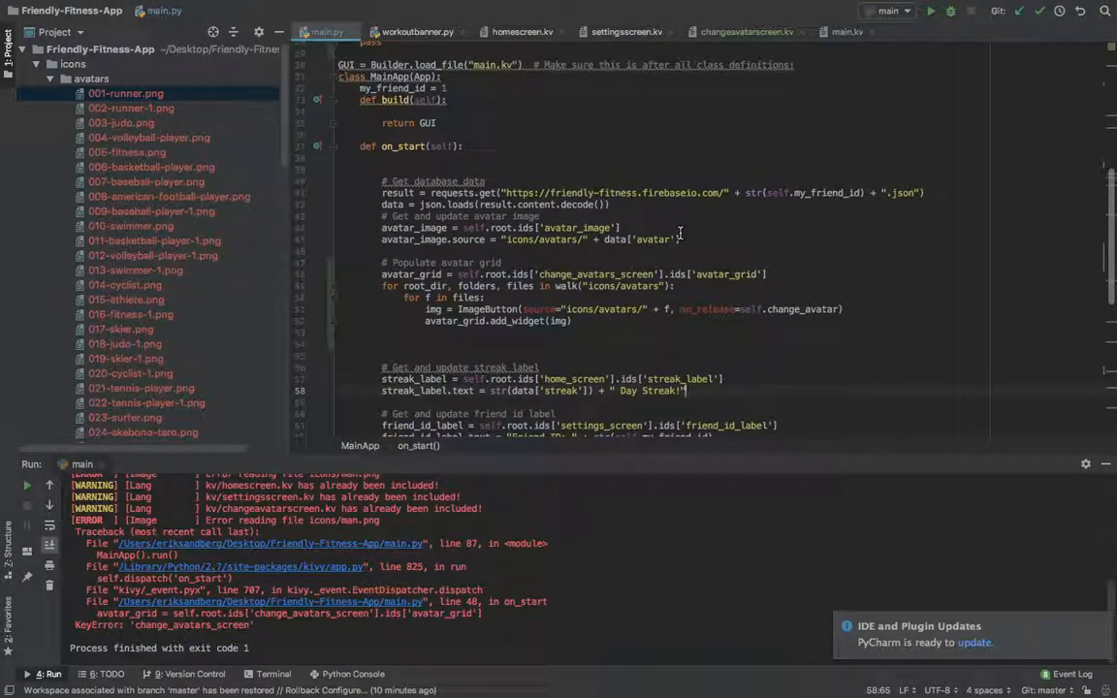
scroll(up, 3)
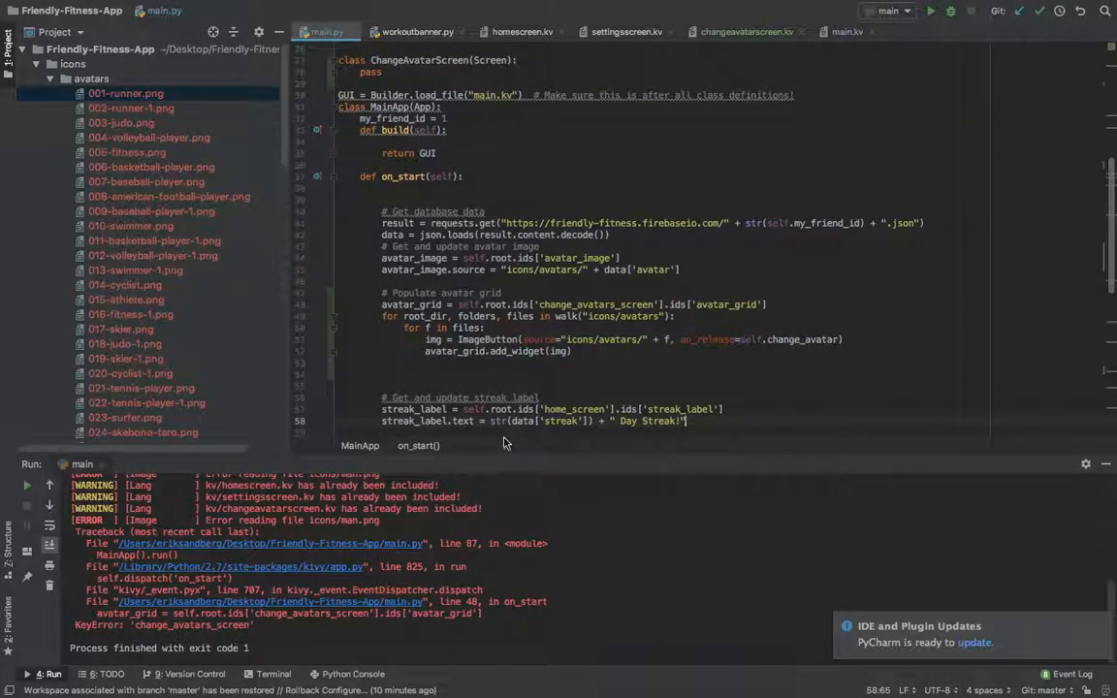
scroll(down, 3)
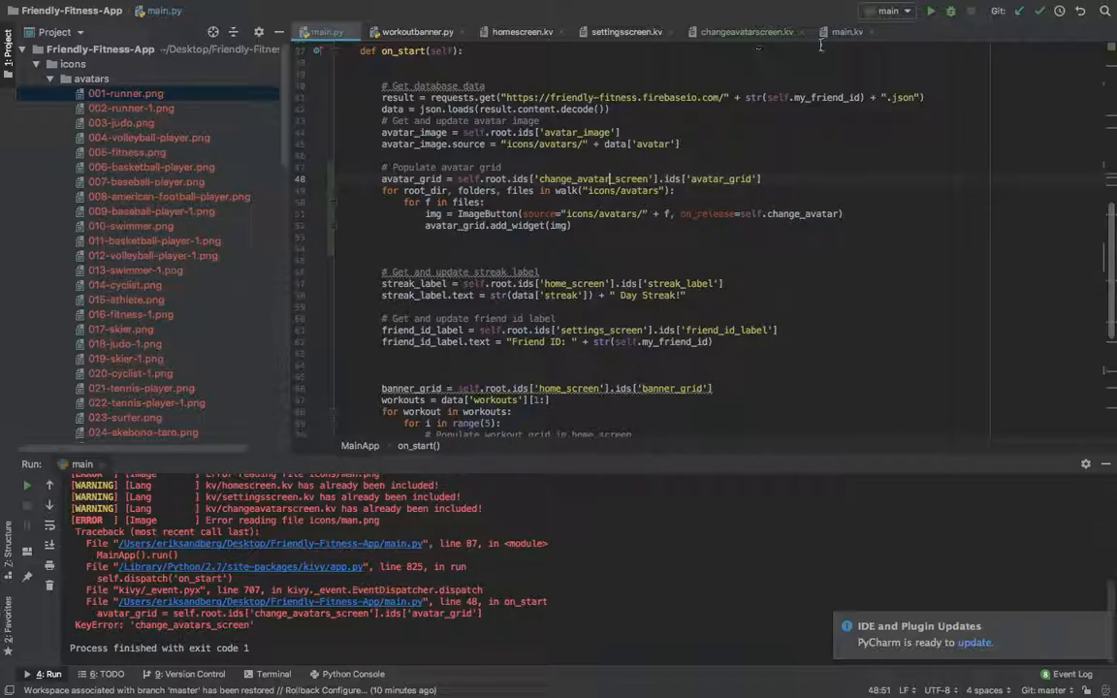
click(847, 31)
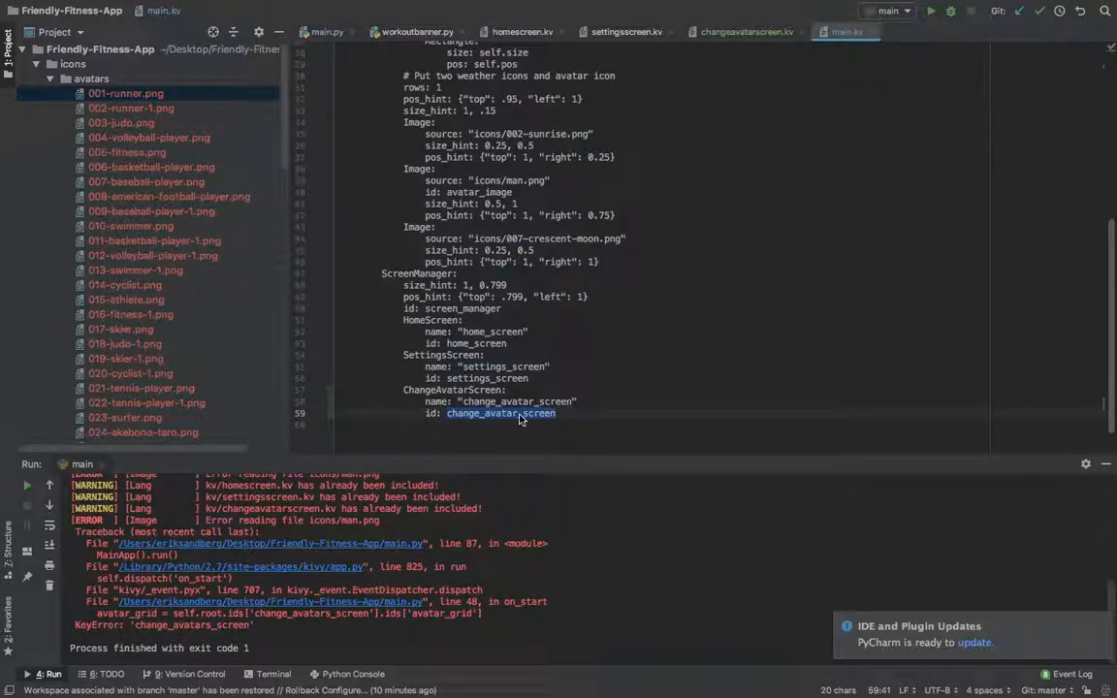
click(326, 31)
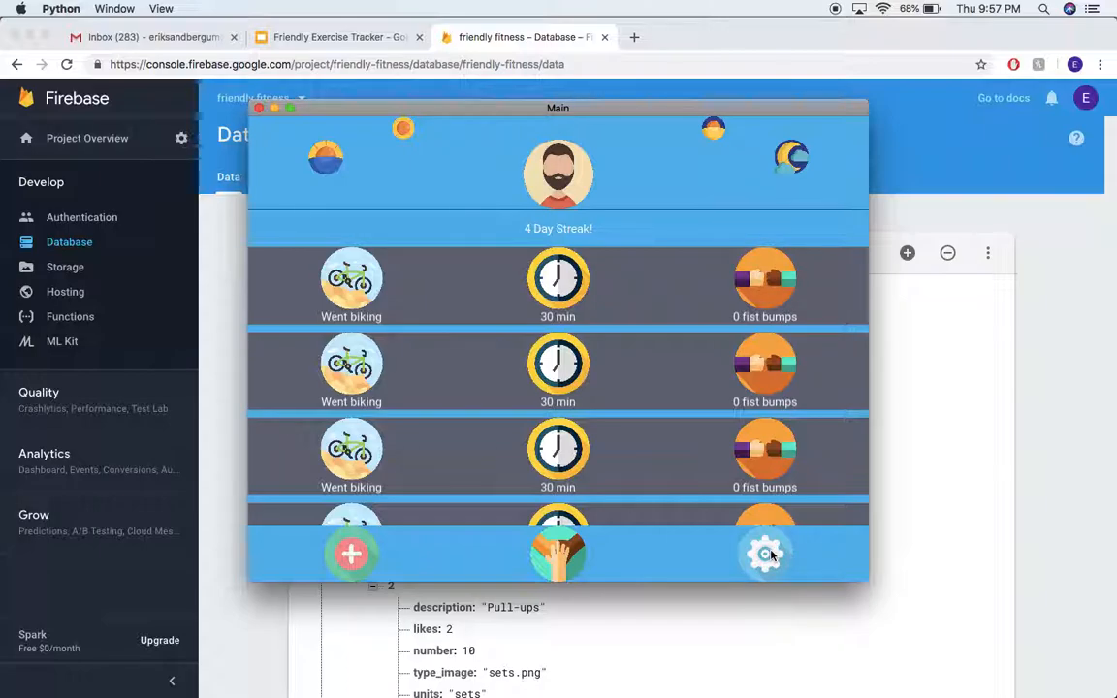
Step: Open the Settings screen from the gear icon in the running app
click(765, 552)
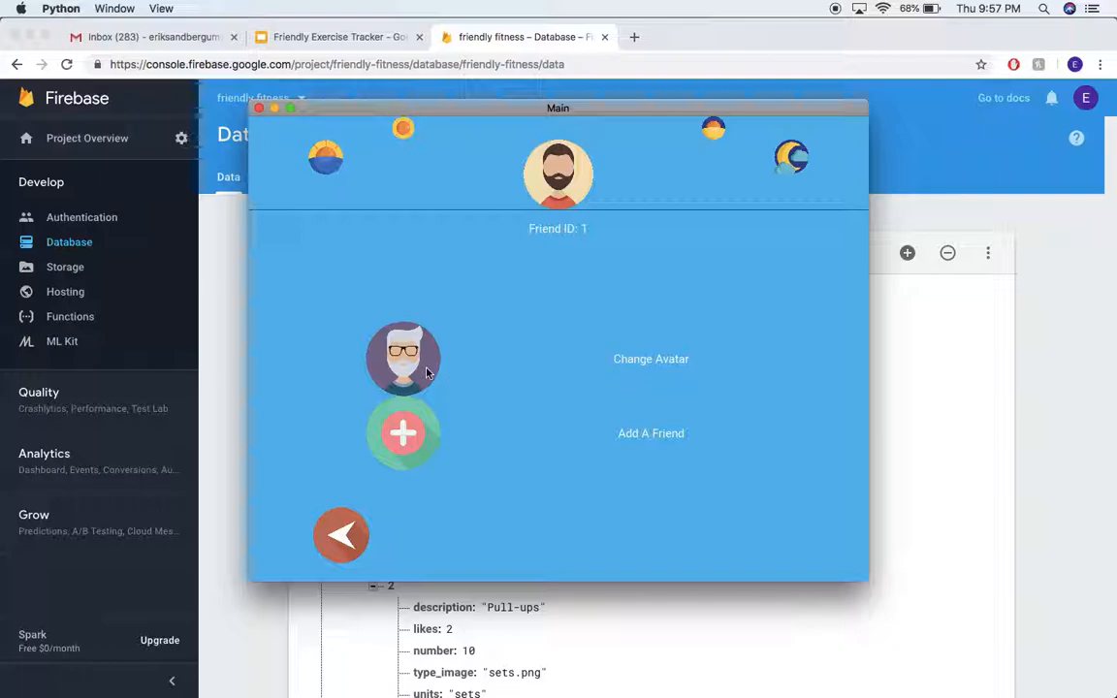
mouse_move(603, 437)
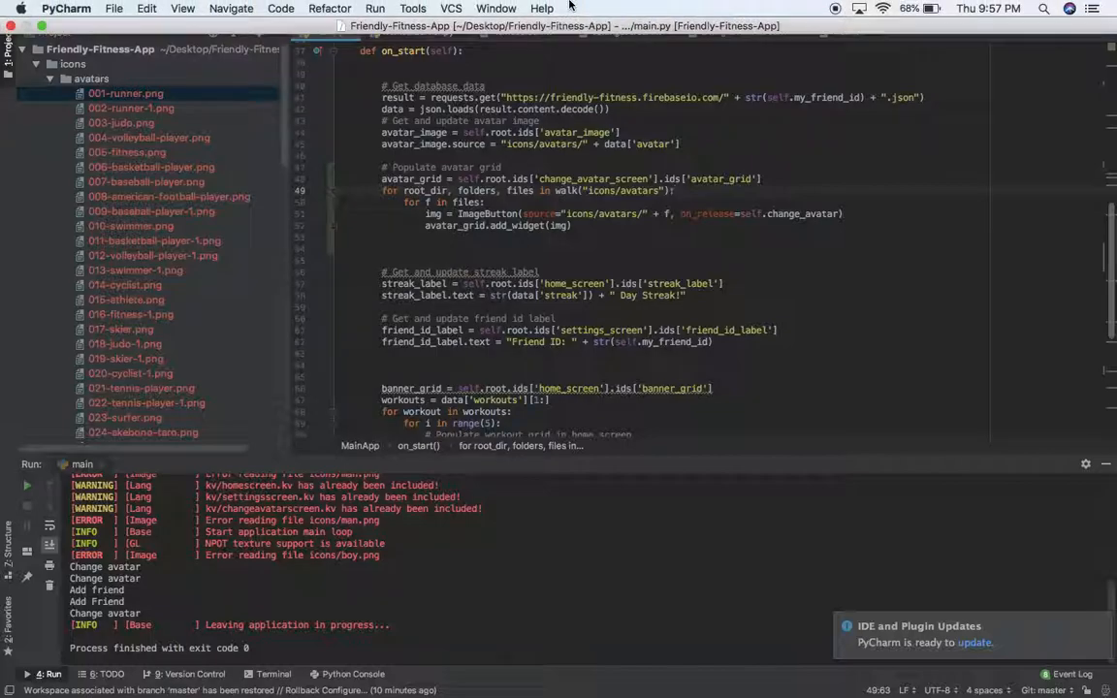
Step: In settingsscreen.kv, replace print("Change avatar") with app.change_screen("change_avatar_screen")
click(626, 31)
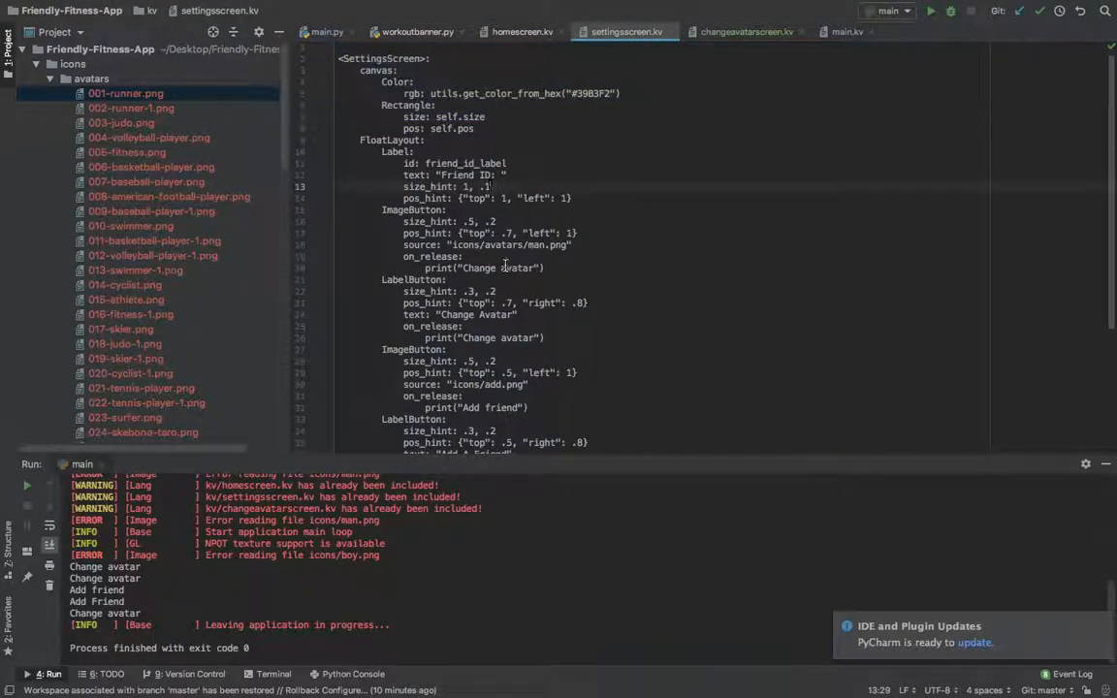
double_click(485, 268)
text(app.change_scree)
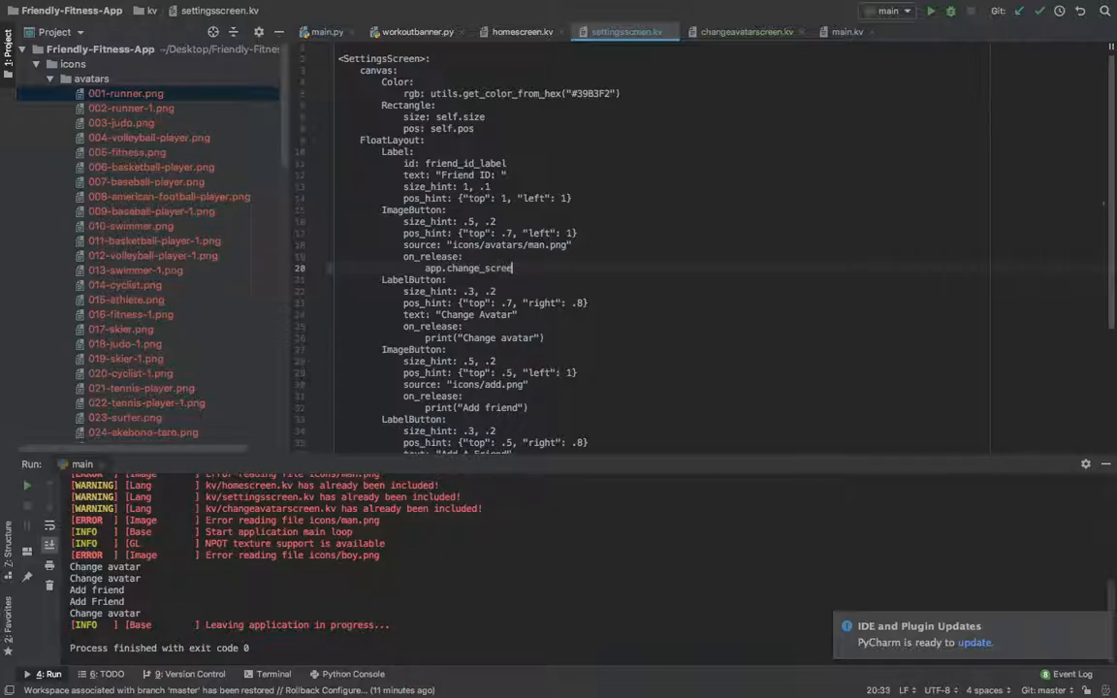
click(326, 31)
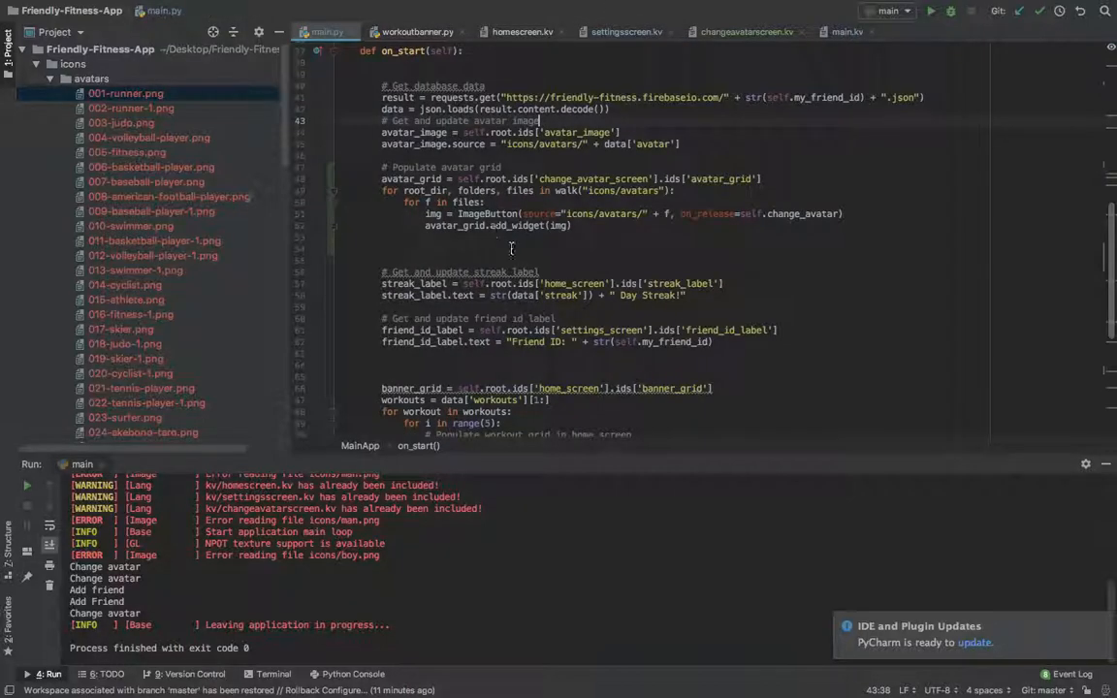
scroll(down, 3)
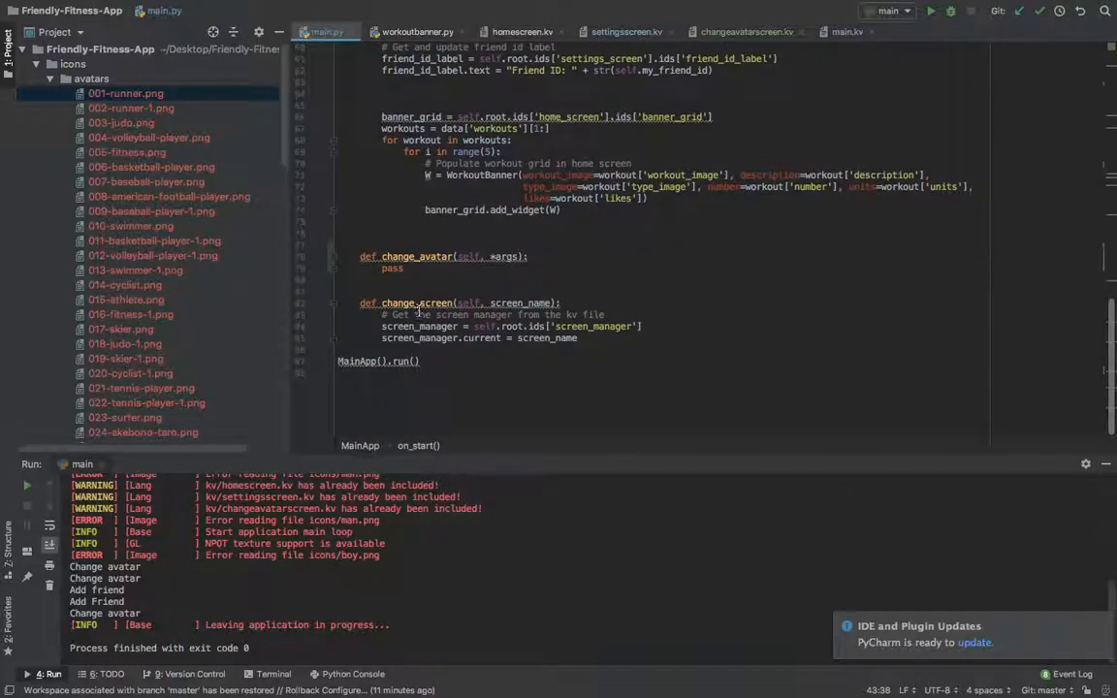
click(524, 303)
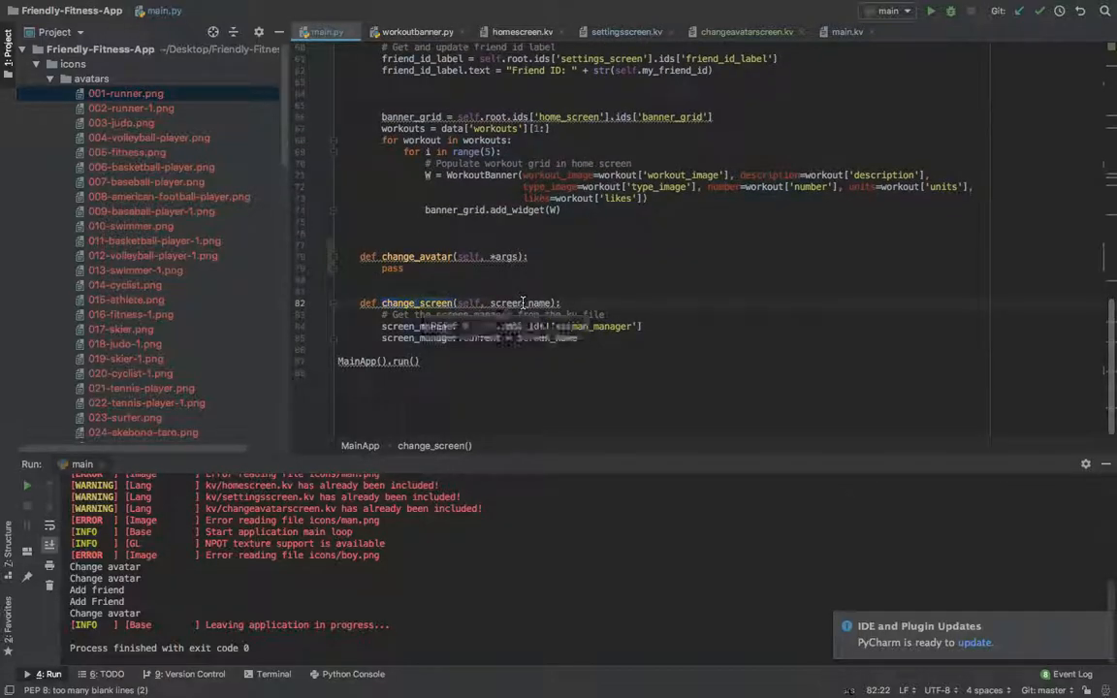
click(625, 31)
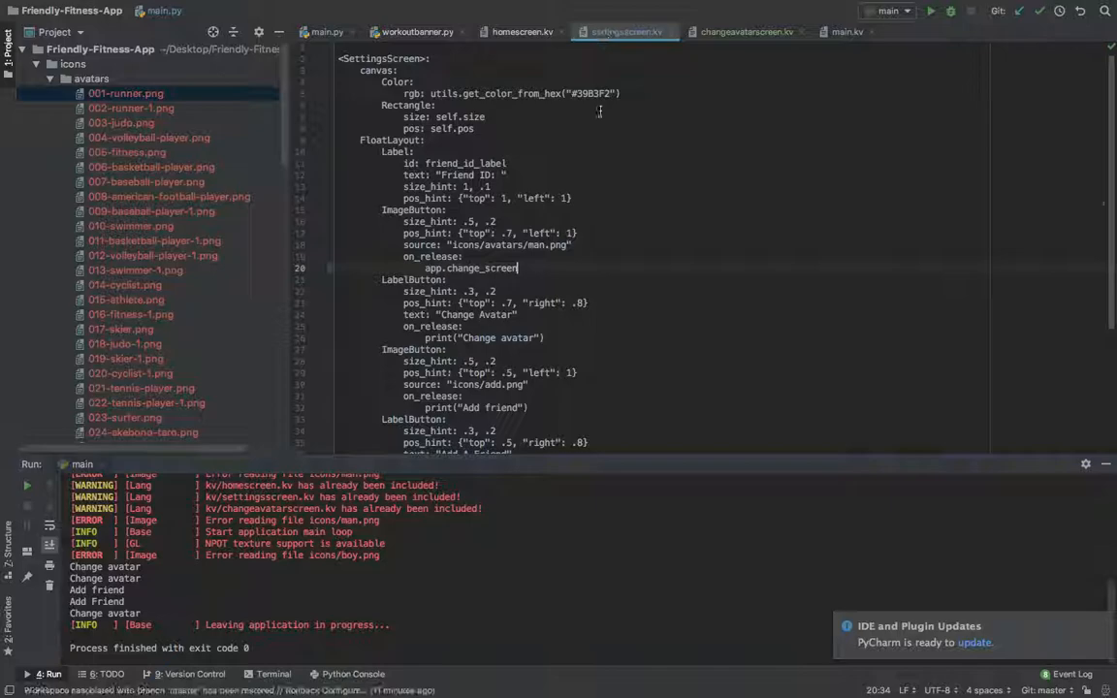
text((")
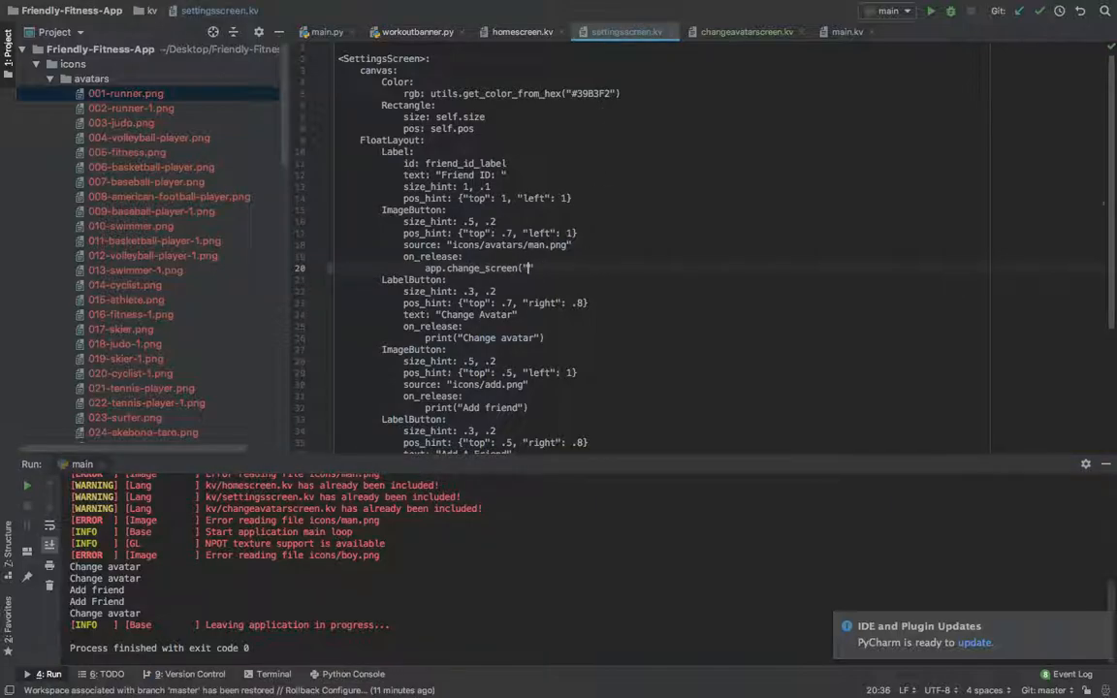
text(avatar)
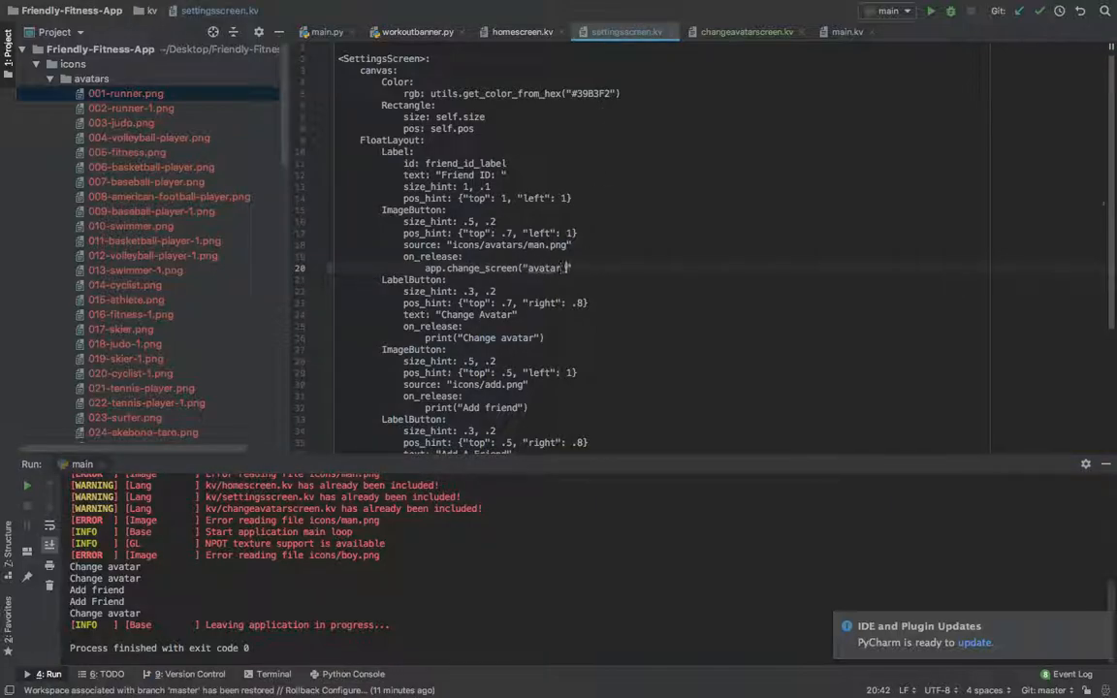
text(change_a)
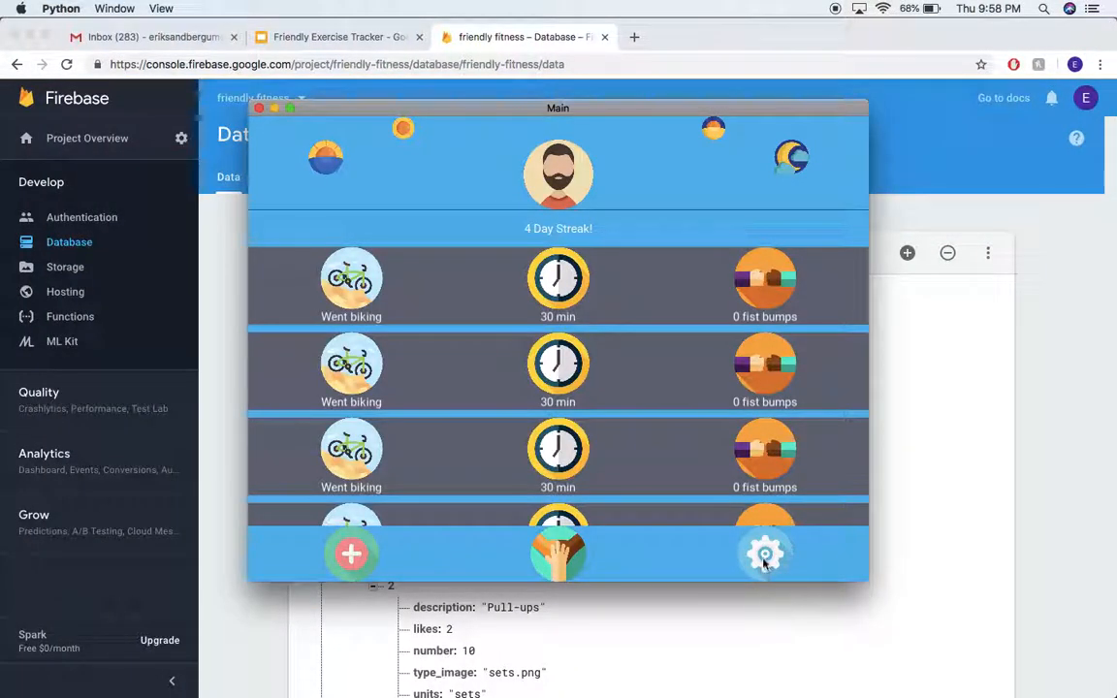
Step: Open Settings, then Change Avatar, and scroll through the three-column avatar grid
click(764, 553)
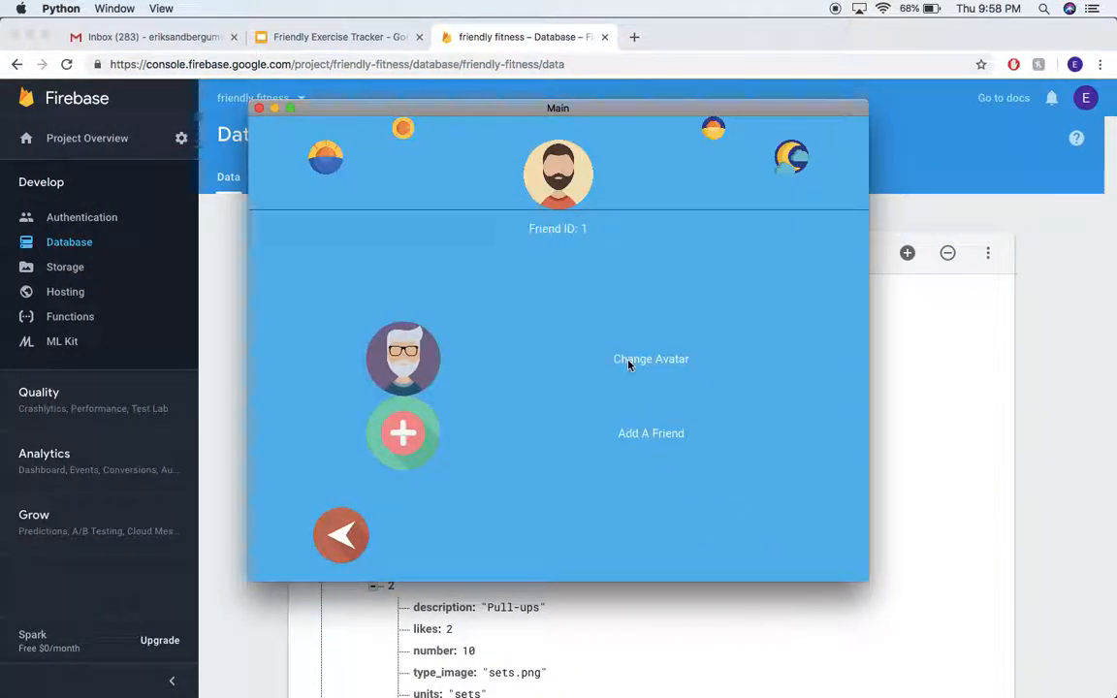
click(651, 359)
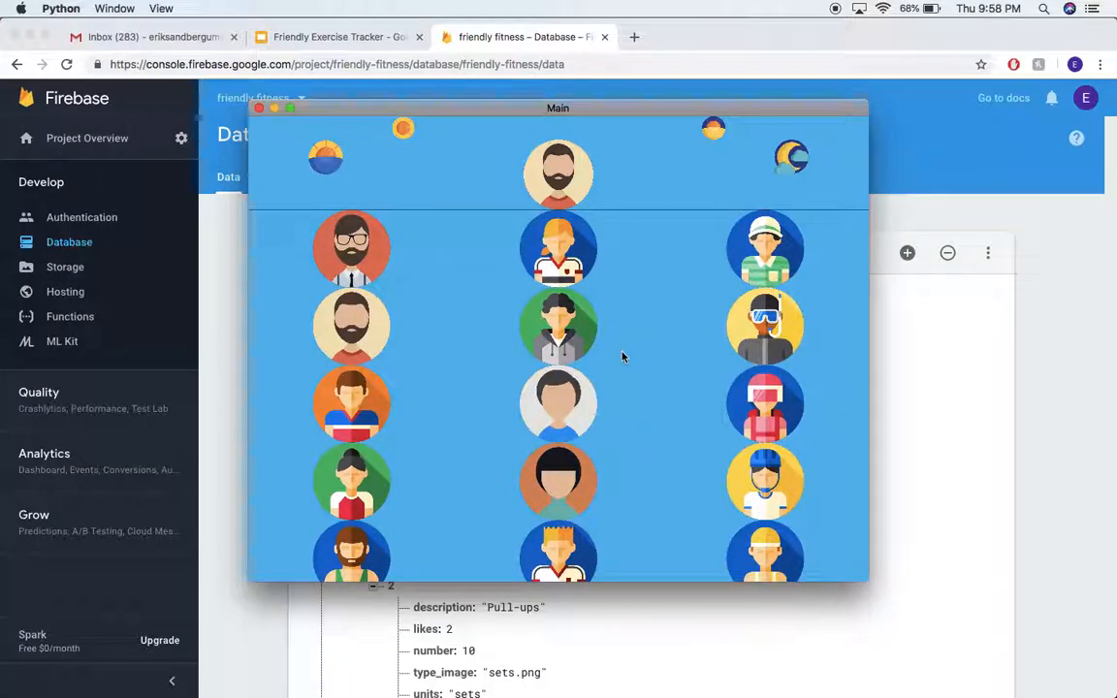
mouse_move(400, 268)
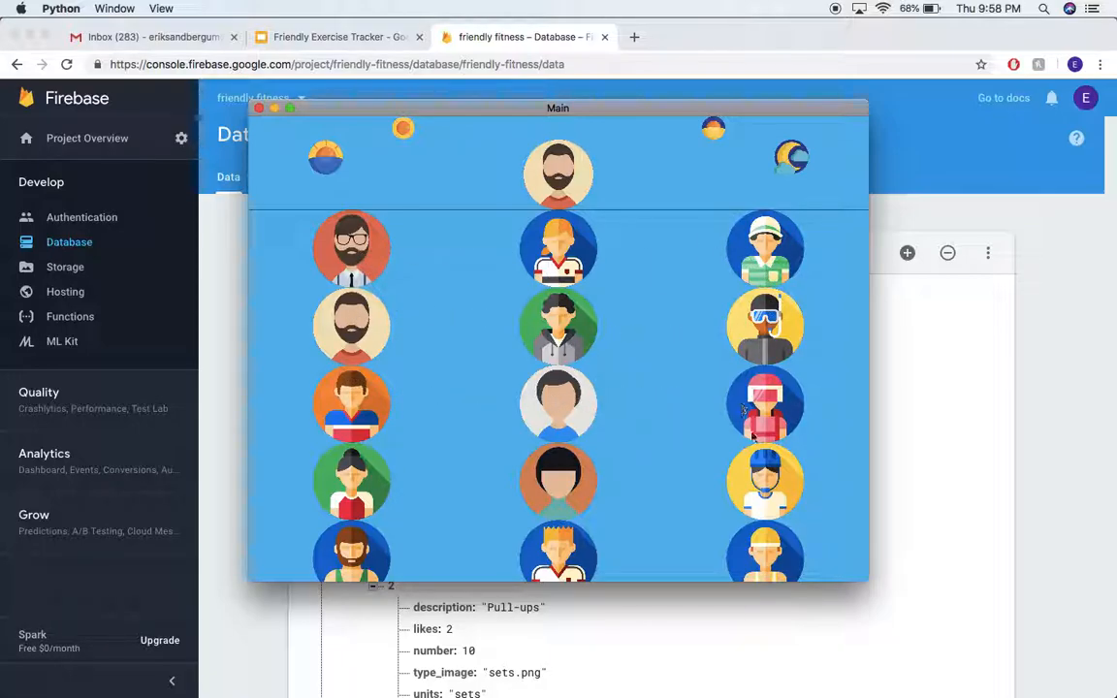
mouse_move(521, 391)
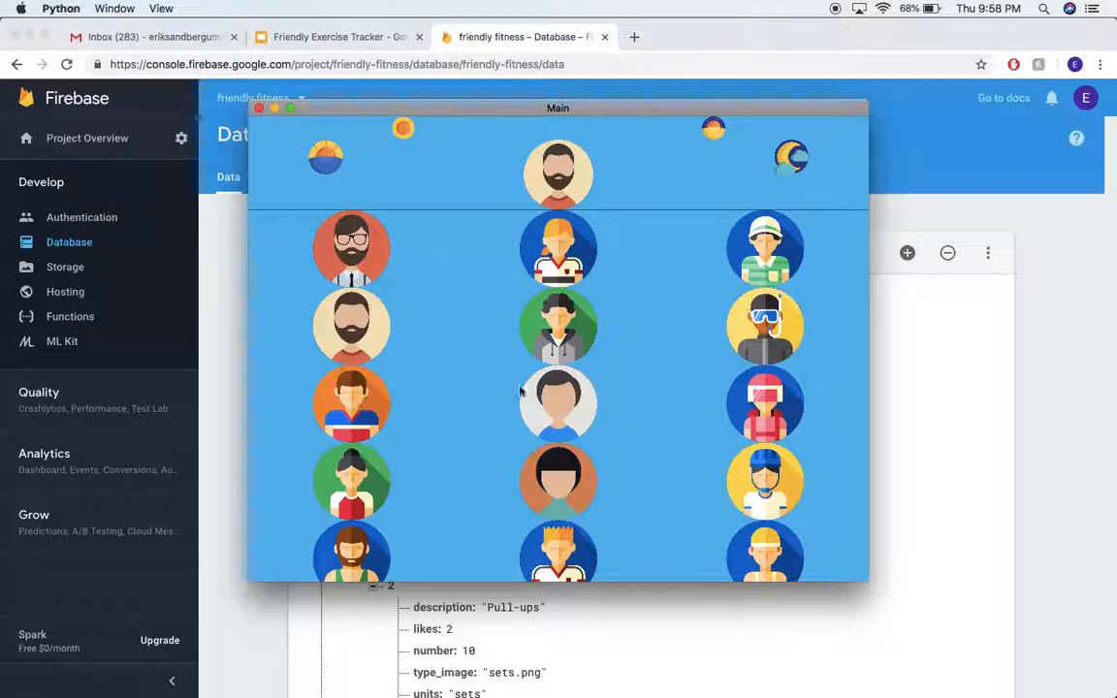
scroll(down, 3)
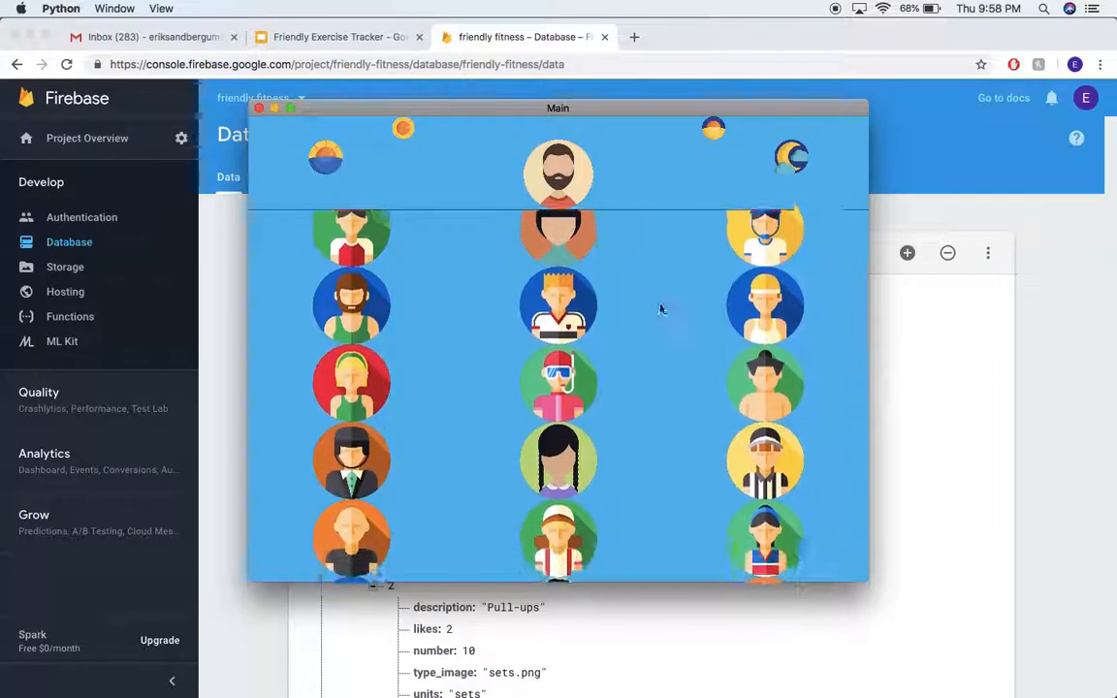
scroll(down, 3)
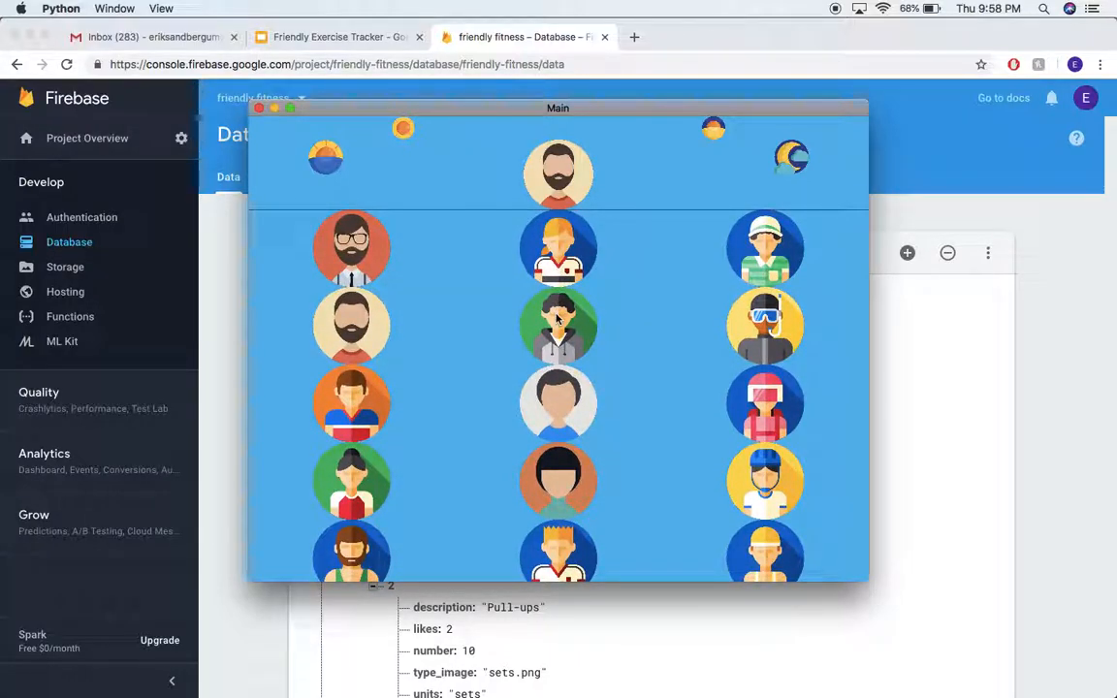
mouse_move(771, 262)
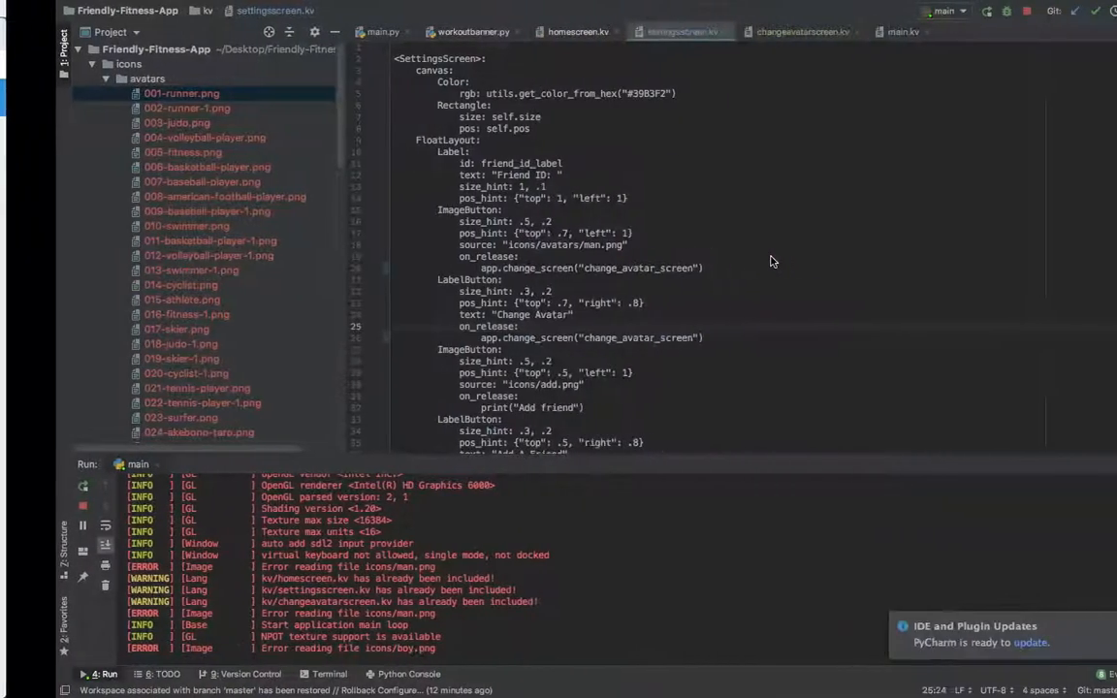
click(327, 31)
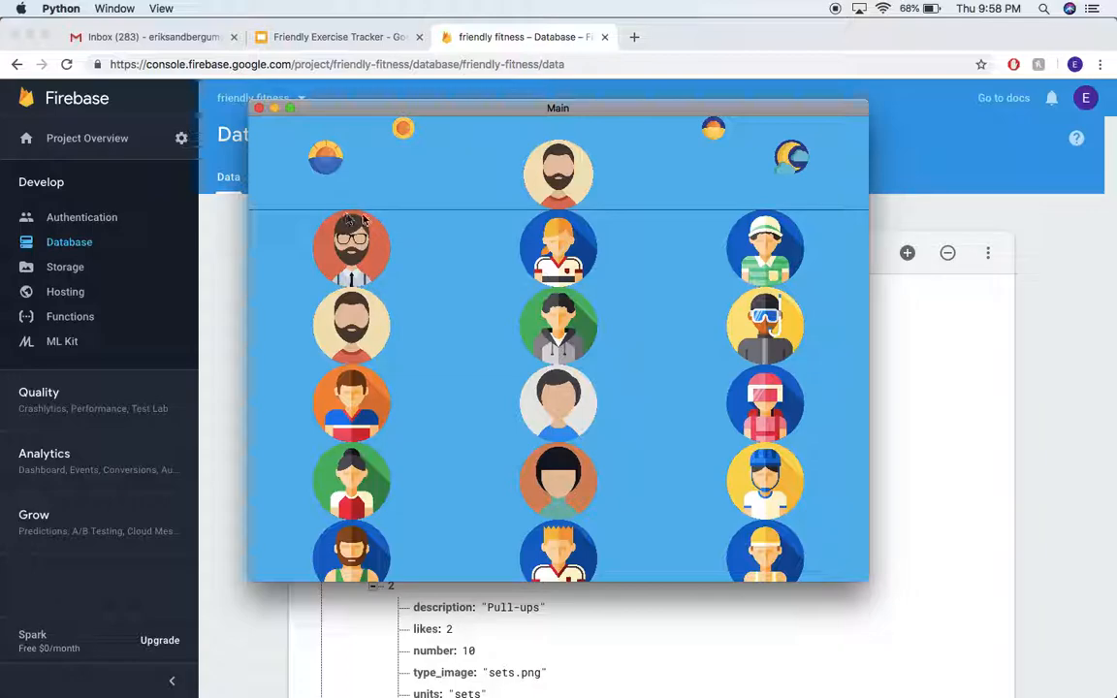
mouse_move(523, 280)
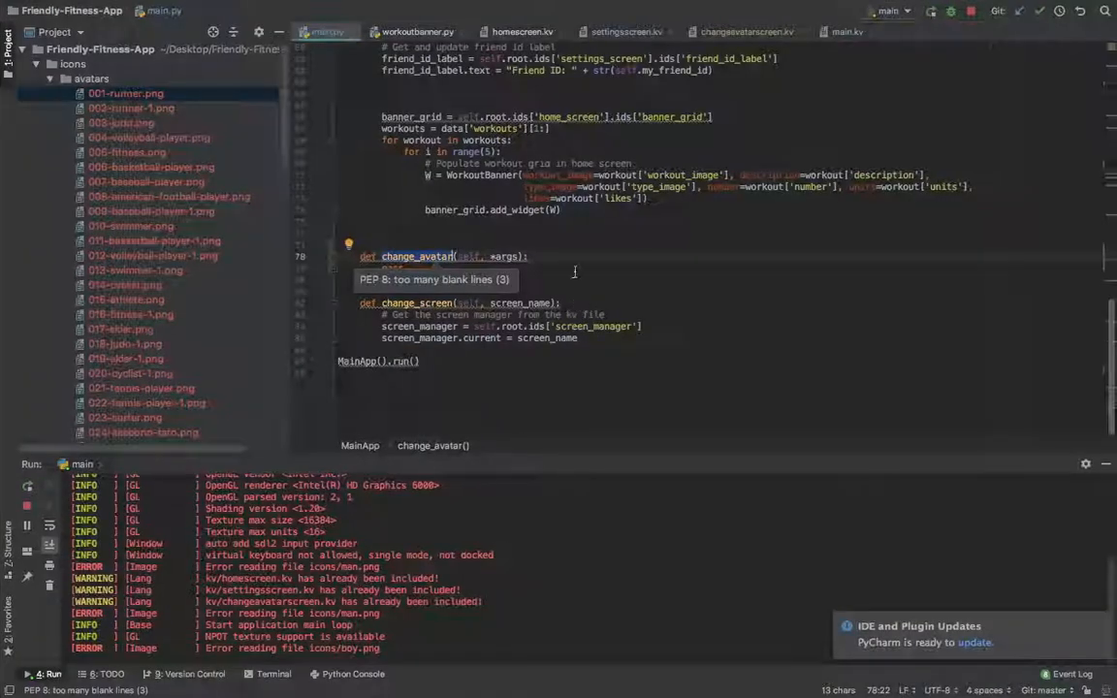
Step: Add 'spacing: 20, 20' and padding to the GridLayout in changeavatarscreen.kv
click(742, 31)
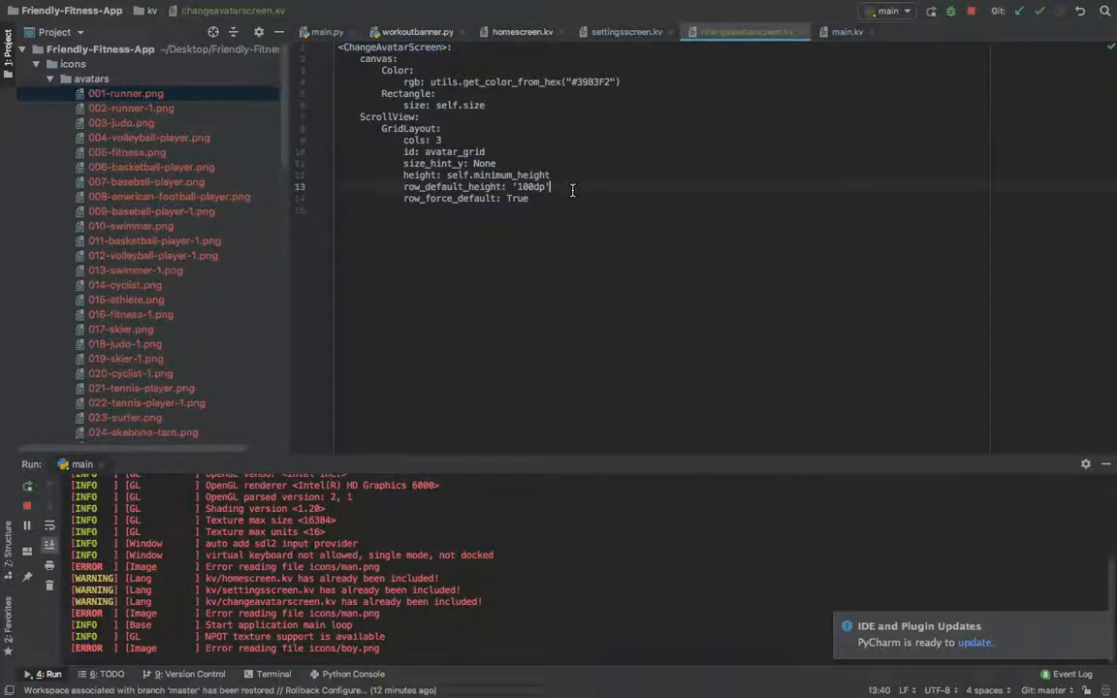
text(spacing: 20, 20)
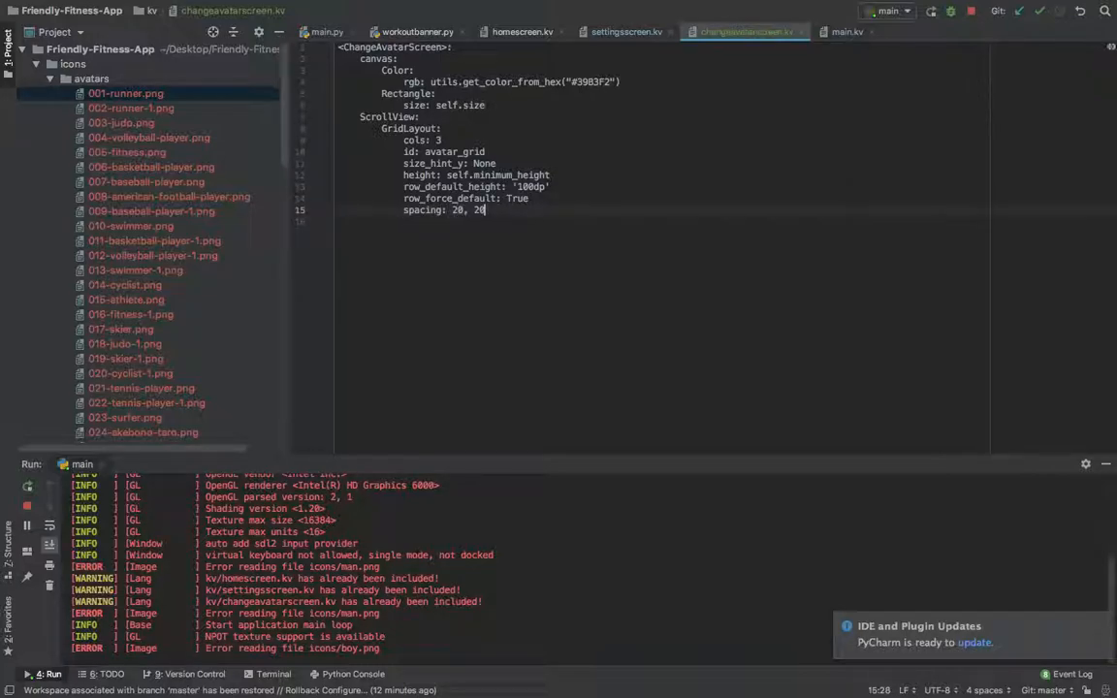
text(padding)
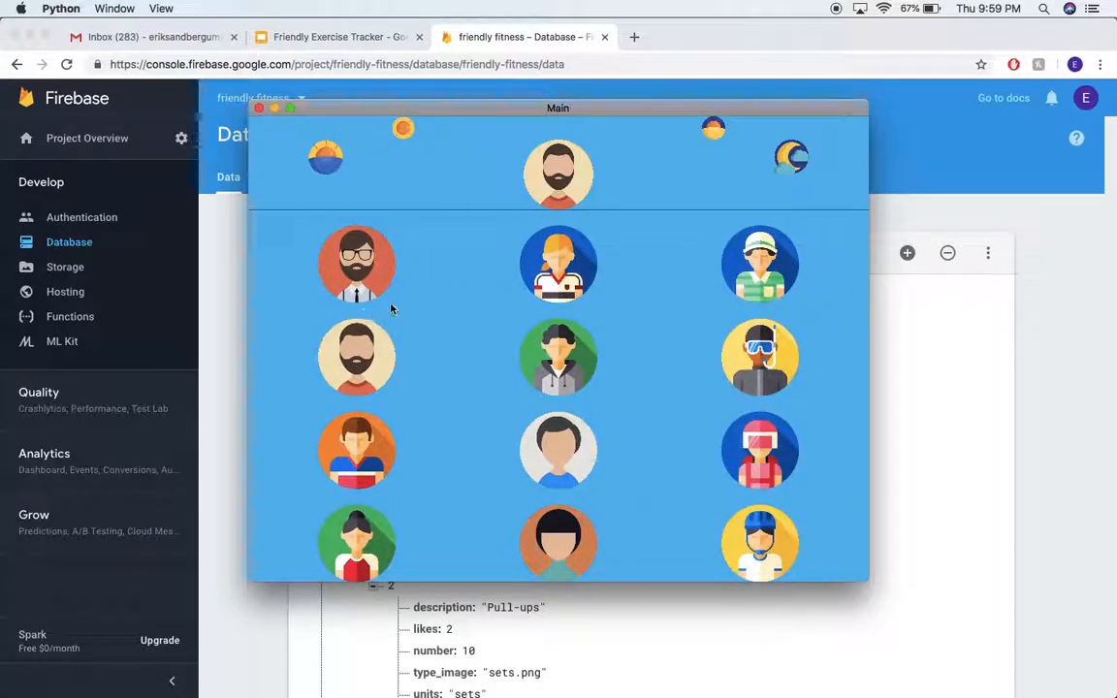
mouse_move(358, 220)
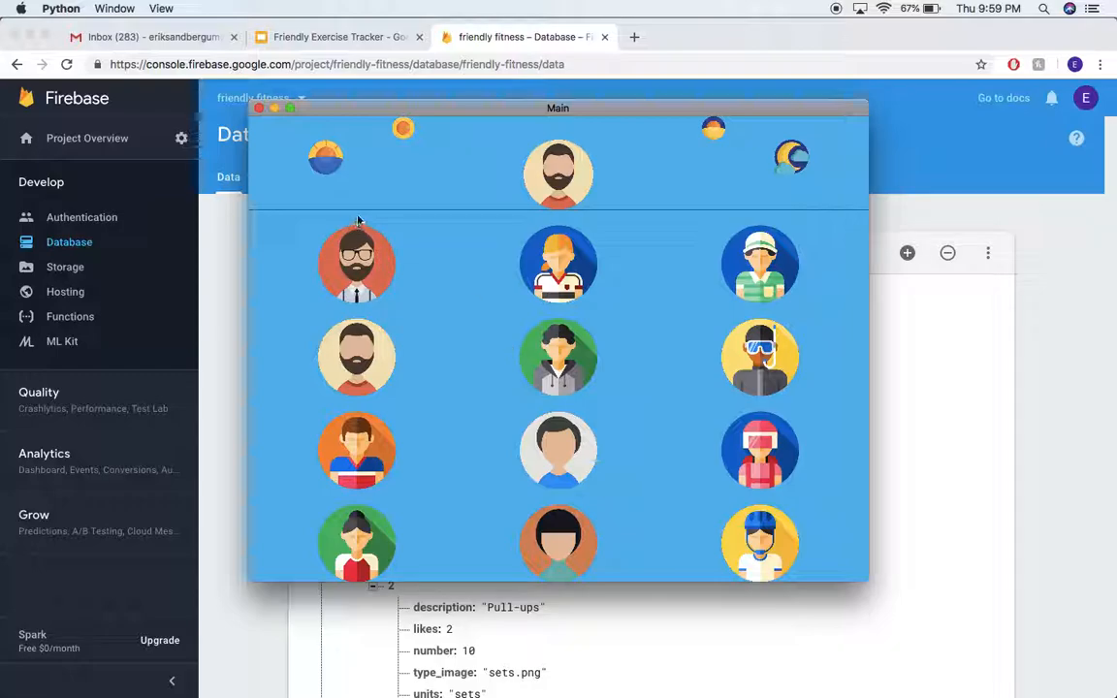
scroll(down, 3)
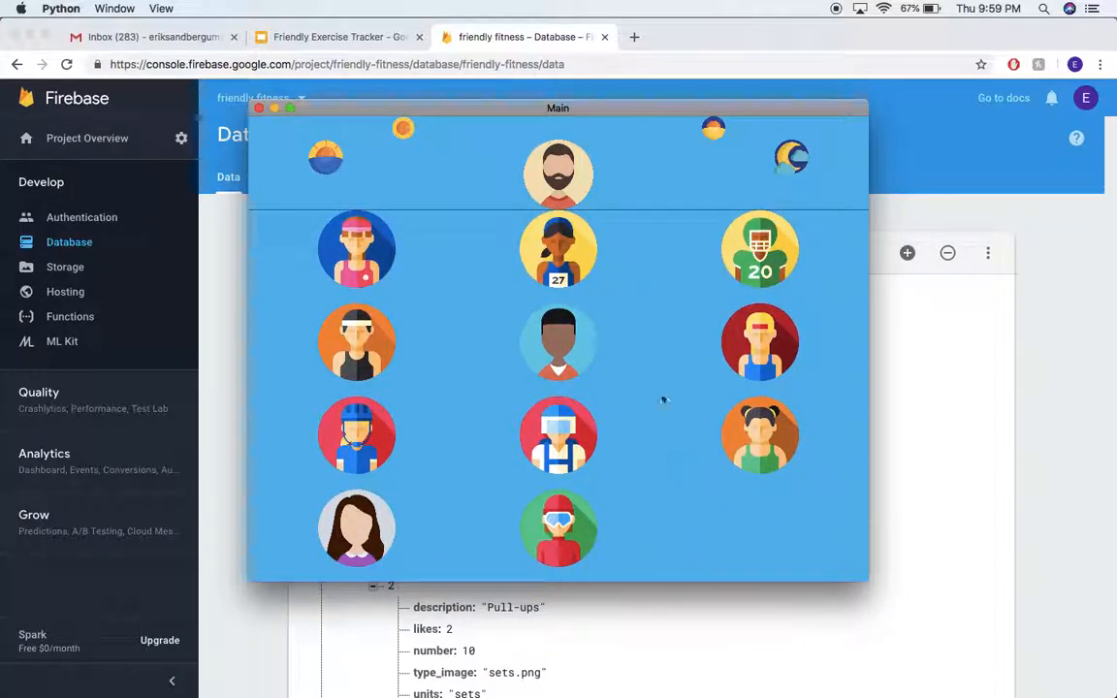
mouse_move(502, 311)
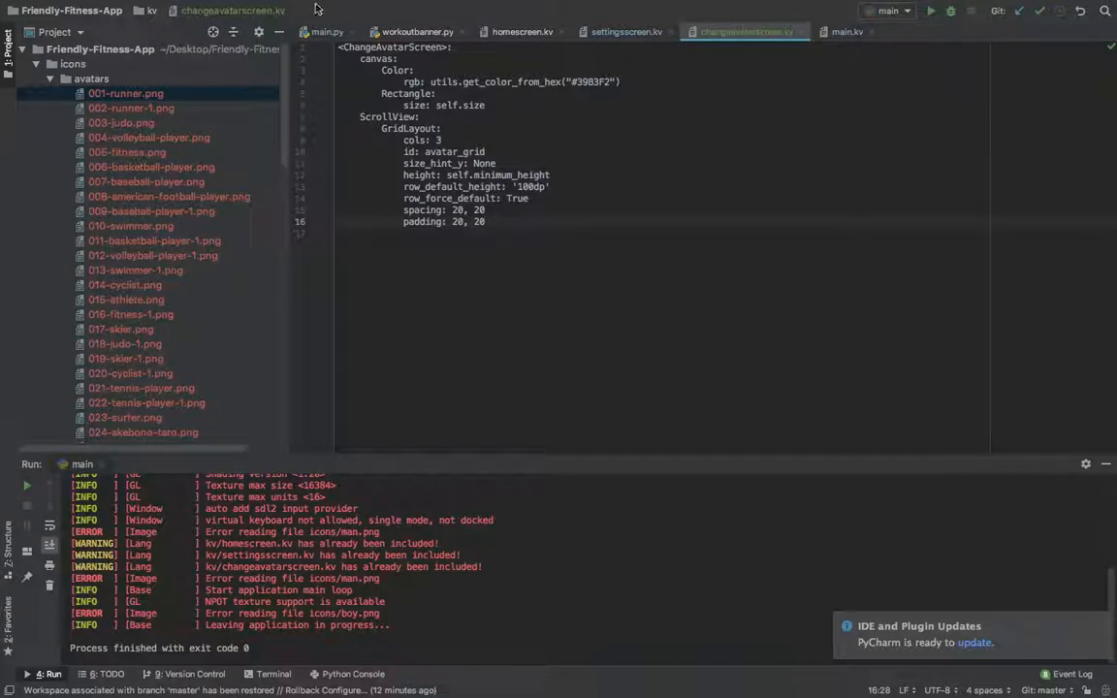
Step: Add '# Change avatar in the app' and a Firebase database comment inside main.py's change_avatar
click(326, 32)
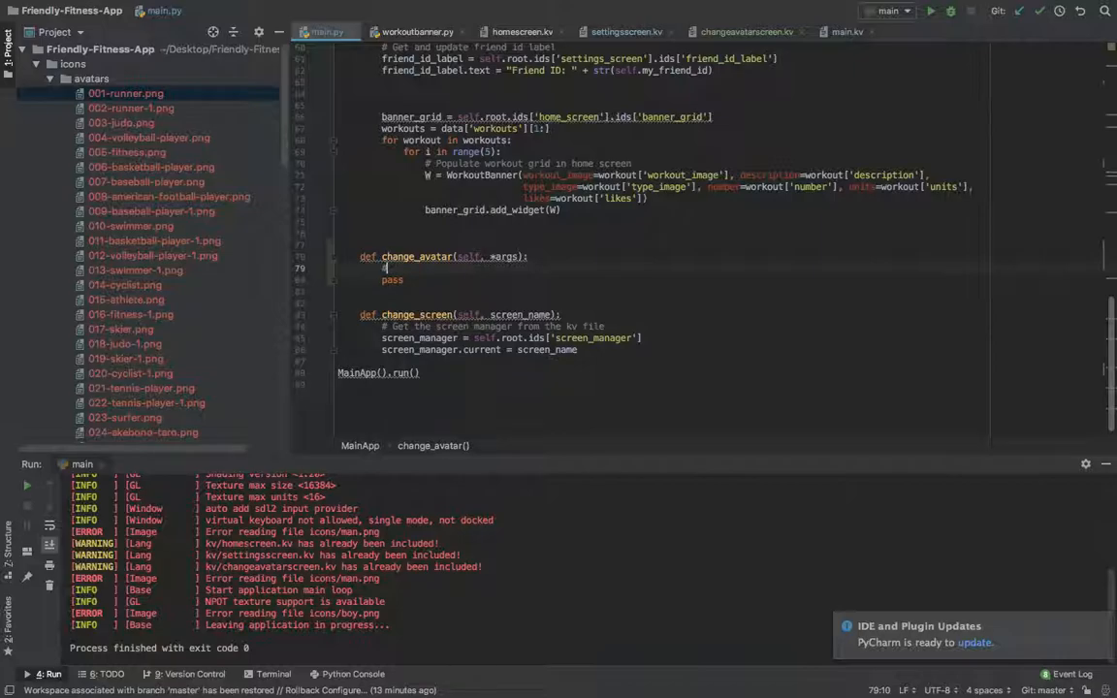
text(# Change avatar in the a)
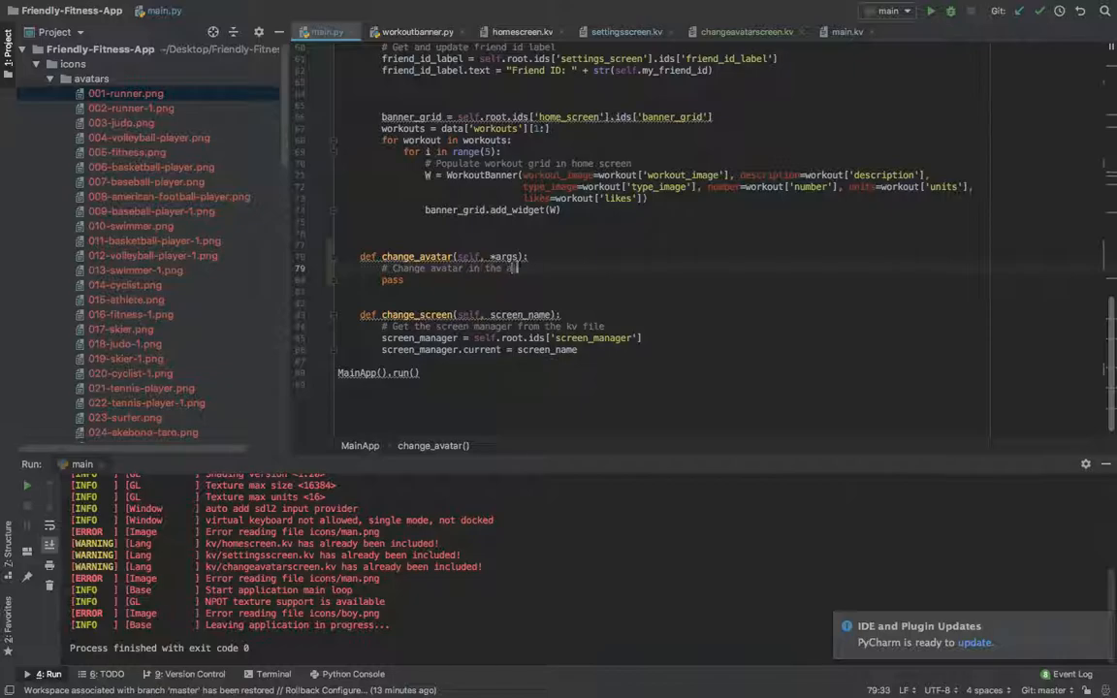
text(# Chang)
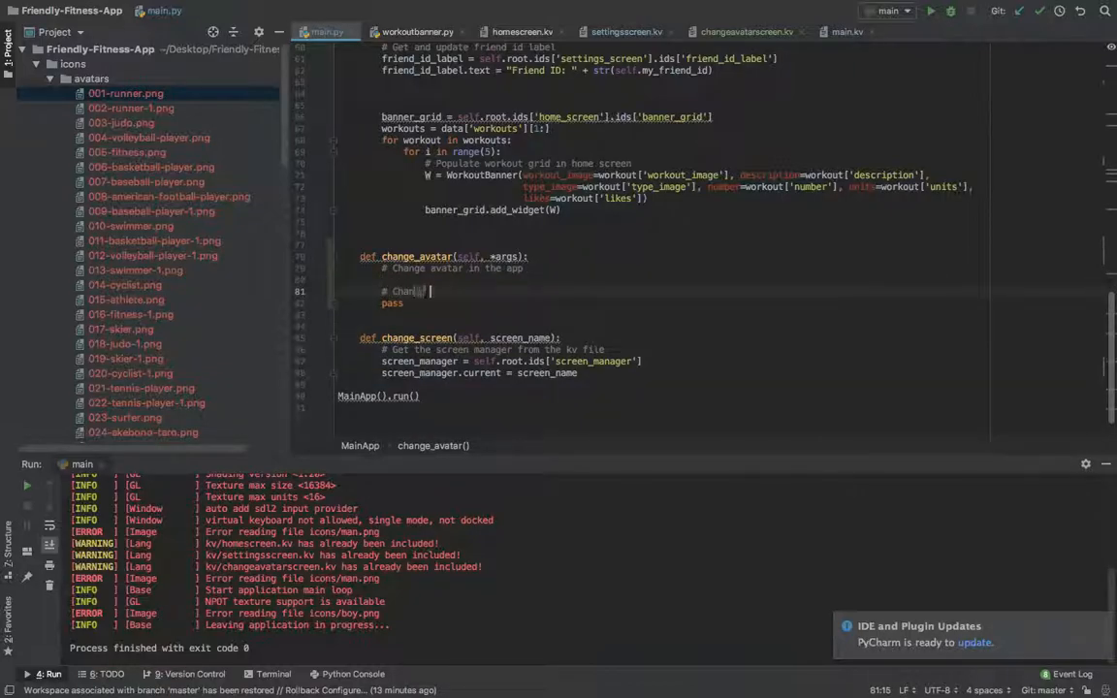
text(Change avatar in th)
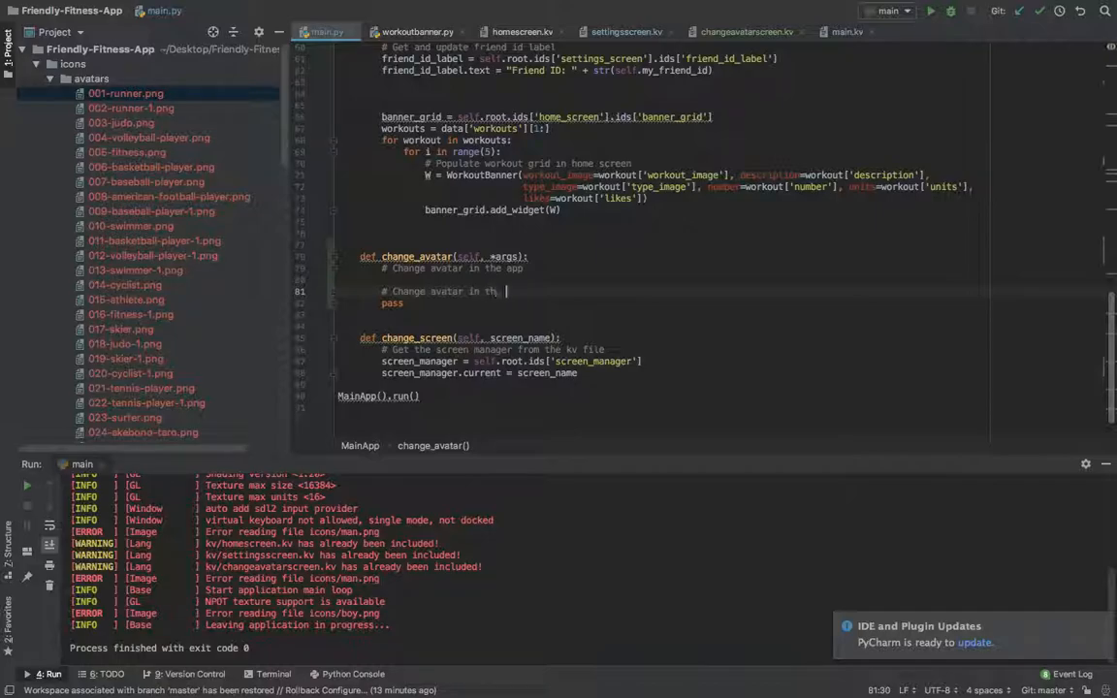
text(firebase database)
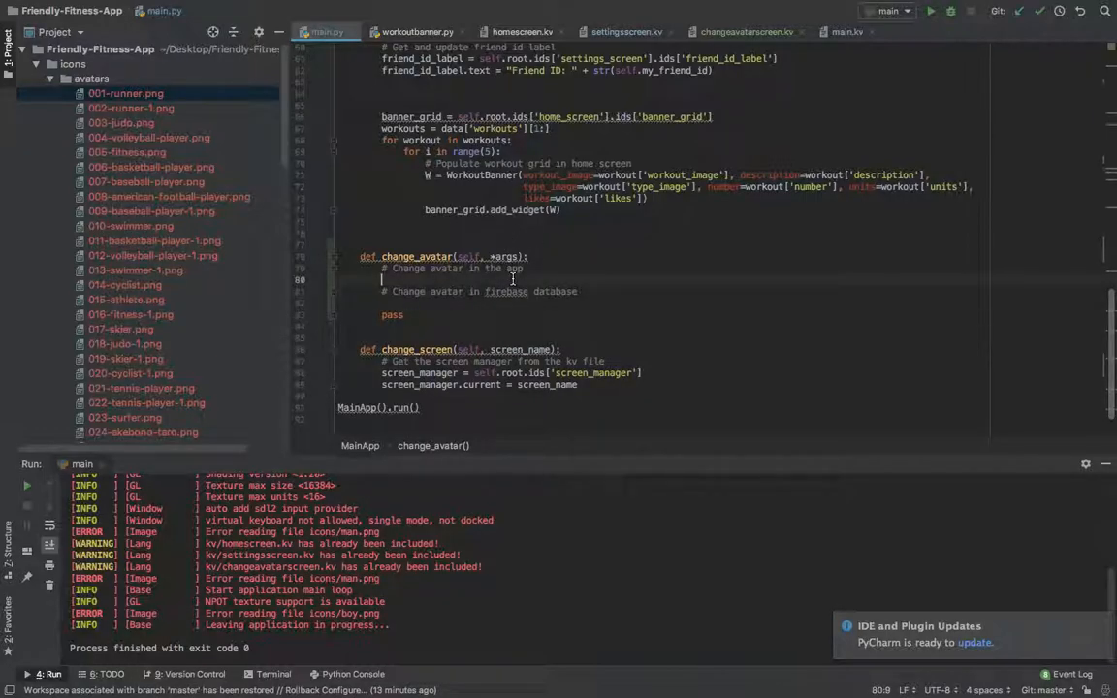
scroll(up, 3)
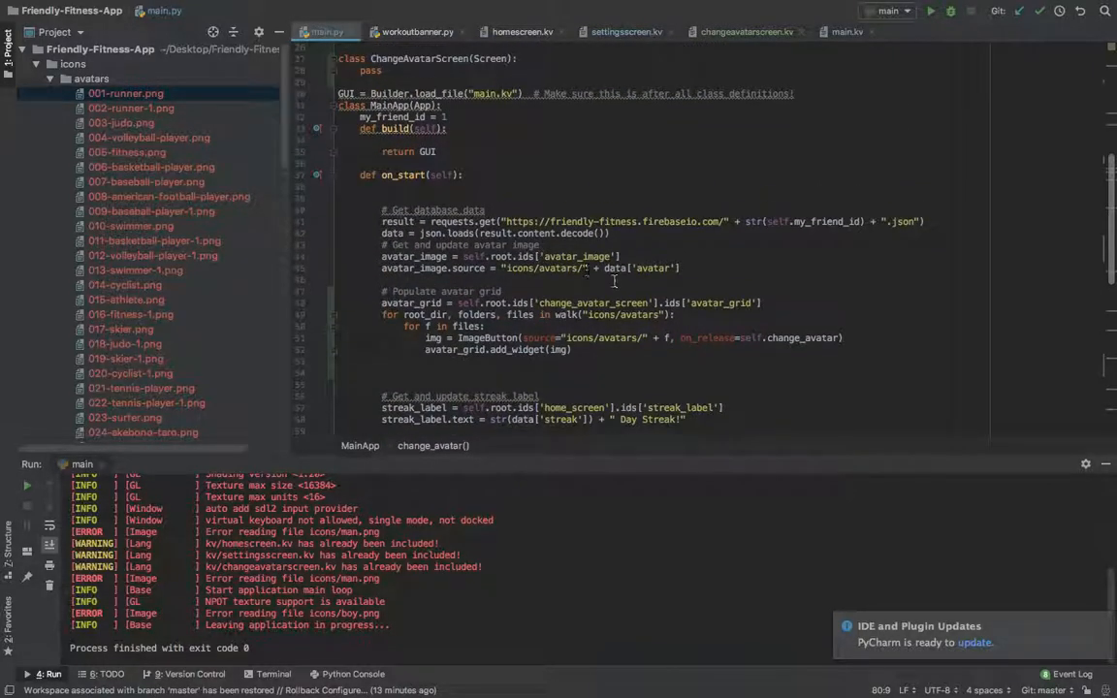
mouse_move(654, 340)
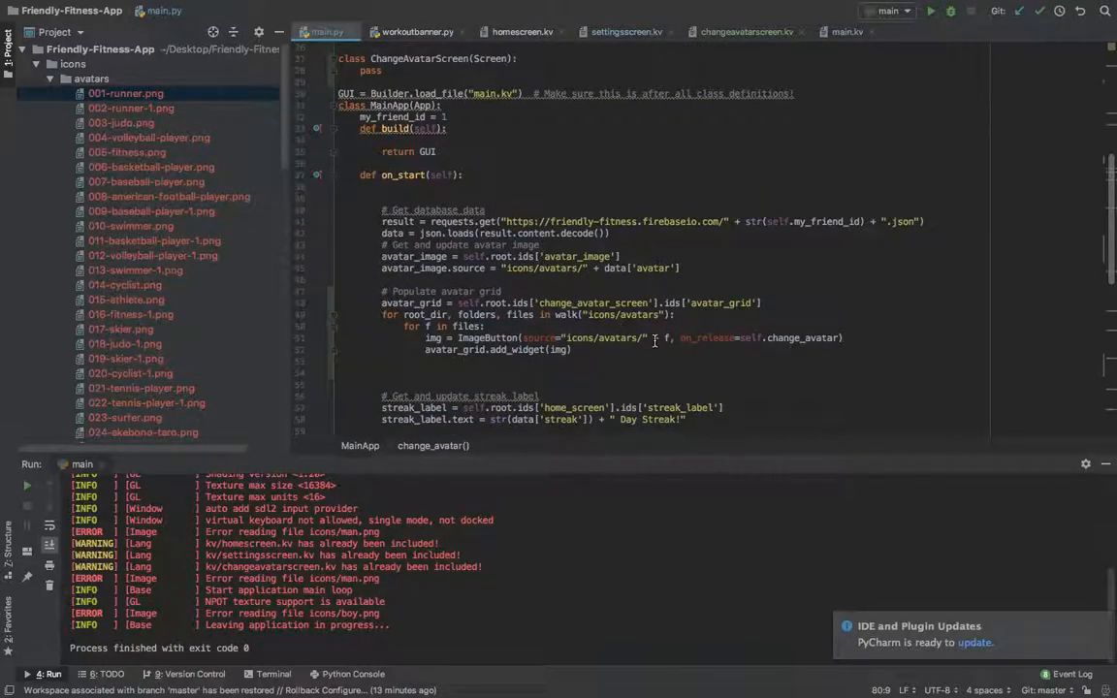
Step: Try appending a file name argument to the avatar button's change_avatar callback
double_click(708, 338)
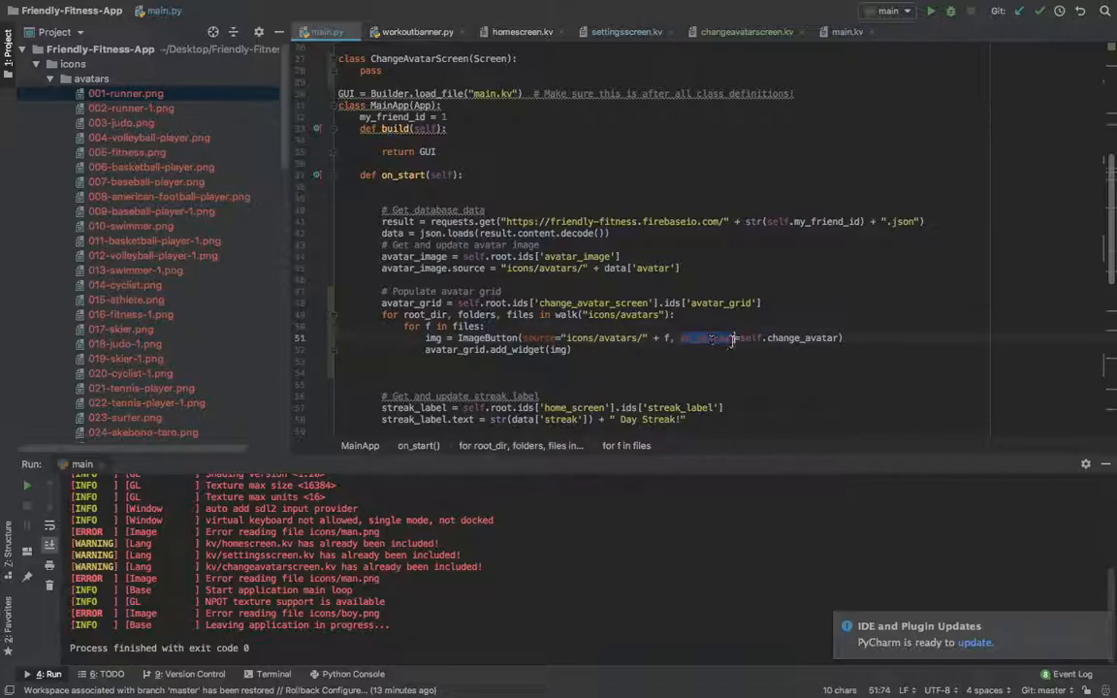
click(743, 338)
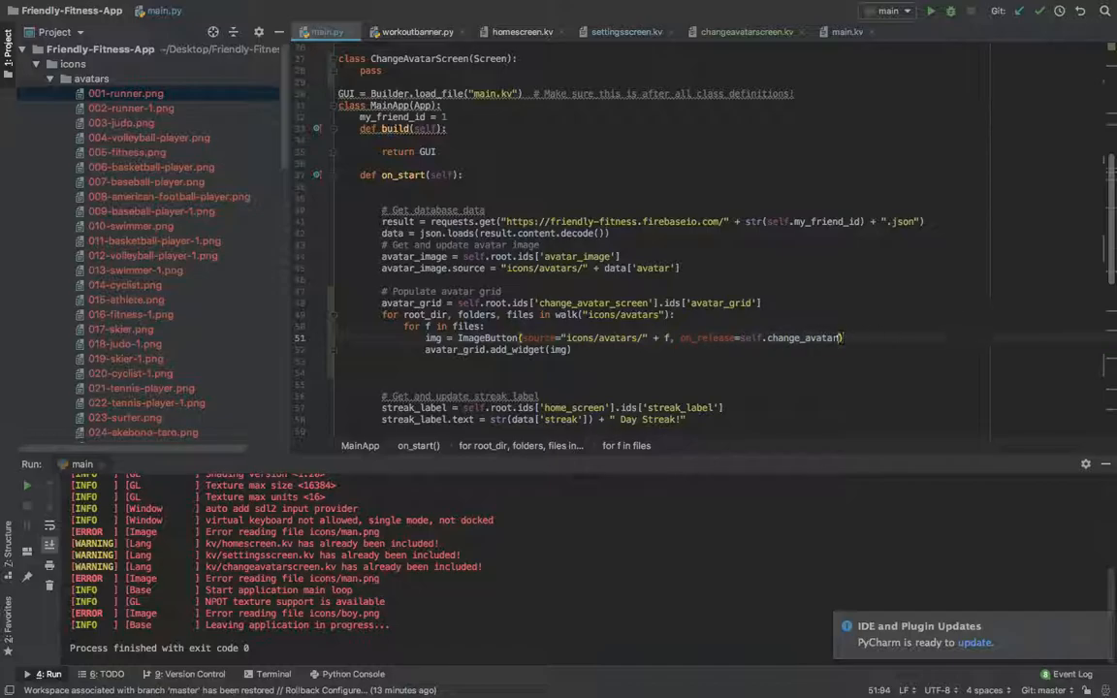
text(f)
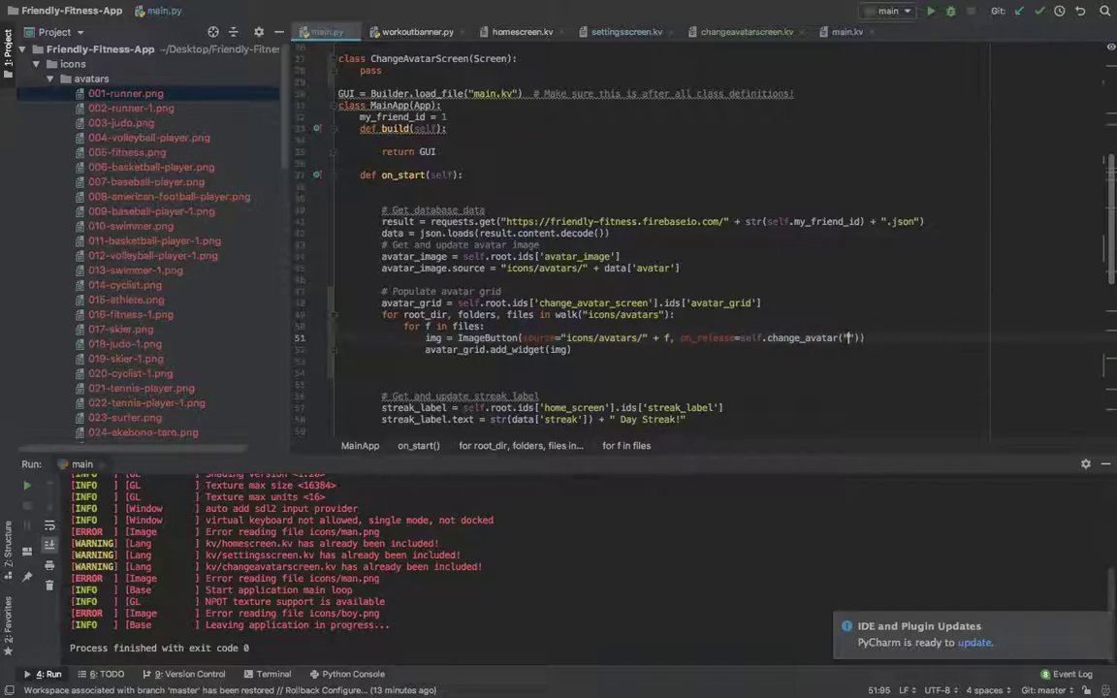
text(name)
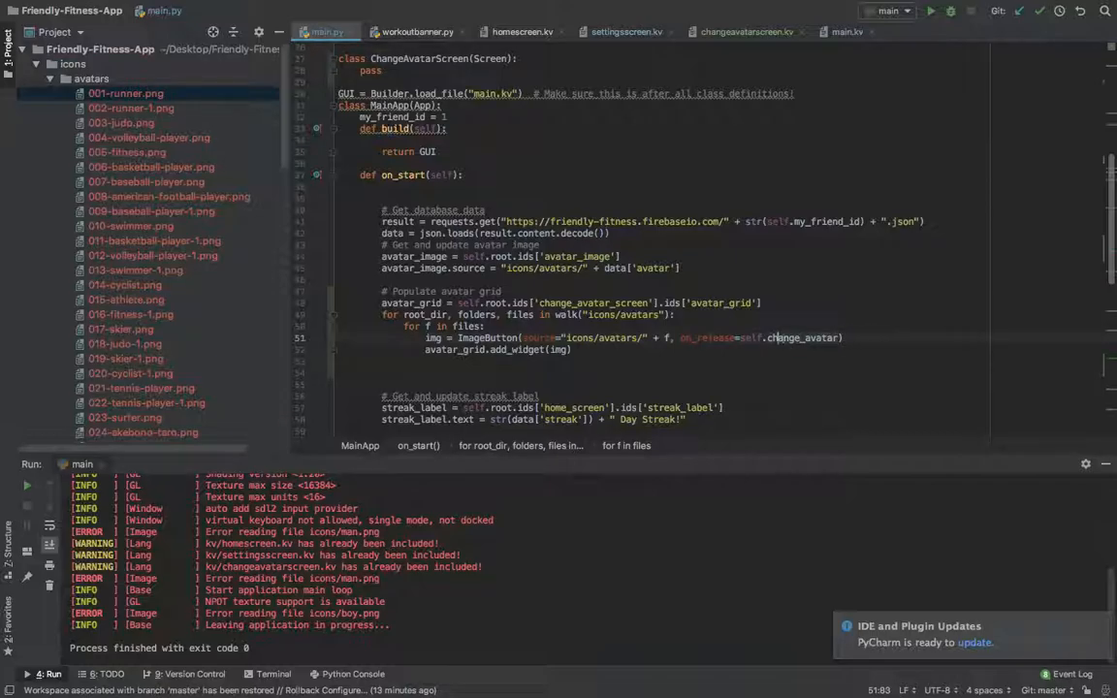
Step: Add 'from functools import partial' to main.py's imports
double_click(708, 337)
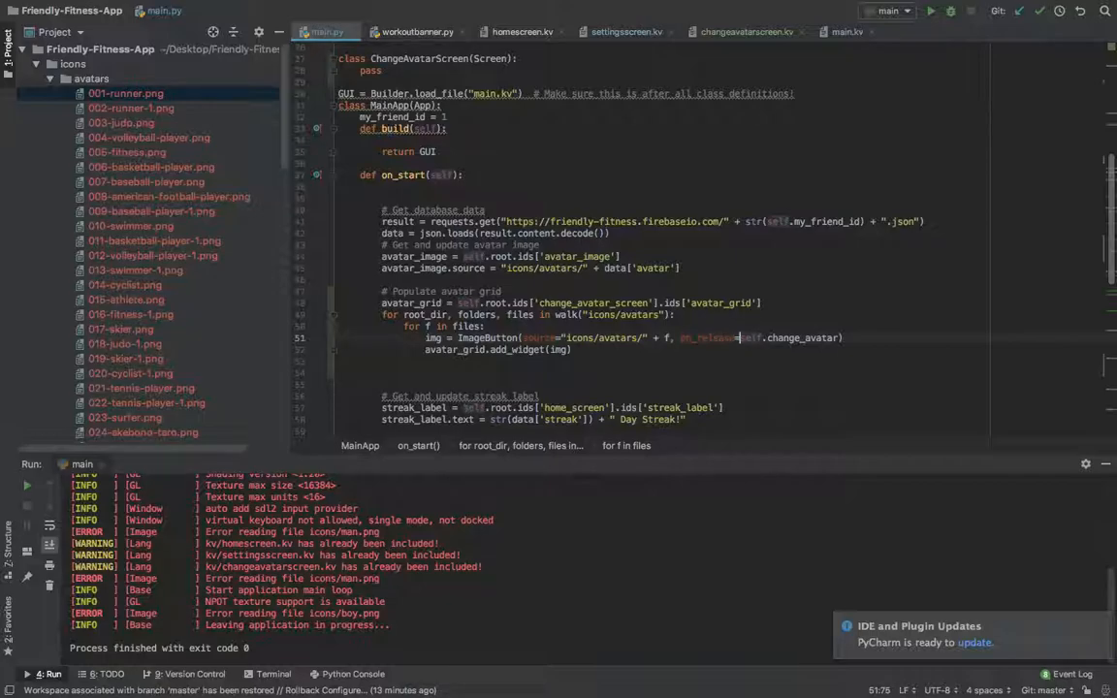
scroll(up, 3)
text(fr)
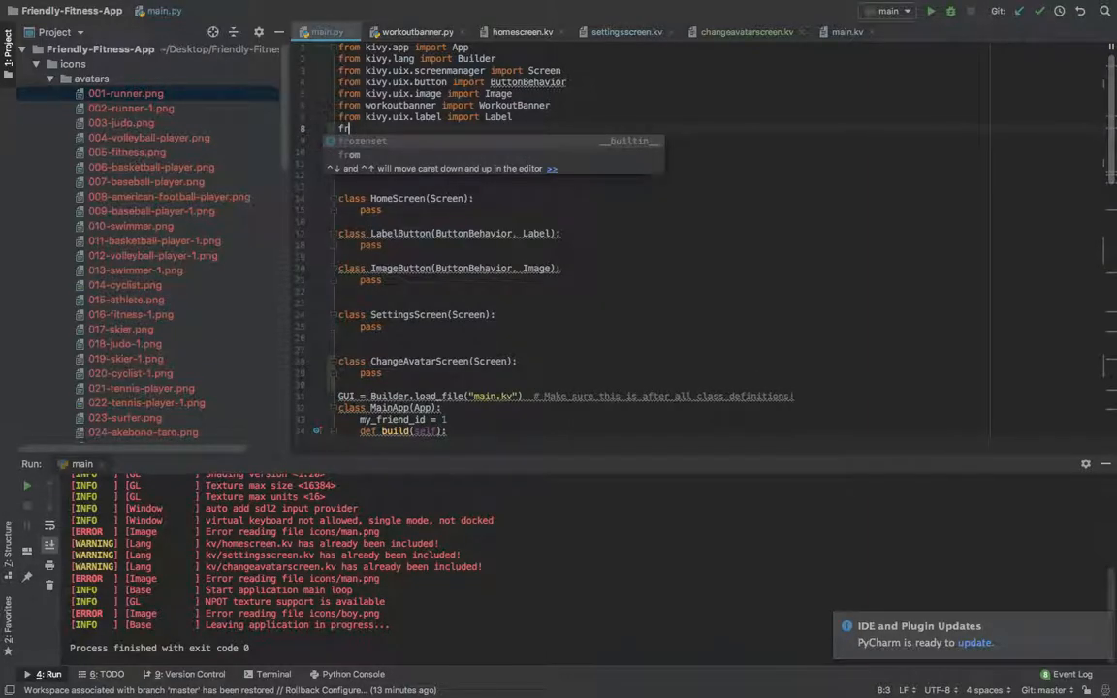
text(unctools)
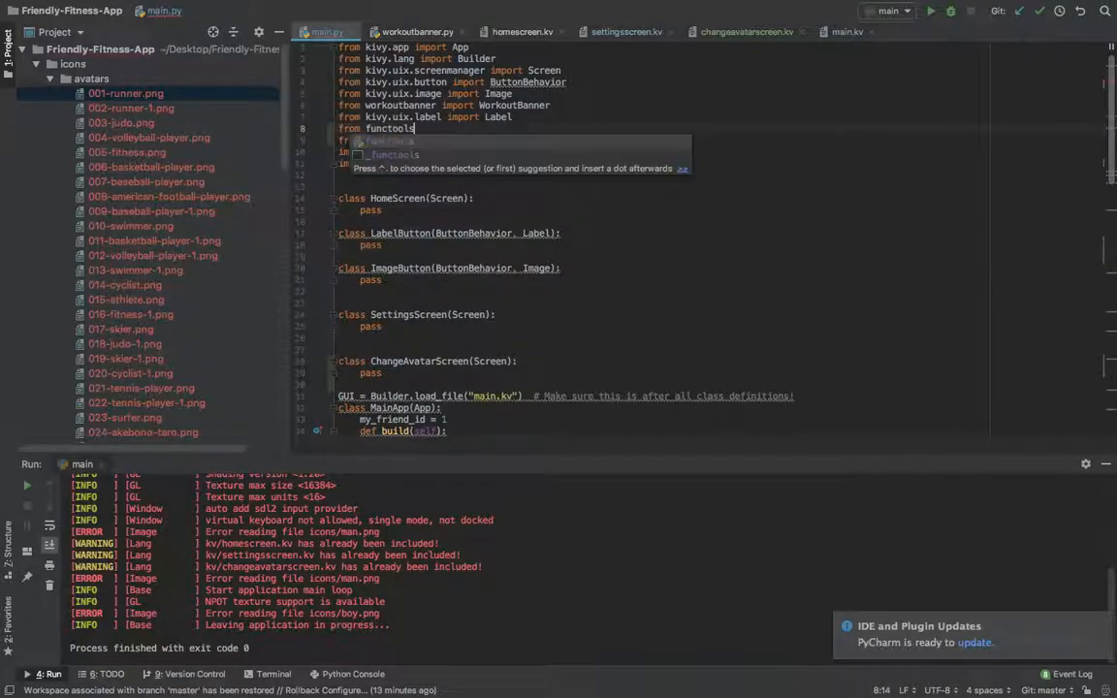
text(import partial)
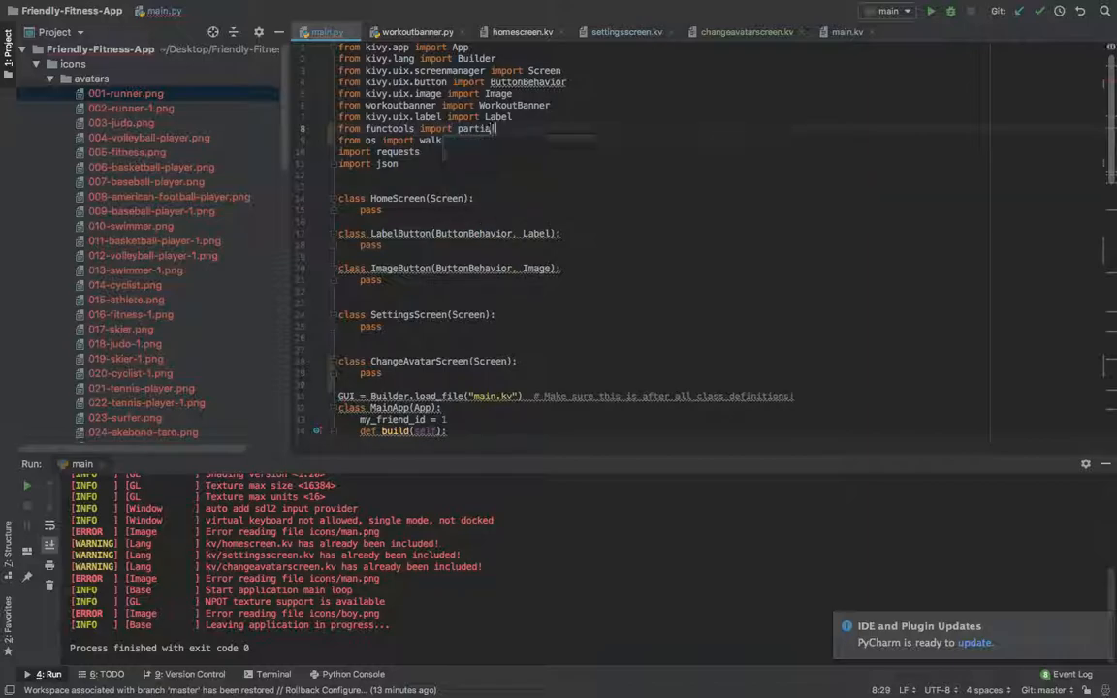
Step: Start wrapping the on_release callback as partial(self.change_avatar, f...)
scroll(down, 3)
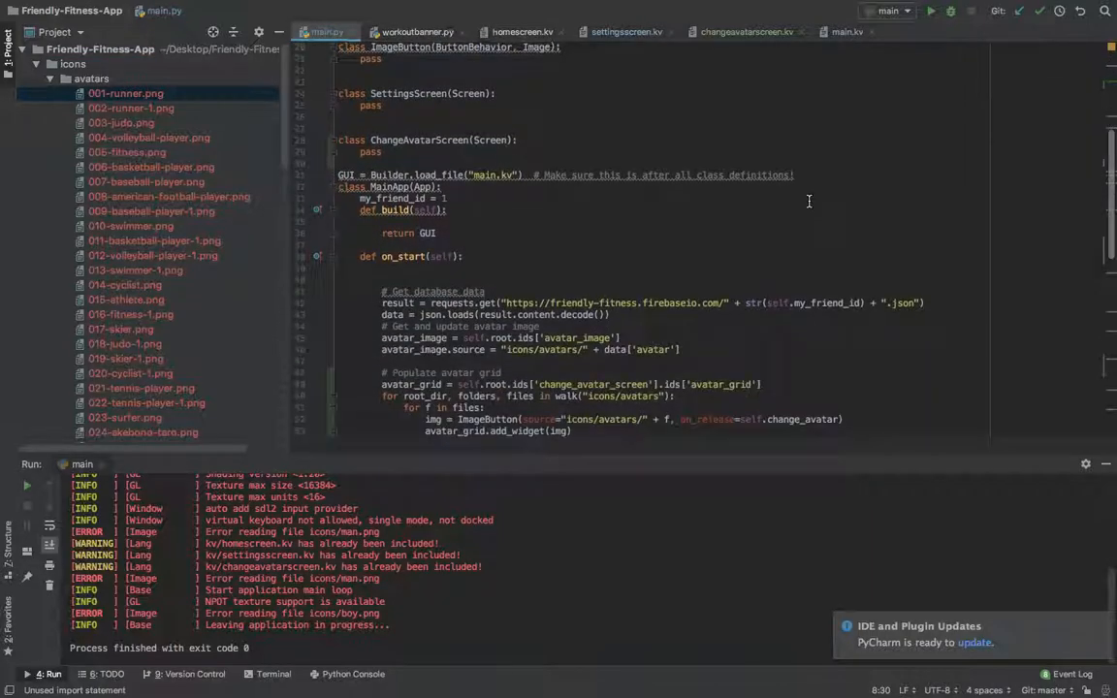
scroll(down, 3)
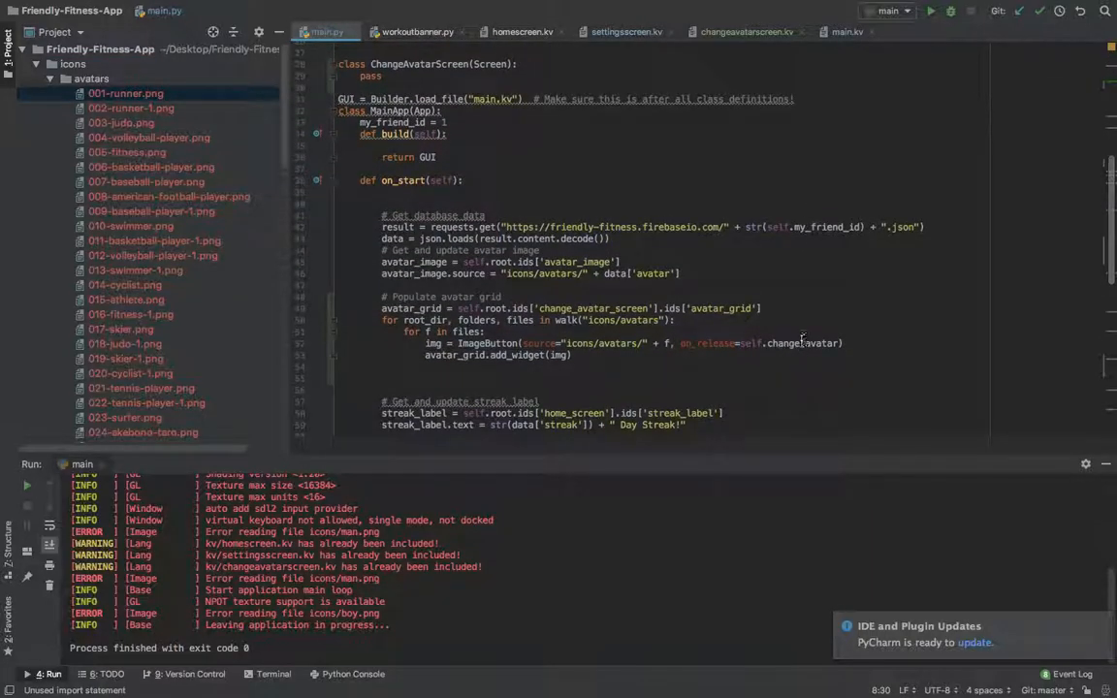
double_click(706, 343)
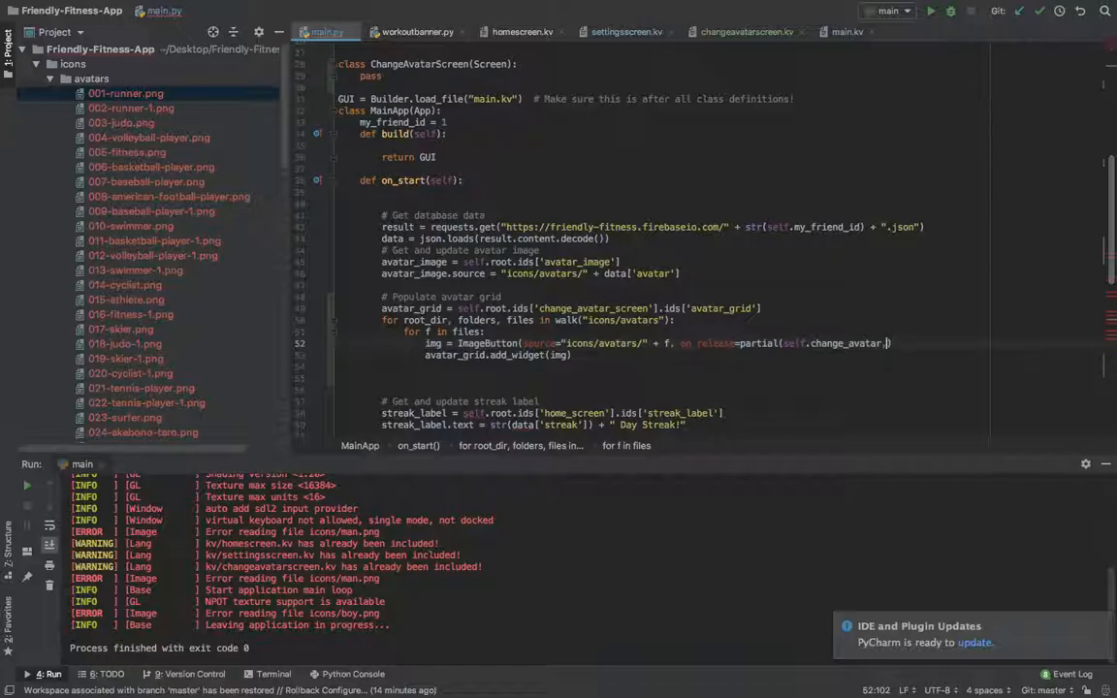
text(,)
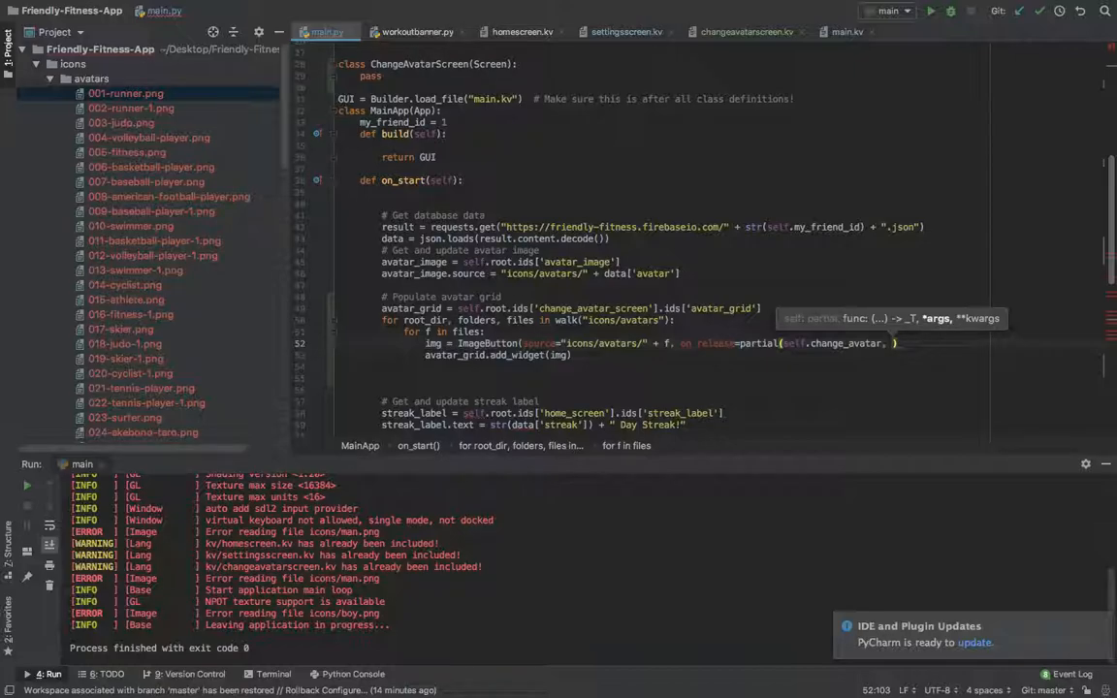
text(f)
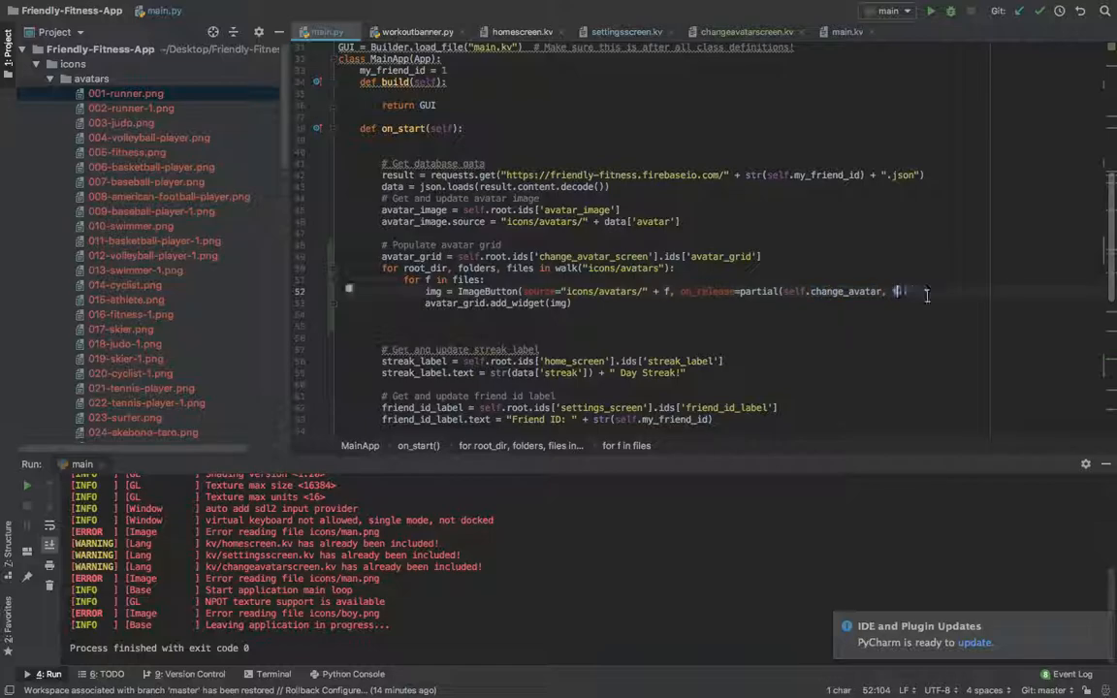
Step: Add print(args) to change_avatar to log what each avatar button passes
scroll(down, 3)
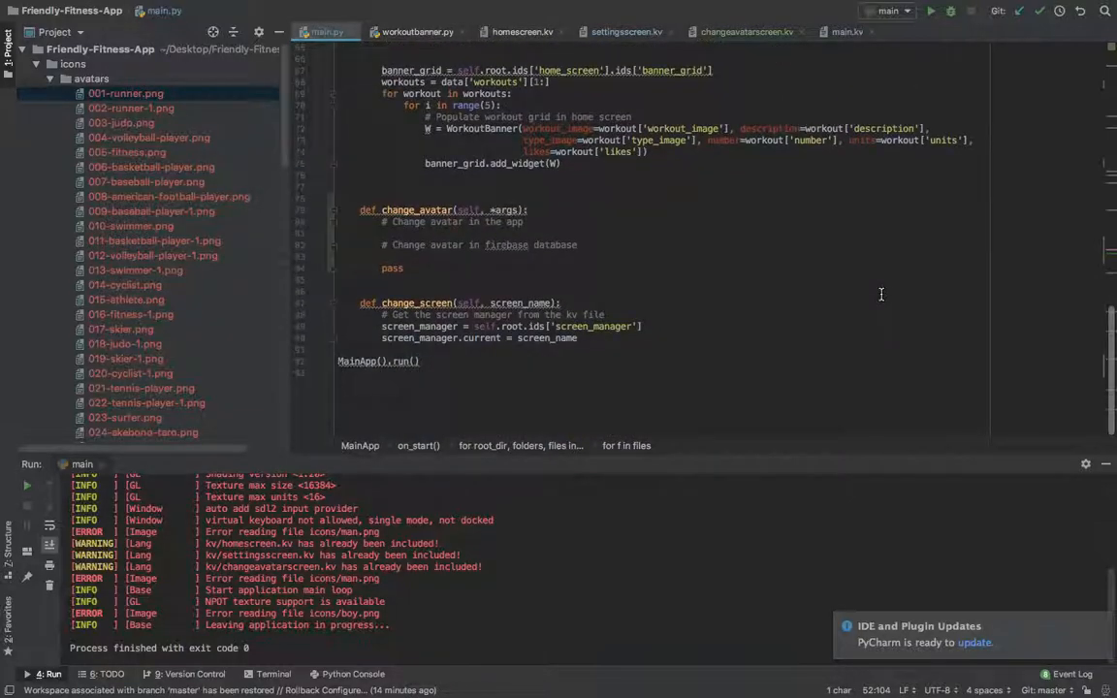
click(530, 210)
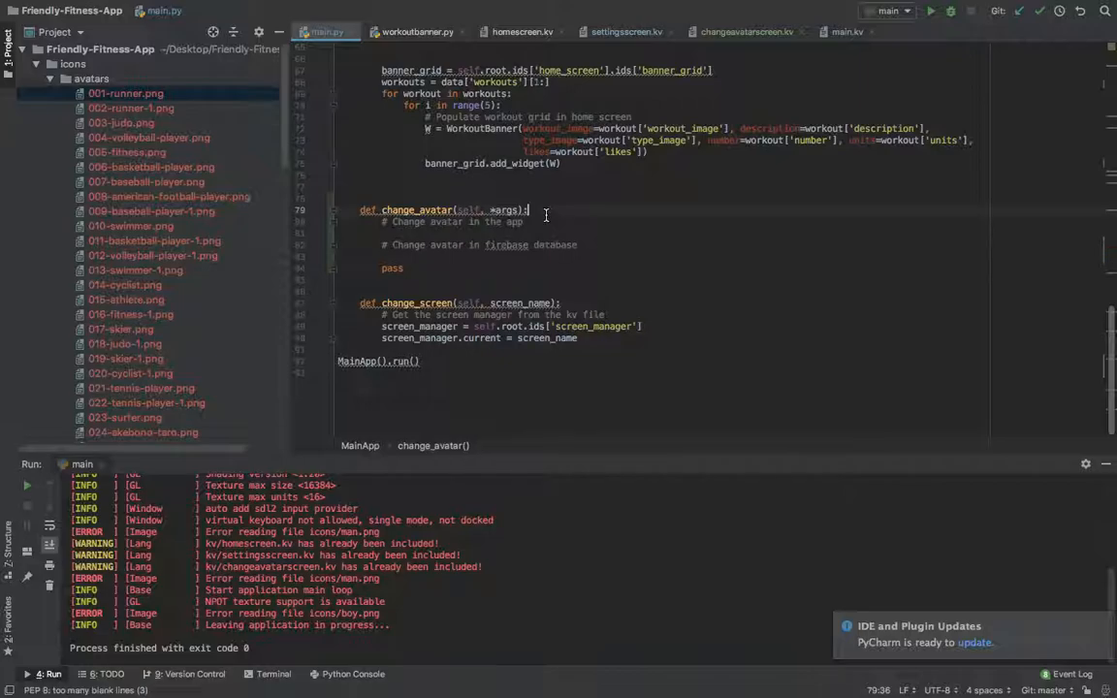
text(print(args))
text(image, widget_id)
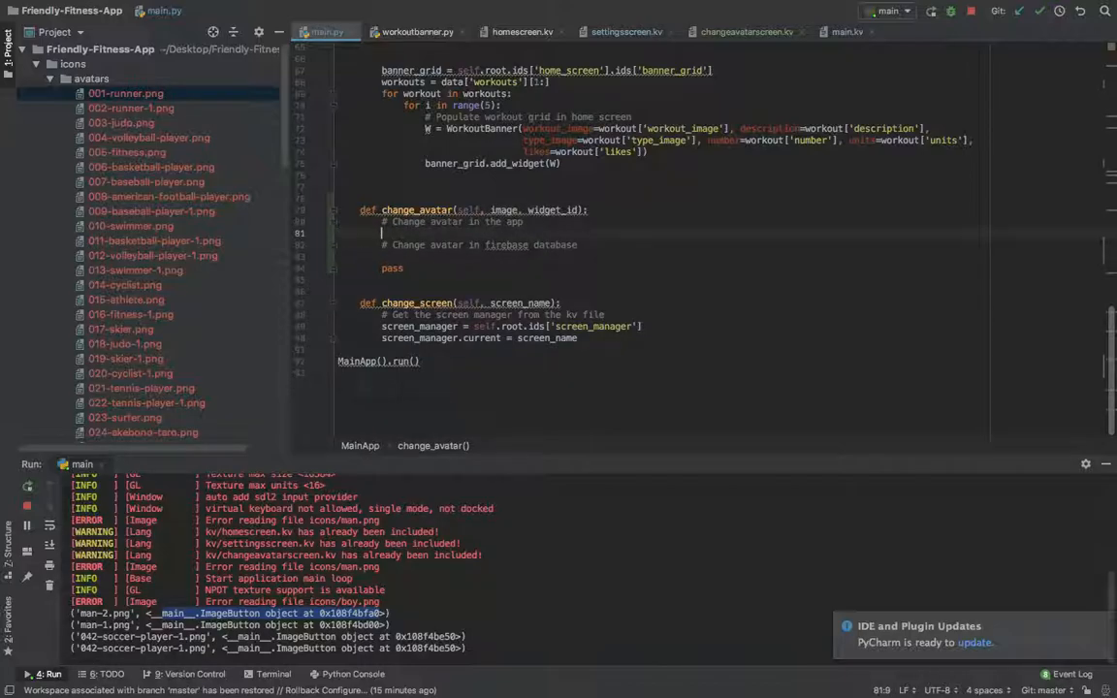
Step: In change_avatar, get self.root.ids['avatar_image'] and set its source to 'icons/avatars/' + image
scroll(up, 3)
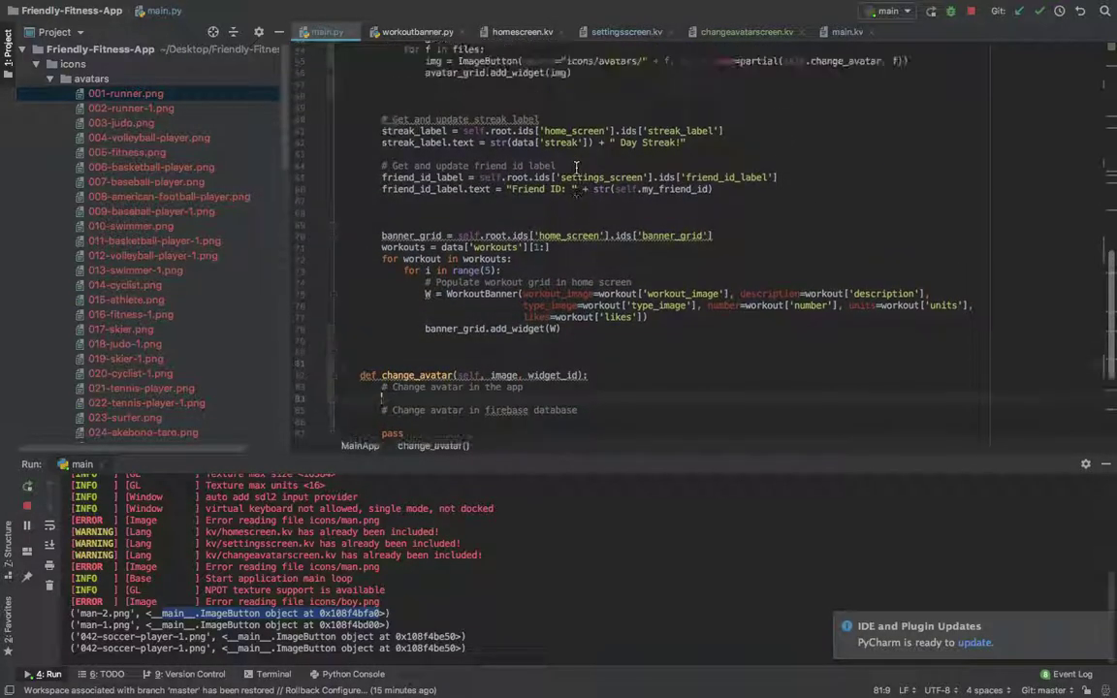
scroll(up, 3)
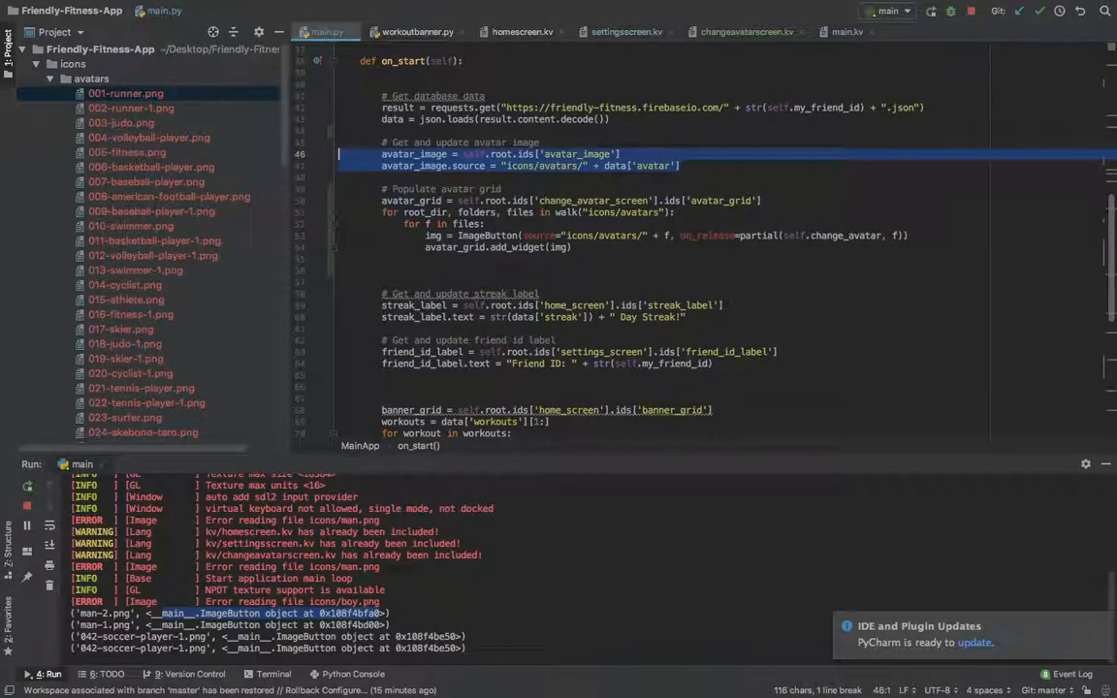
scroll(down, 3)
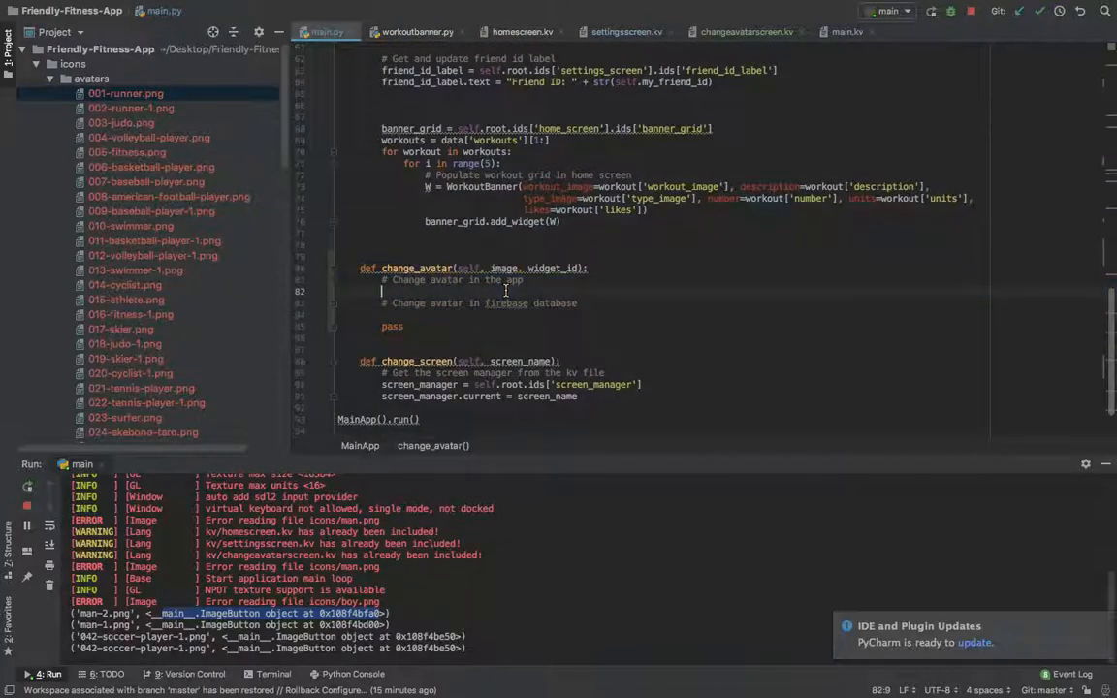
text(avatar_image = self.root.ids['avatar_image'])
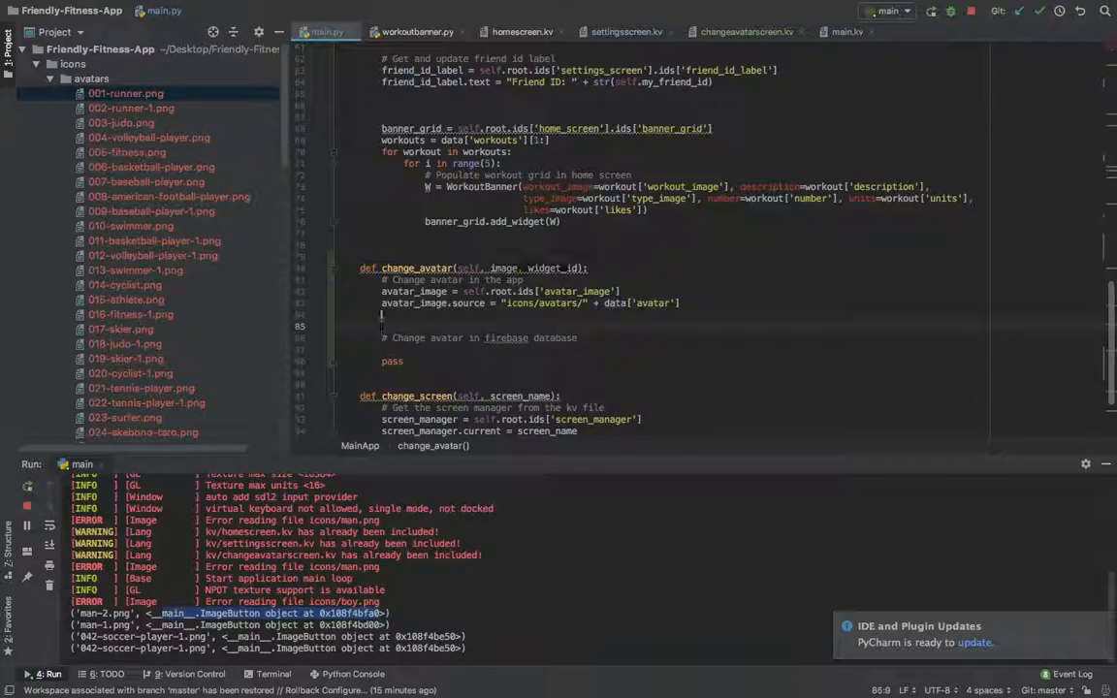
double_click(414, 291)
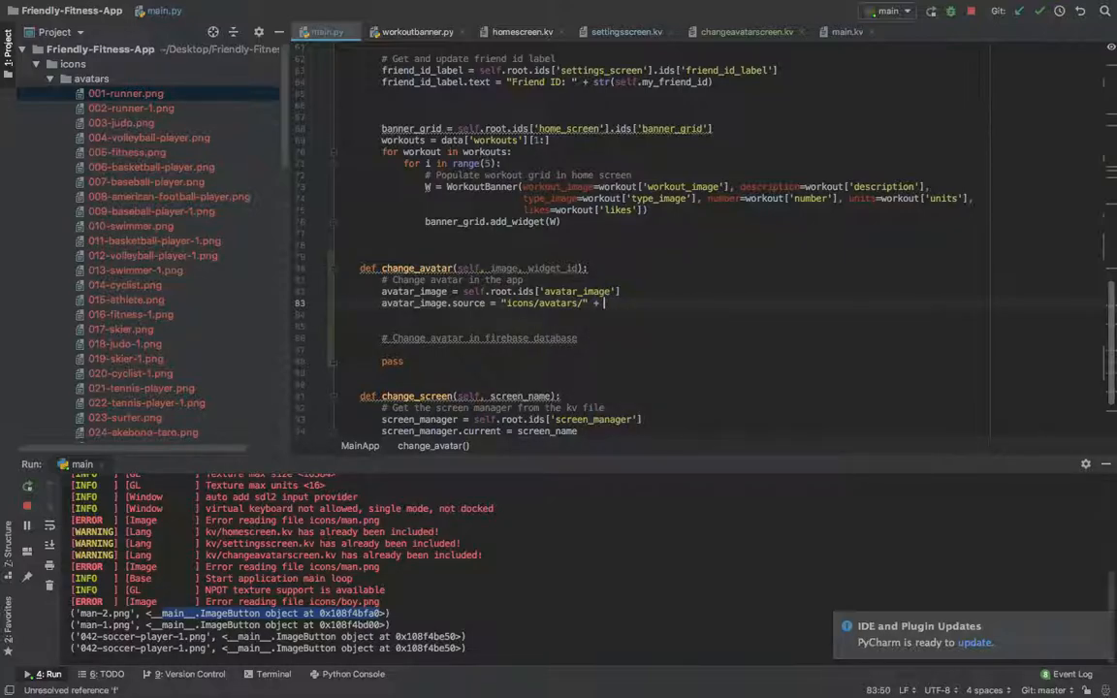
text(image)
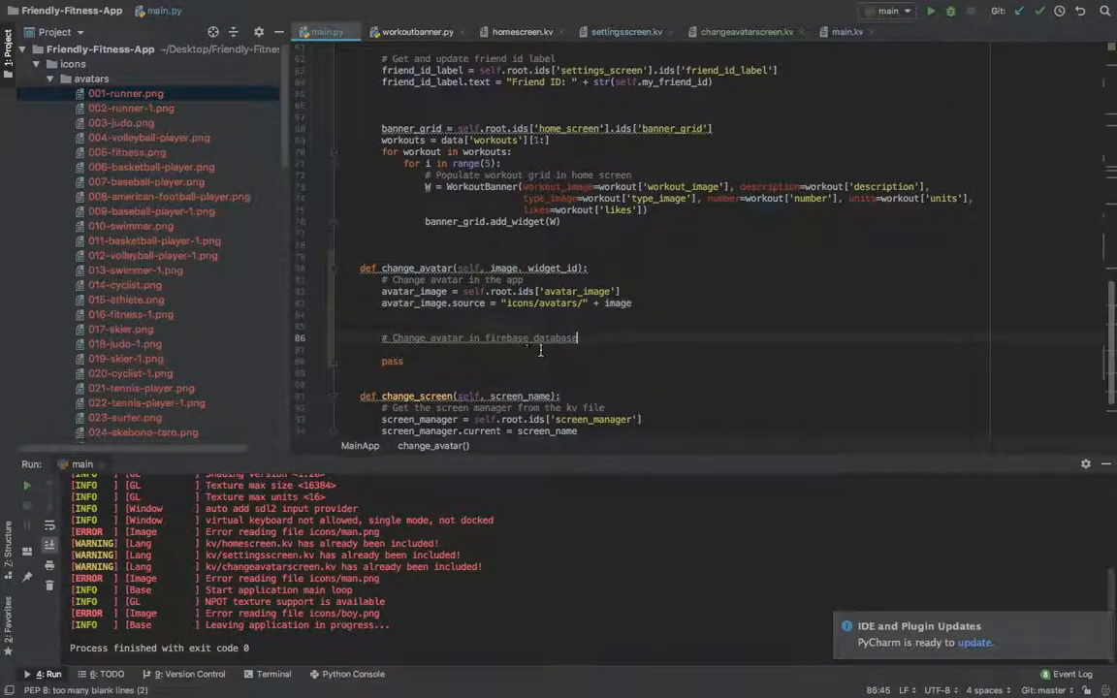
key(enter)
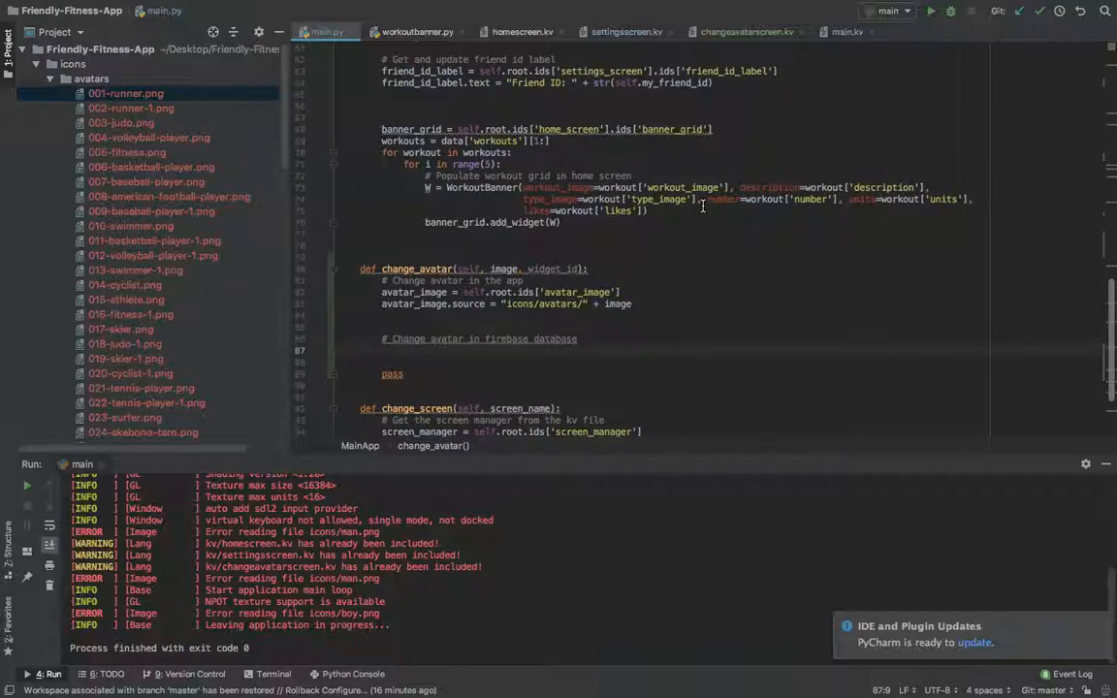
Step: Review the avatar loading code in on_start, then begin a request.post call in change_avatar
scroll(up, 3)
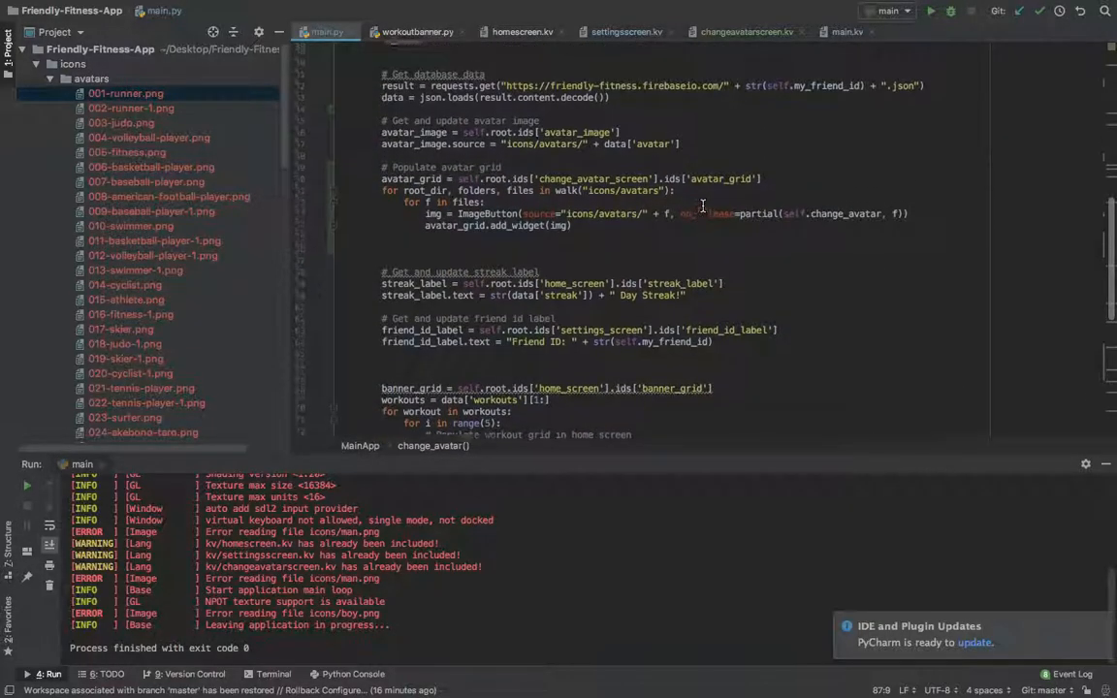
scroll(up, 3)
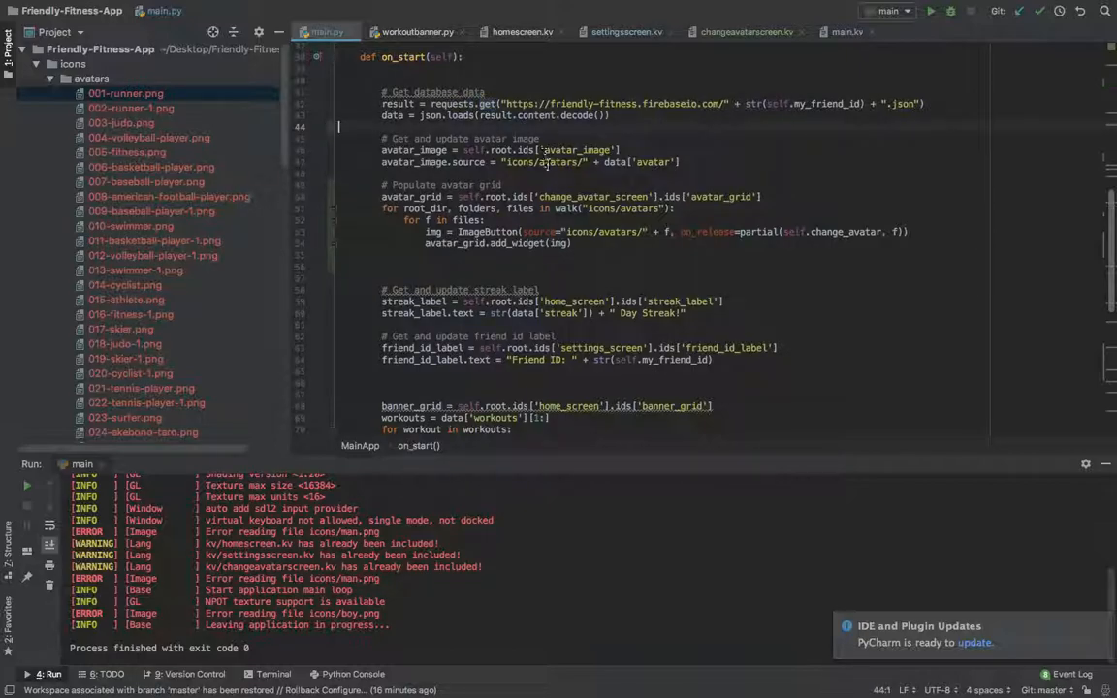
scroll(down, 3)
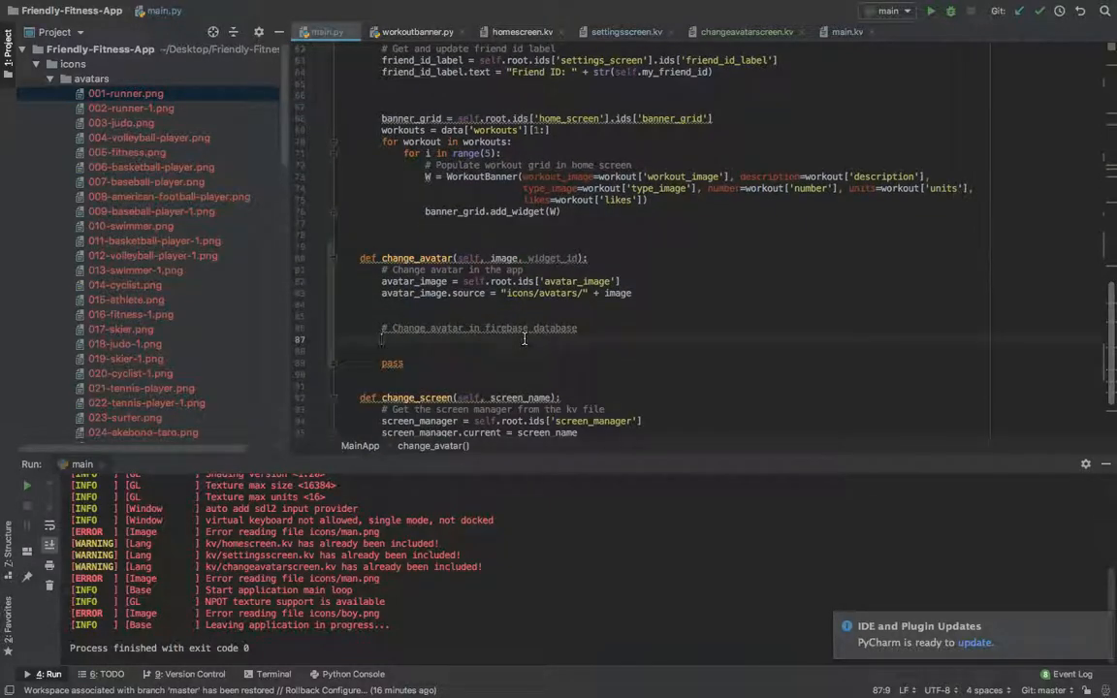
text(request.post)
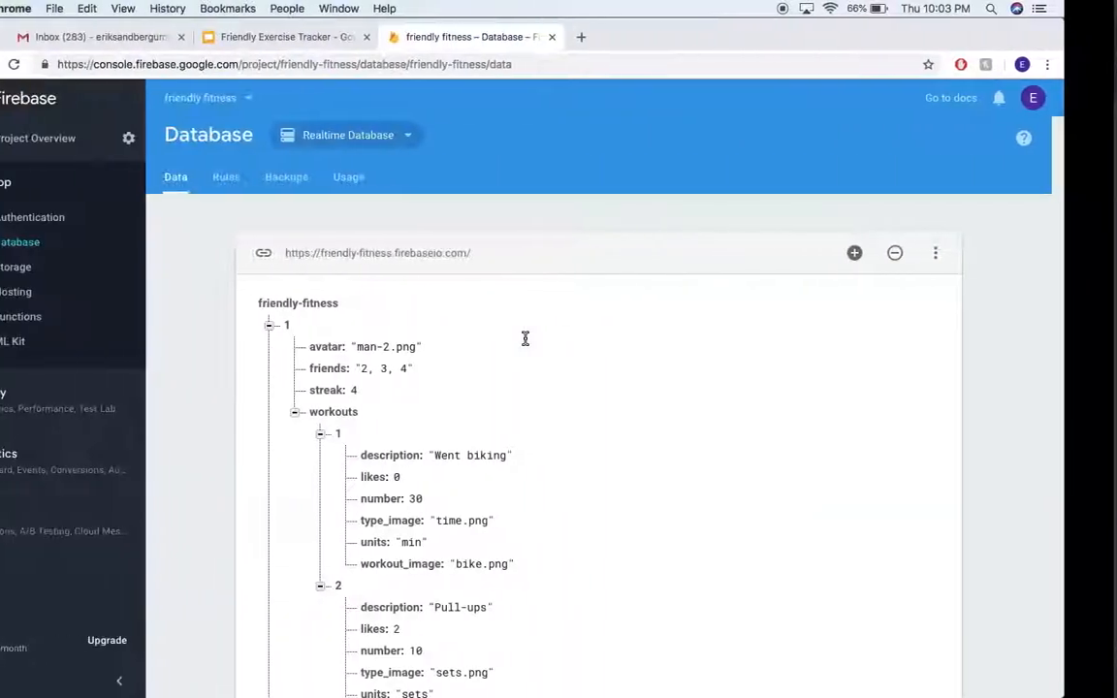
Step: Open user 1's avatar value 'man-2.png' for inline editing in the Firebase database view
click(385, 346)
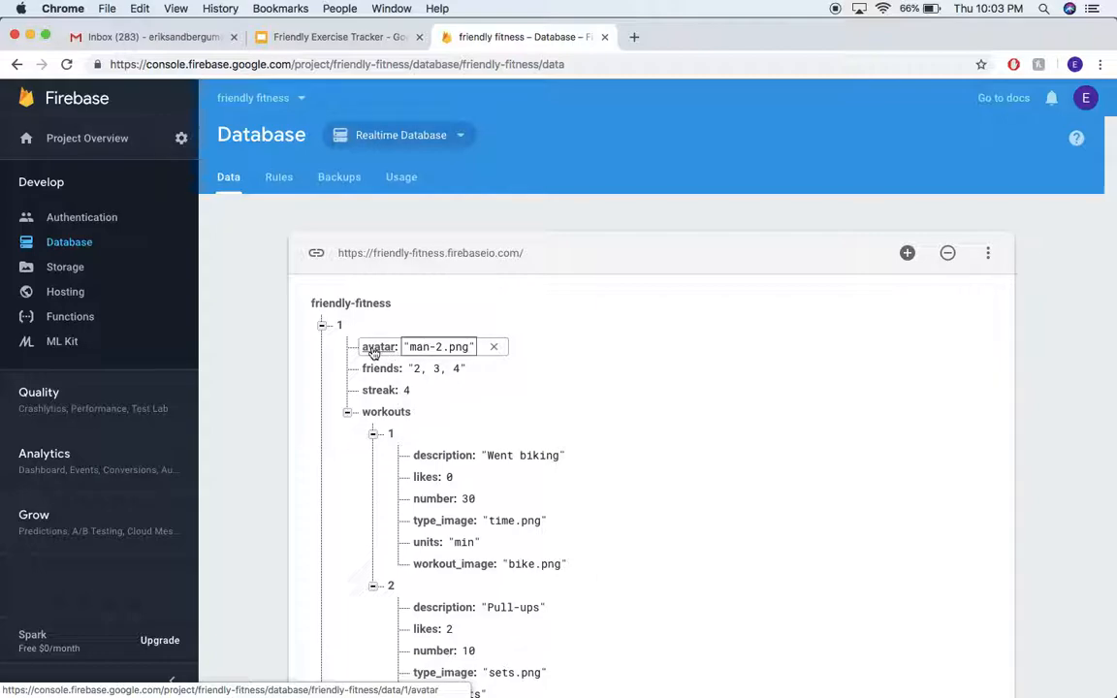
mouse_move(444, 351)
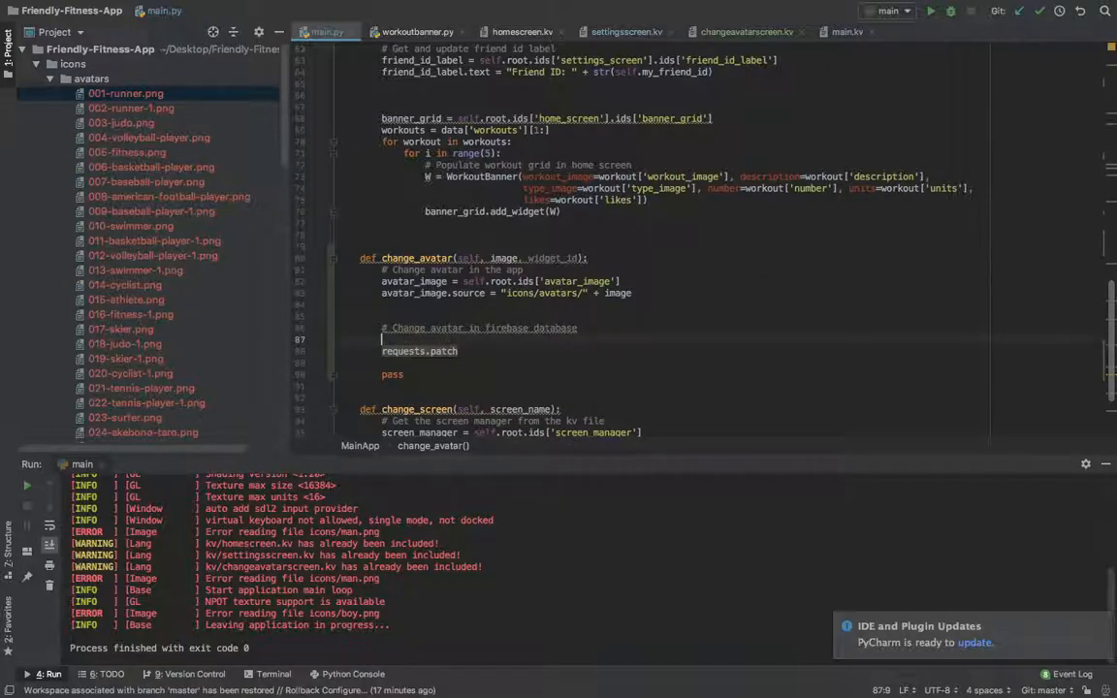
Step: In change_avatar, build the payload data = '{"avatar": "%s"}' % image
text(data = '{)
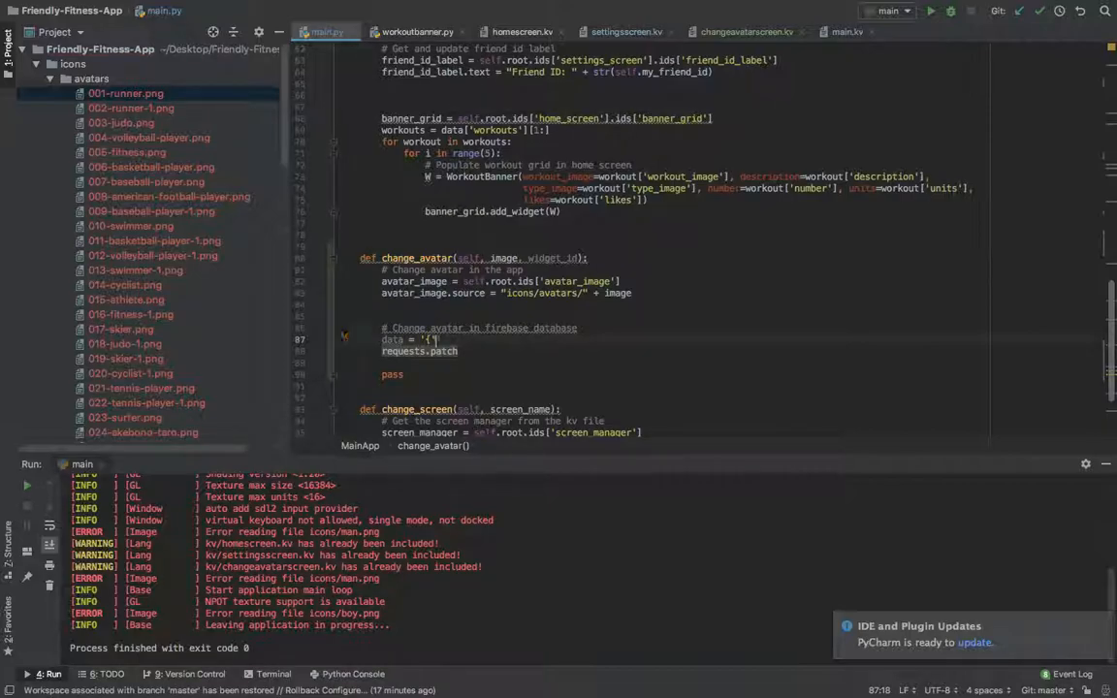
text("avatar":)
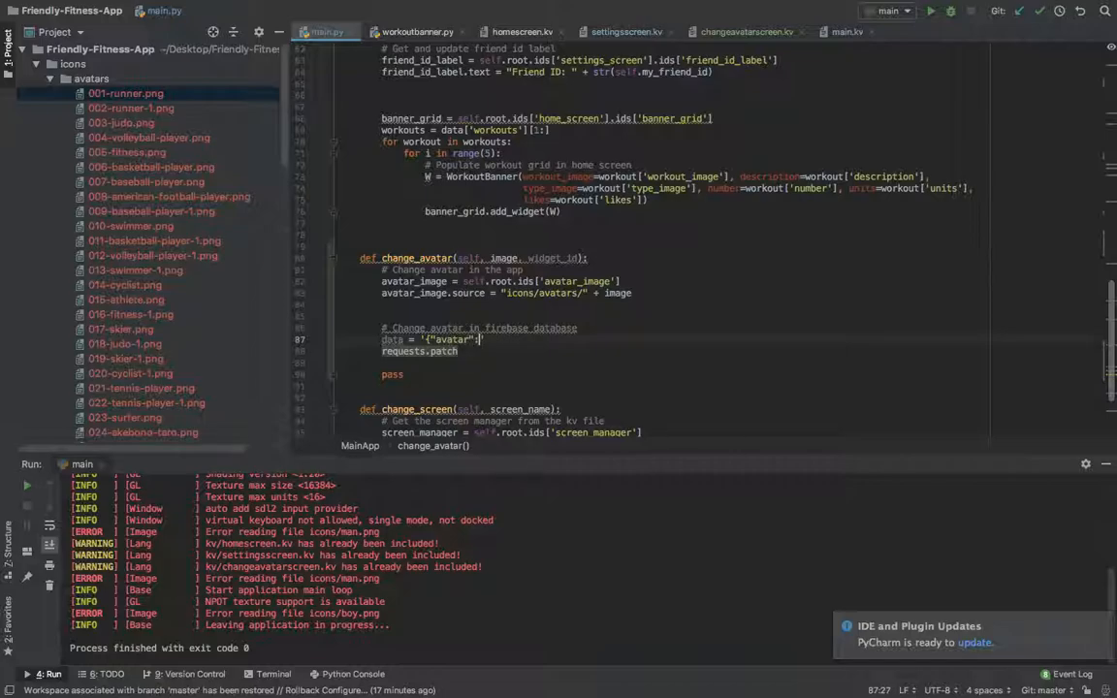
text(: N)
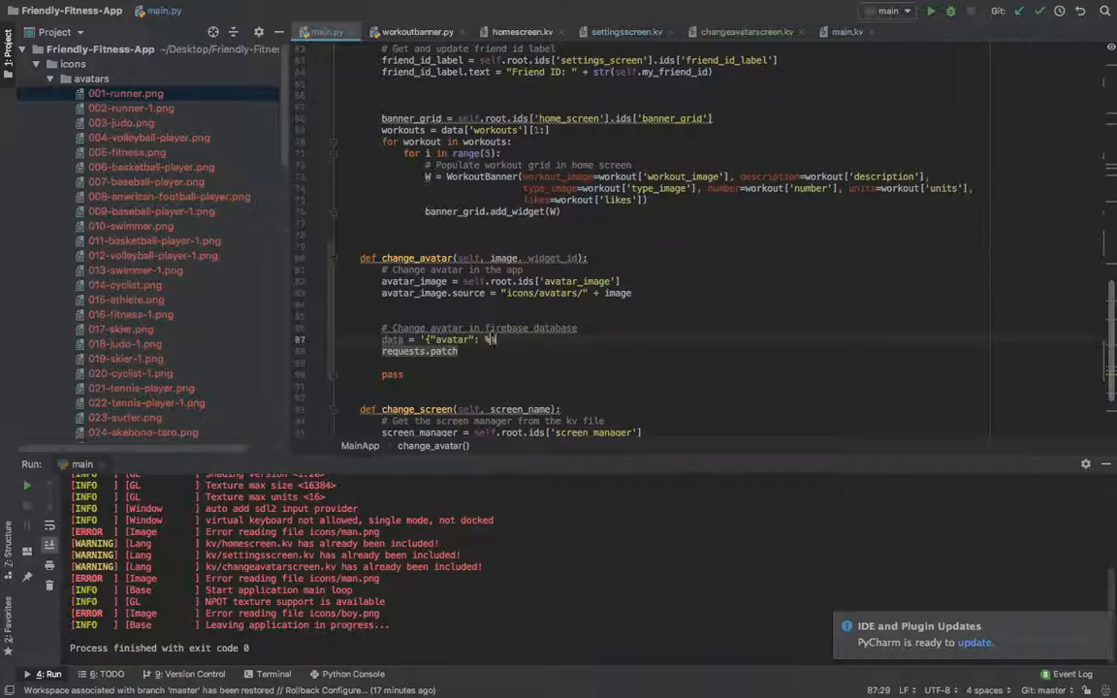
text(%s})
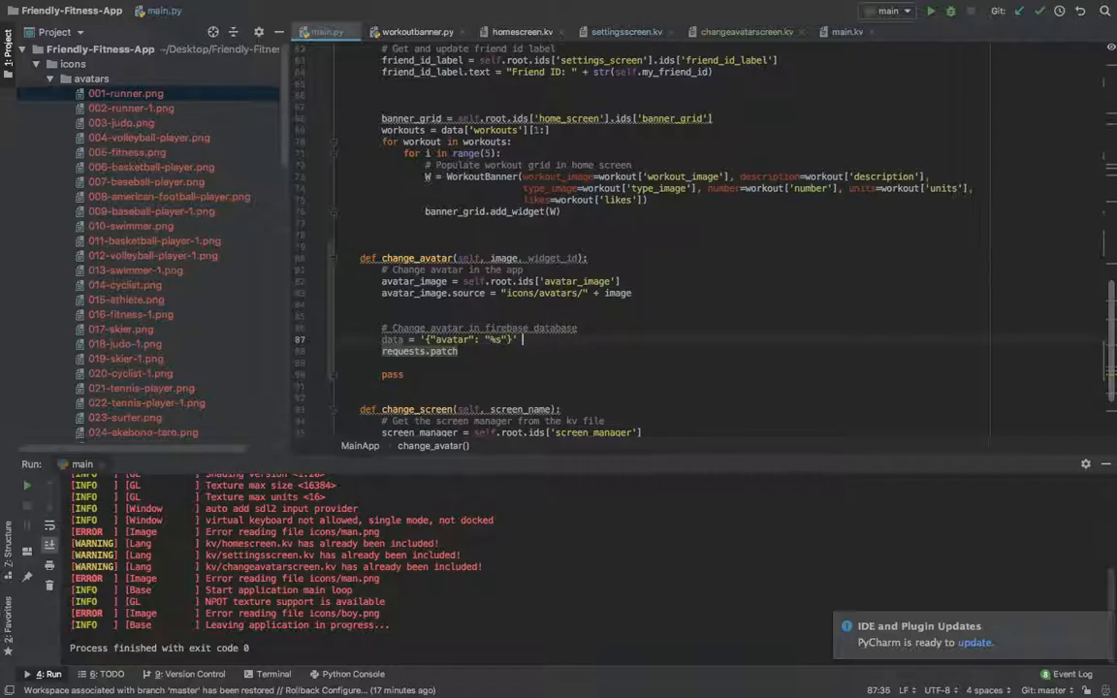
text(% image)
click(451, 351)
text((""))
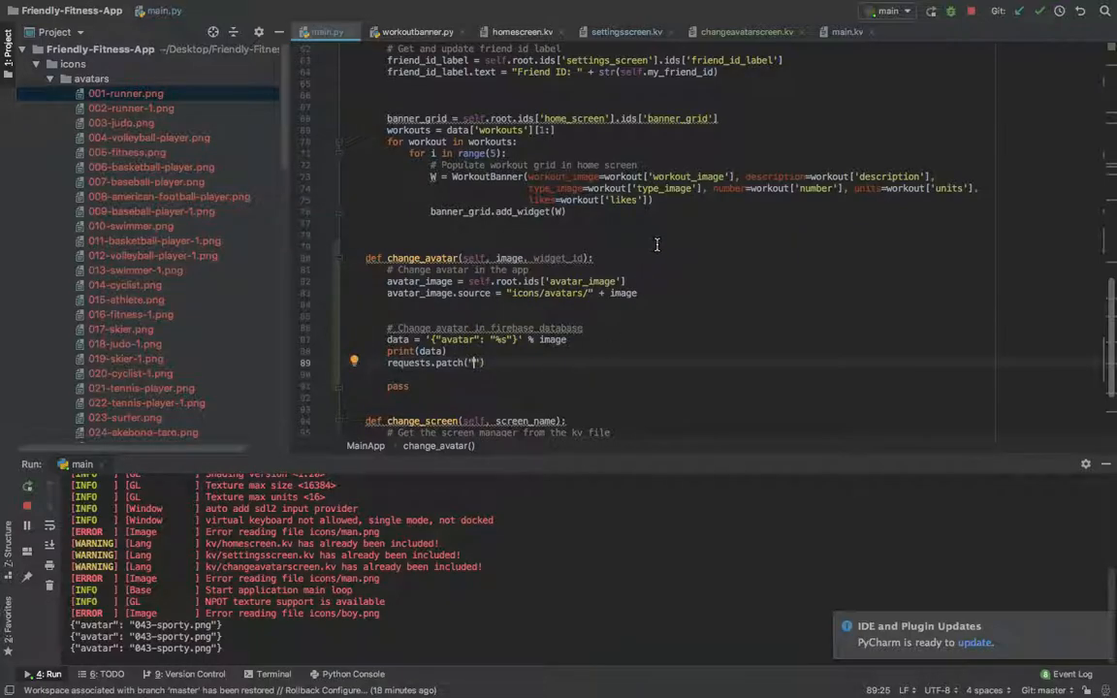
Step: Review the print and requests.patch lines, then switch to the Firebase console
scroll(up, 3)
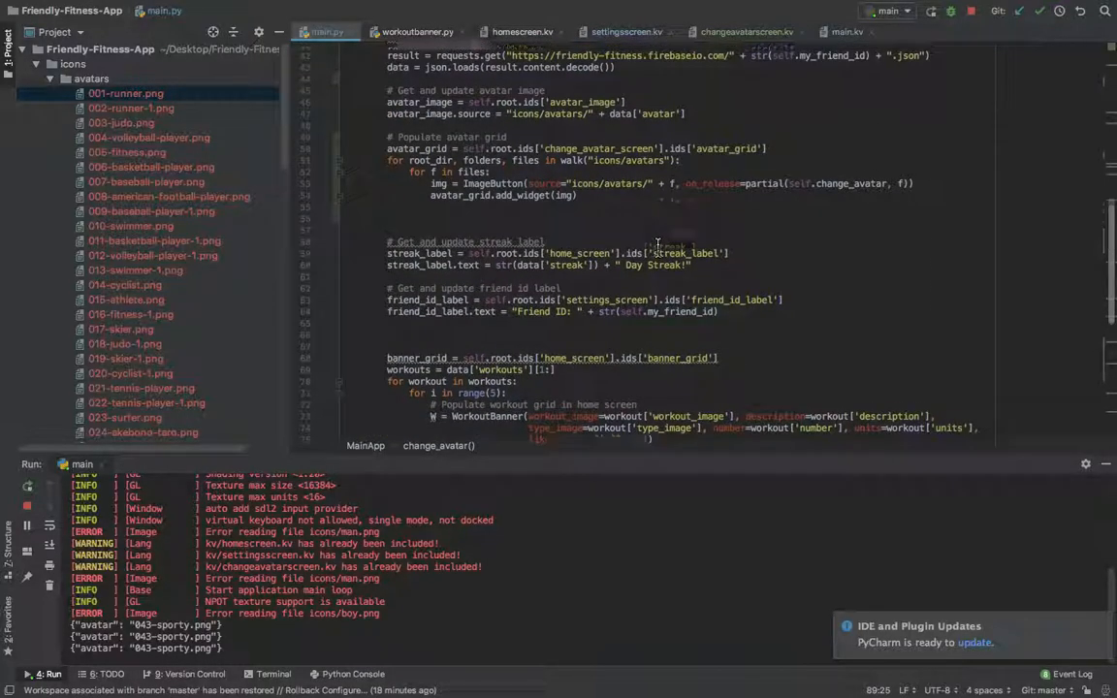
scroll(up, 3)
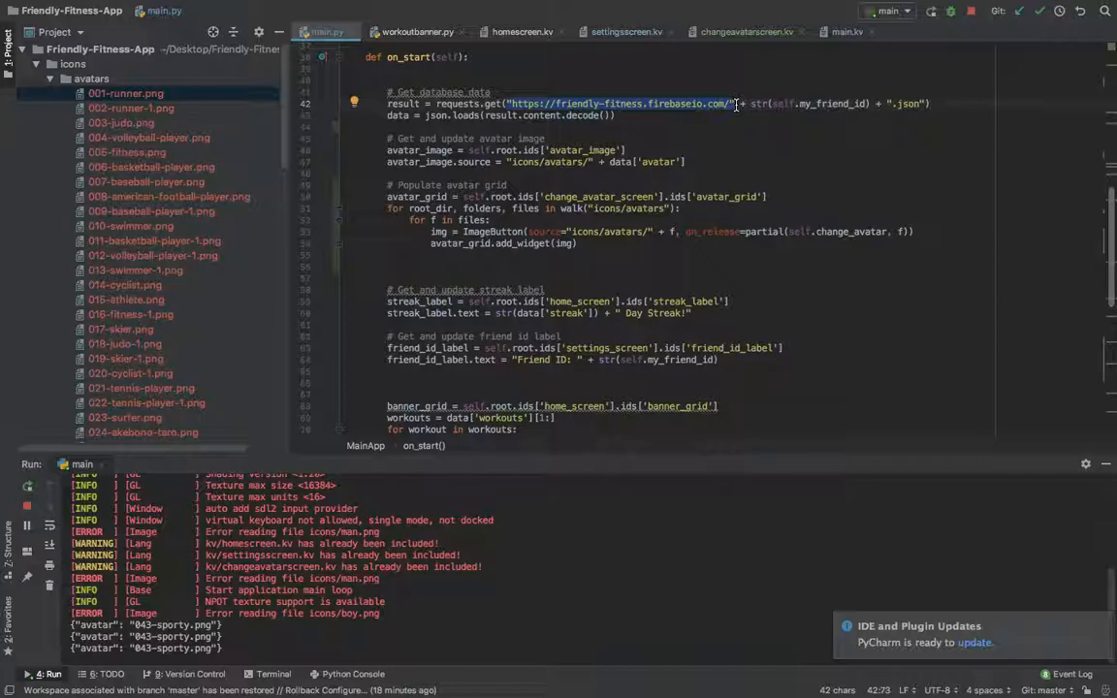
scroll(down, 3)
text(requests.patch("https://friendly-fitness.firebaseio.com/" ))
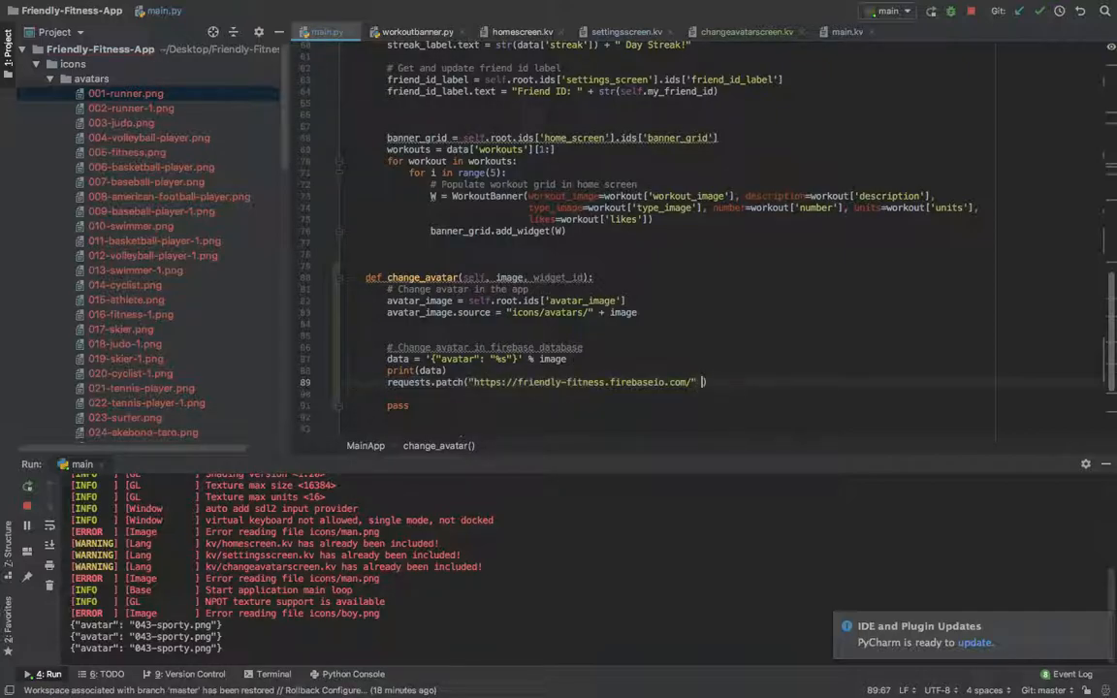
scroll(up, 3)
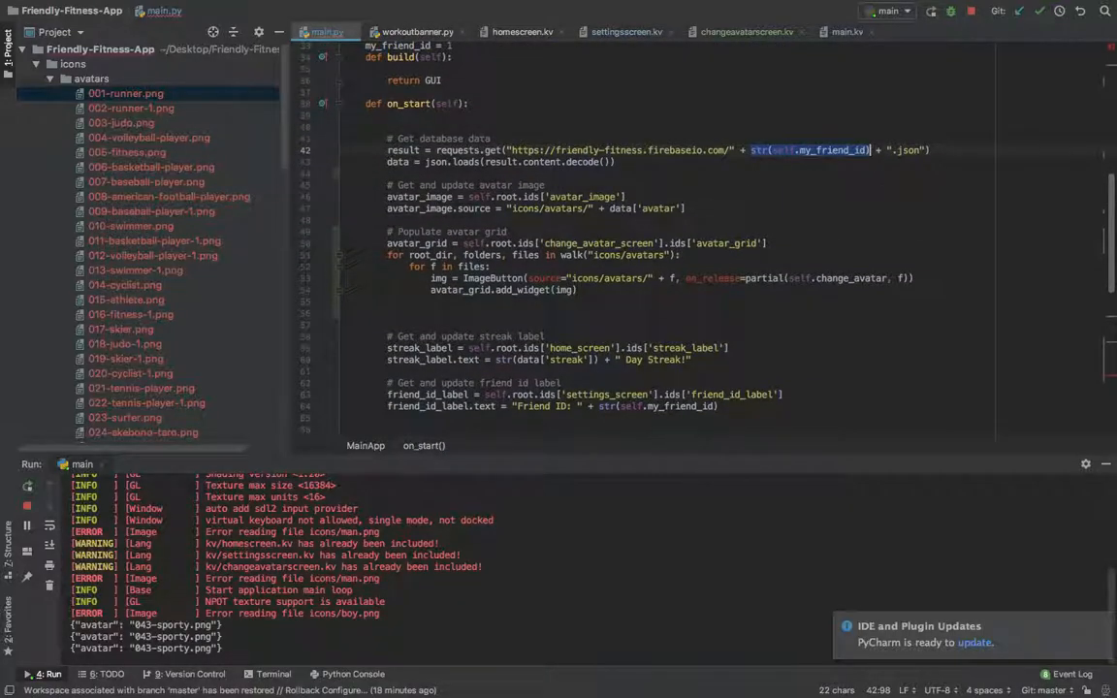
scroll(down, 3)
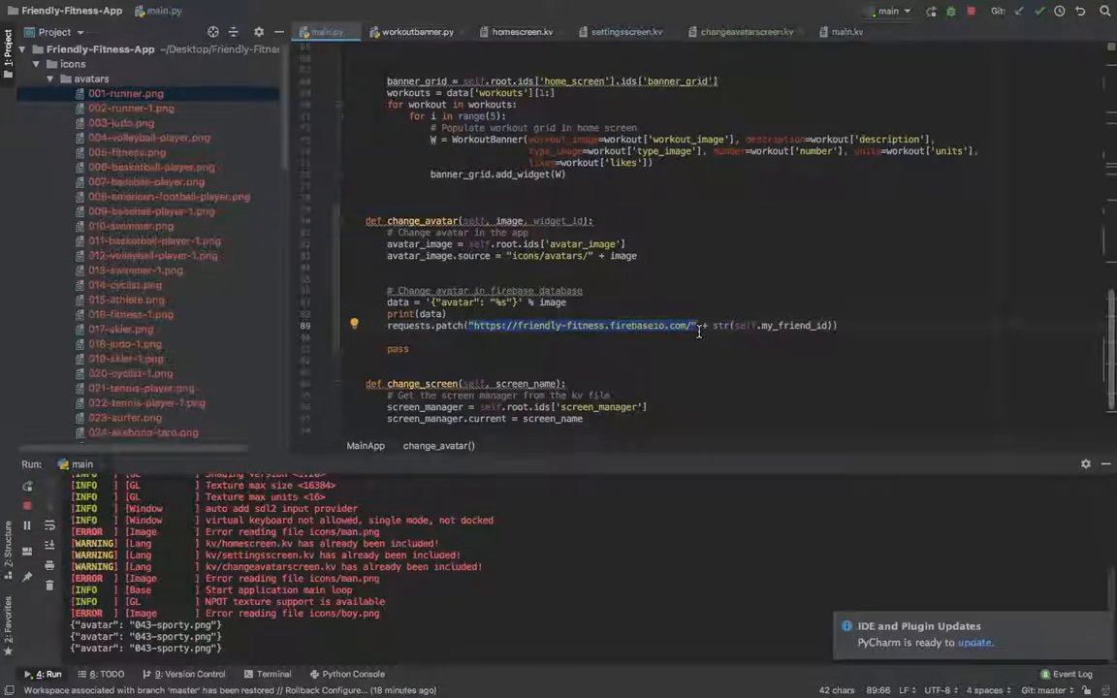
click(521, 37)
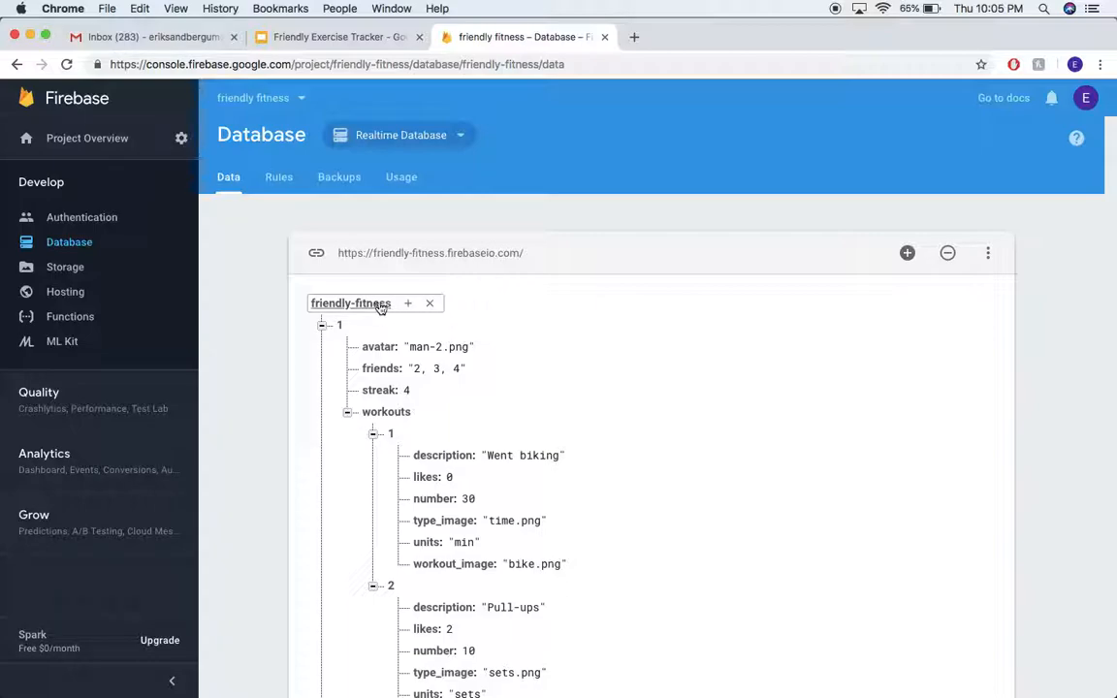
mouse_move(350, 304)
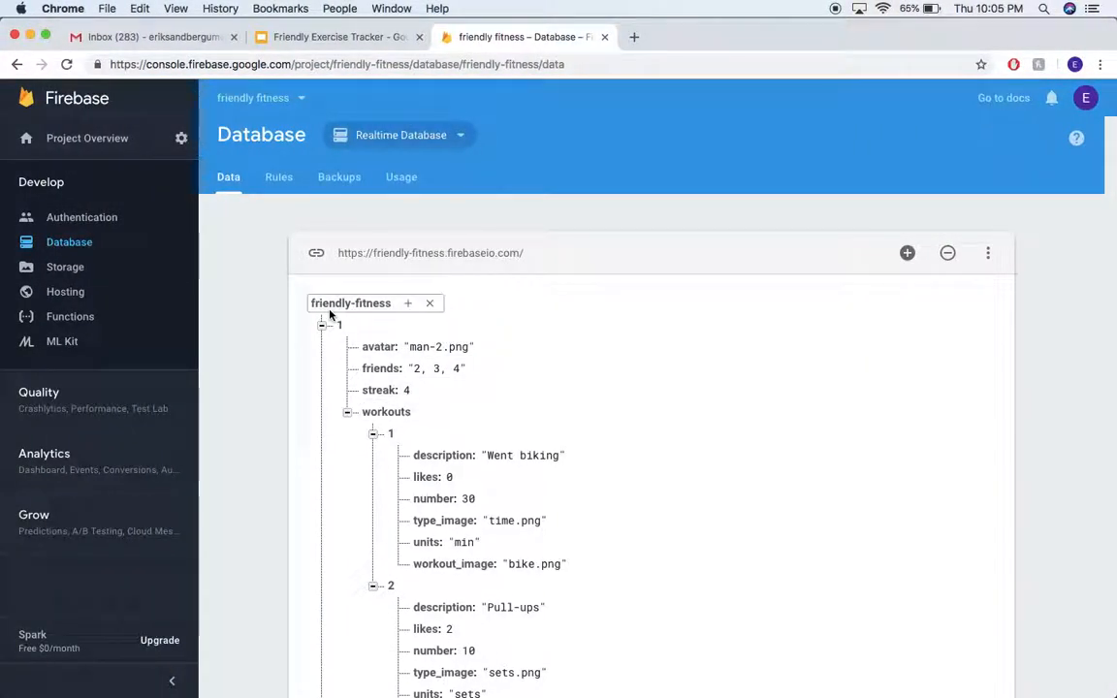
click(322, 324)
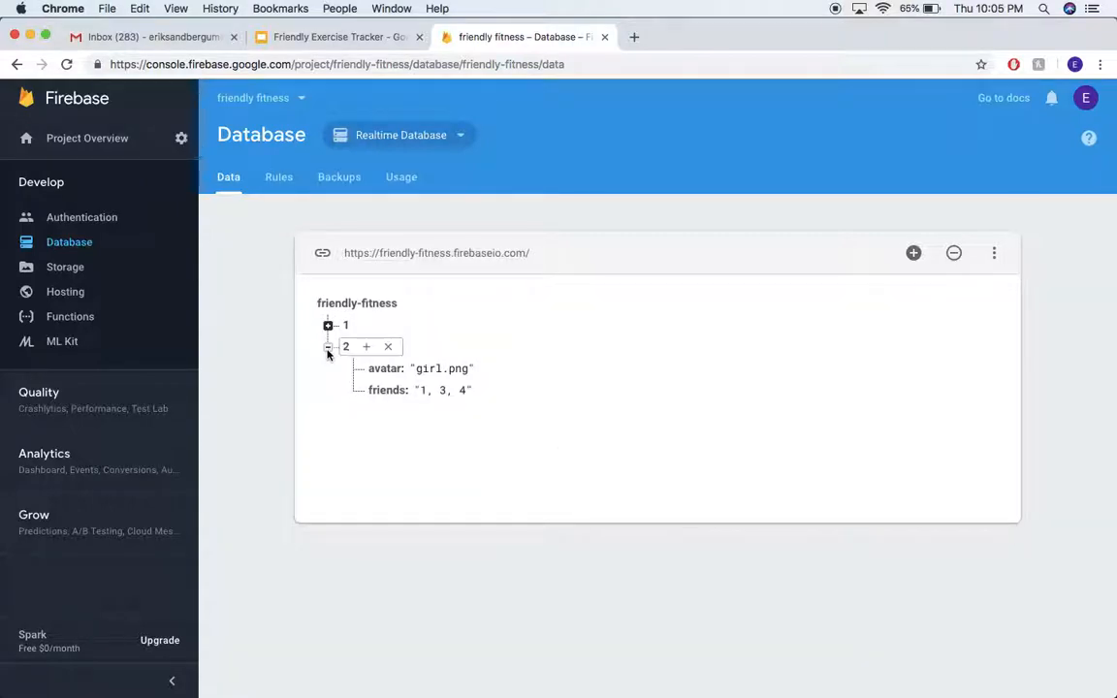
click(328, 346)
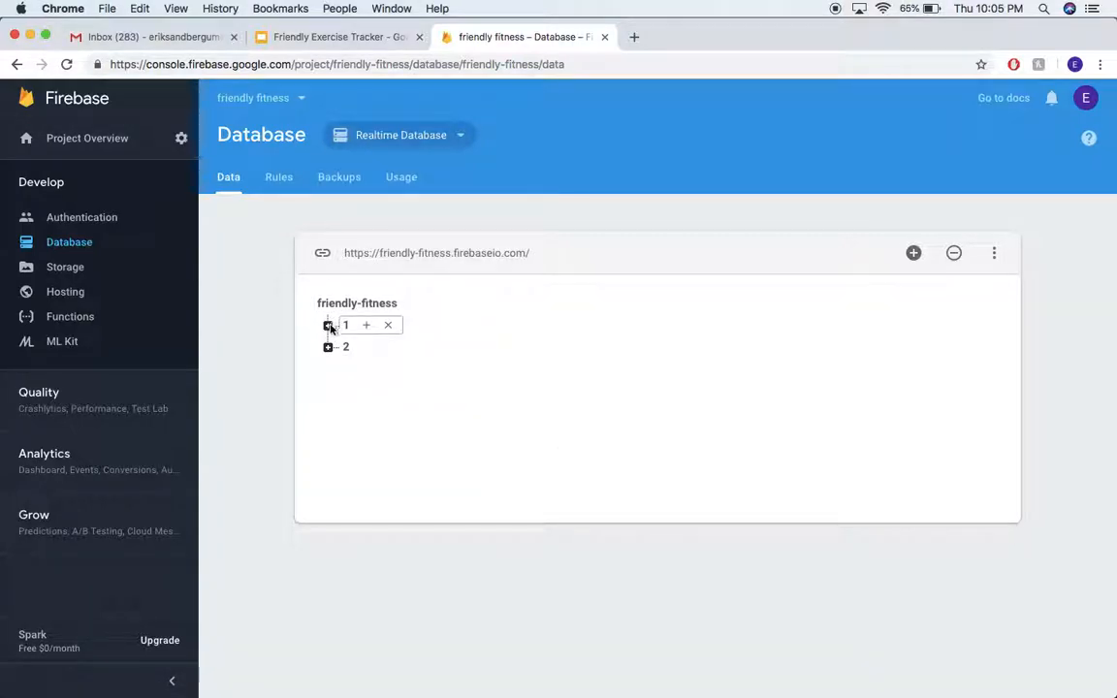
click(328, 324)
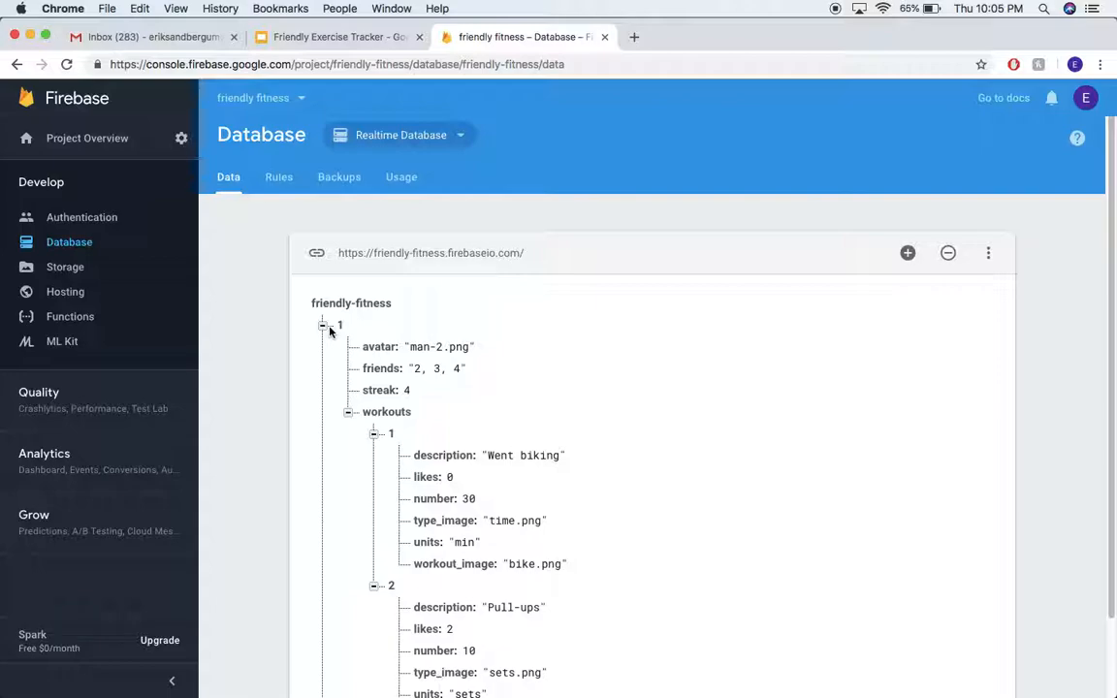
click(438, 346)
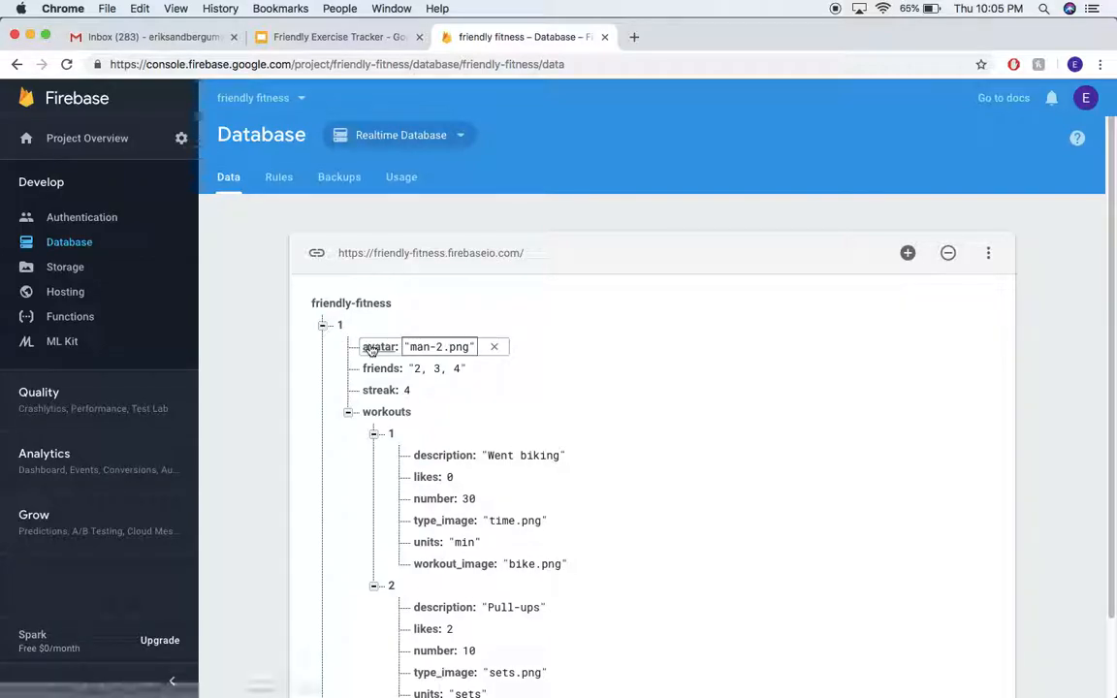
click(350, 303)
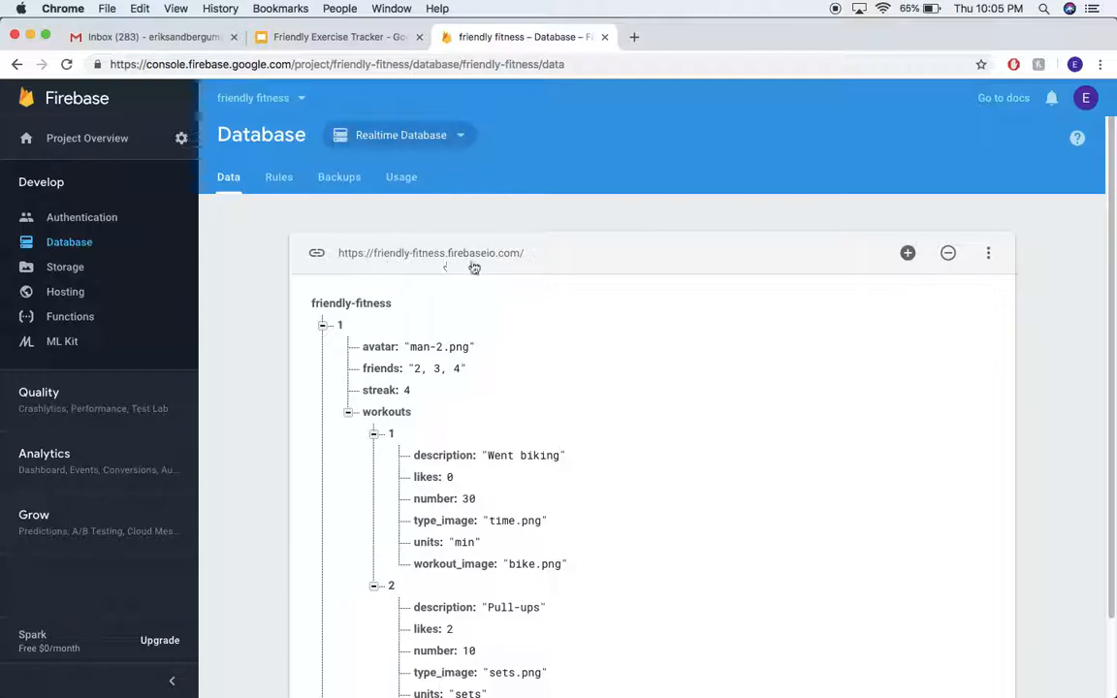
mouse_move(537, 262)
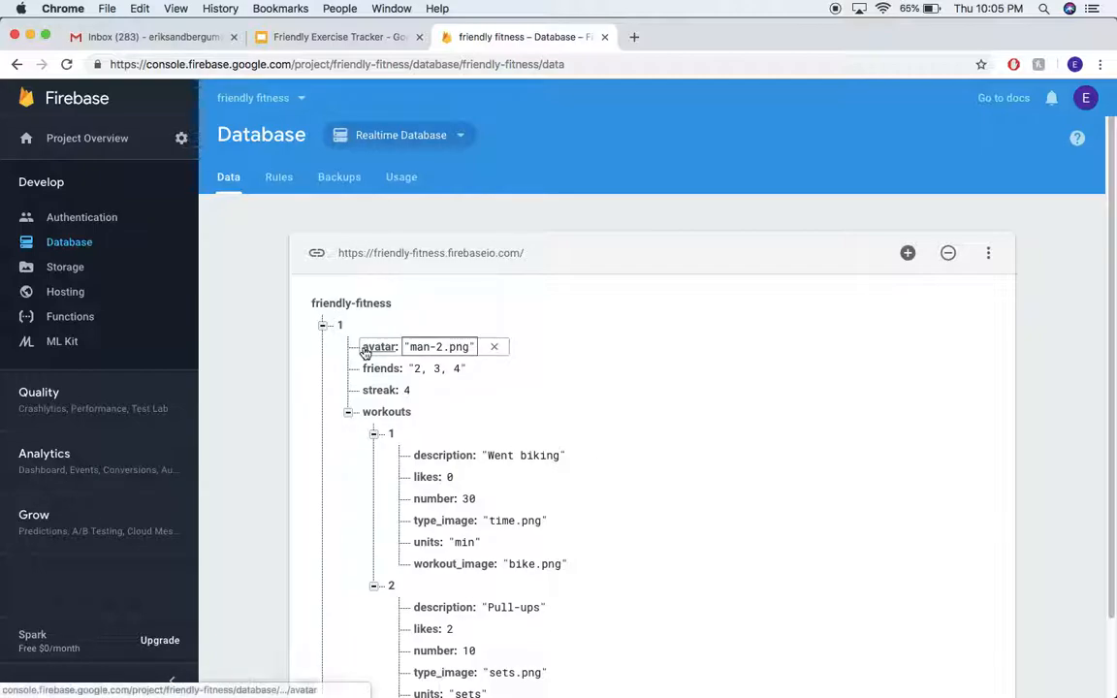
click(439, 346)
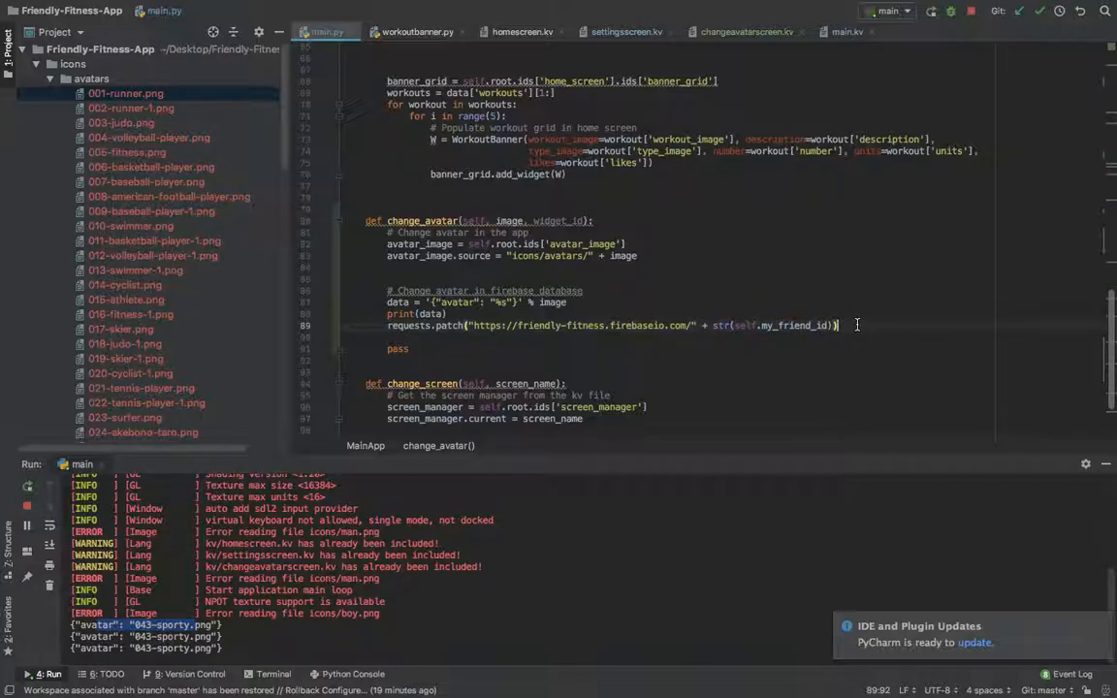
Step: Append + ".json" to the requests.patch URL and send data=my_data
text(+ ".")
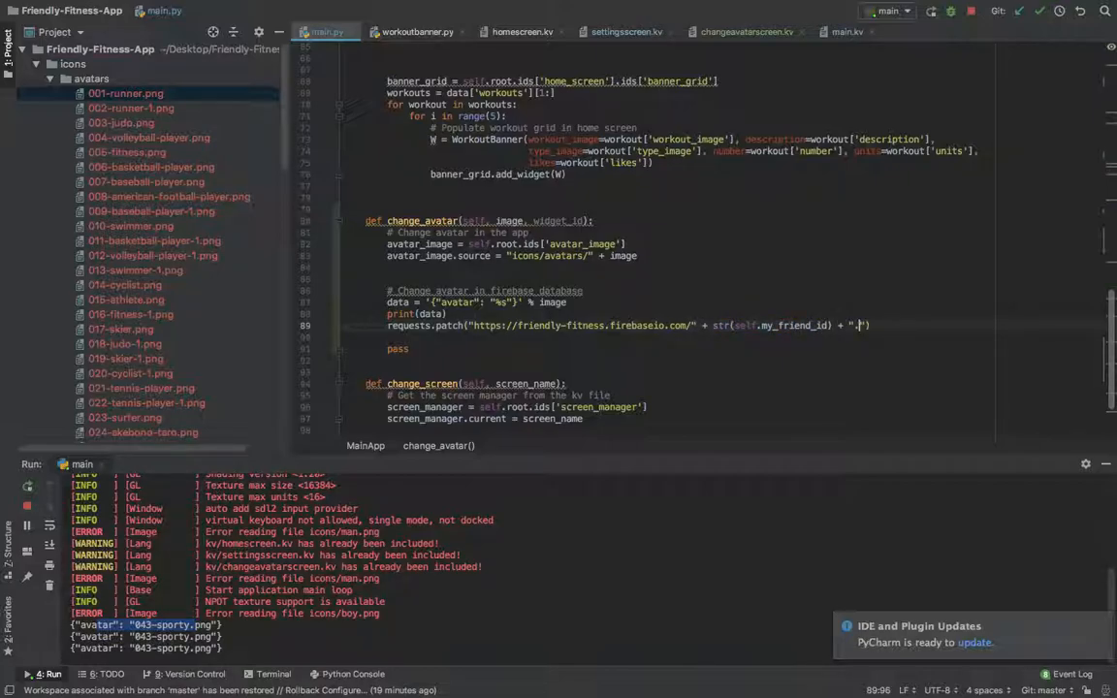
text(json)
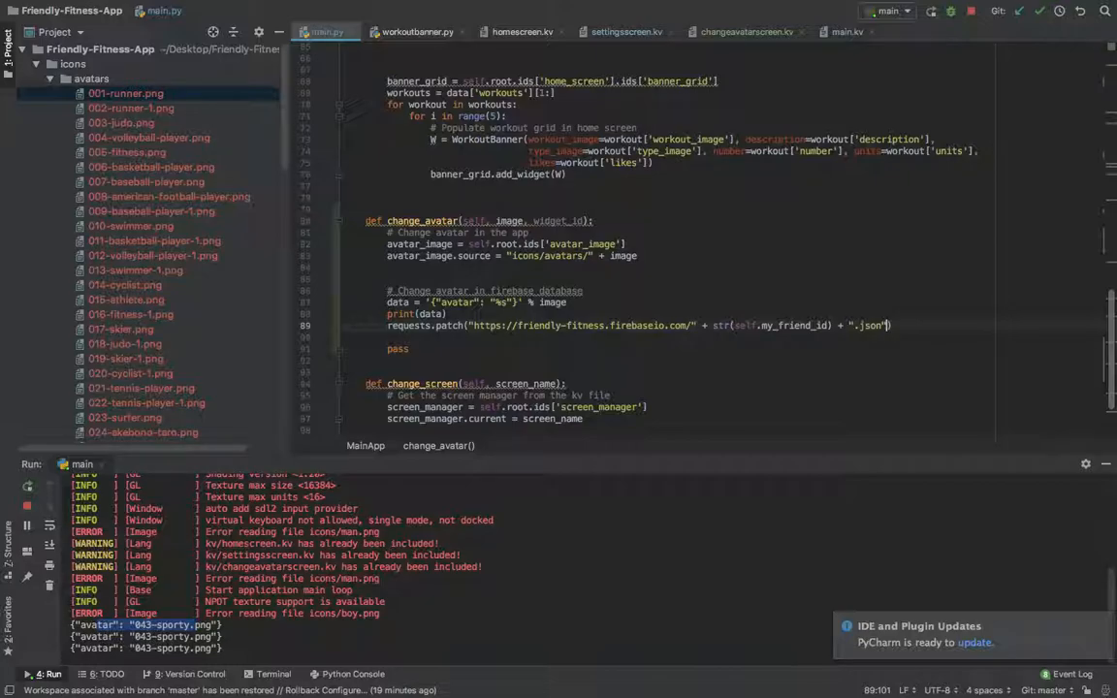
text(d)
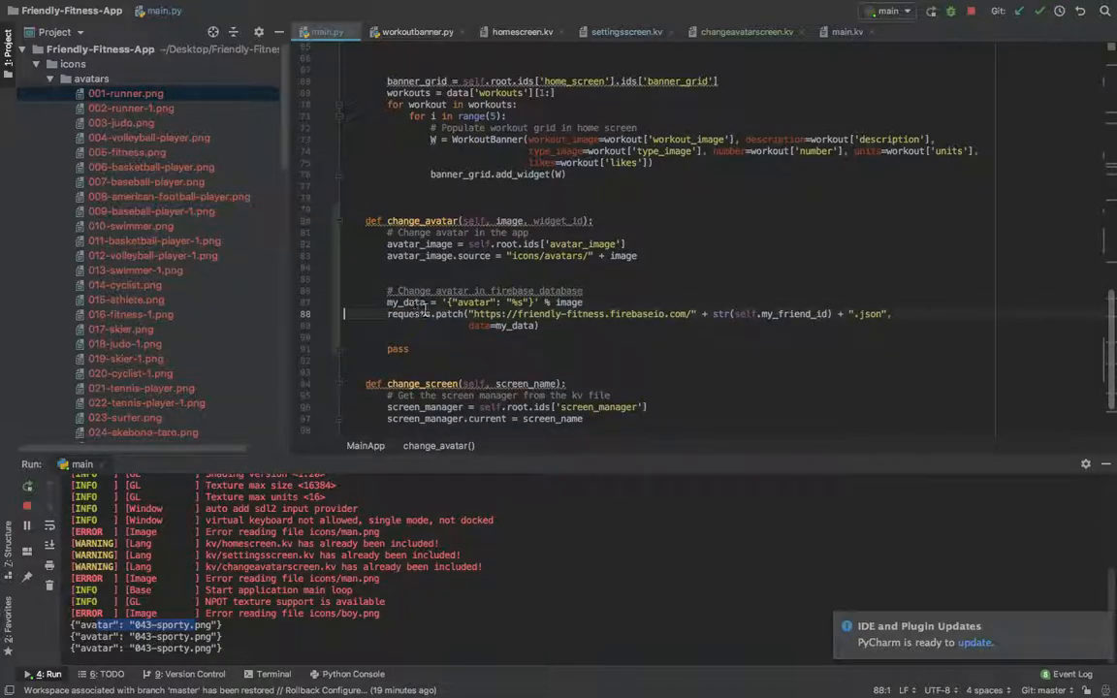
double_click(472, 302)
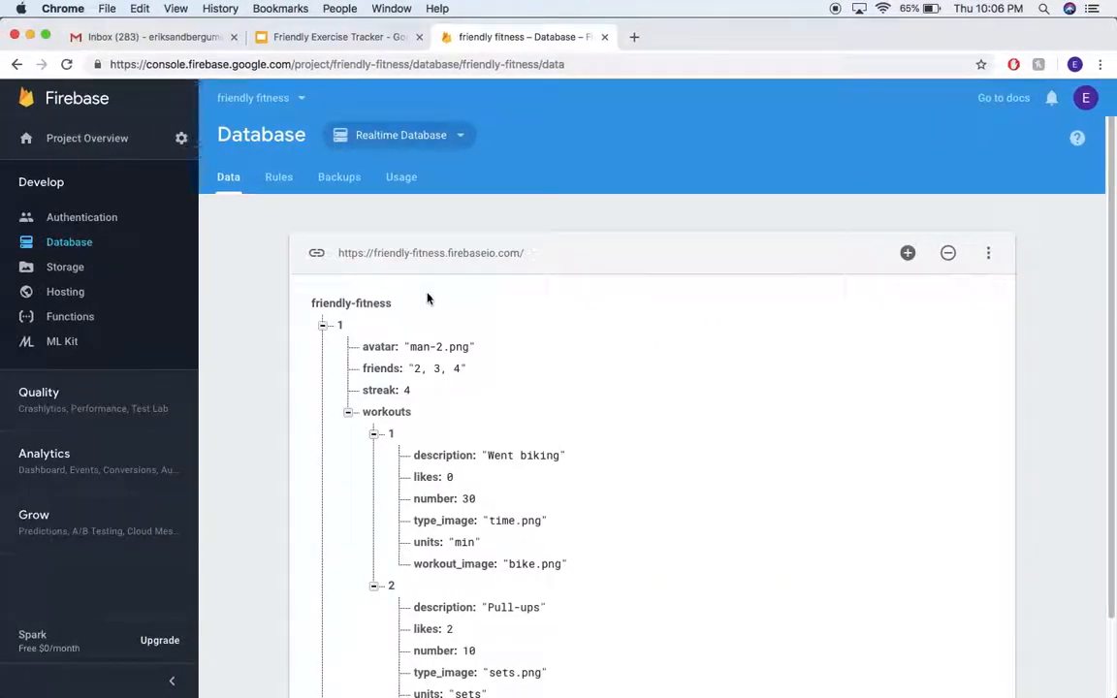
Step: Pick an avatar in the running app and confirm Firebase shows 004-volleyball-player
click(439, 347)
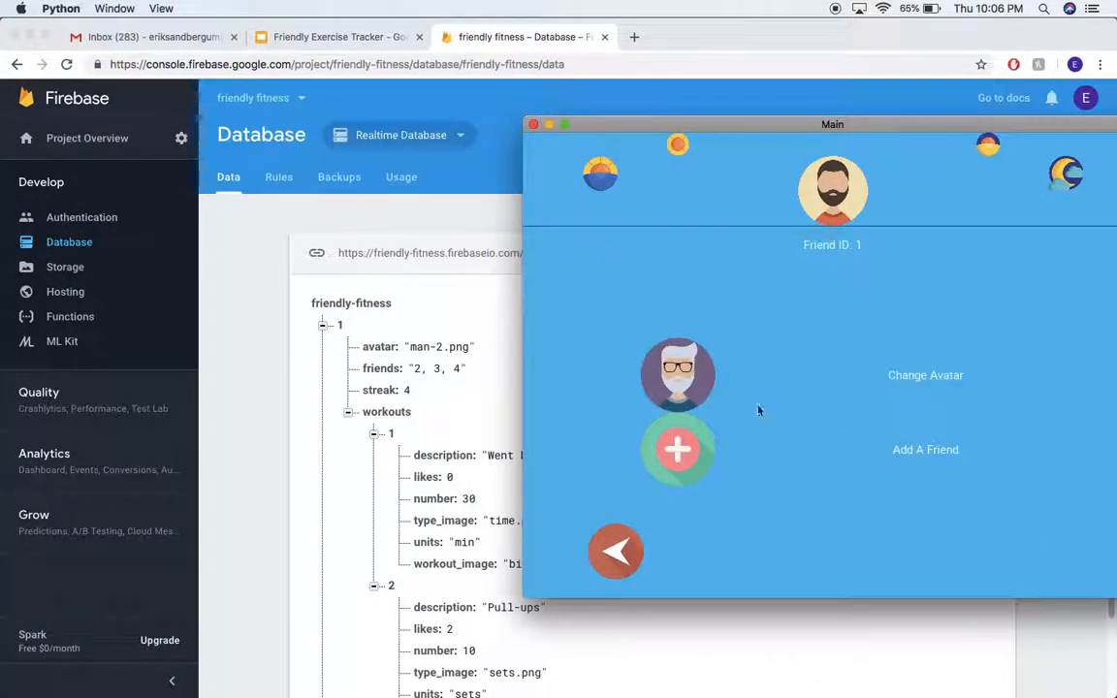
click(925, 376)
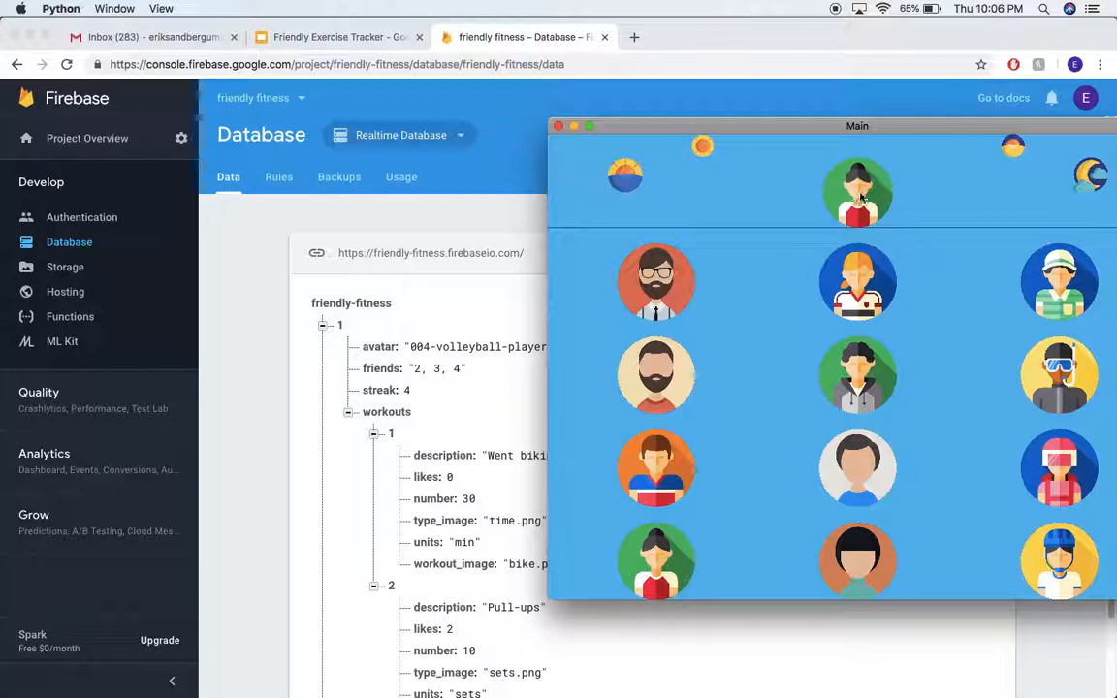
click(558, 126)
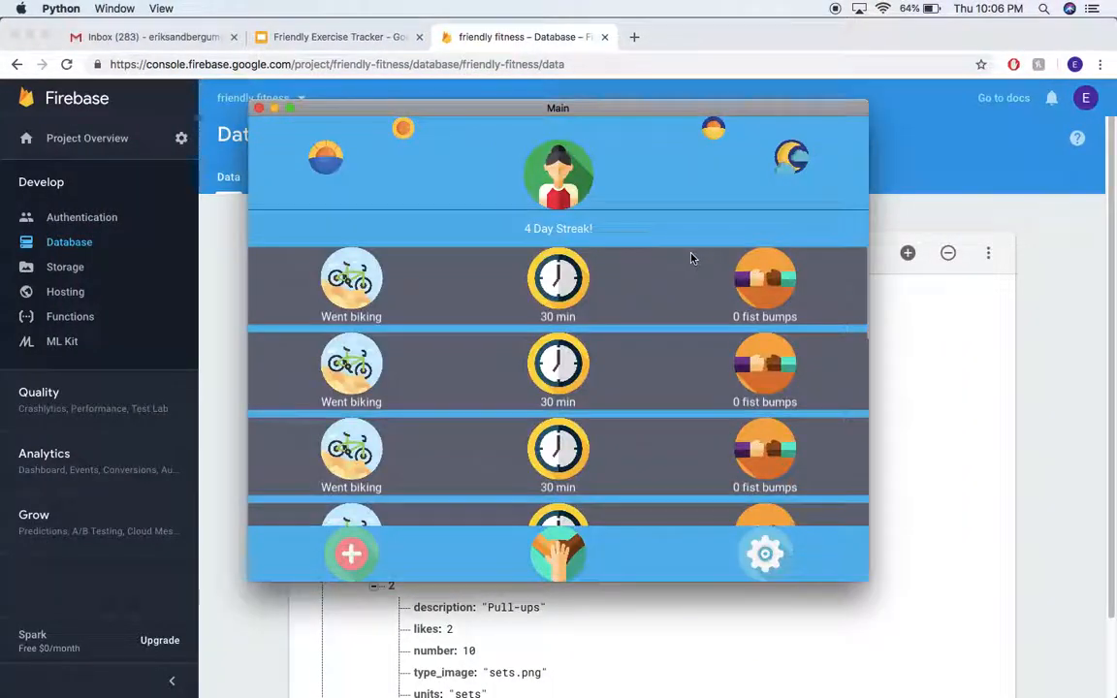
drag(557, 108, 751, 148)
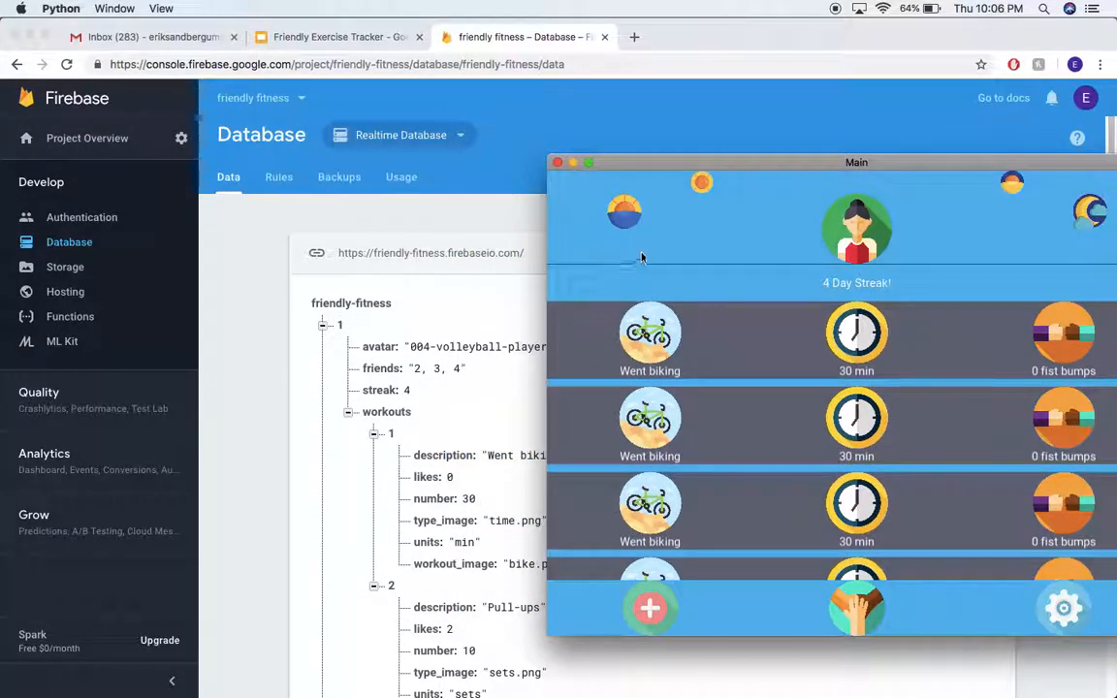
drag(856, 162, 624, 124)
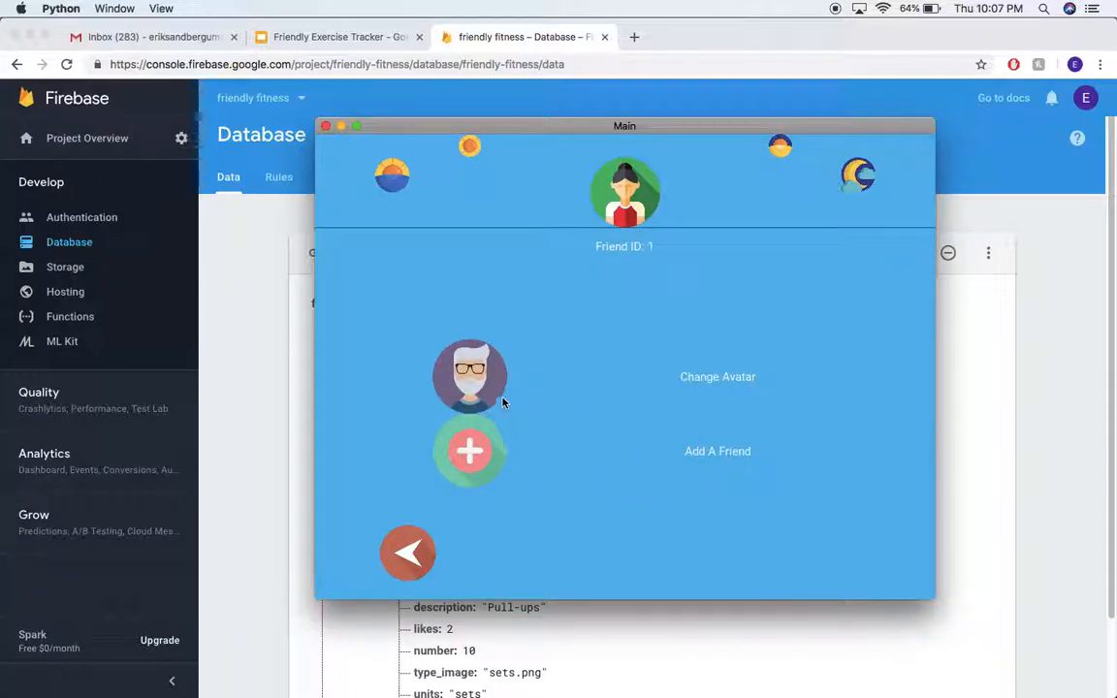
click(718, 376)
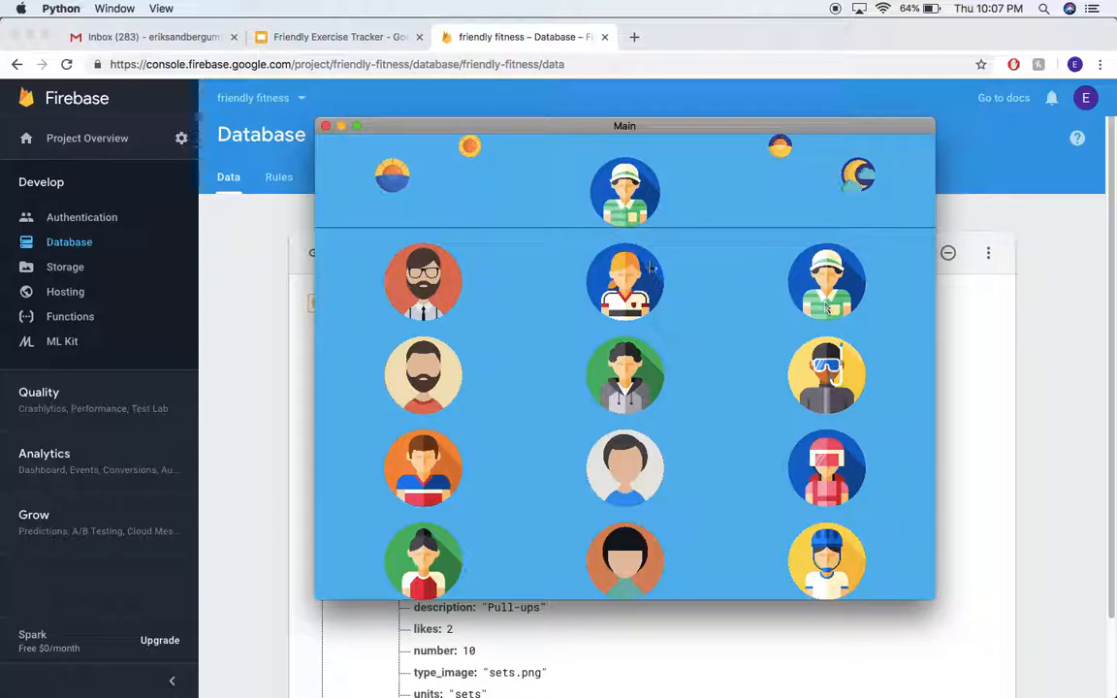
mouse_move(542, 483)
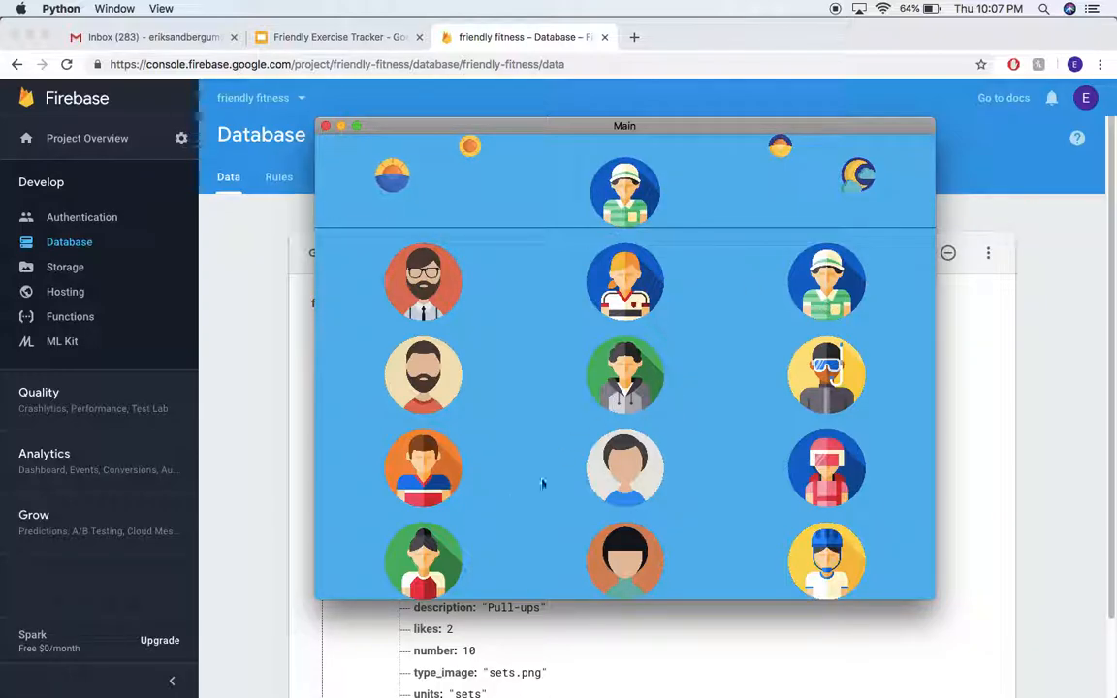
mouse_move(435, 443)
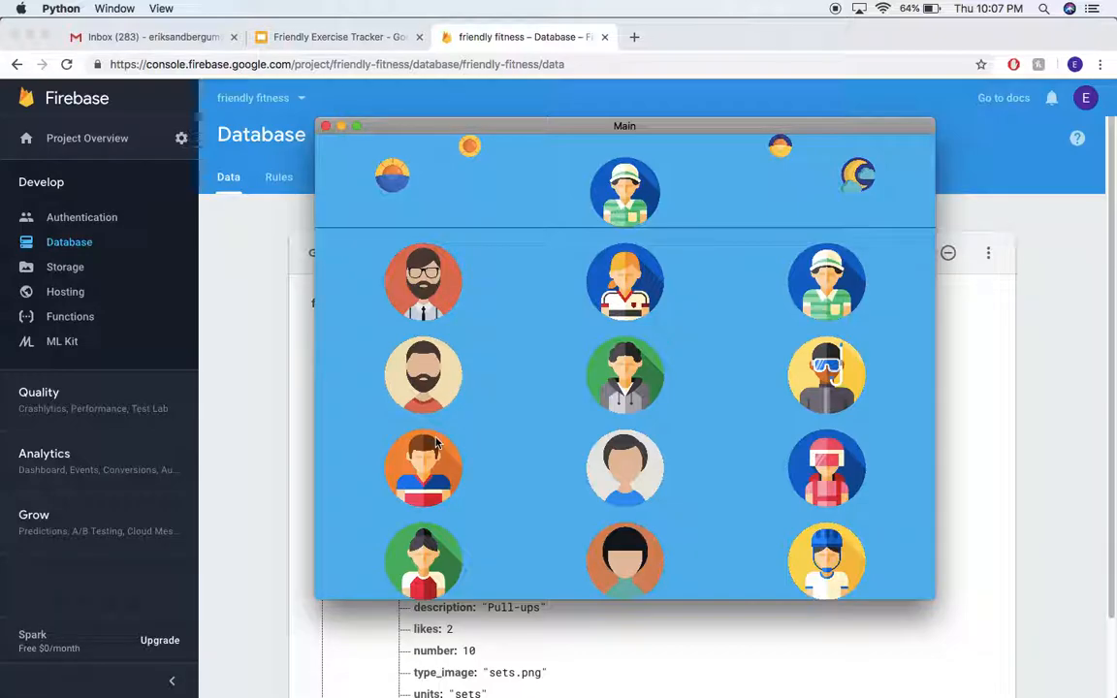
mouse_move(446, 472)
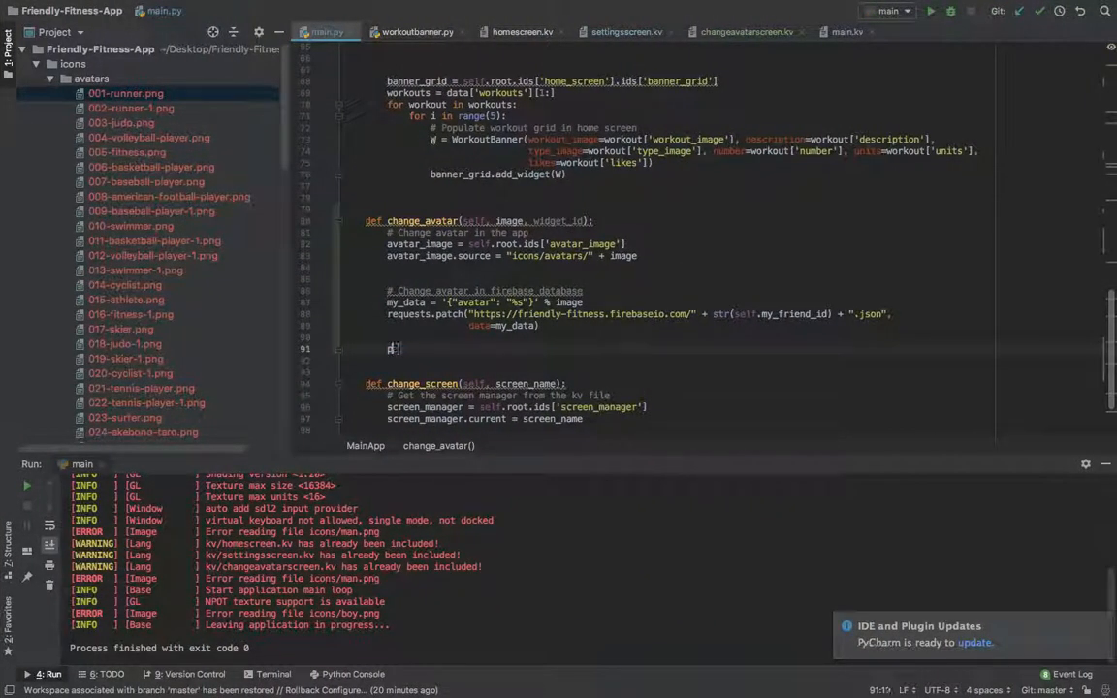
Step: Replace pass with self.change_screen("settings_screen") at the end of change_avatar
text(self)
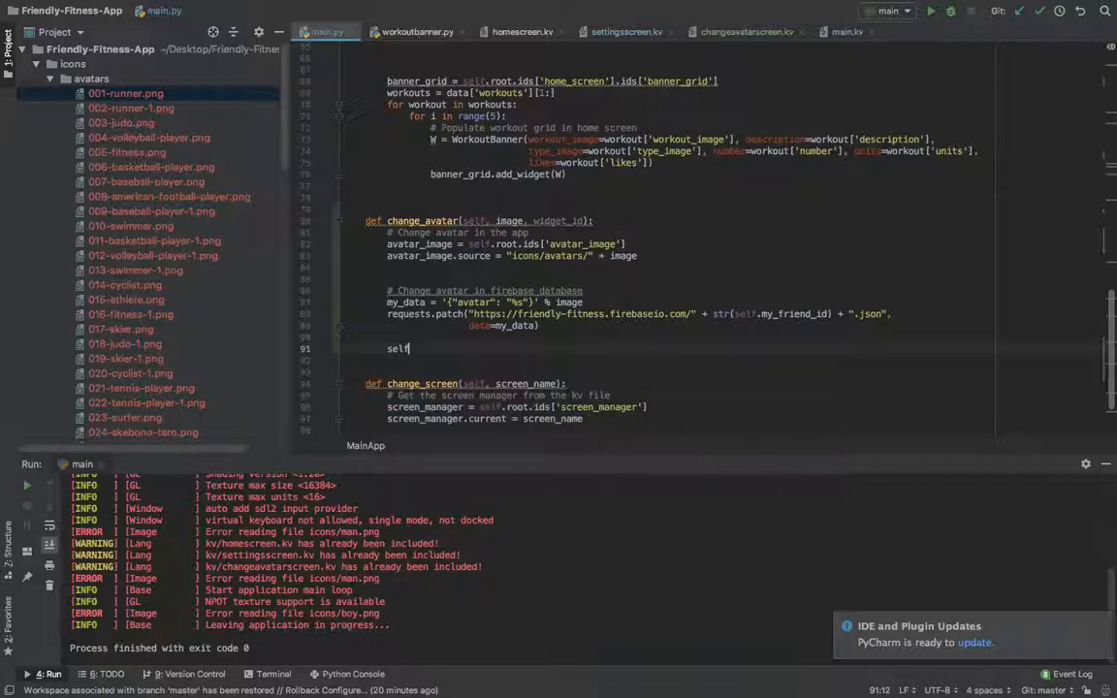
text(.change_screen("settings_)
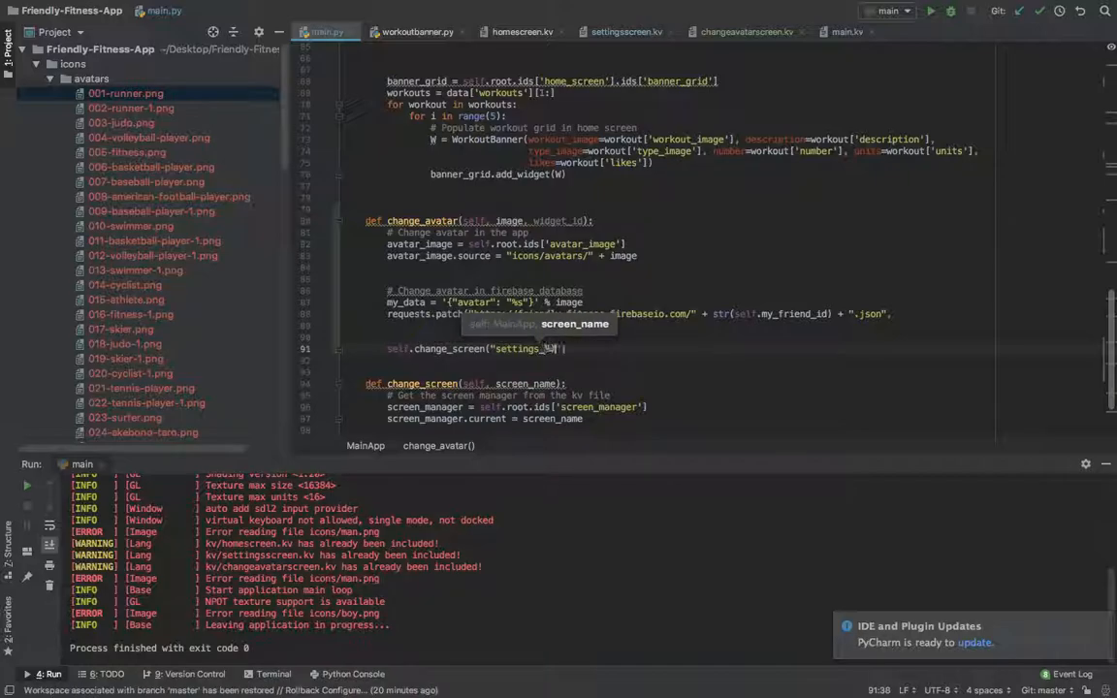
text(sc)
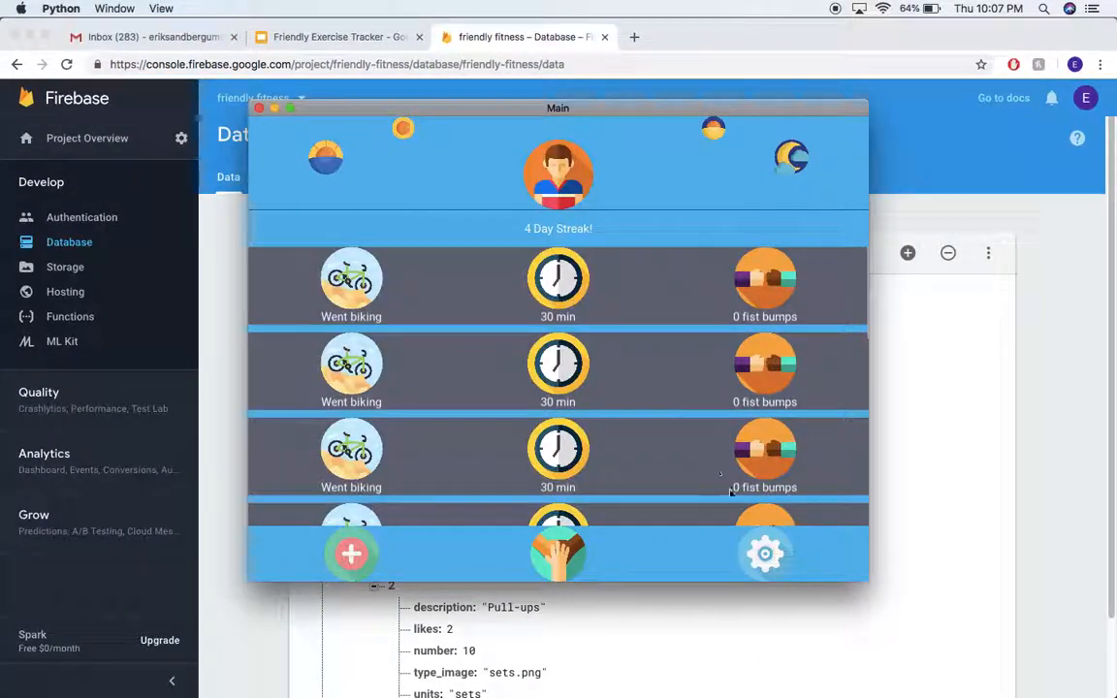
Step: Choose the golfer avatar via Settings and check Firebase shows 033-golfer-1.png
click(765, 554)
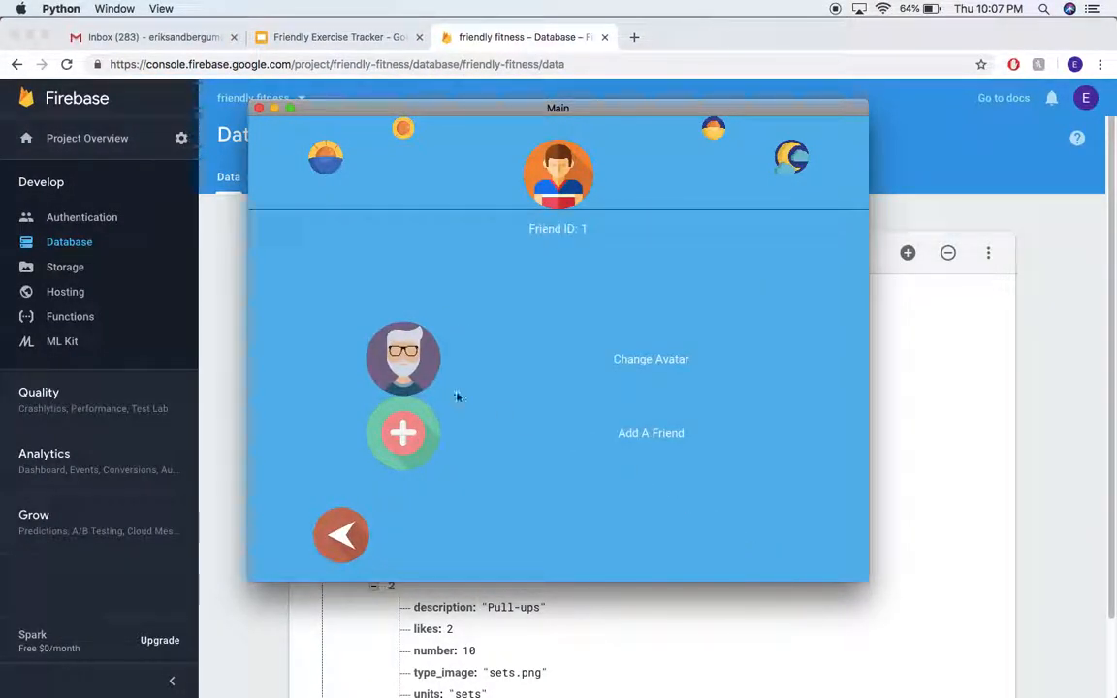
click(650, 359)
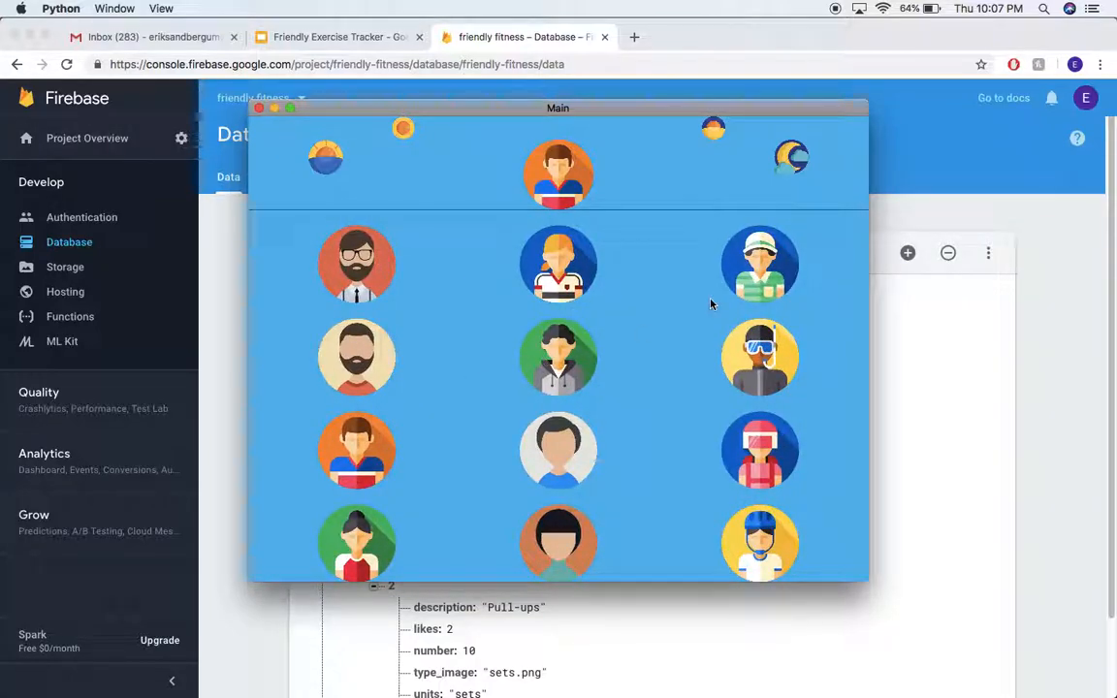
click(759, 264)
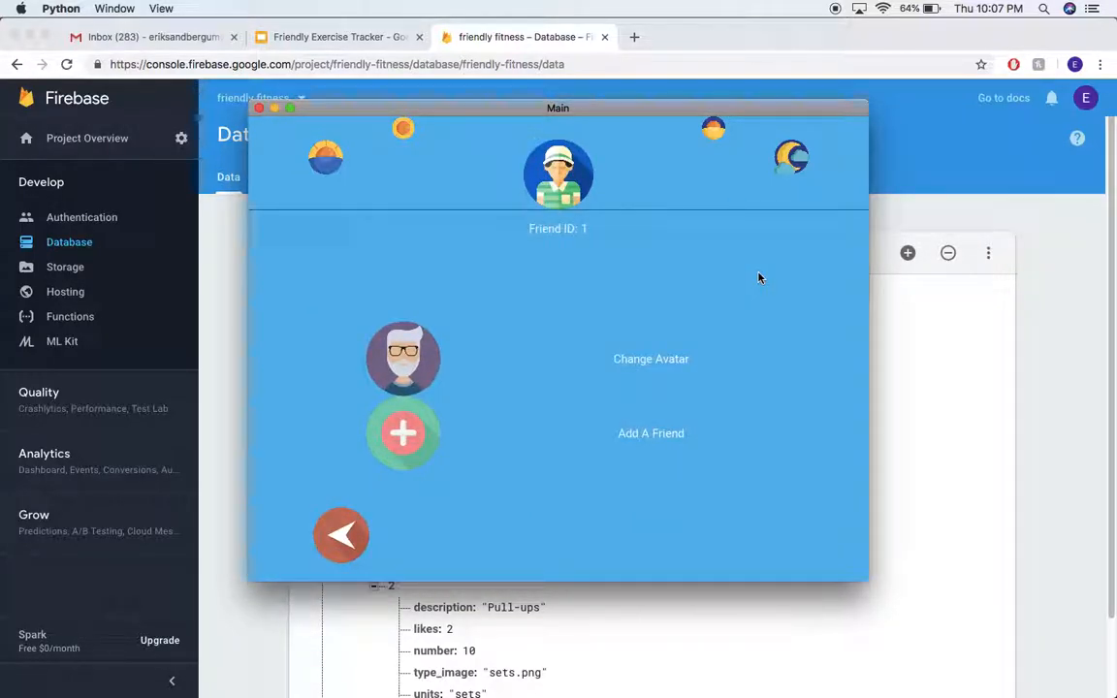
mouse_move(341, 534)
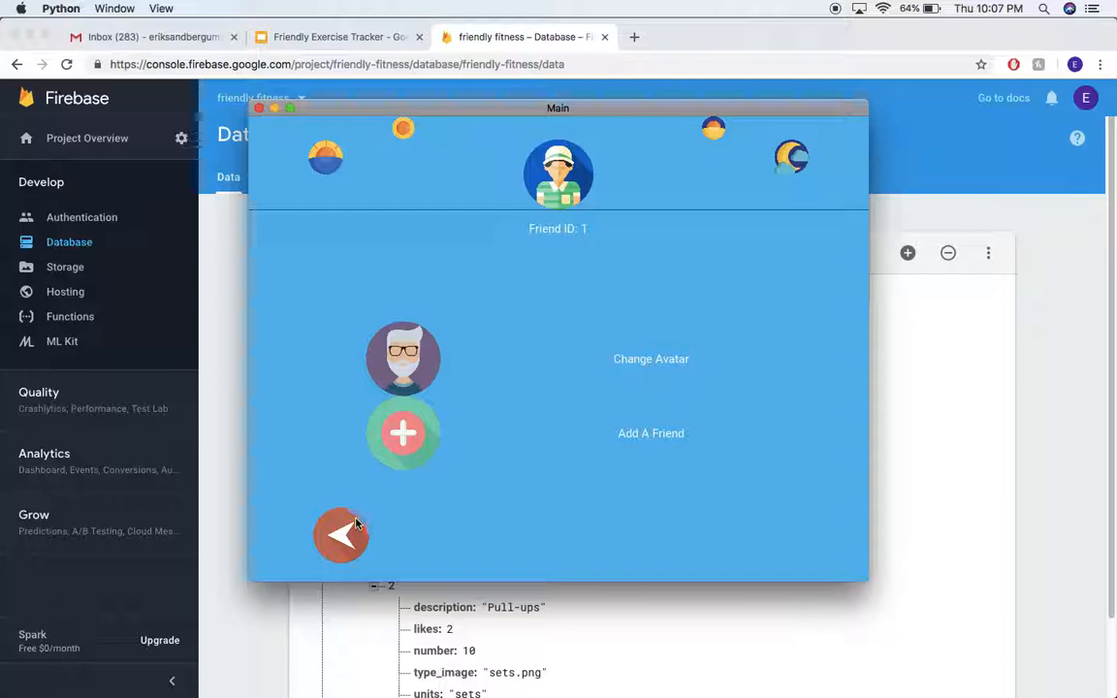
drag(558, 107, 951, 253)
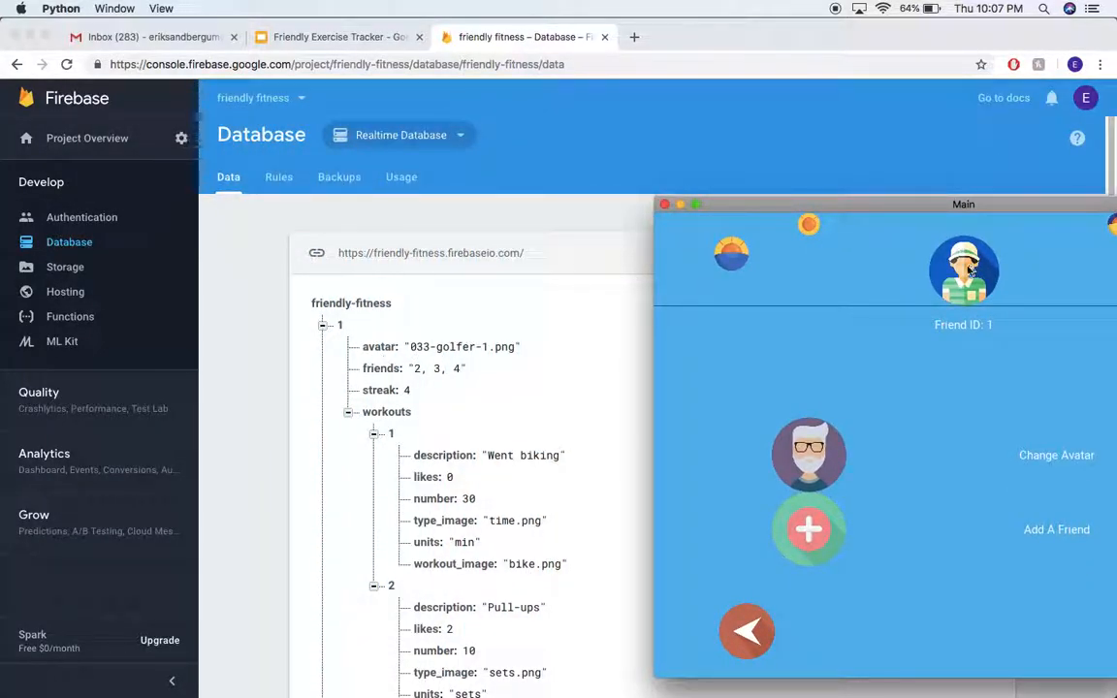
drag(963, 204, 829, 131)
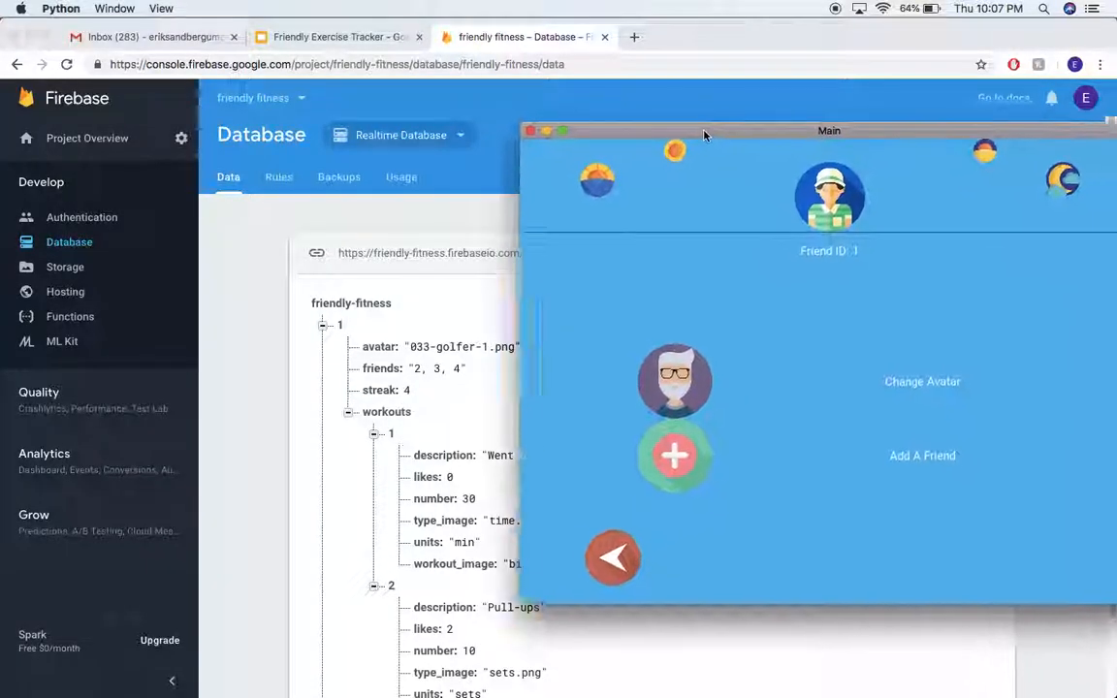
drag(829, 131, 748, 94)
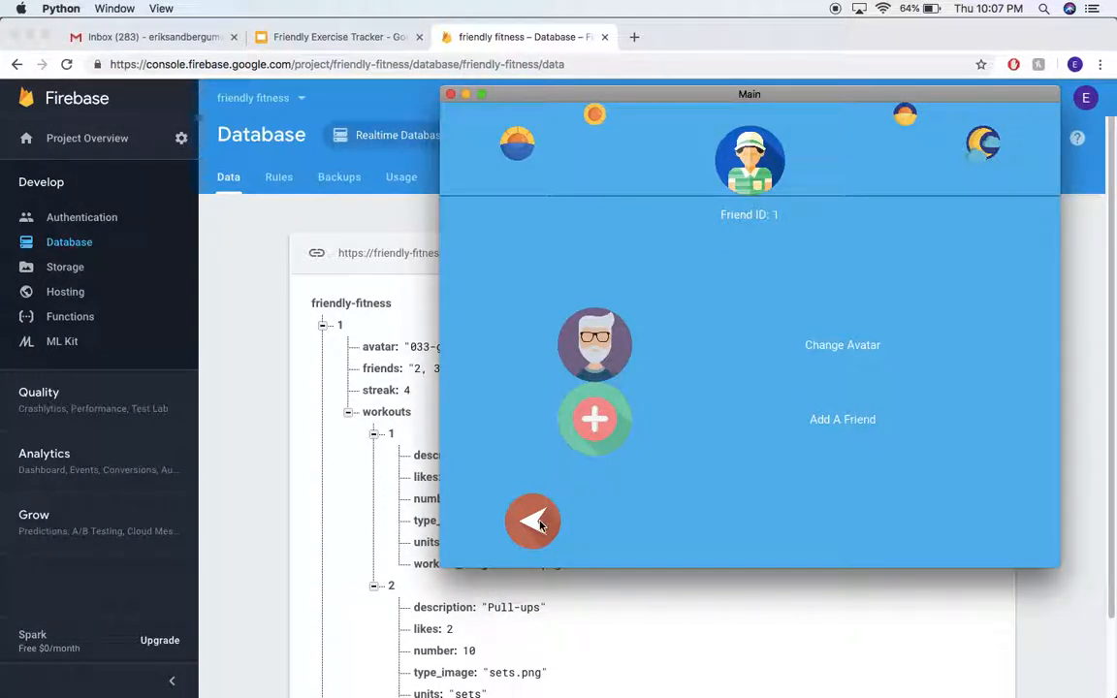